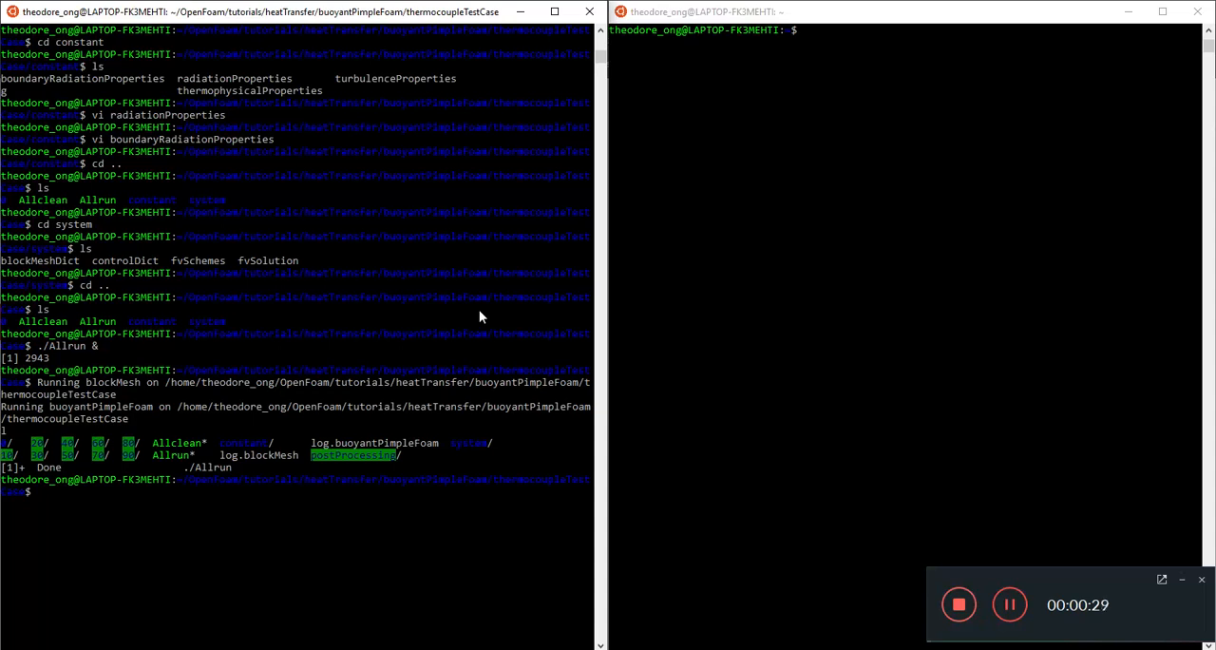
pyautogui.moveTo(350, 231)
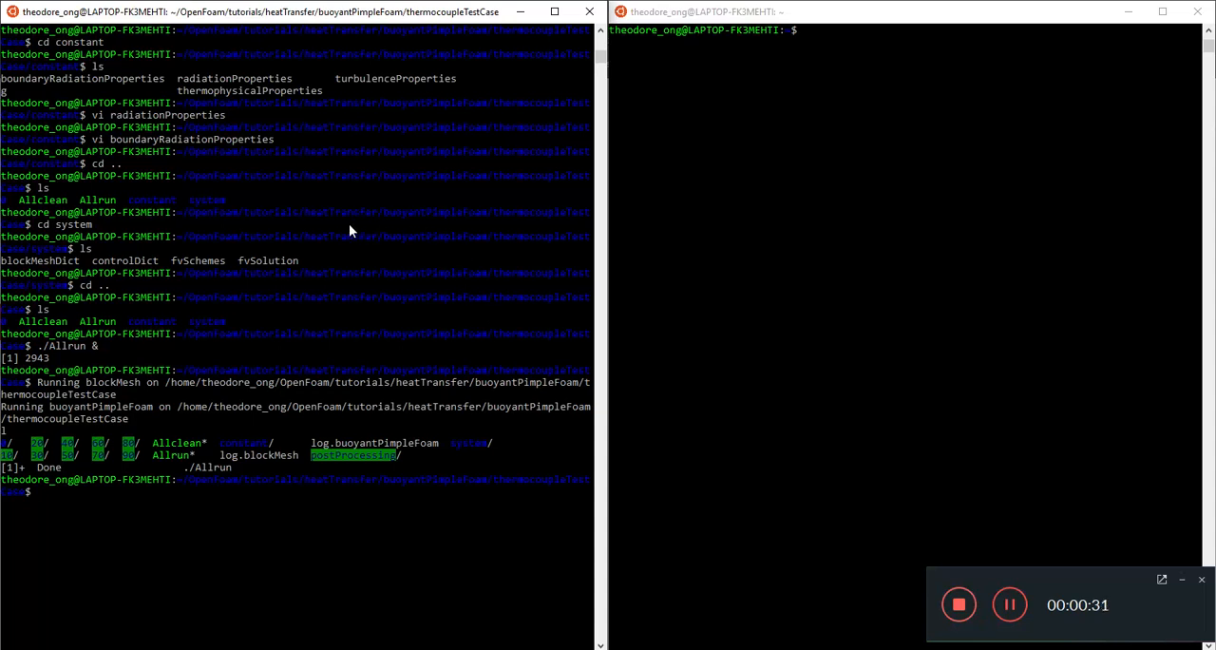
pyautogui.moveTo(328, 196)
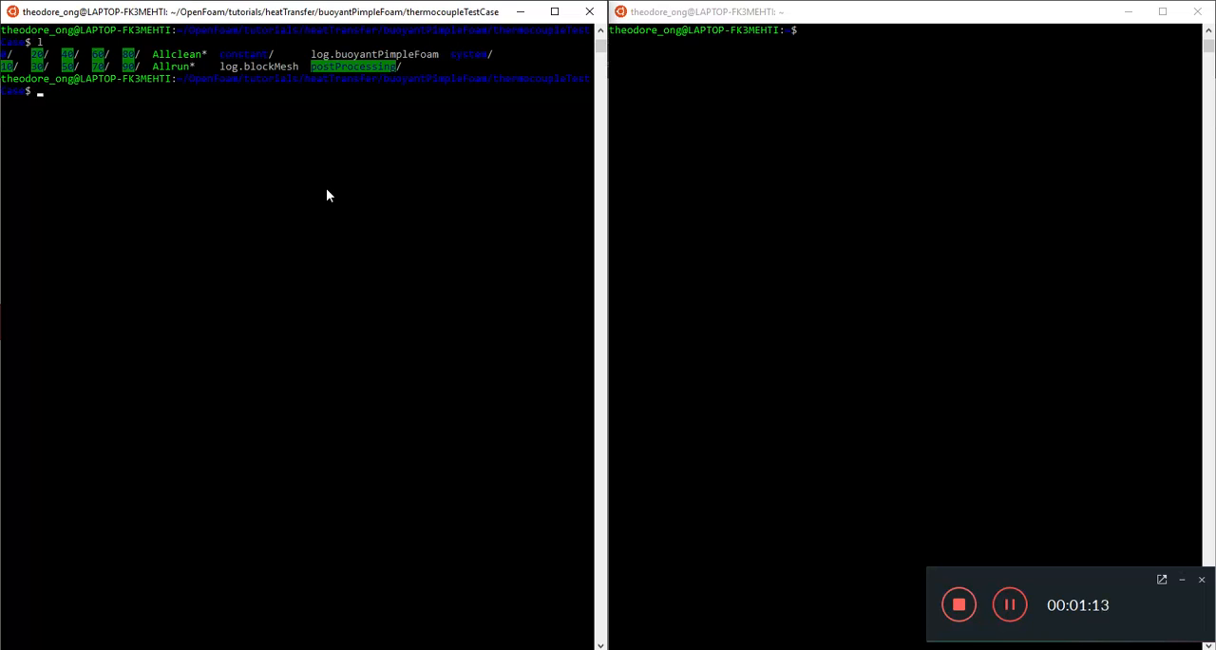
# Step: Create an empty thermocoupleTest.foam file in the case folder with touch
pyautogui.write('tou')
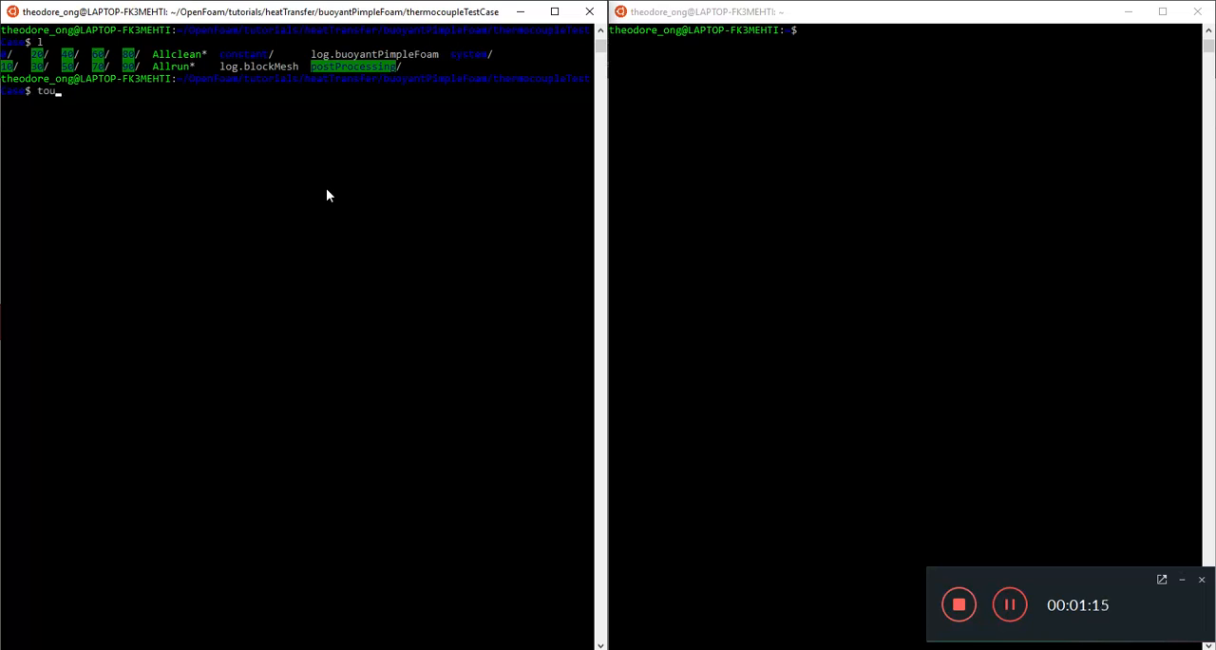
pyautogui.write('ch')
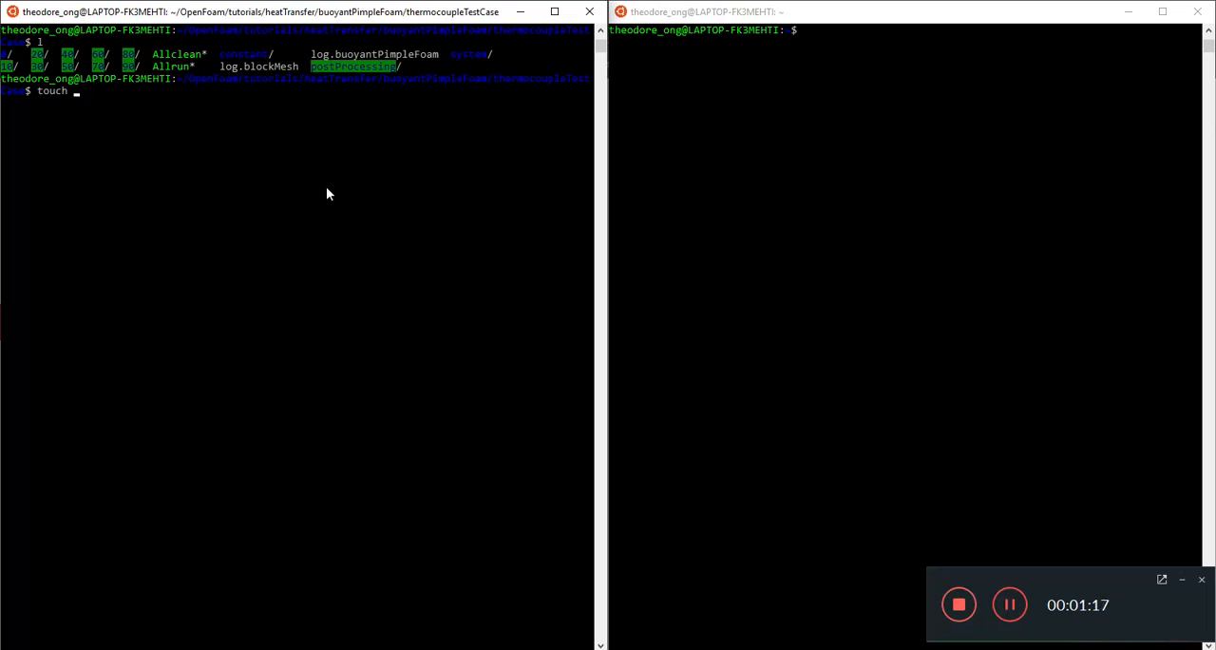
pyautogui.write('thermocouple')
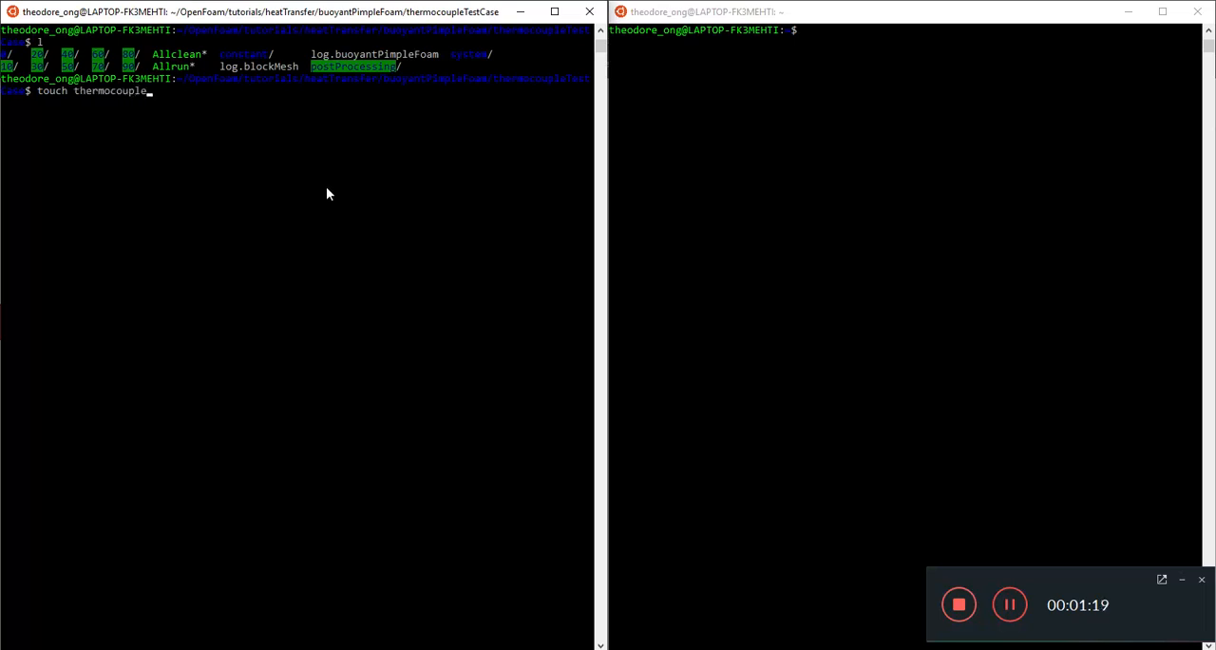
pyautogui.press('Return')
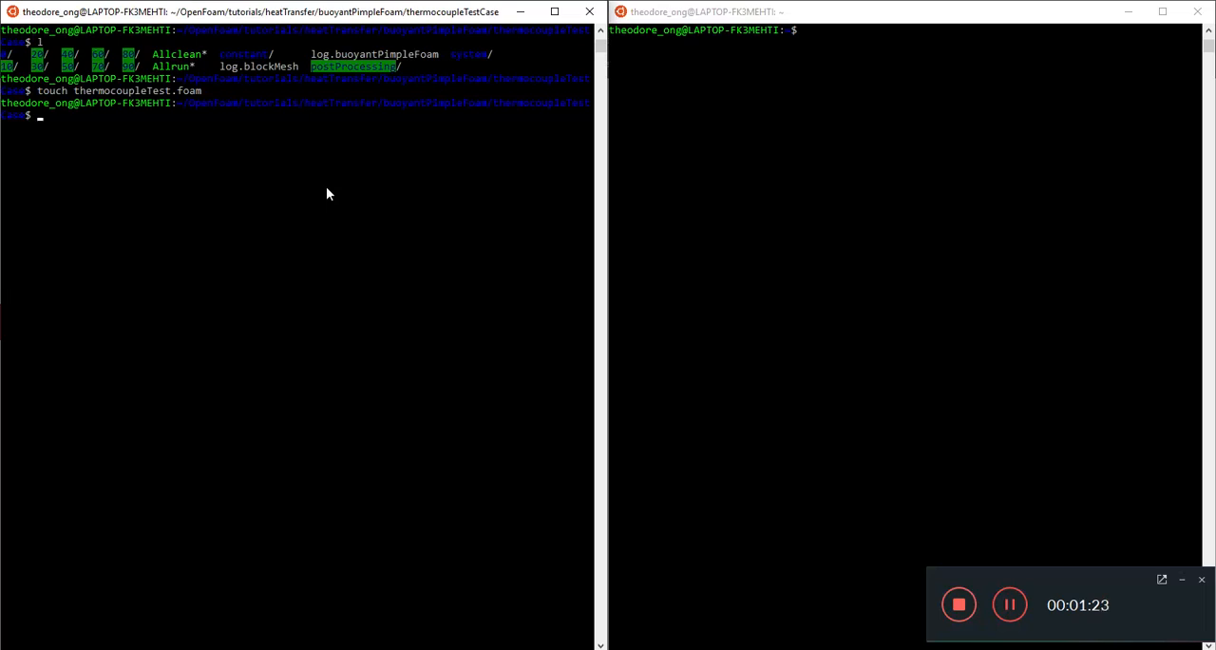
# Step: View the 0/IDefault and constant/radiationProperties files in vi
pyautogui.write('cd 0')
pyautogui.write('ls')
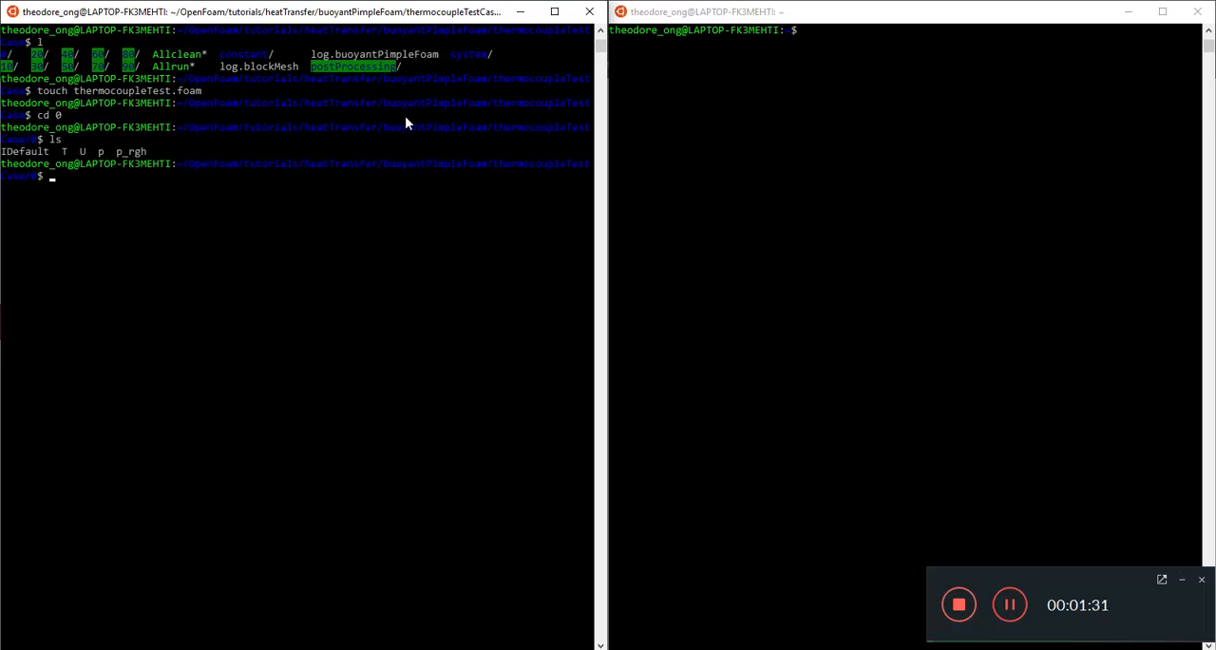
pyautogui.write('vi')
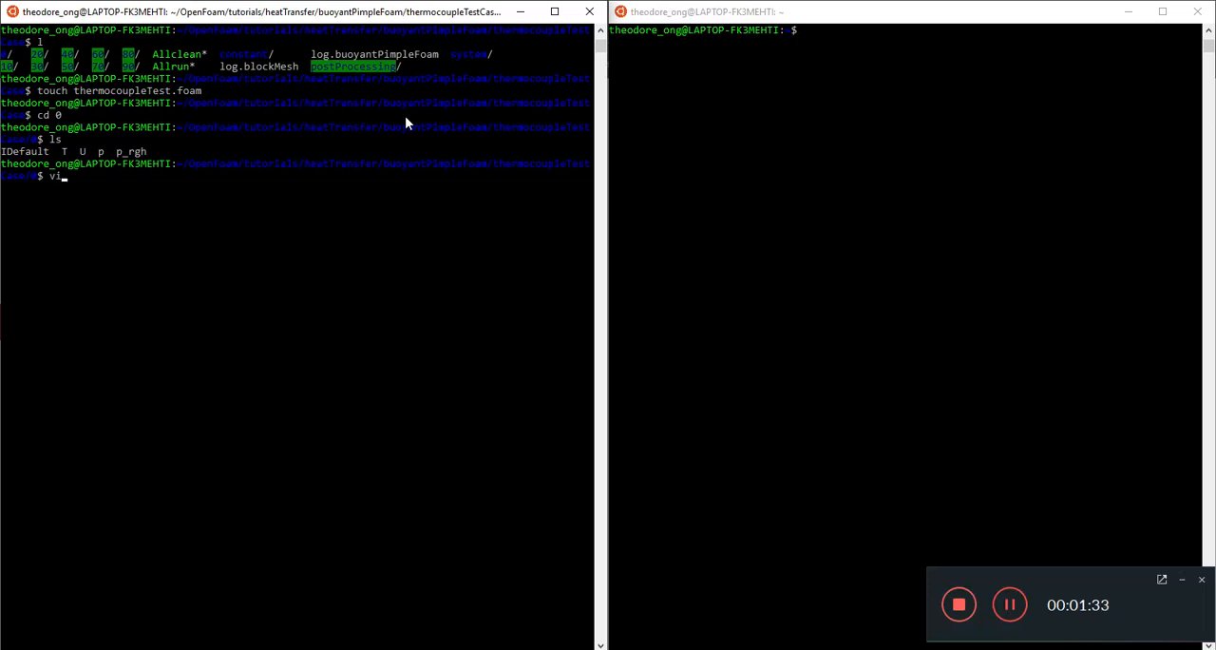
pyautogui.press('Return')
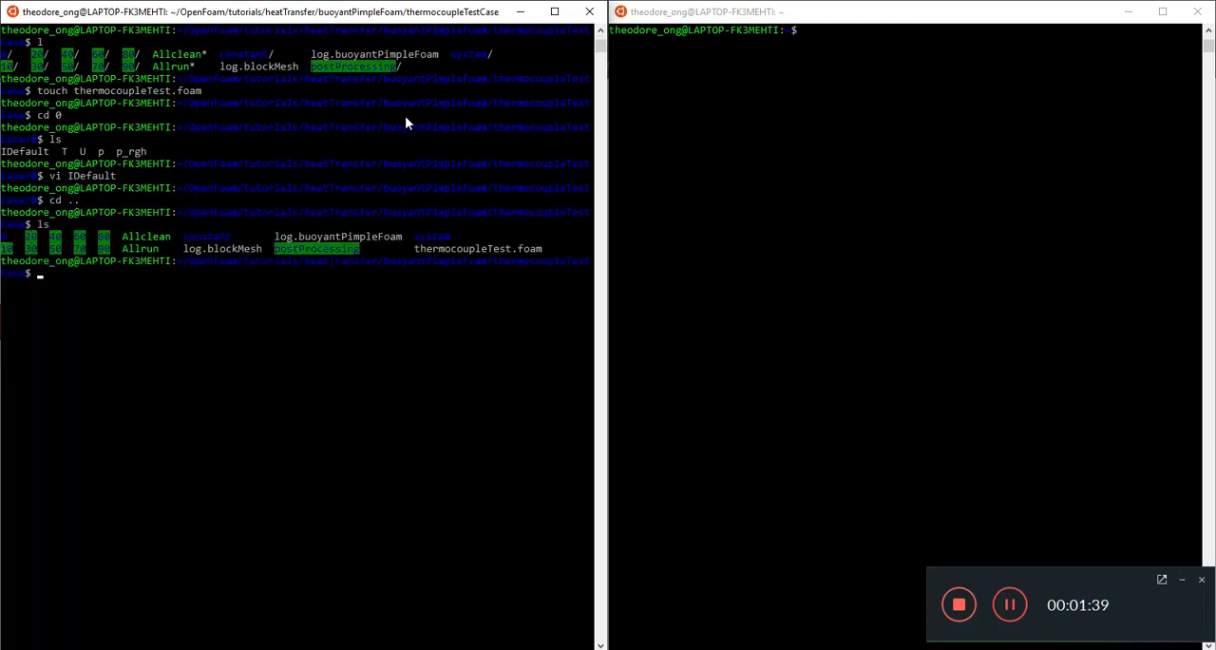
pyautogui.write('cd constant')
pyautogui.write('ls')
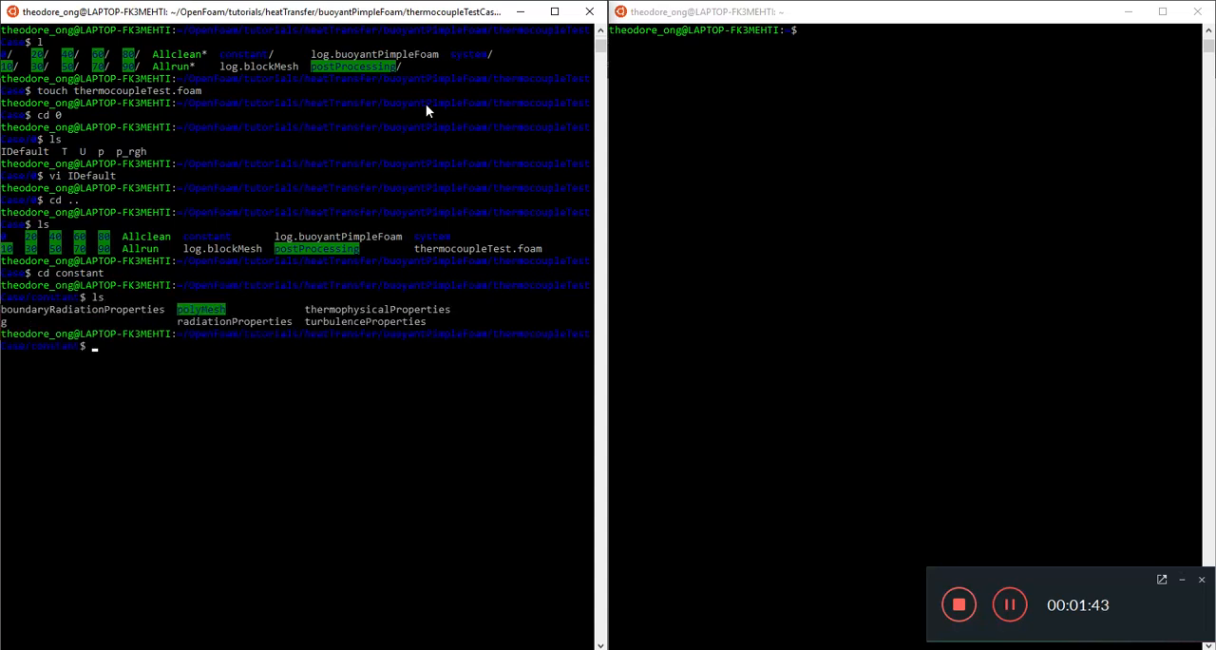
pyautogui.write('vi radiationProperties')
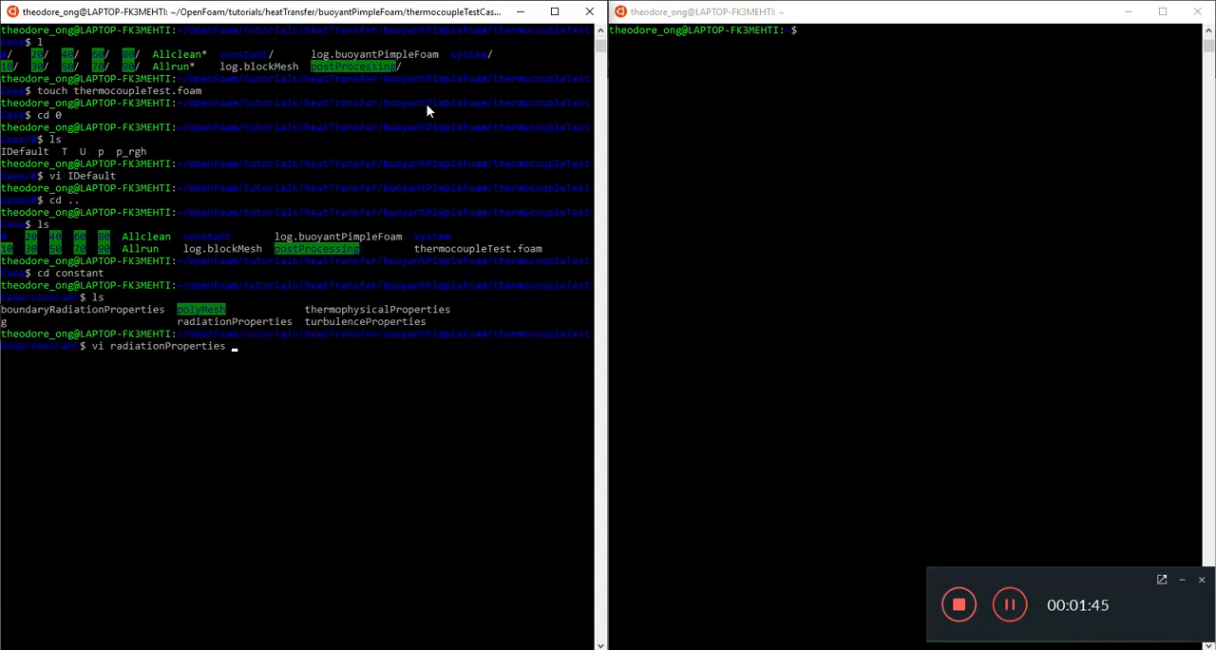
pyautogui.press('Return')
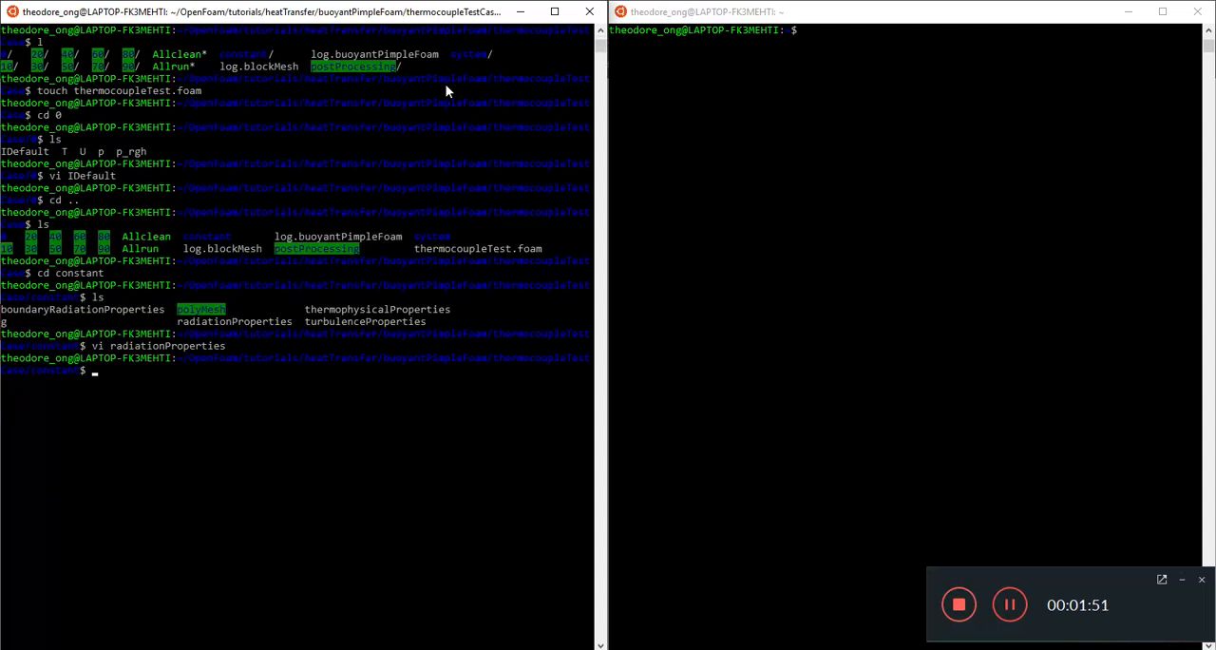
# Step: Go back to the case folder and list the system folder's dictionaries
pyautogui.press('Return')
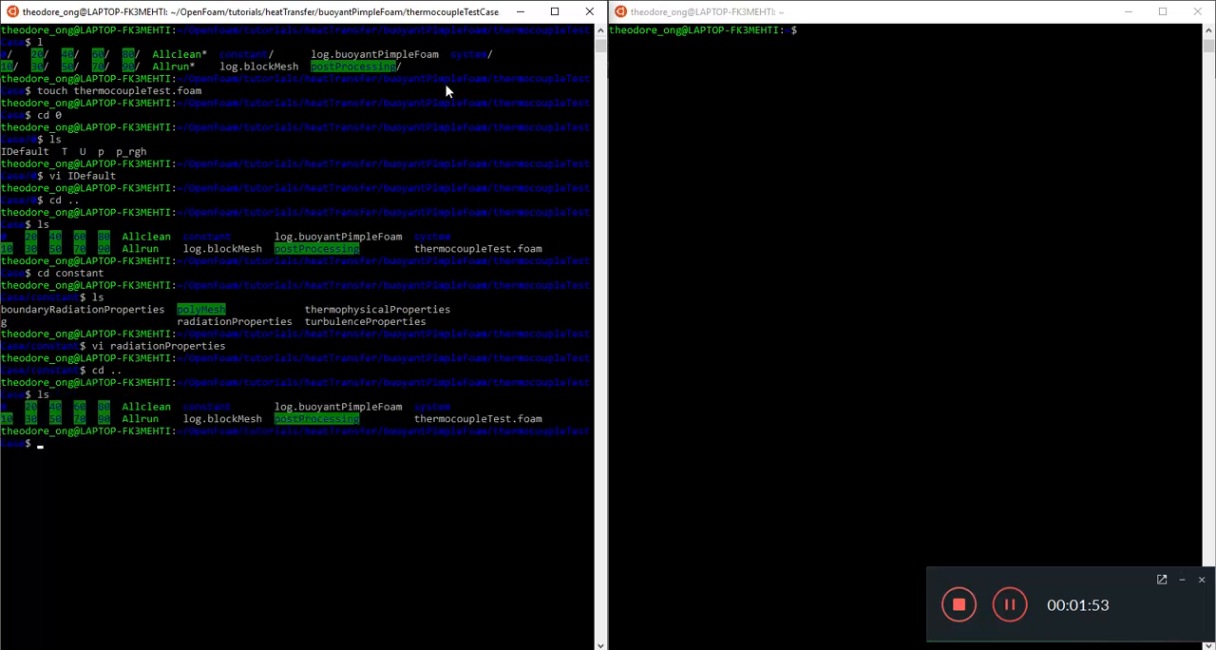
pyautogui.write('cd system')
pyautogui.write('l')
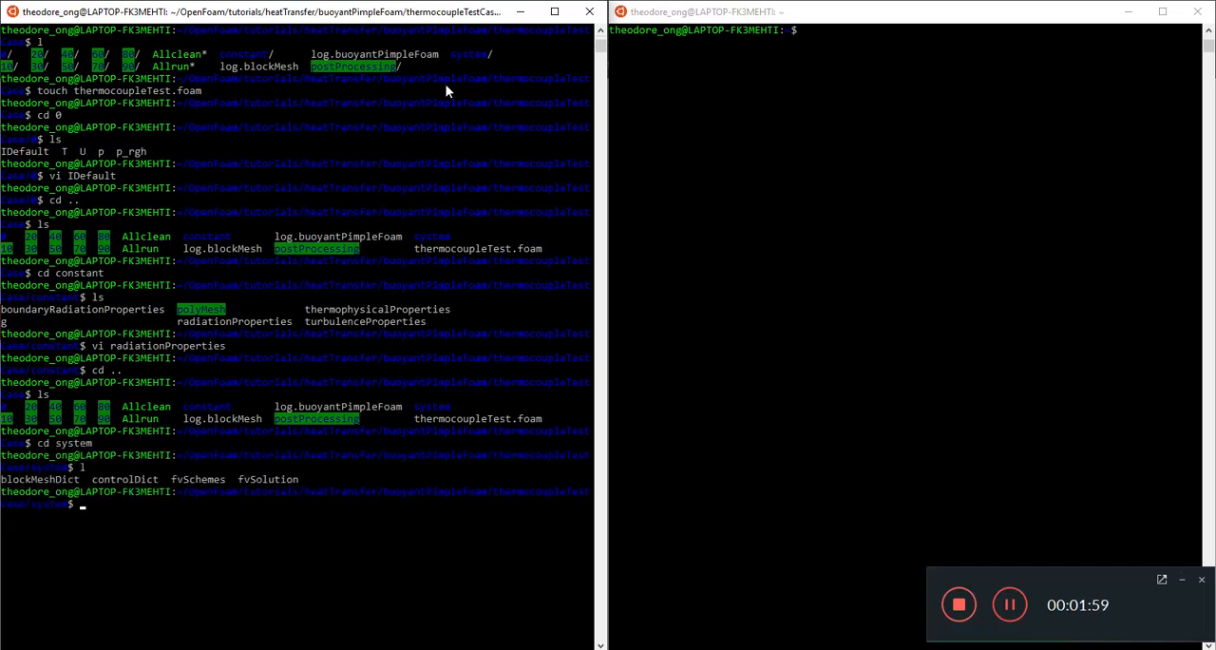
pyautogui.press('Return')
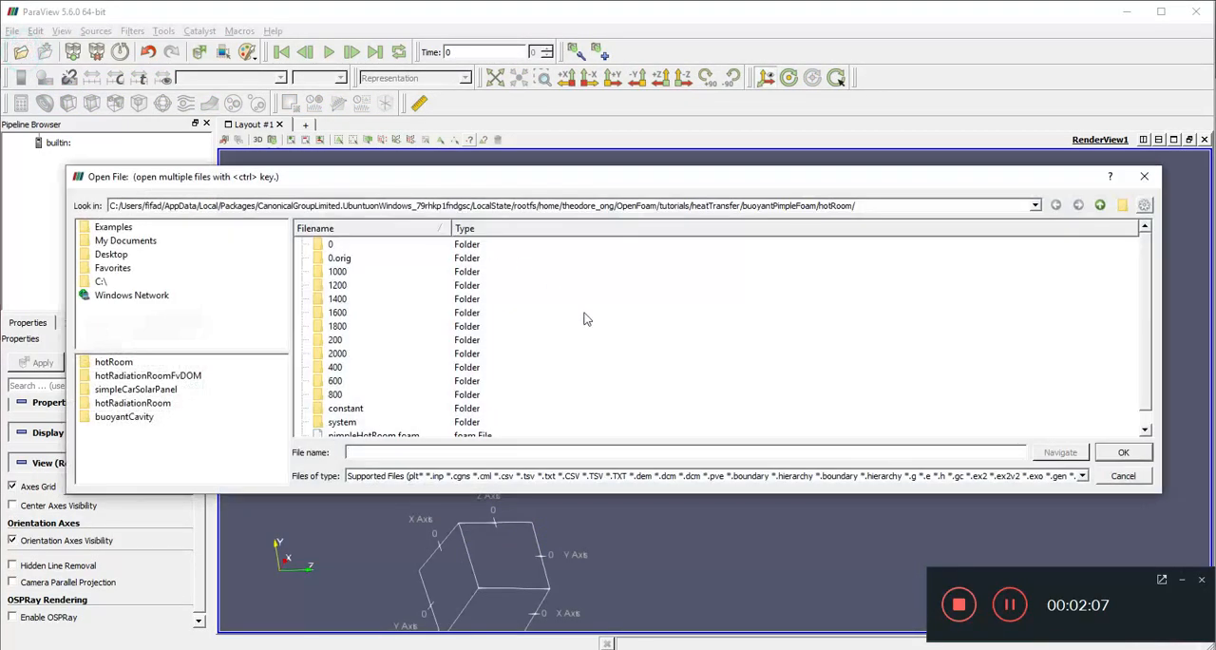
# Step: Load thermocoupleTest.foam from the thermocoupleTestCase folder in ParaView
pyautogui.click(1098, 205)
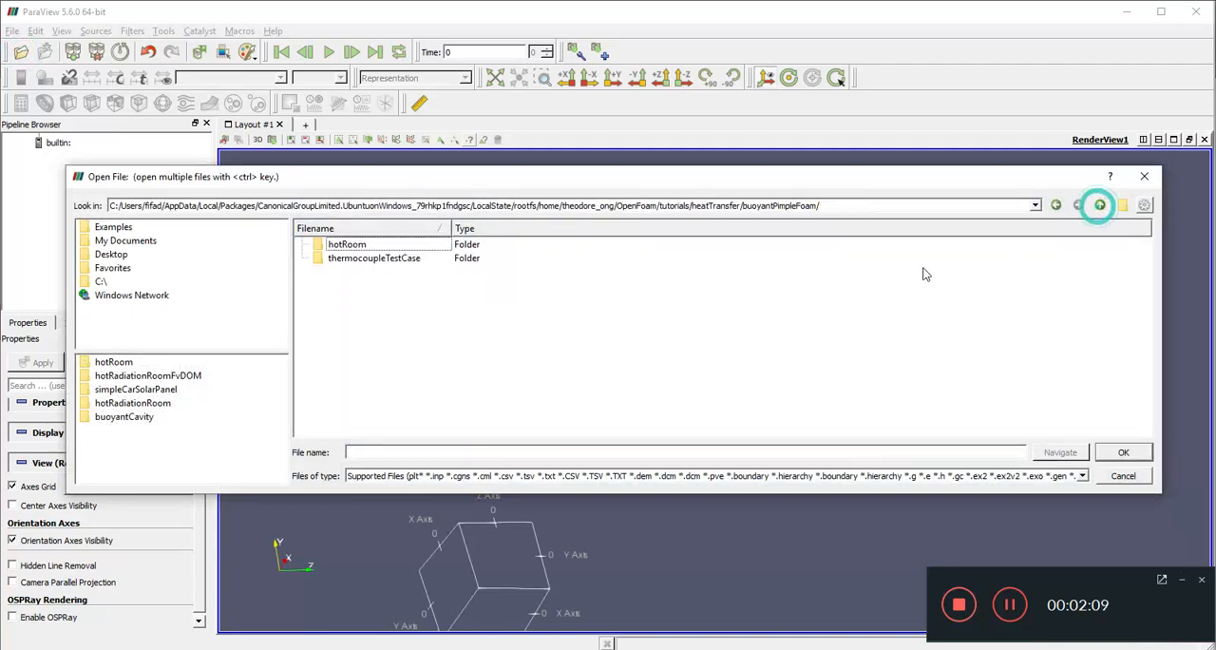
pyautogui.doubleClick(374, 257)
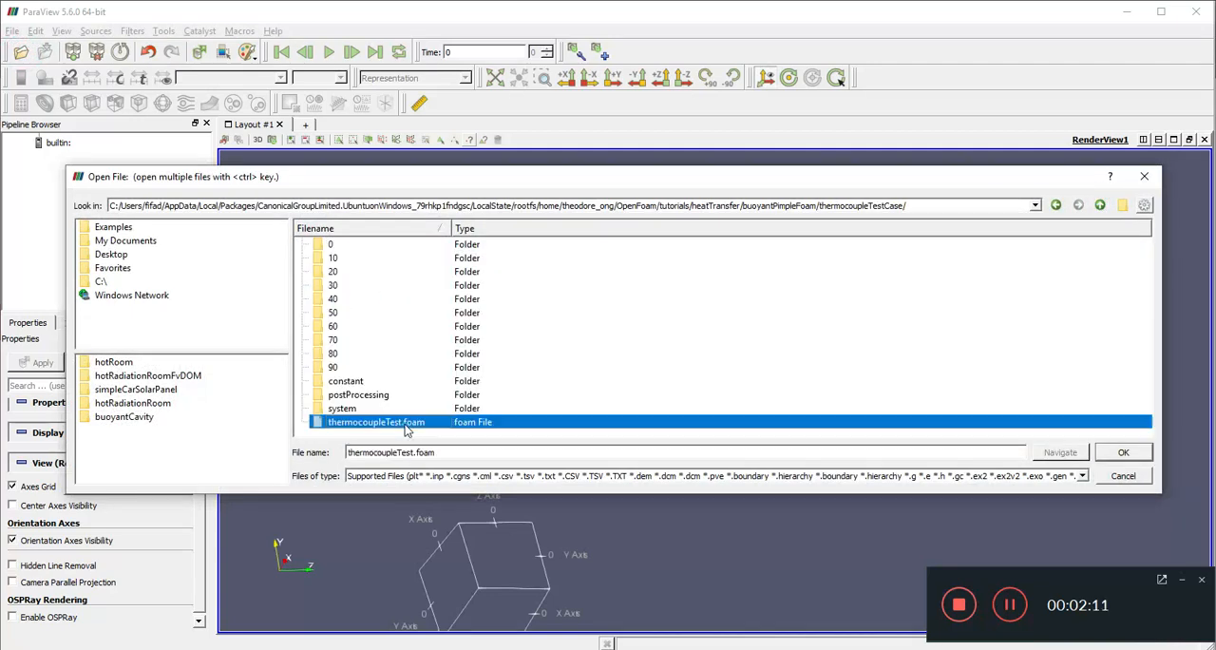
pyautogui.click(1123, 452)
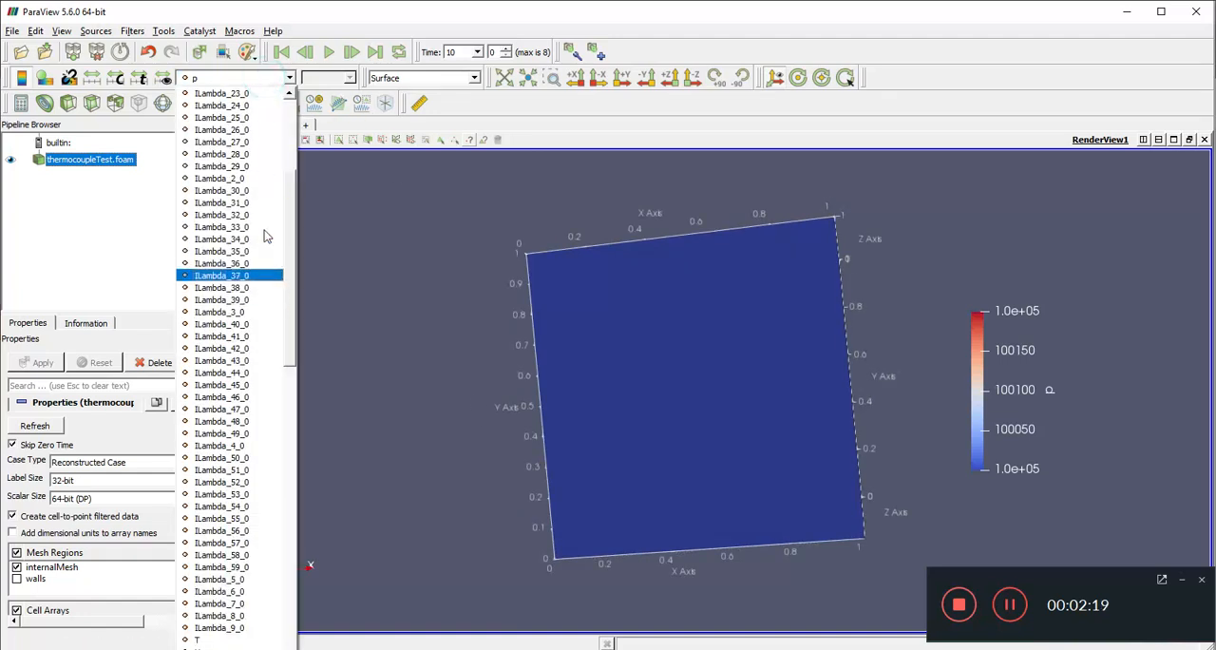
pyautogui.scroll(-3)
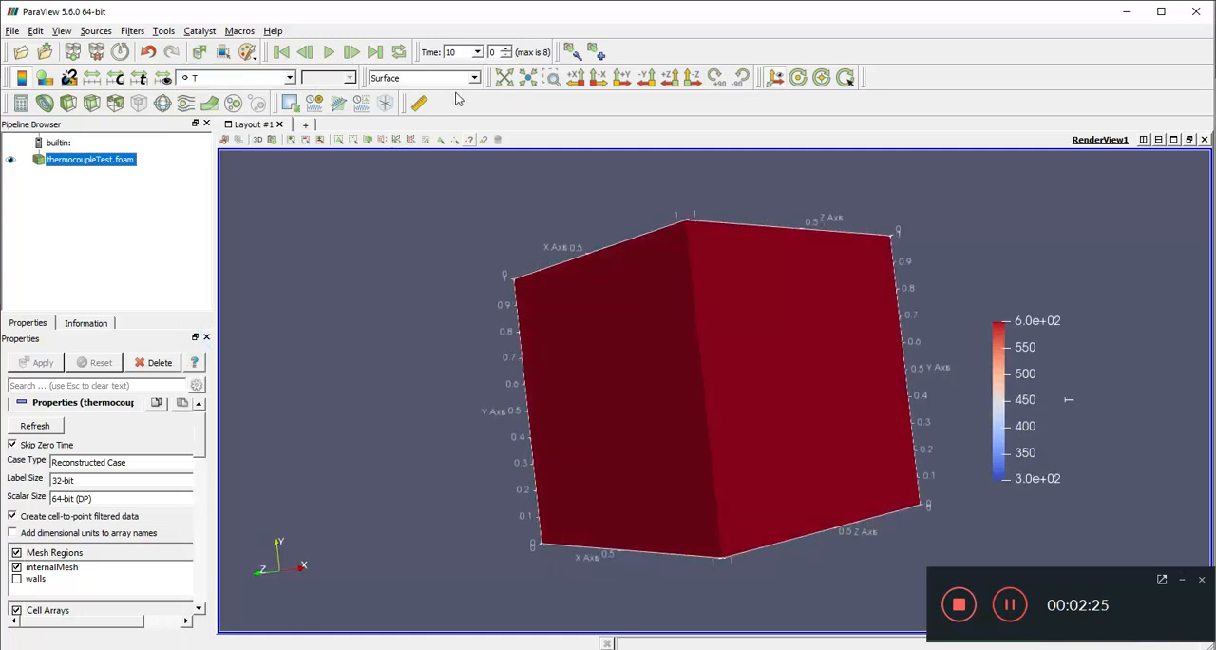
# Step: Show the cavity as a wireframe at time 90 and orbit it face-on
pyautogui.click(422, 78)
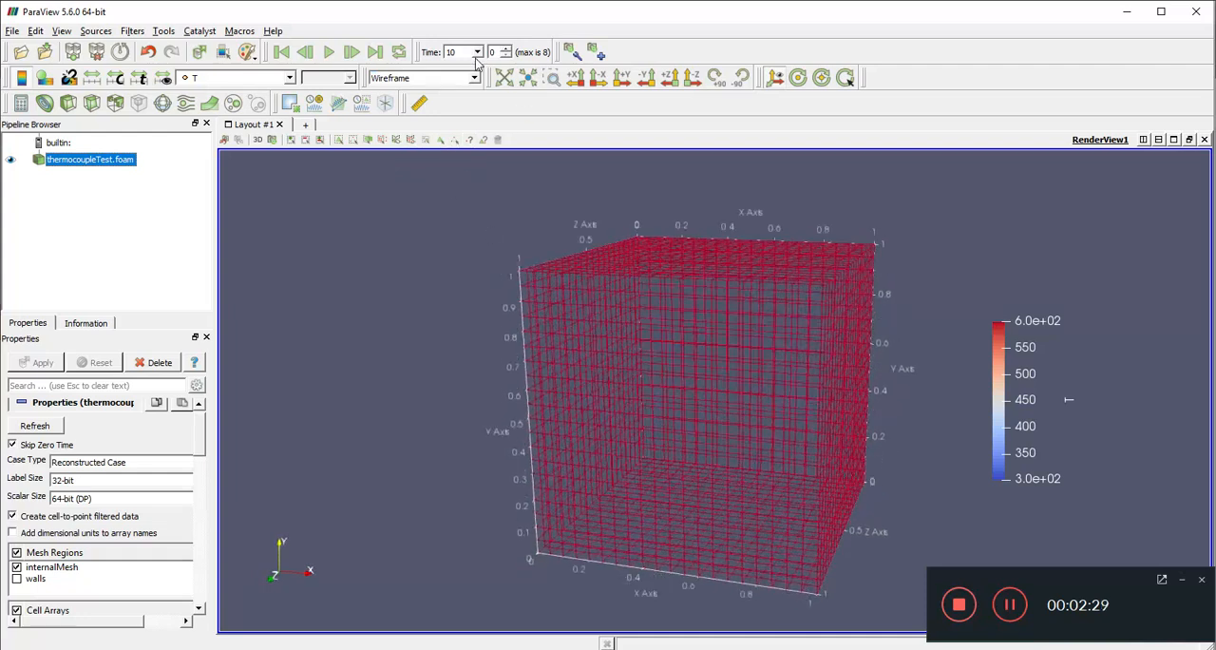
pyautogui.click(477, 53)
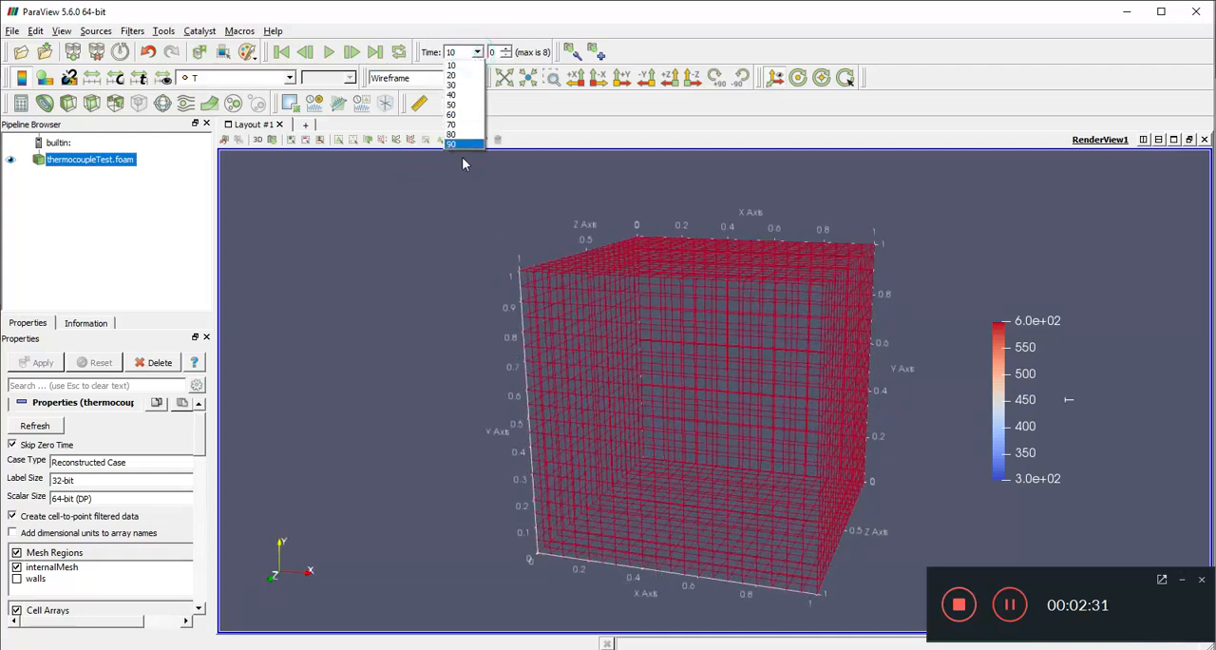
pyautogui.click(451, 143)
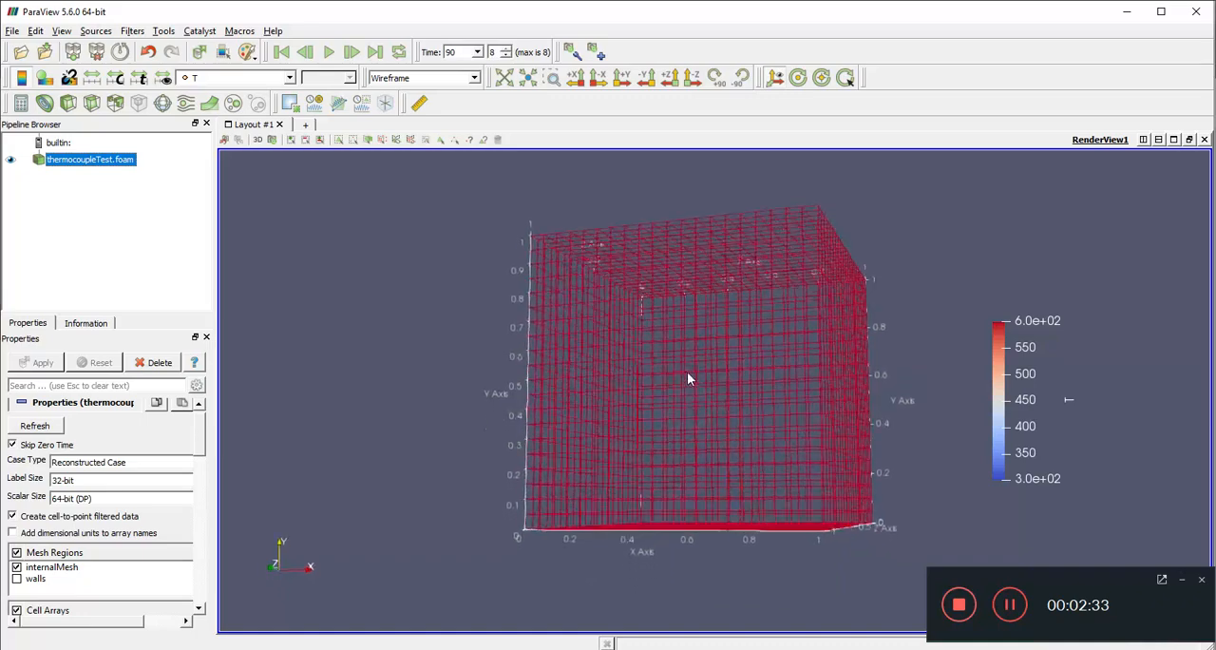
pyautogui.moveTo(689, 378); pyautogui.dragTo(724, 312)
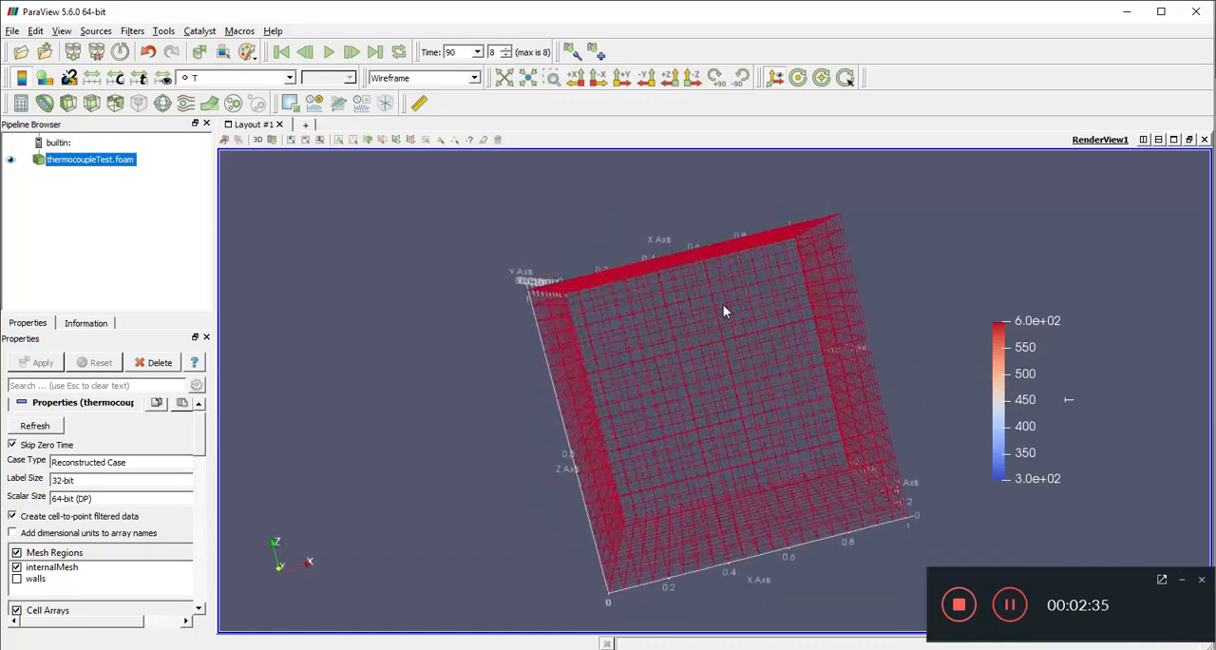
pyautogui.moveTo(725, 312); pyautogui.dragTo(559, 485)
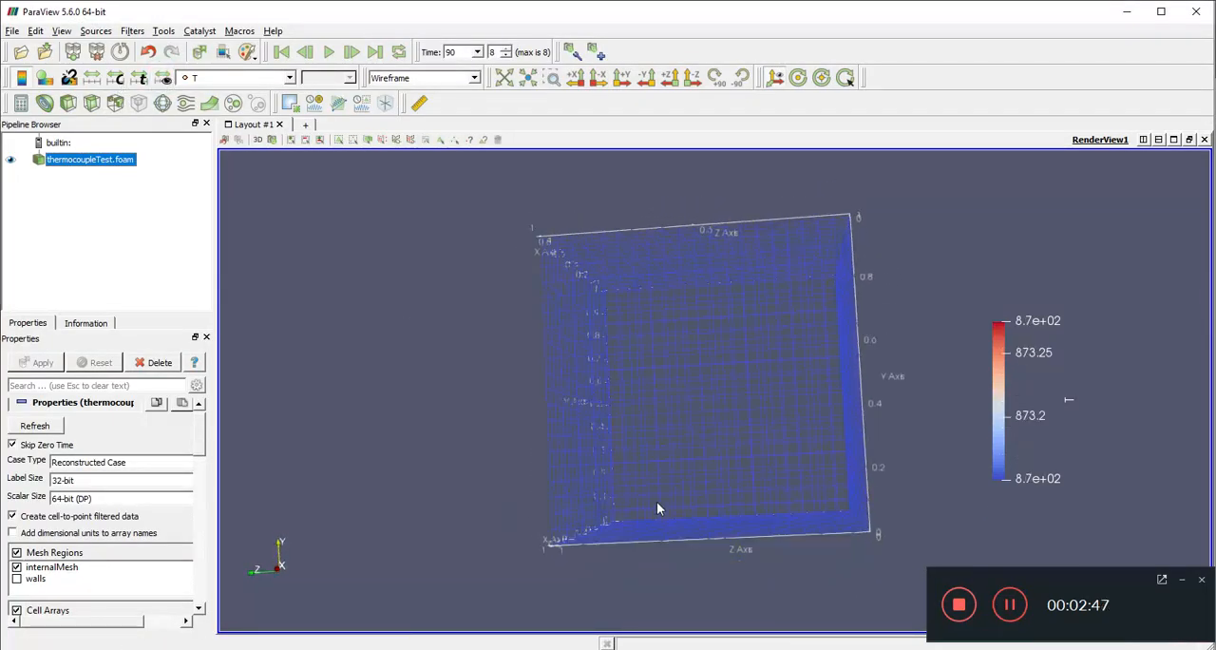
pyautogui.moveTo(660, 509); pyautogui.dragTo(670, 480)
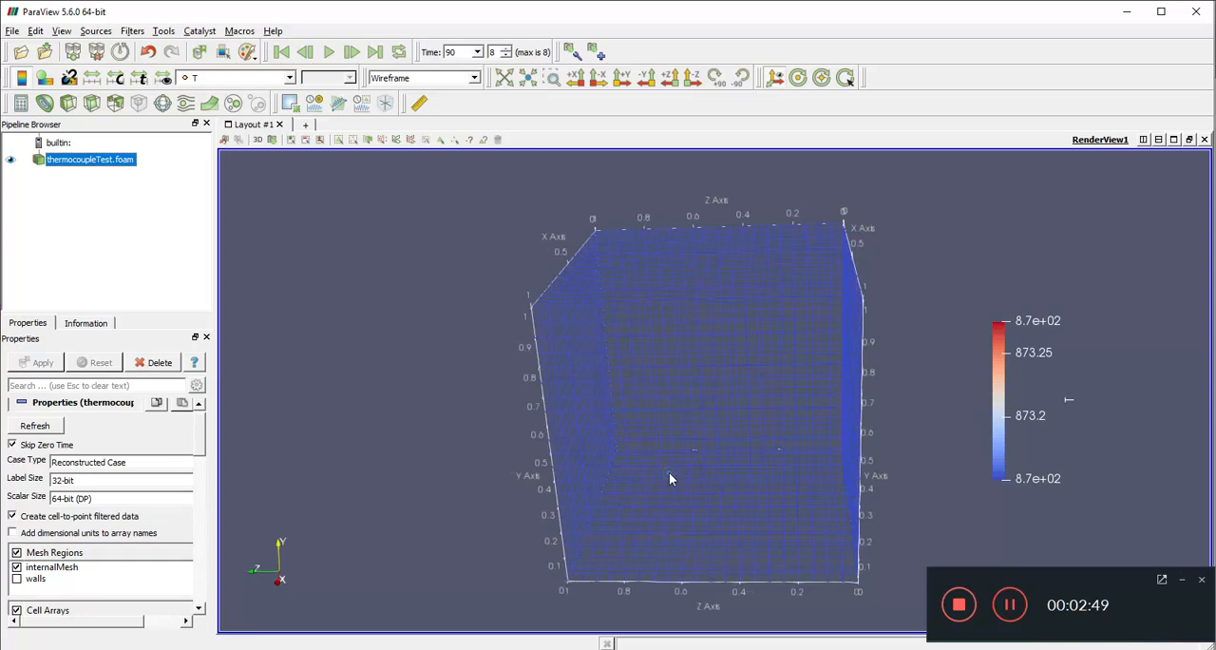
# Step: Step from the first time step forward through later times
pyautogui.click(477, 51)
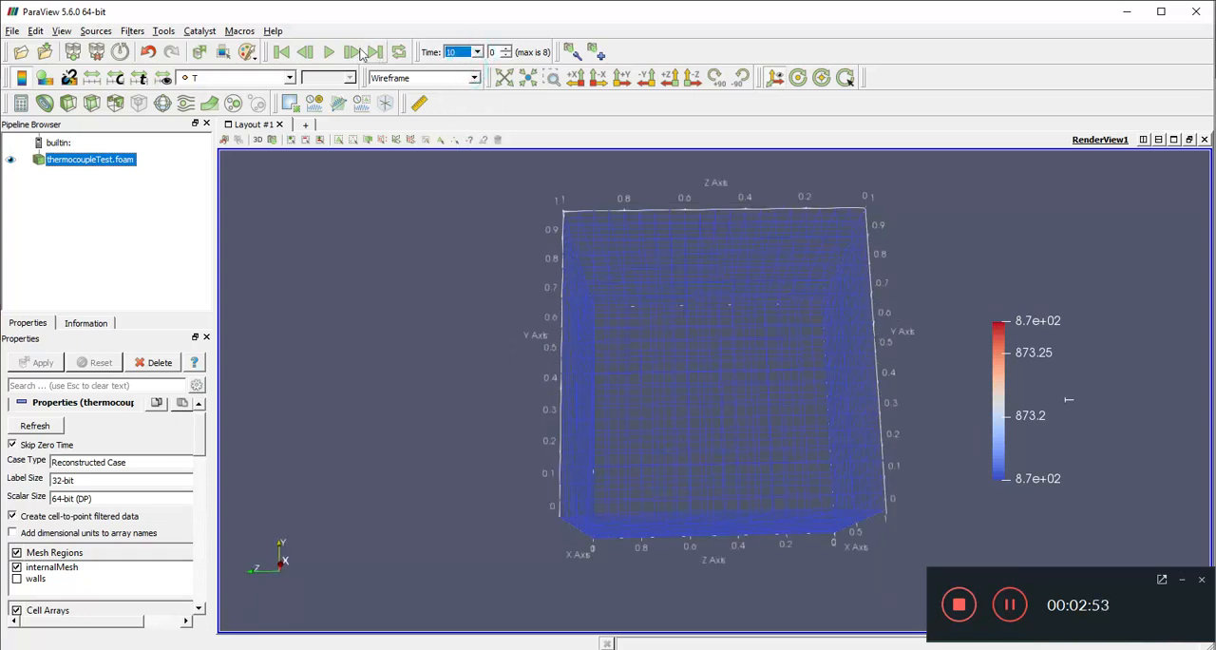
pyautogui.click(327, 52)
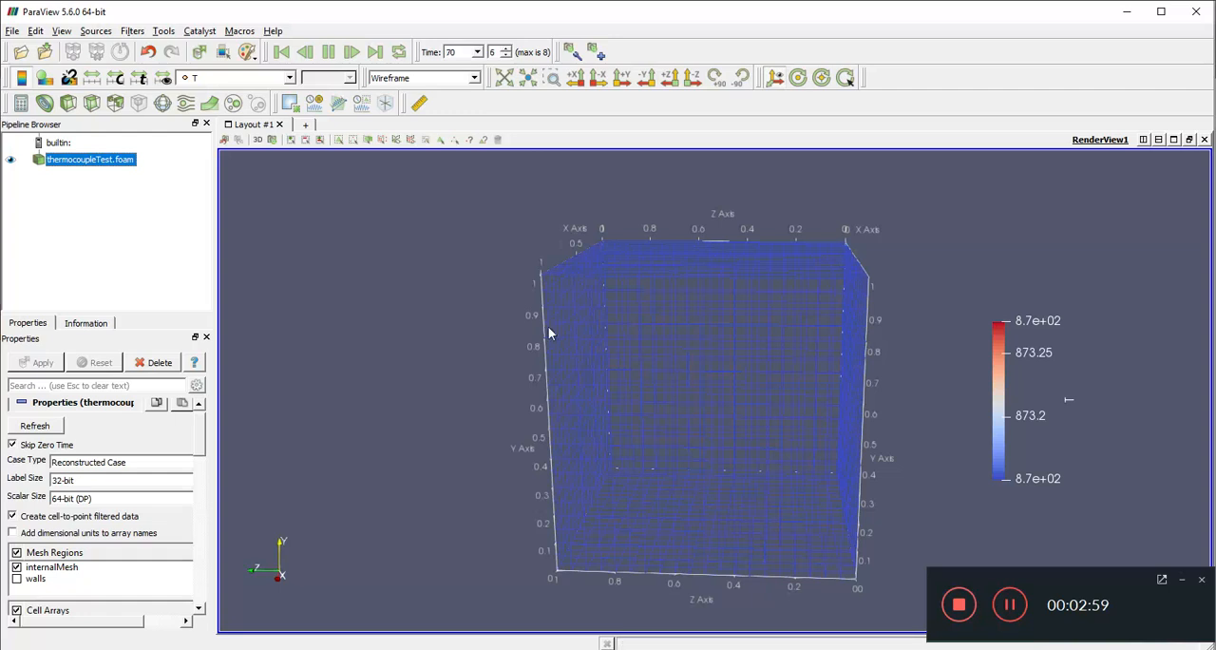
pyautogui.click(352, 52)
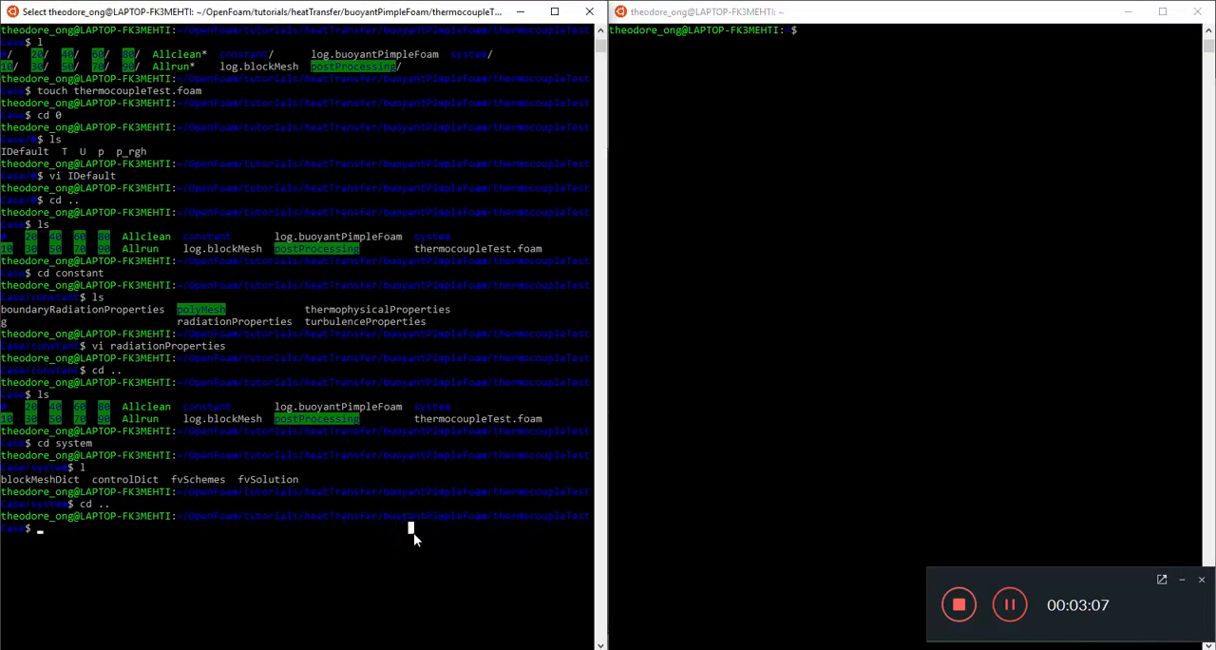
# Step: Read the solvers and PIMPLE dictionaries in system/fvSolution with vi
pyautogui.press('Return')
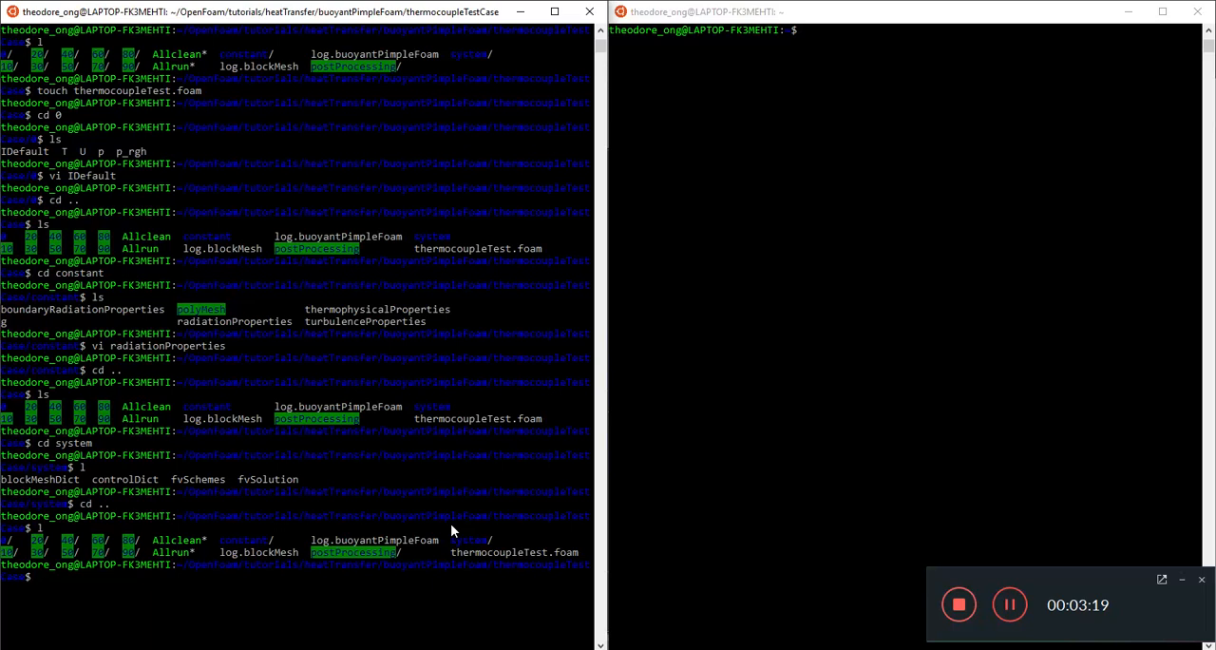
pyautogui.write('cd co')
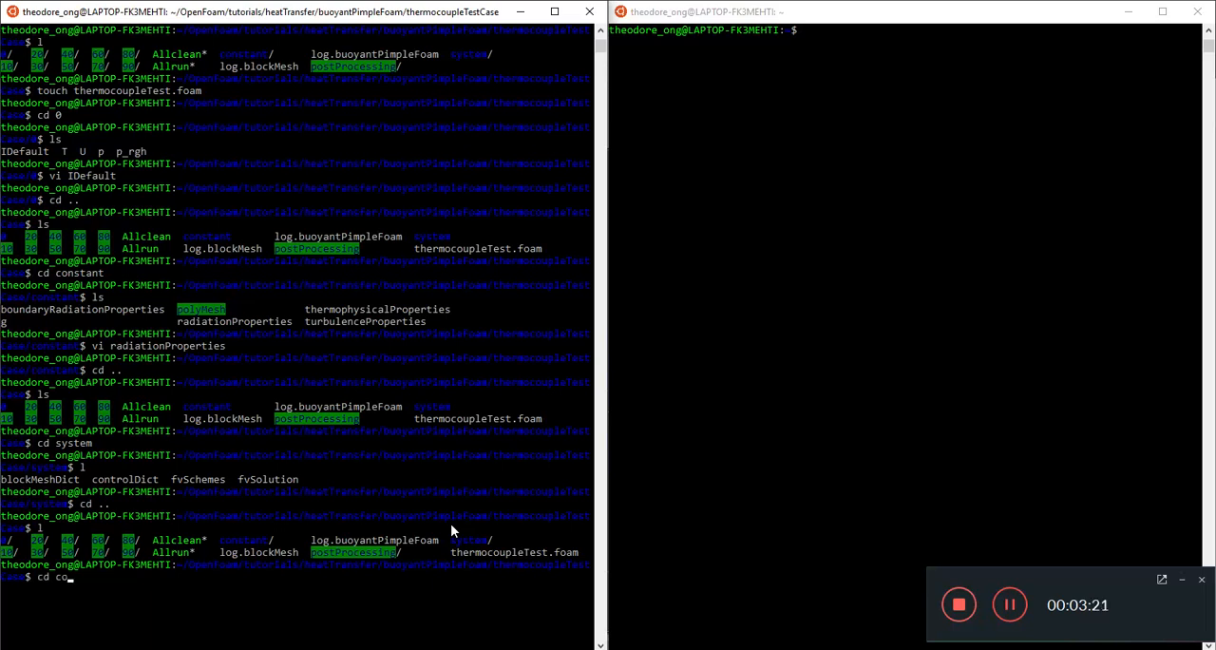
pyautogui.press('BackSpace')
pyautogui.write('vi fvSolution')
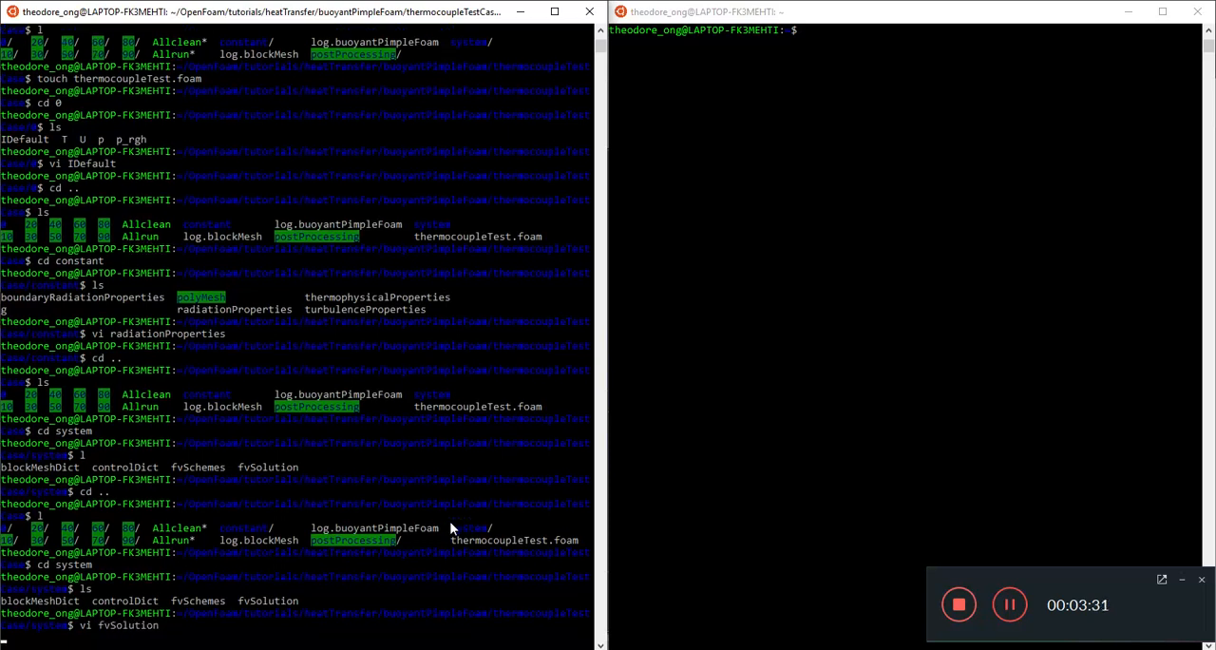
pyautogui.press('Return')
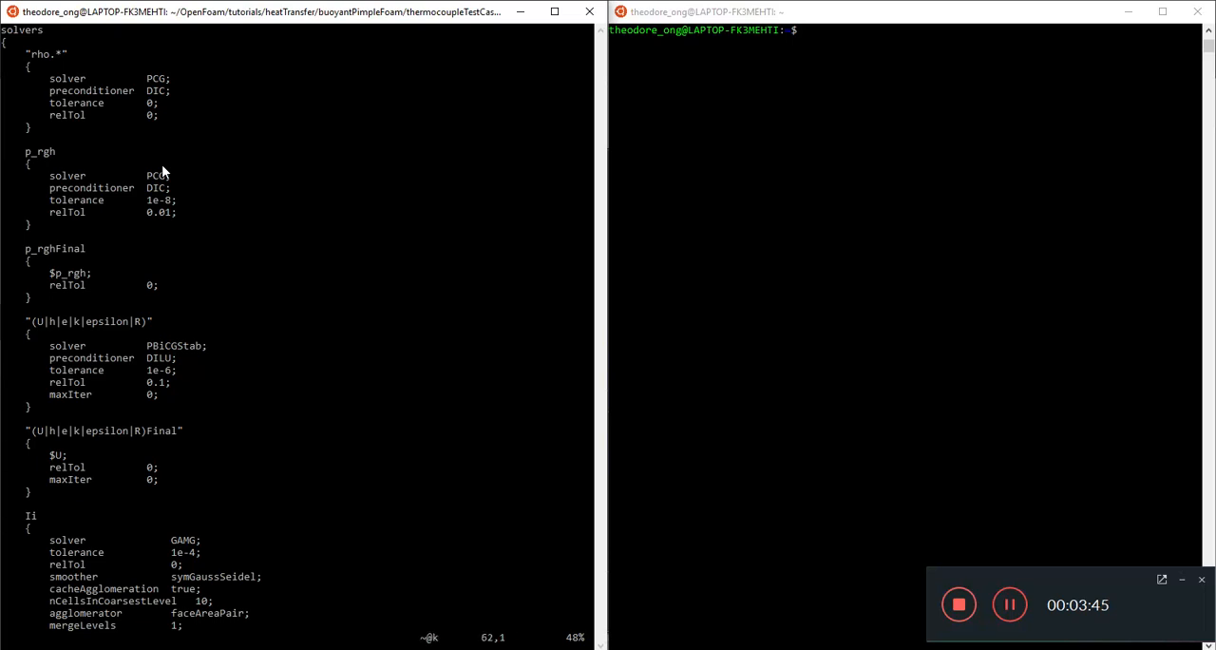
pyautogui.scroll(-3)
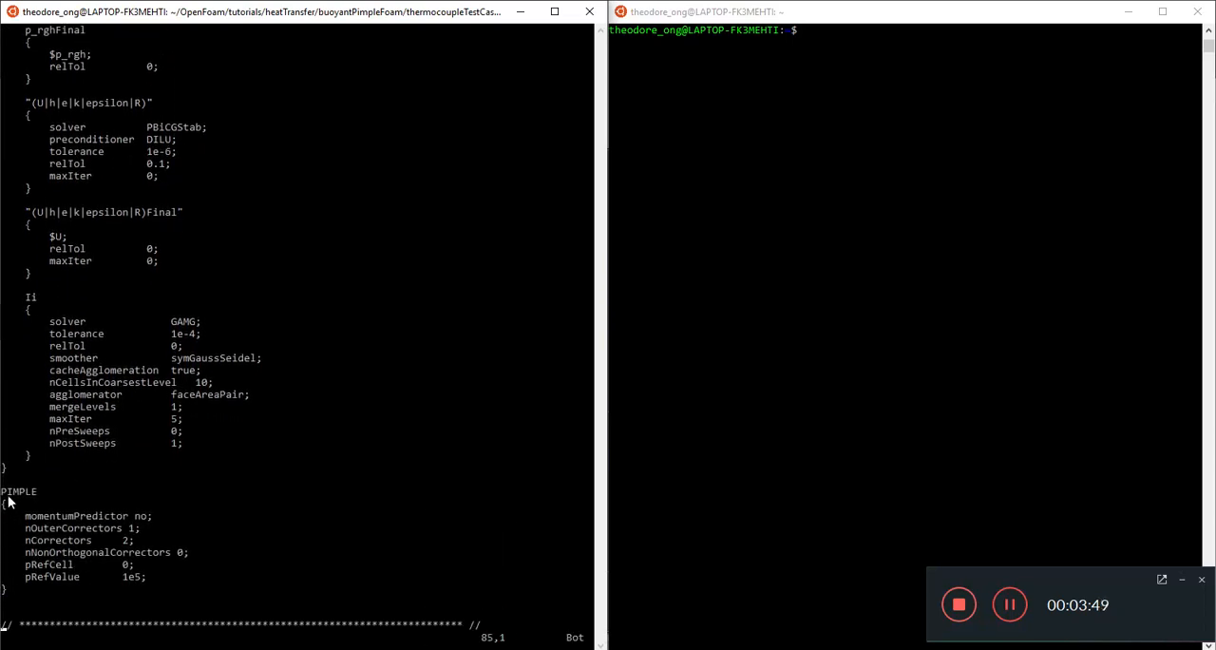
pyautogui.moveTo(10, 492); pyautogui.dragTo(142, 579)
pyautogui.write('v')
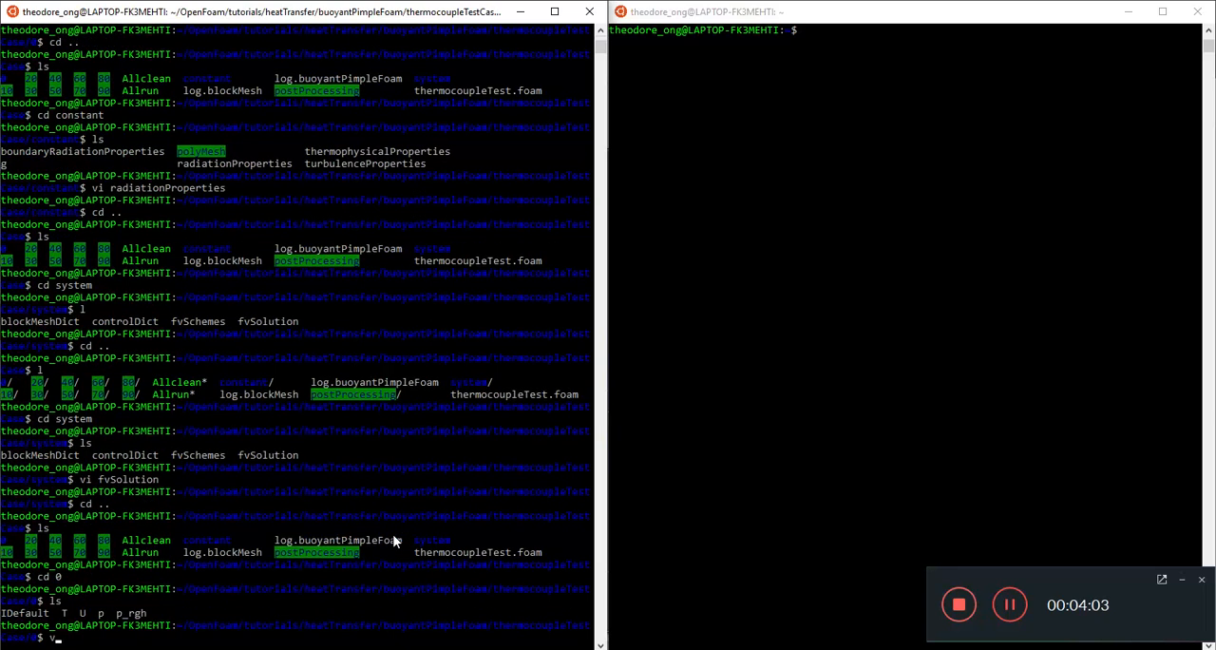
# Step: Open 0/T in vi, showing 298.15 K internal field and 873.15 K walls
pyautogui.press('Return')
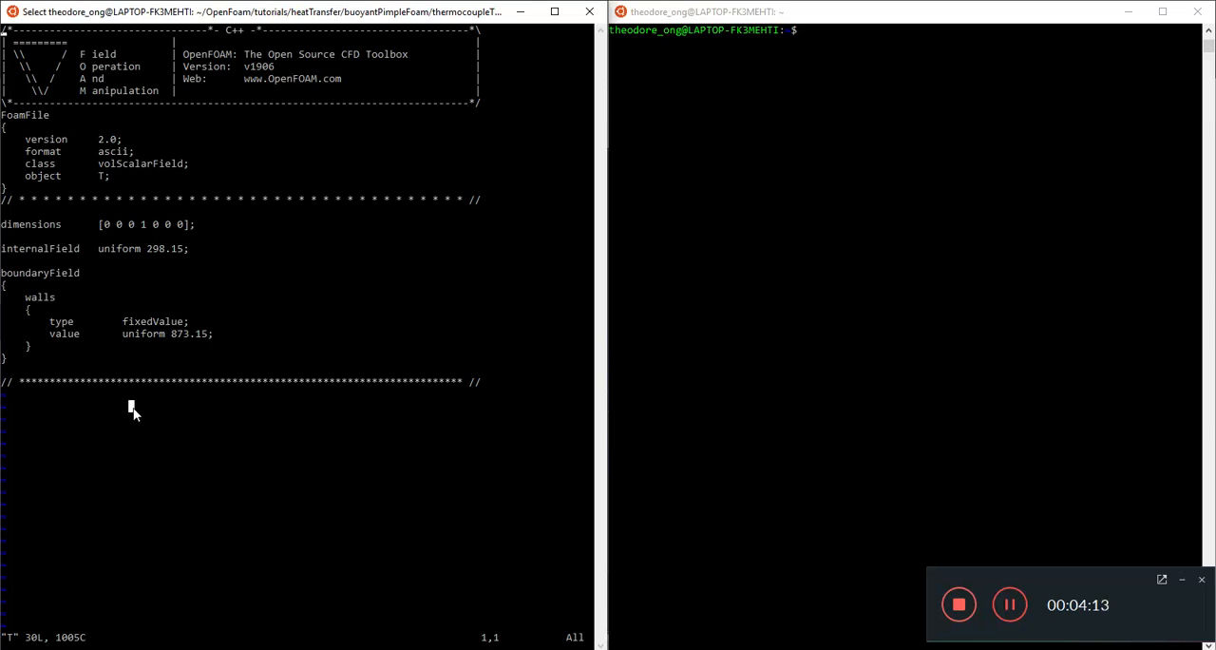
pyautogui.doubleClick(128, 248)
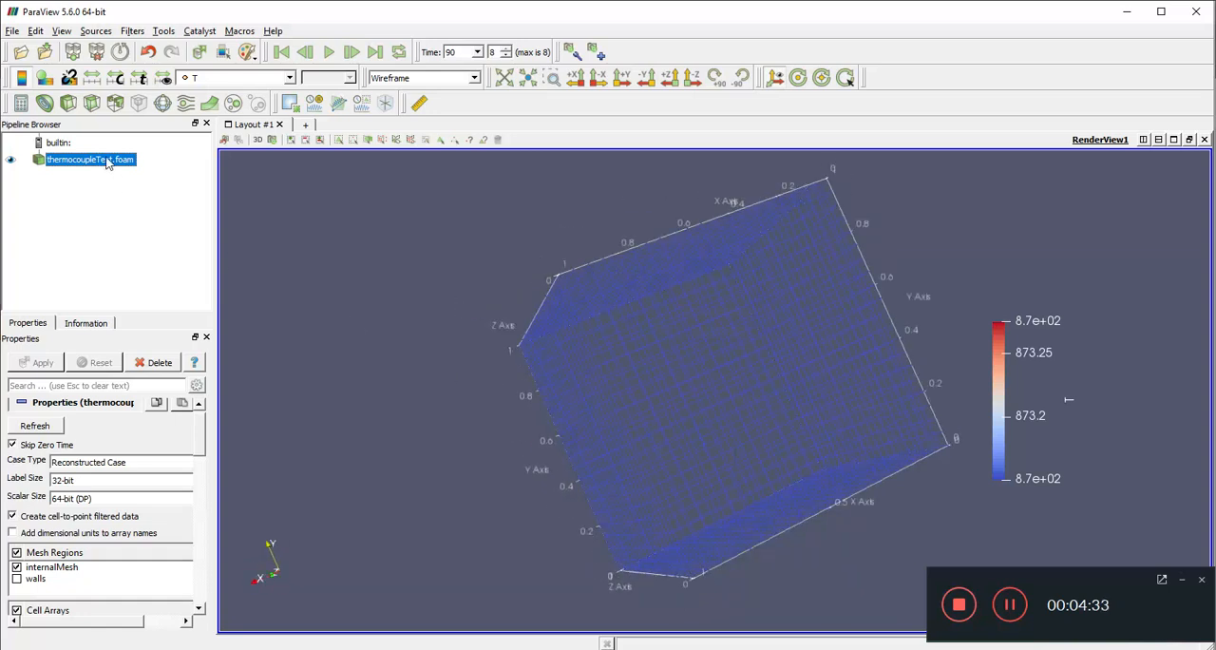
# Step: Add a Slice filter to thermocoupleTest.foam and colour it by temperature T
pyautogui.rightClick(91, 159)
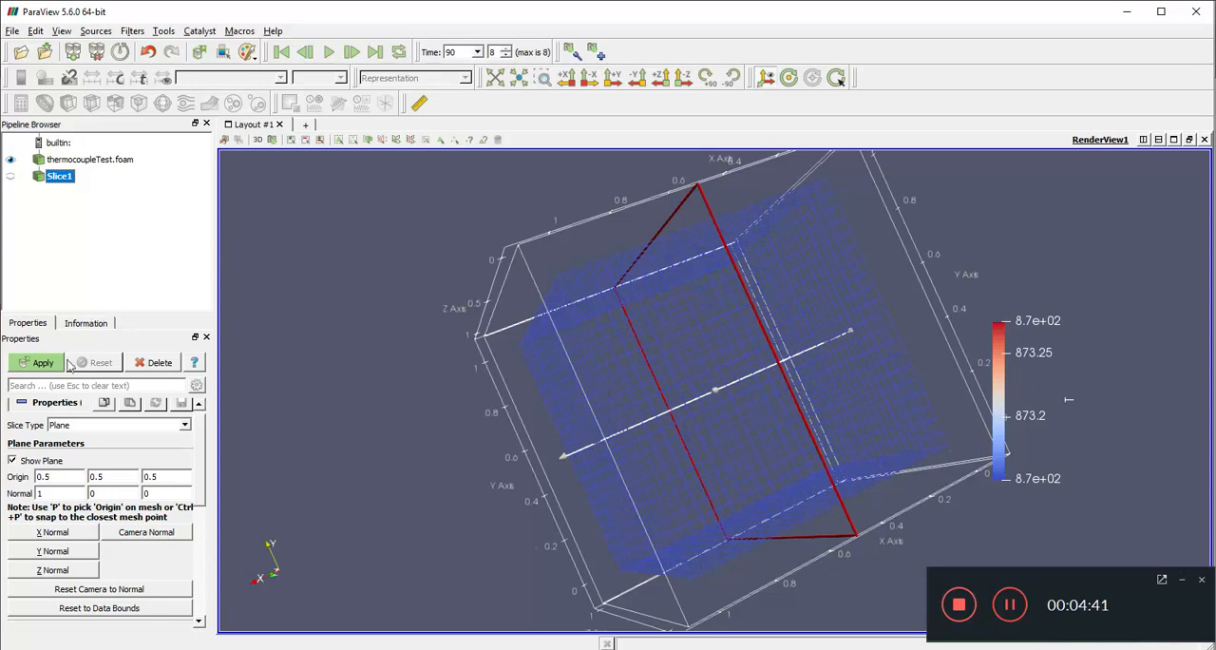
pyautogui.click(42, 362)
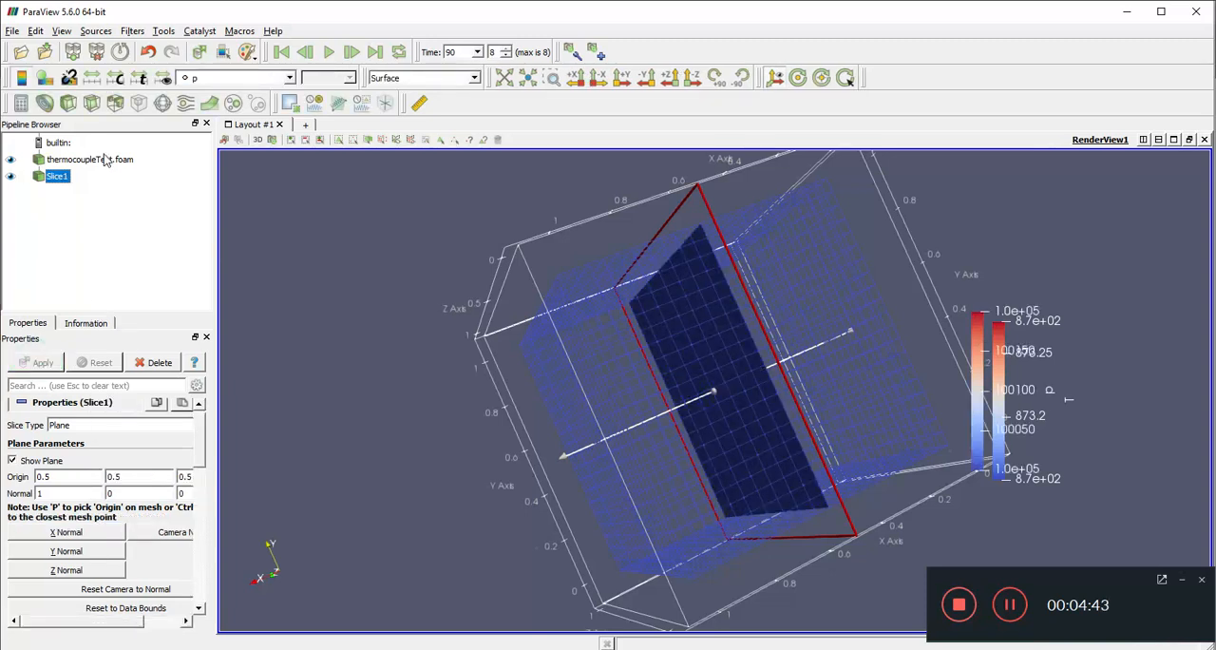
pyautogui.click(90, 159)
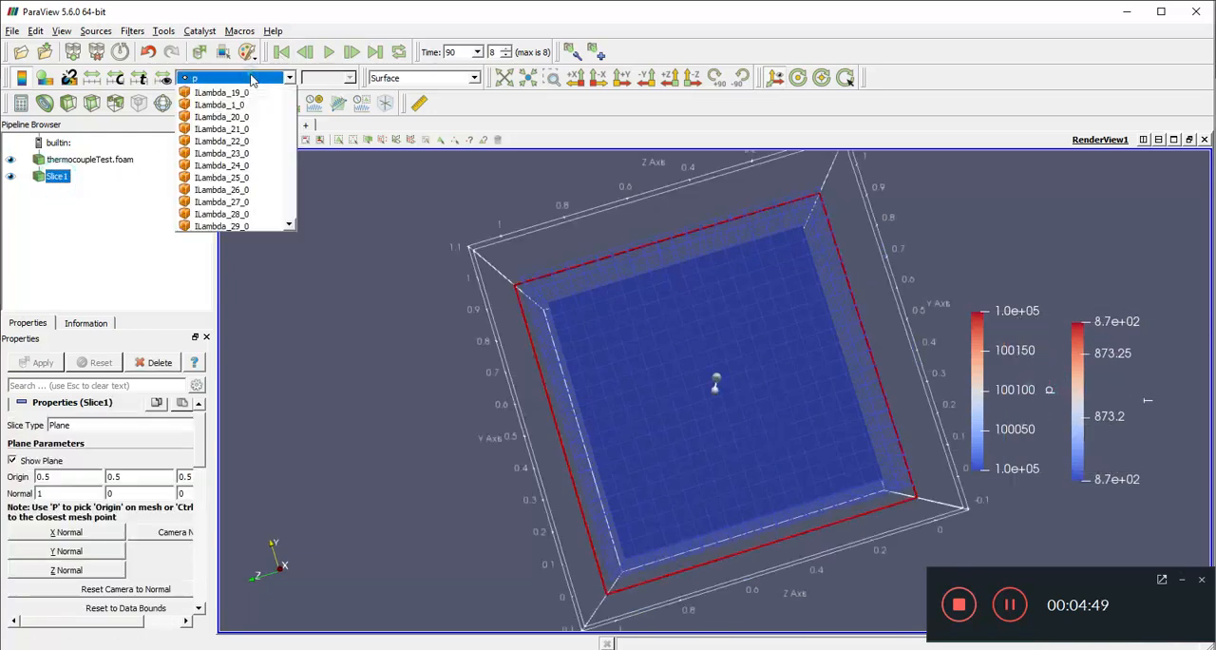
pyautogui.click(221, 92)
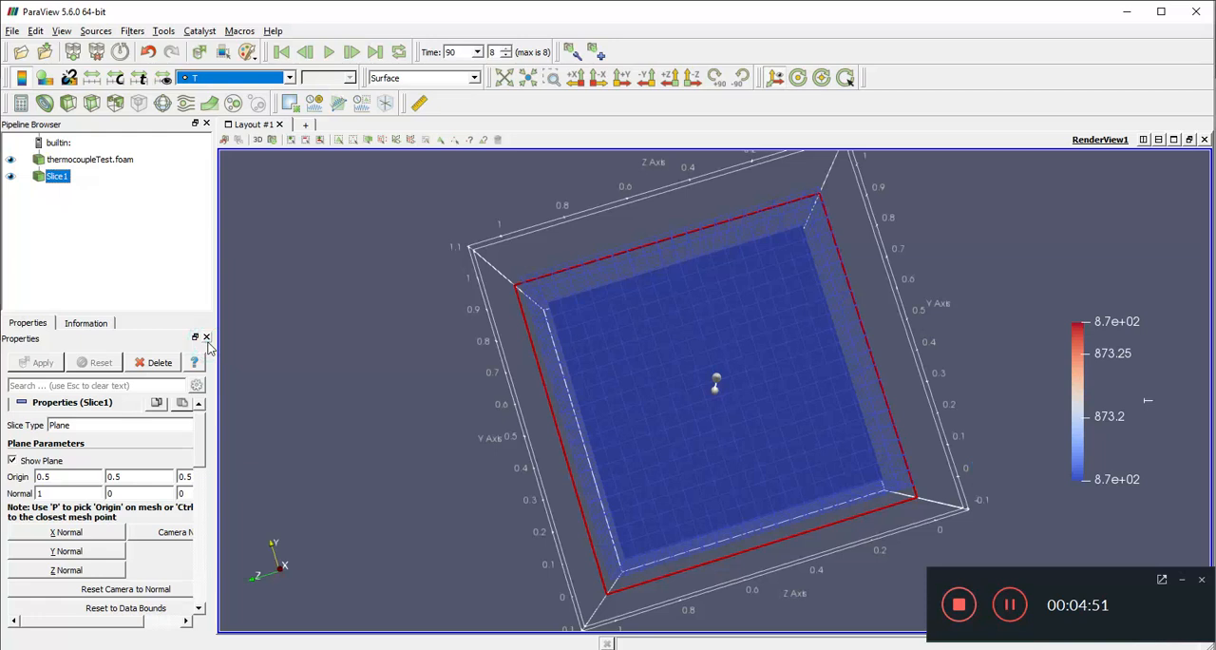
pyautogui.click(42, 362)
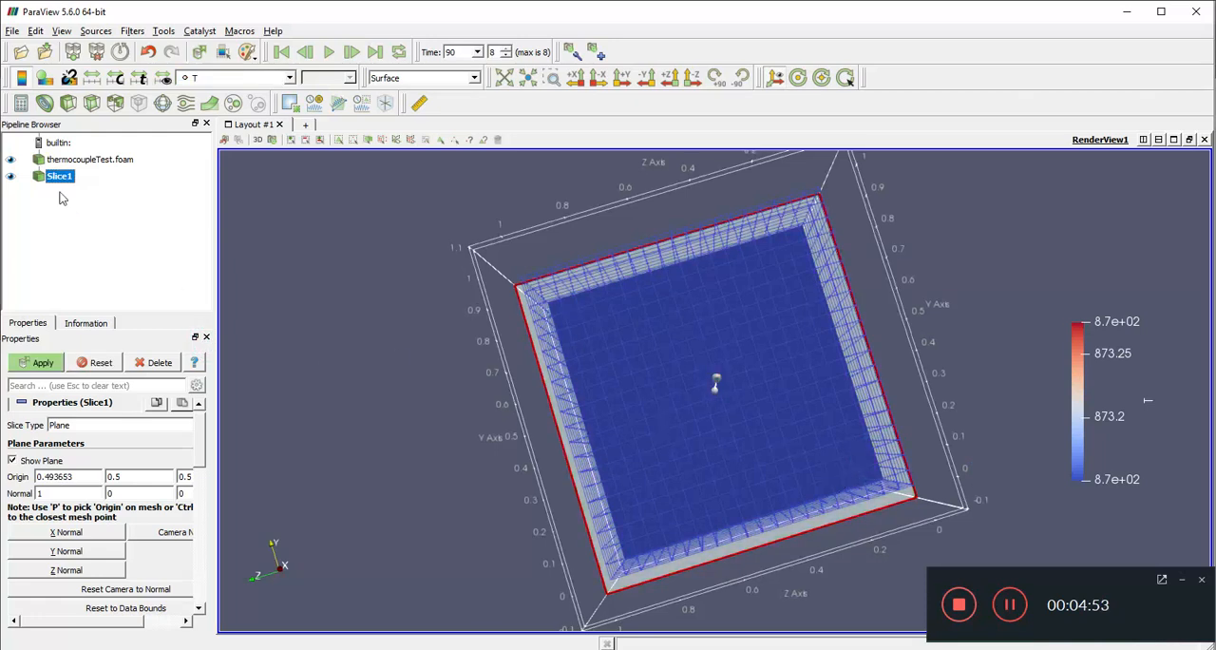
pyautogui.click(42, 362)
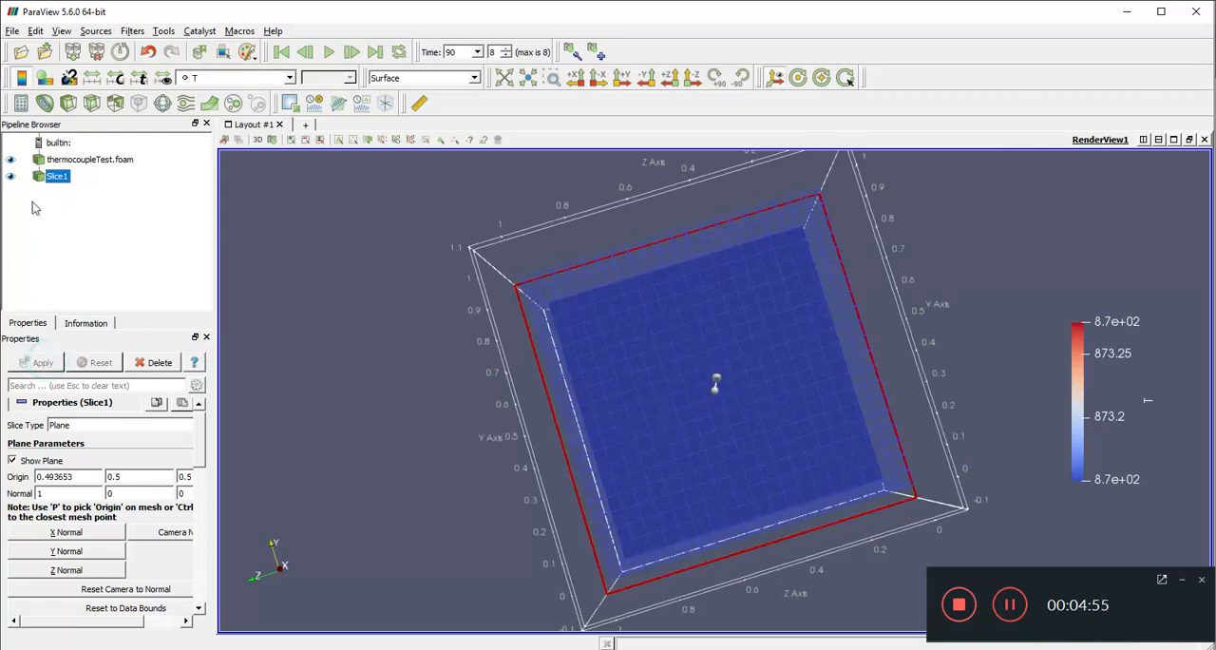
# Step: Turn the cavity face-on and compare temperature at time step 10 and the last step
pyautogui.click(90, 159)
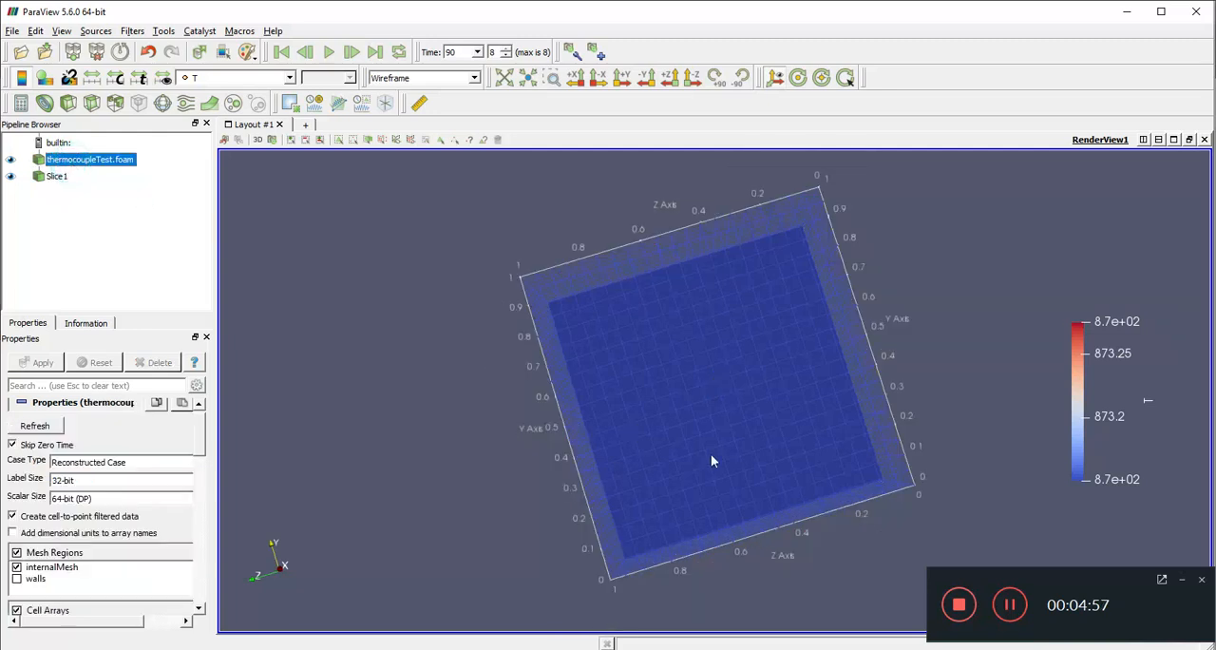
pyautogui.moveTo(712, 461); pyautogui.dragTo(616, 364)
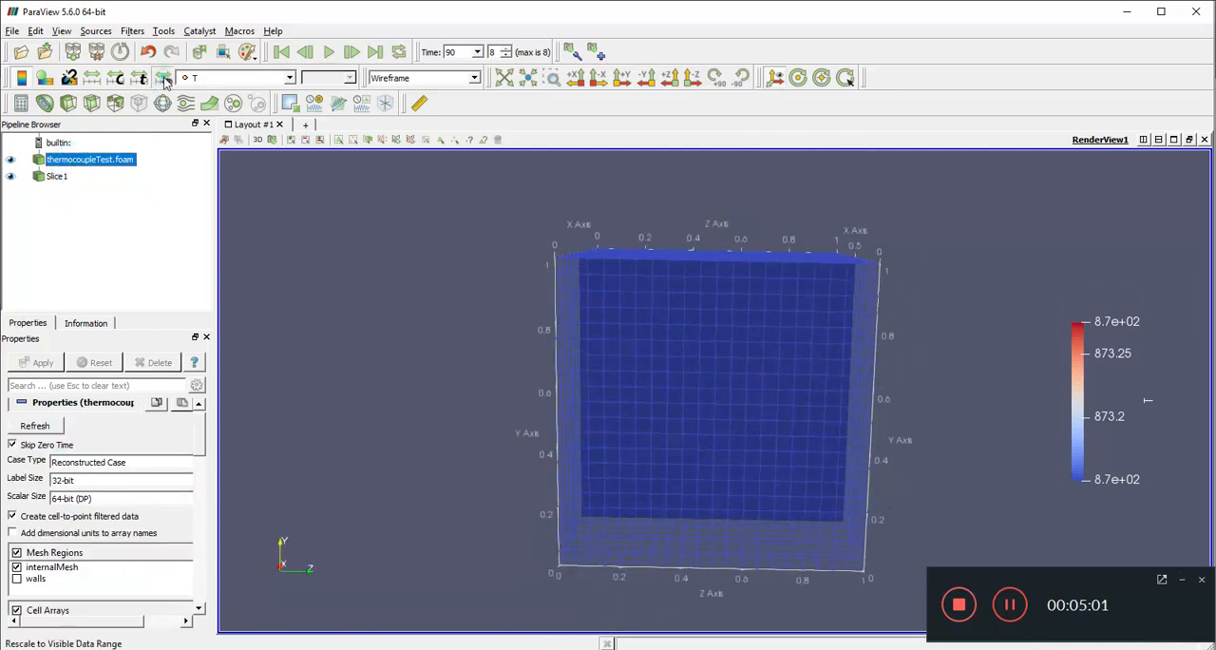
pyautogui.scroll(3)
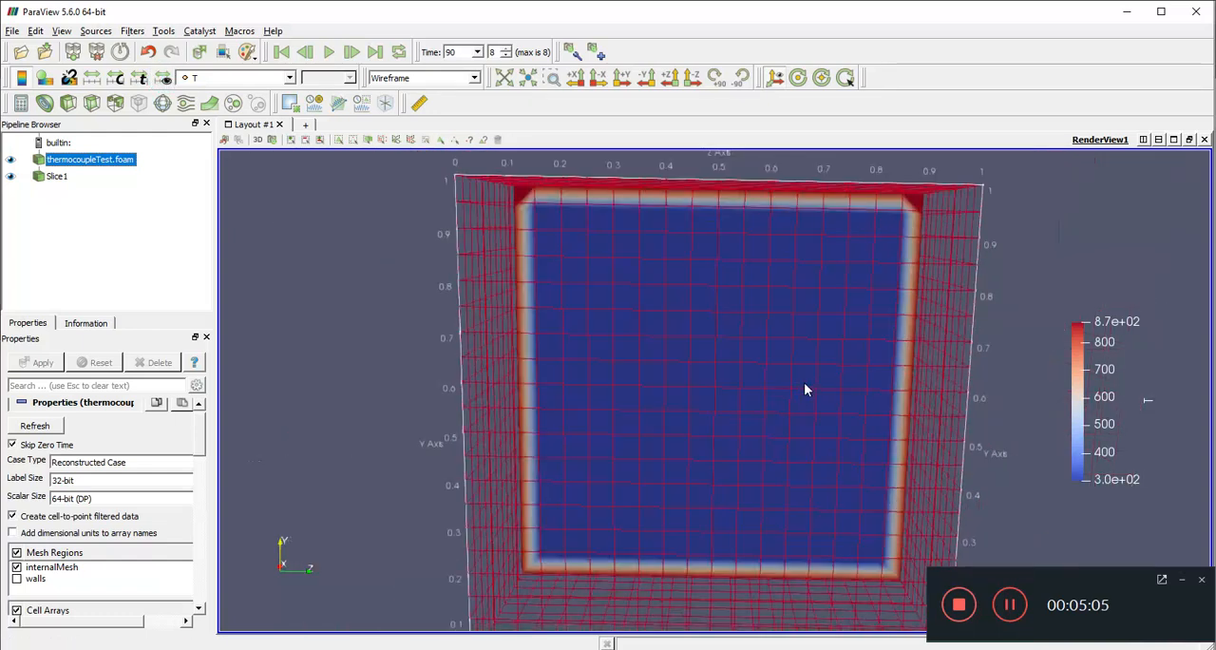
pyautogui.click(480, 53)
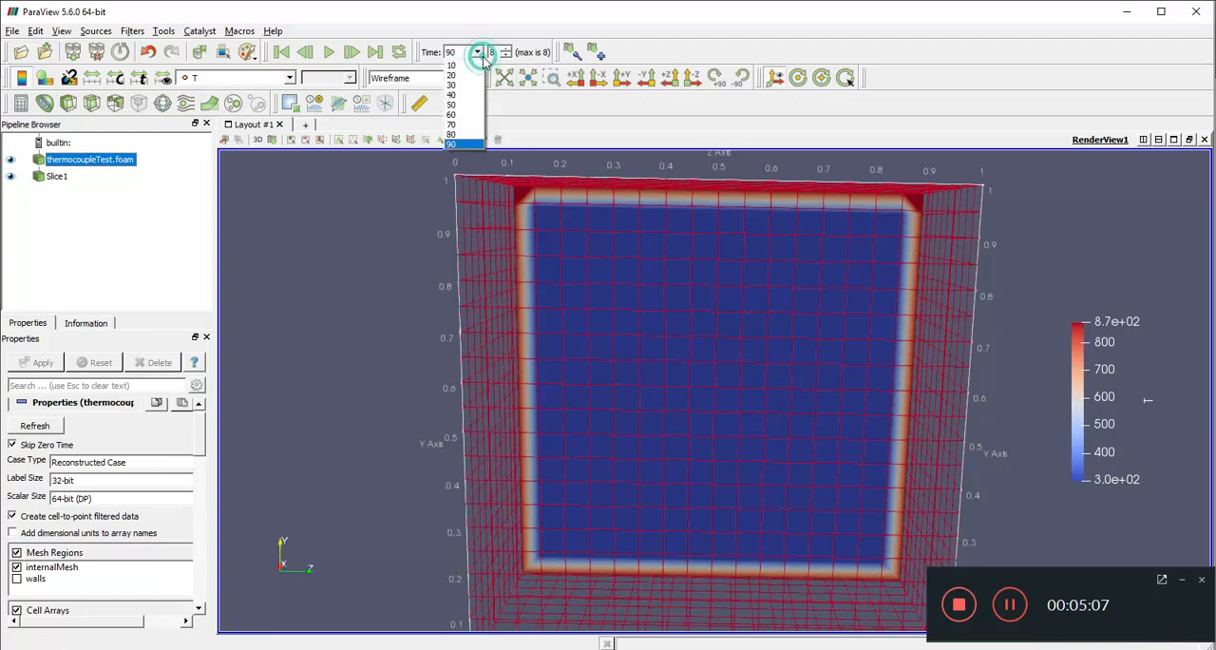
pyautogui.click(451, 65)
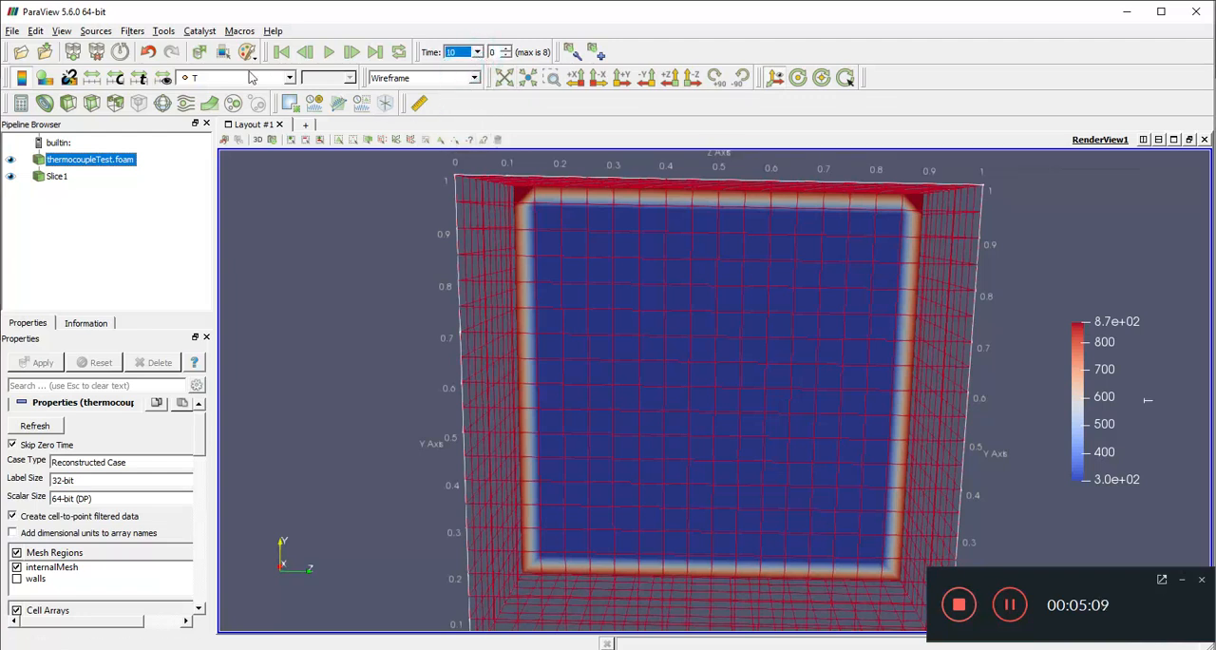
pyautogui.moveTo(716, 324)
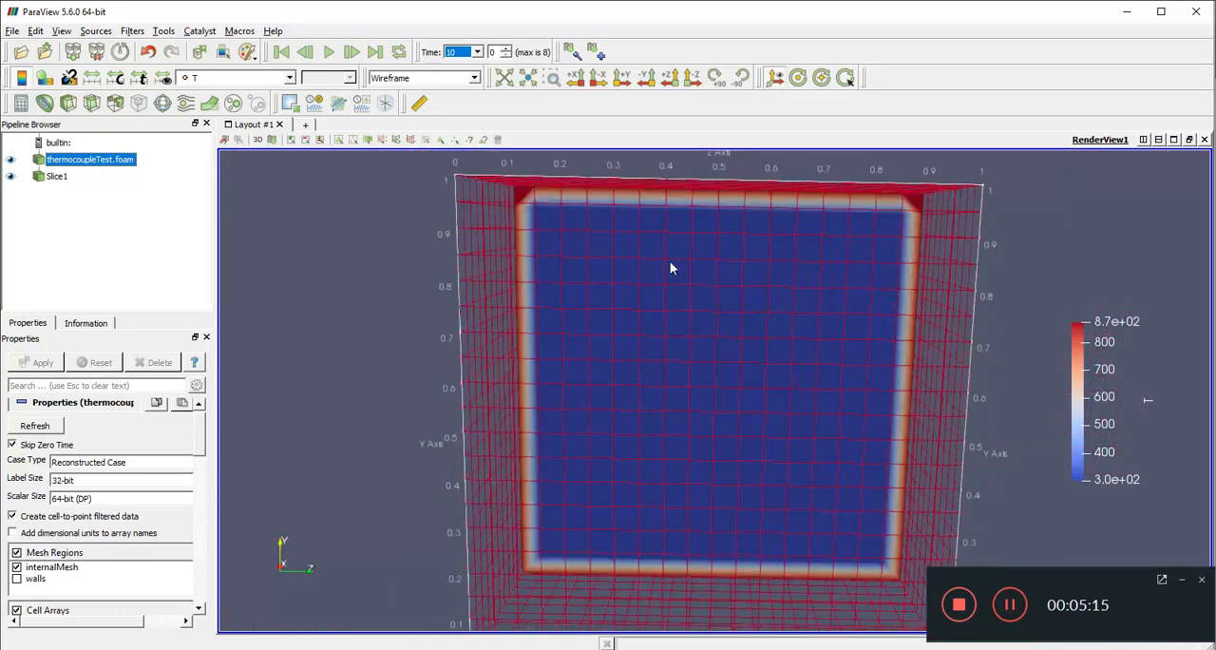
pyautogui.moveTo(670, 268); pyautogui.dragTo(736, 409)
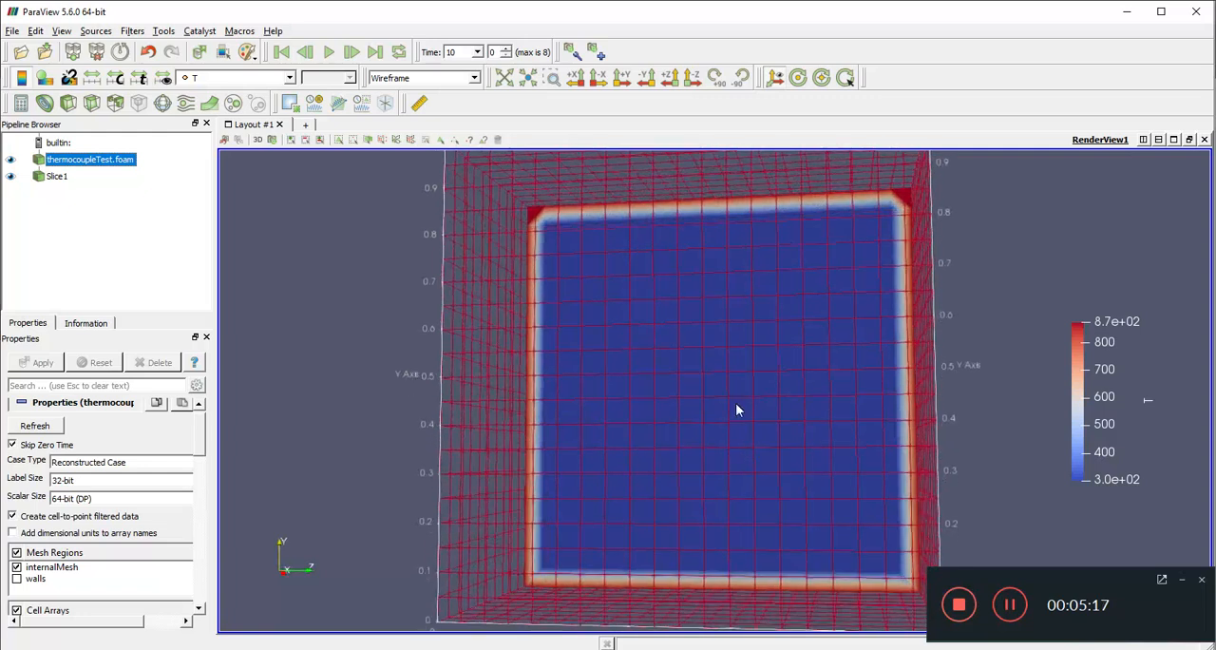
pyautogui.moveTo(737, 346)
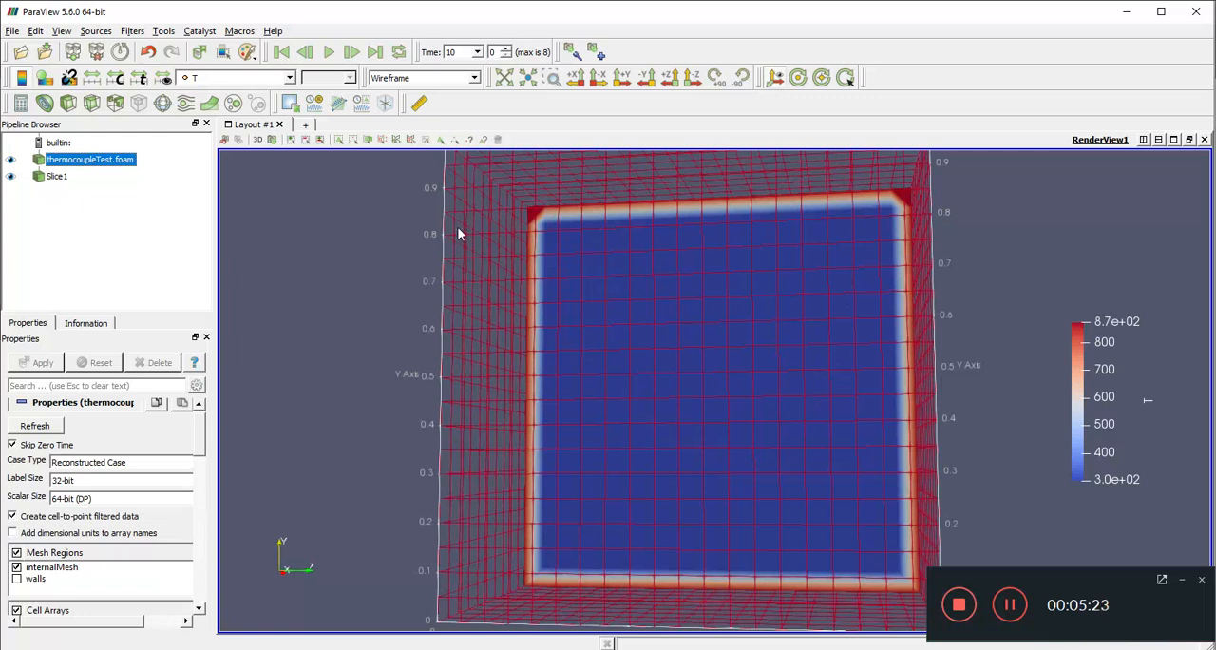
pyautogui.moveTo(670, 486)
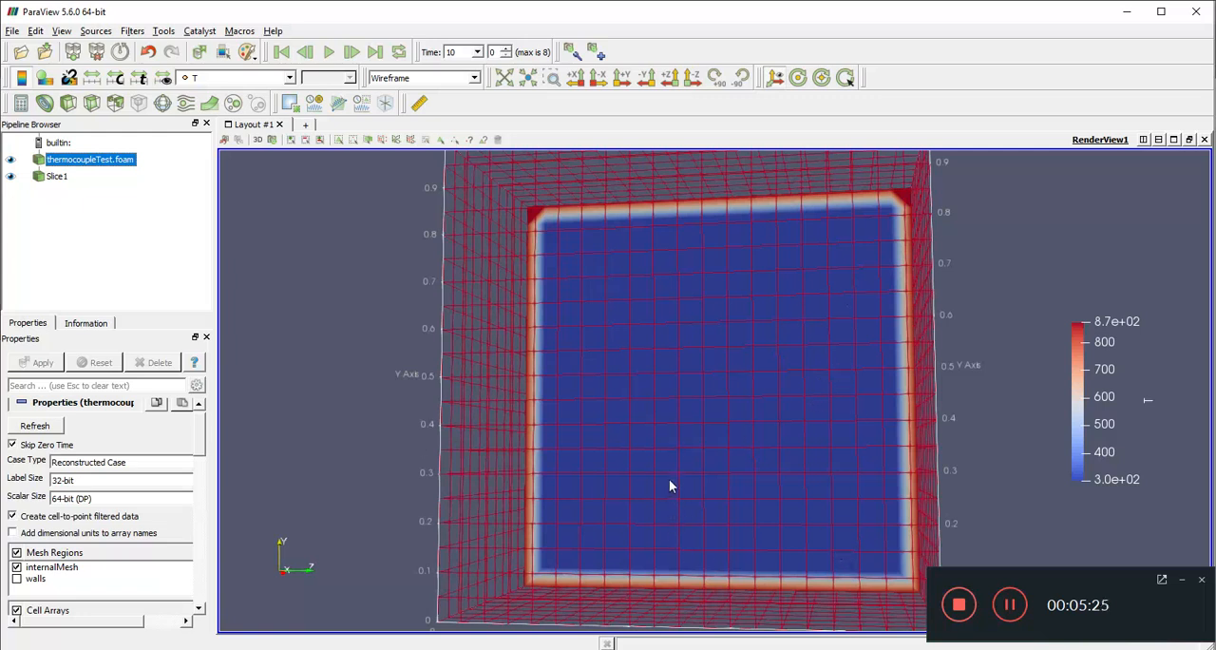
pyautogui.click(476, 52)
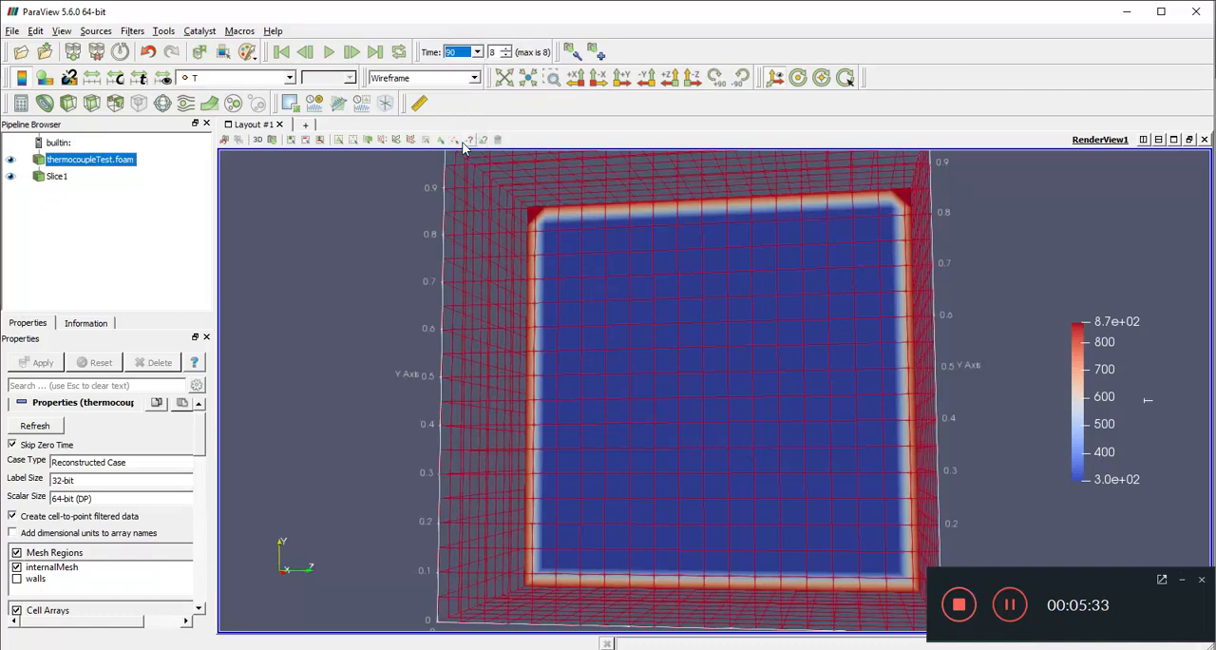
pyautogui.moveTo(204, 142)
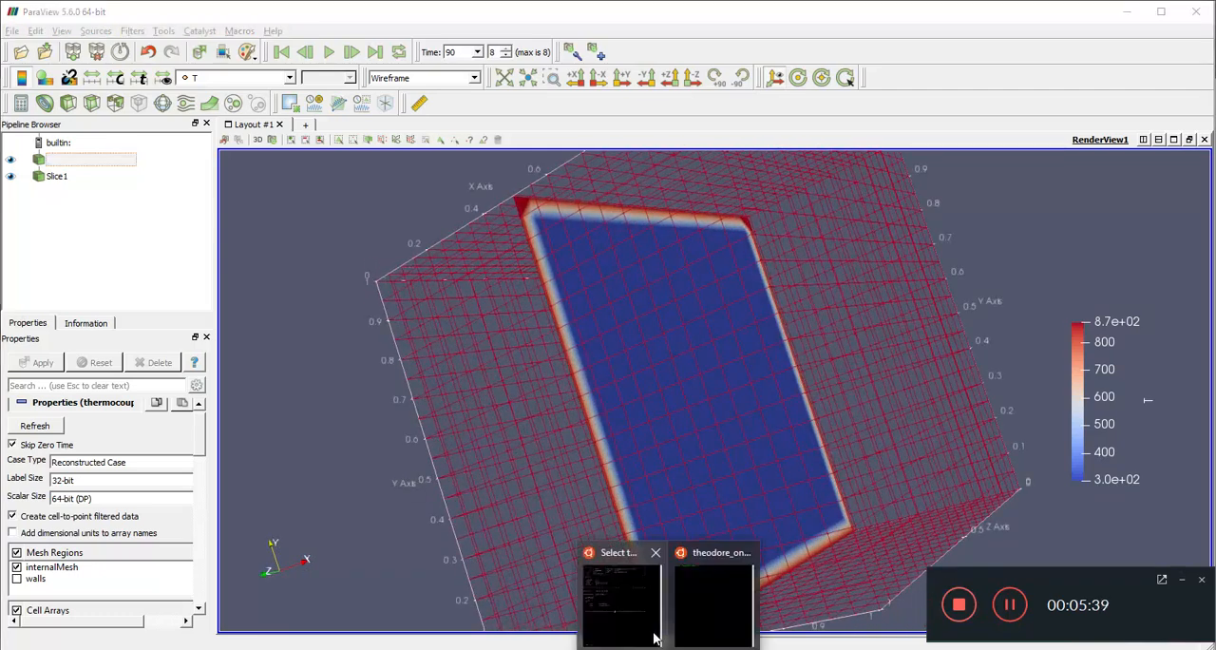
# Step: Return to the terminal, move into the 0 folder and start vi on a field file
pyautogui.click(623, 594)
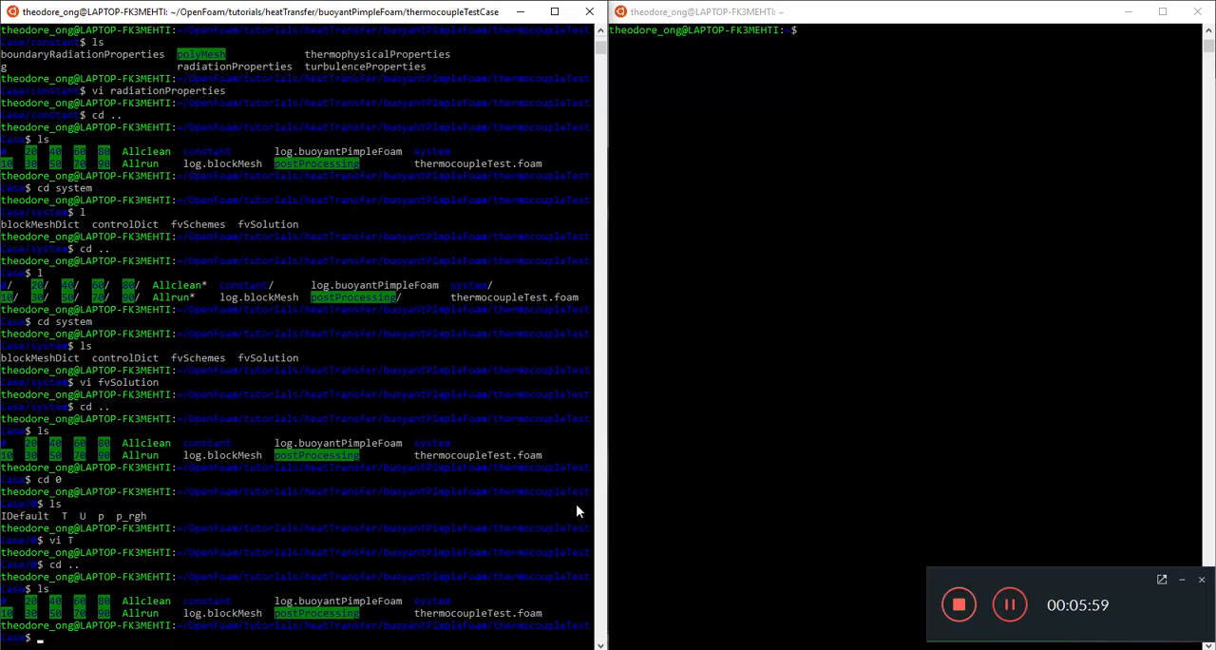
pyautogui.write('cd 0')
pyautogui.write('vi')
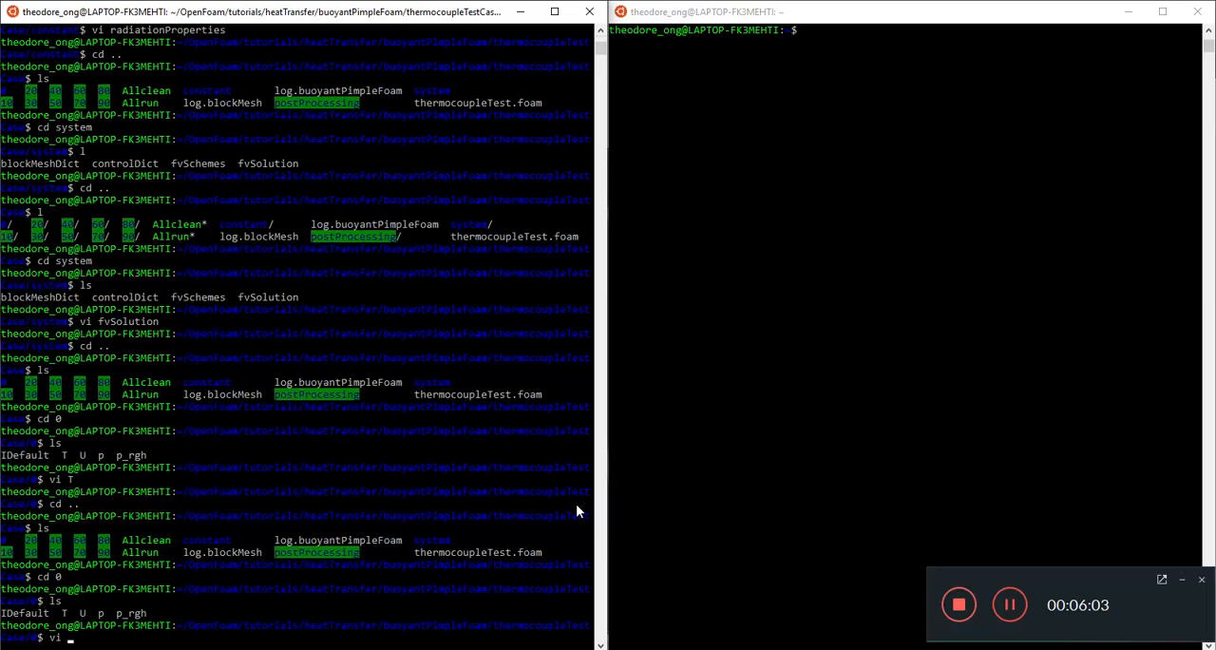
pyautogui.press('Return')
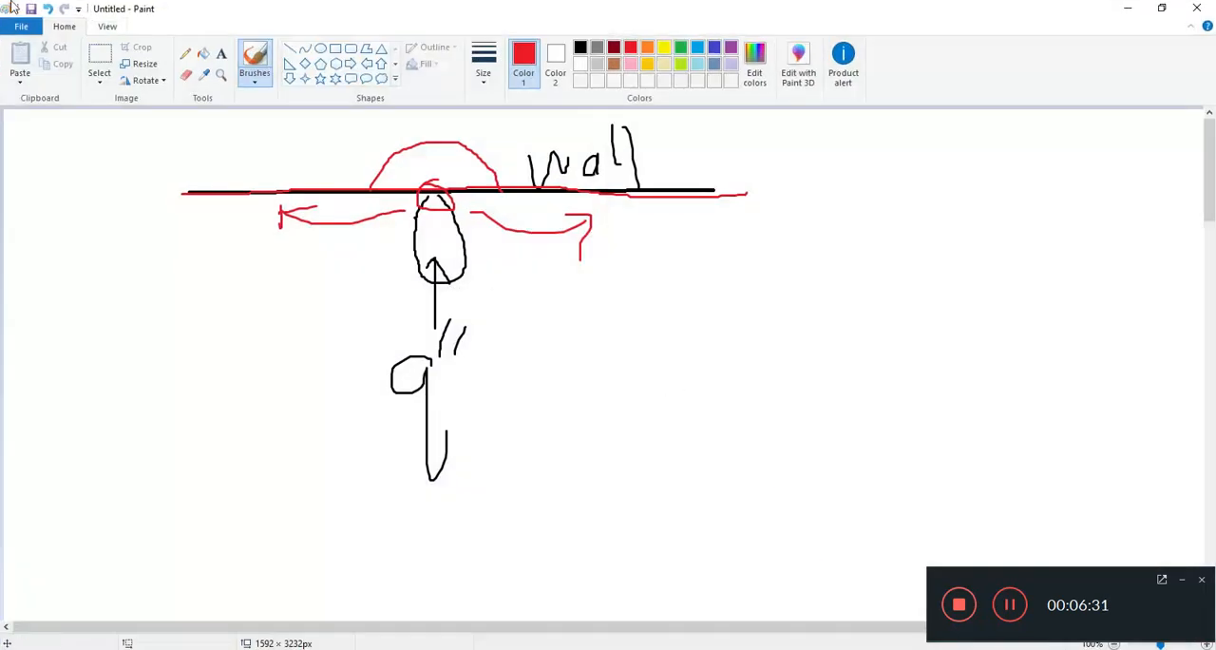
# Step: Hand-write q''=0 labels above and below the red cavity square
pyautogui.click(98, 72)
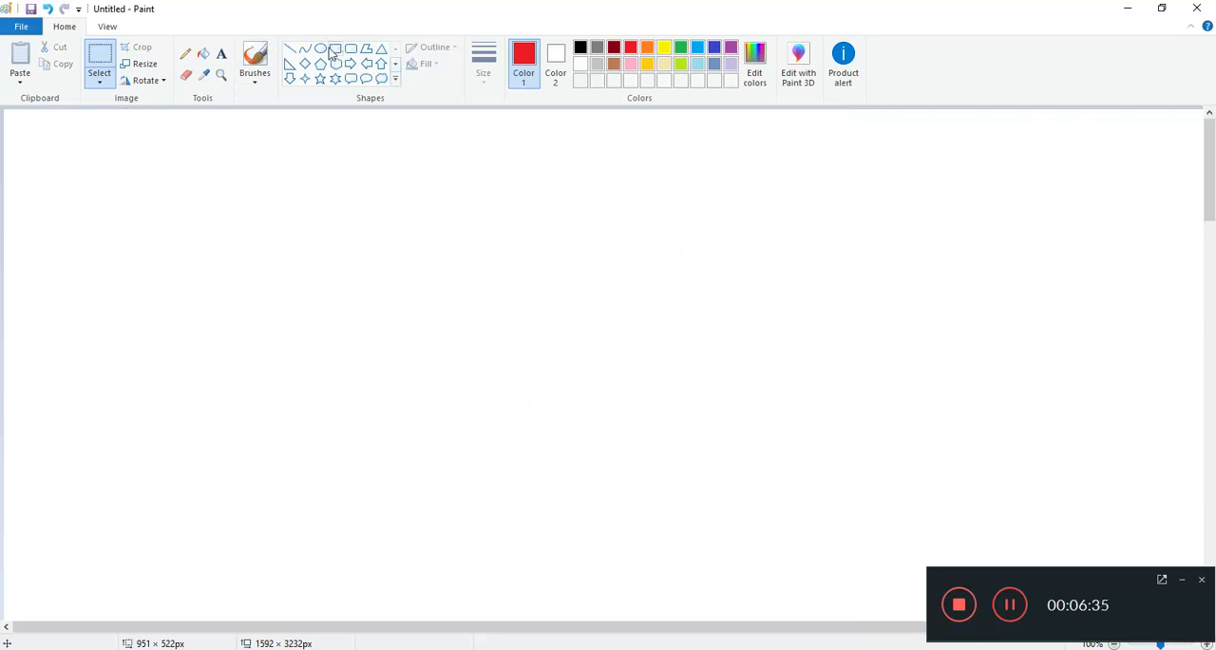
pyautogui.moveTo(306, 166); pyautogui.dragTo(614, 457)
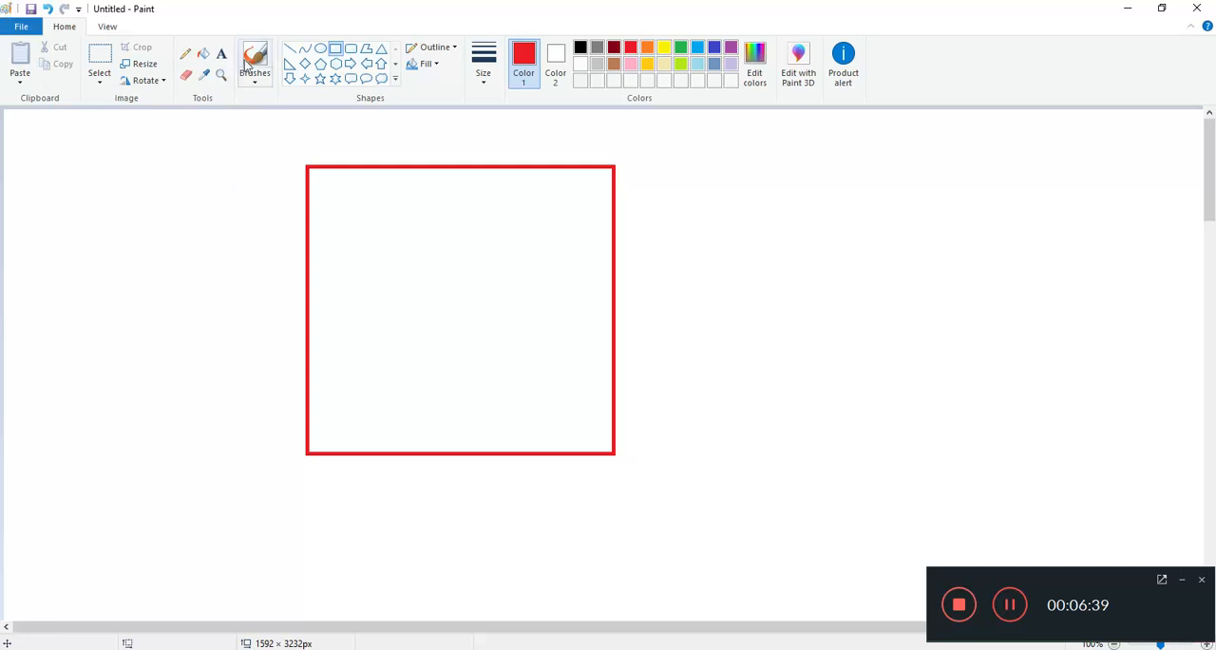
pyautogui.click(254, 62)
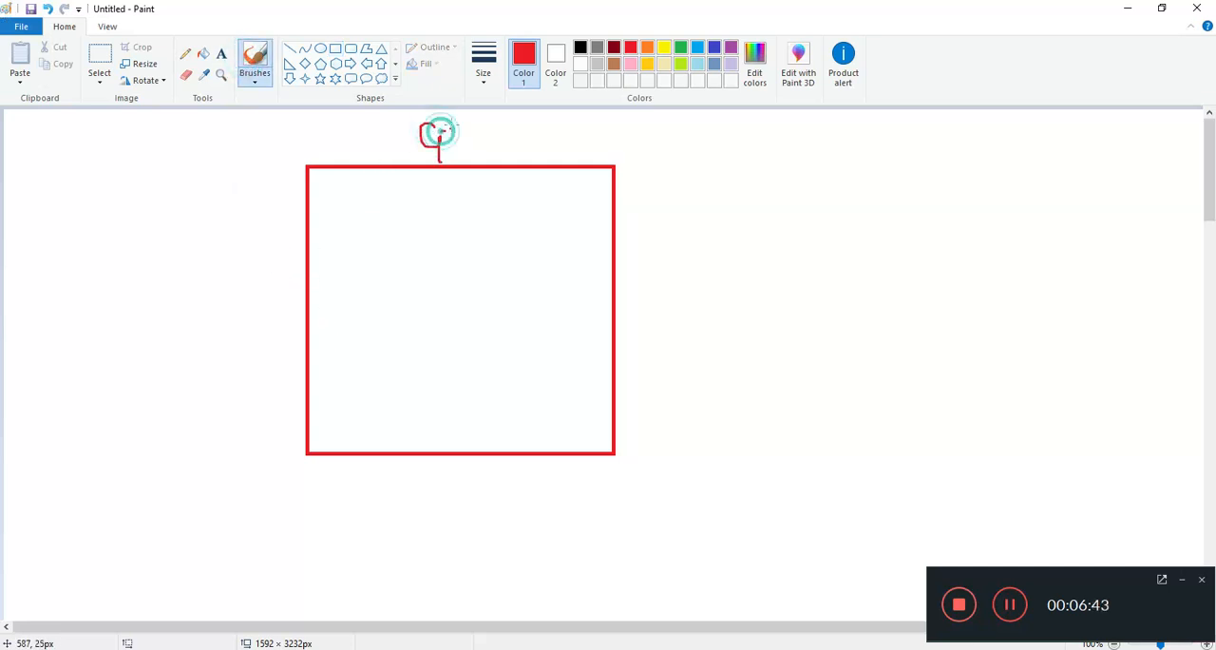
pyautogui.moveTo(456, 138); pyautogui.dragTo(509, 137)
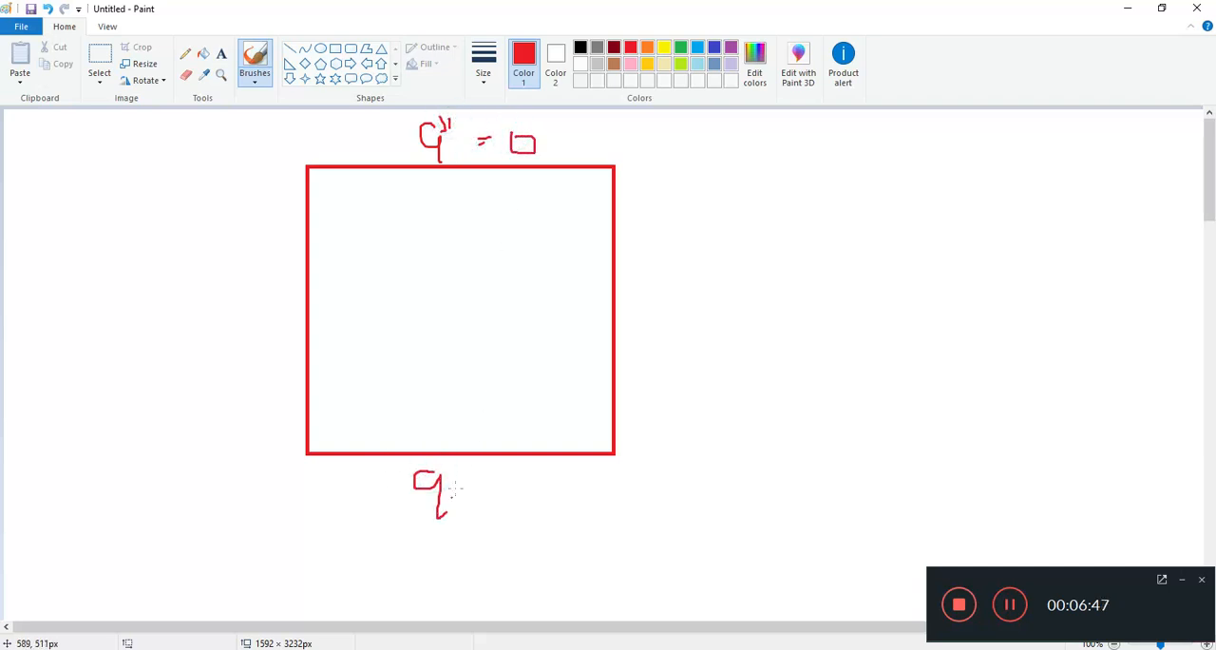
pyautogui.moveTo(456, 485); pyautogui.dragTo(523, 489)
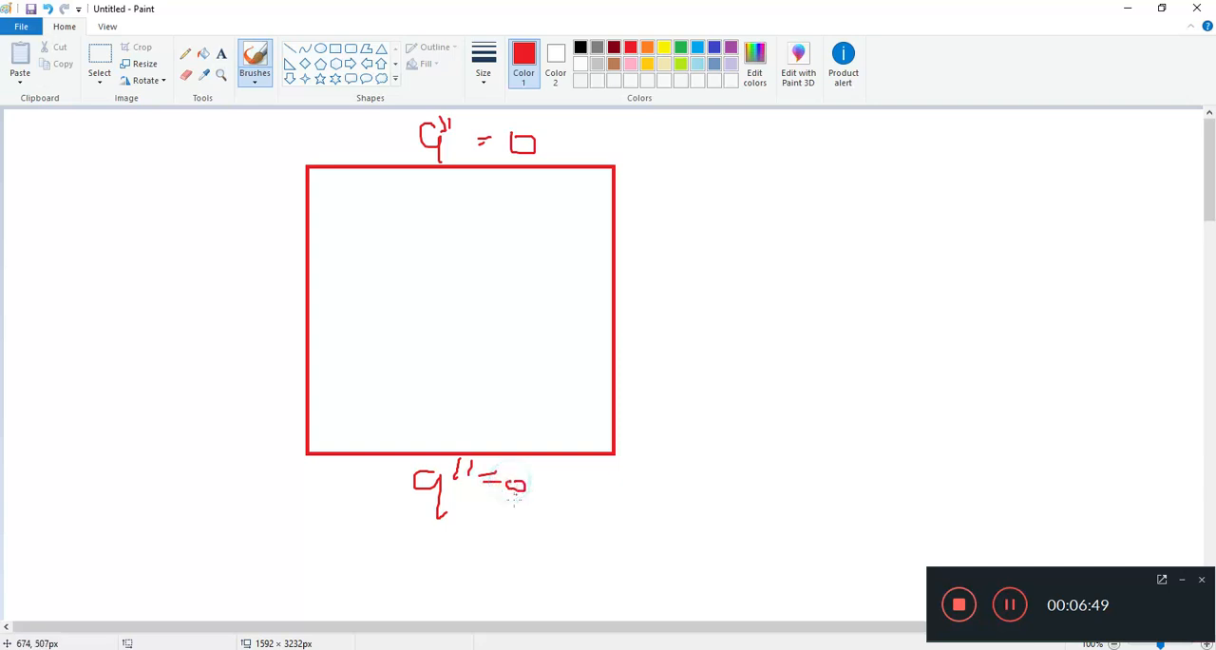
pyautogui.moveTo(631, 286)
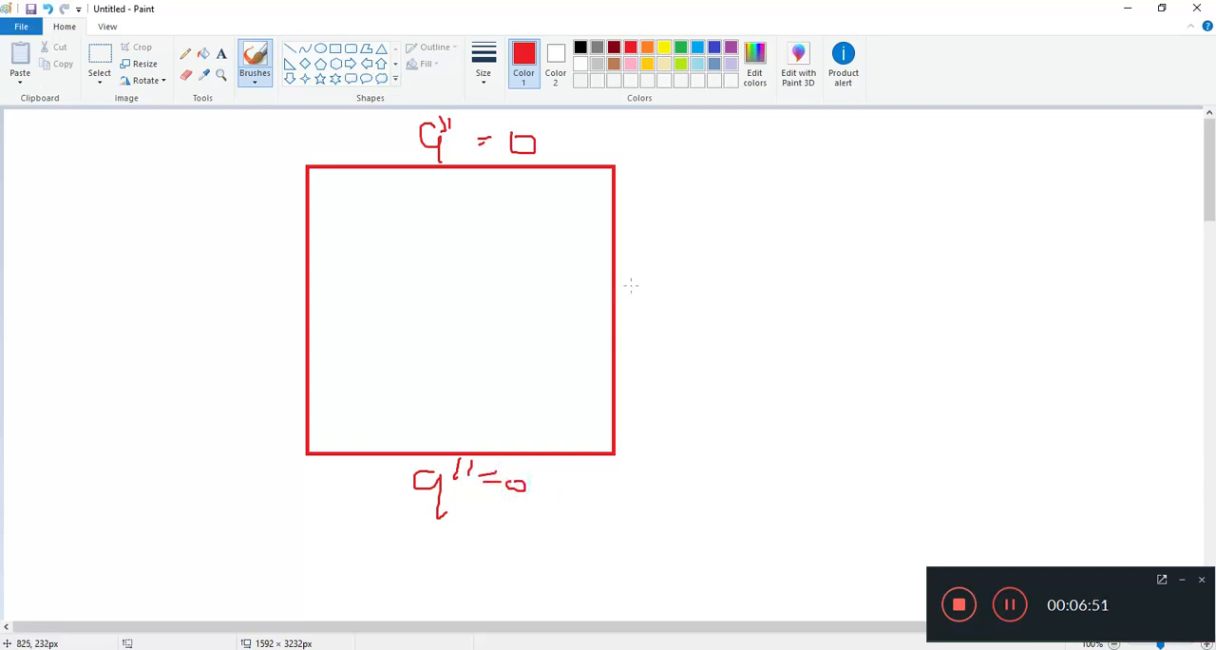
# Step: Write T = 300K beside the square's right wall
pyautogui.moveTo(642, 233); pyautogui.dragTo(686, 285)
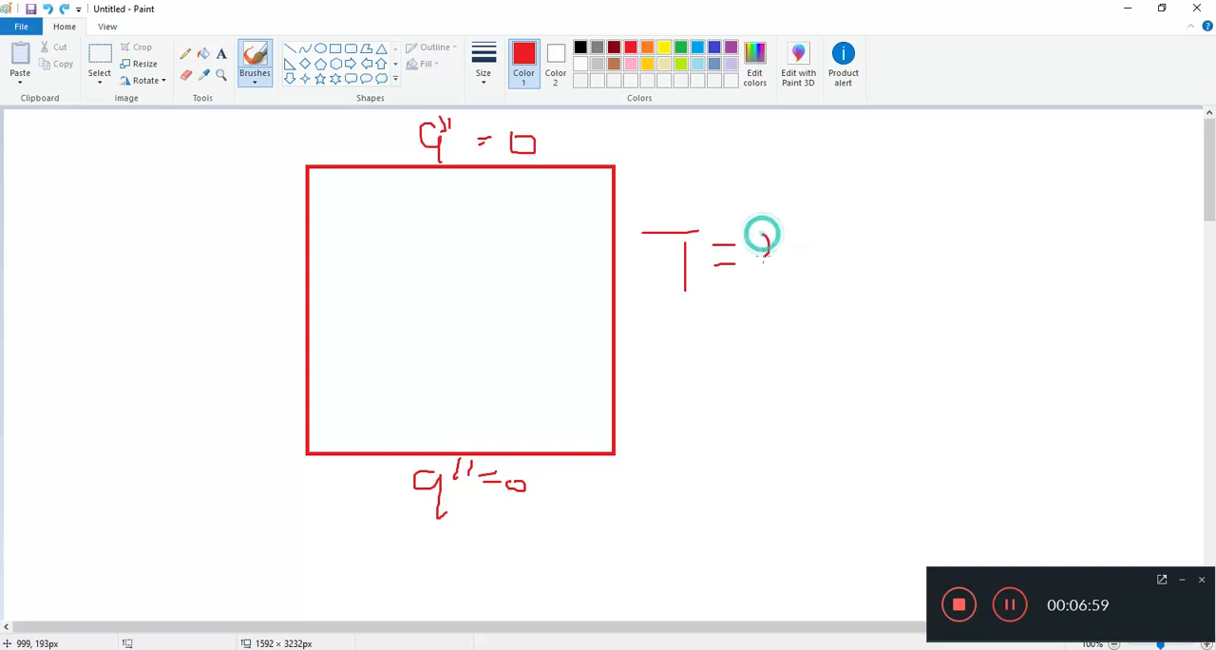
pyautogui.moveTo(761, 237); pyautogui.dragTo(789, 285)
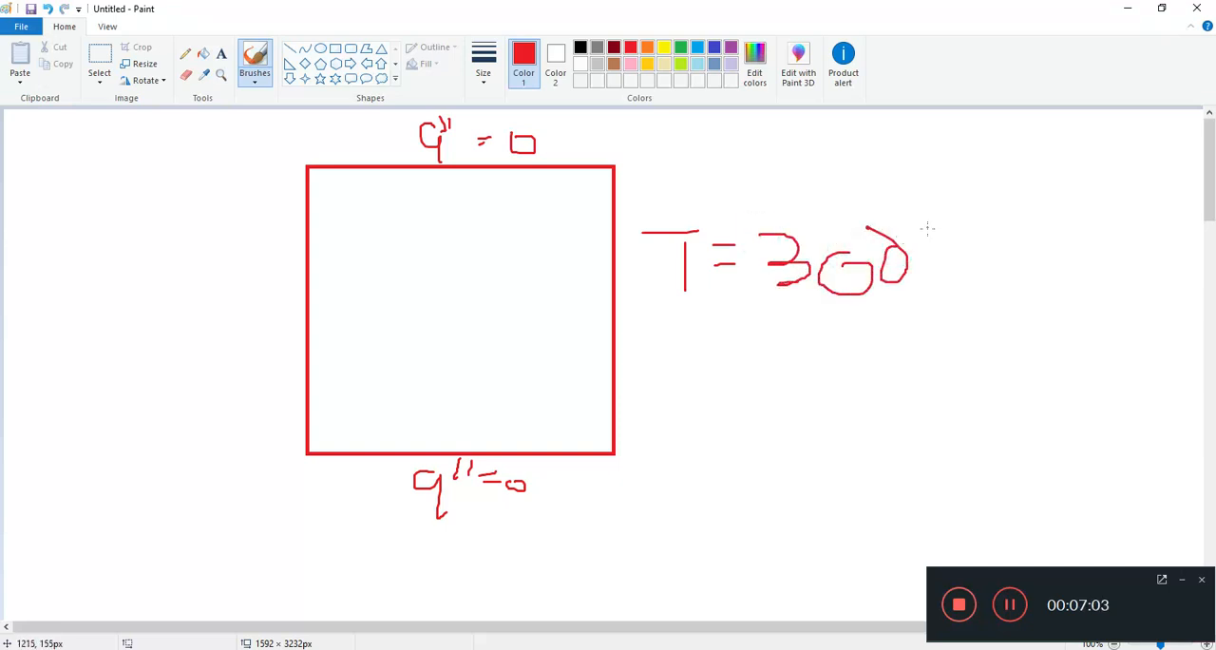
pyautogui.moveTo(908, 261); pyautogui.dragTo(955, 243)
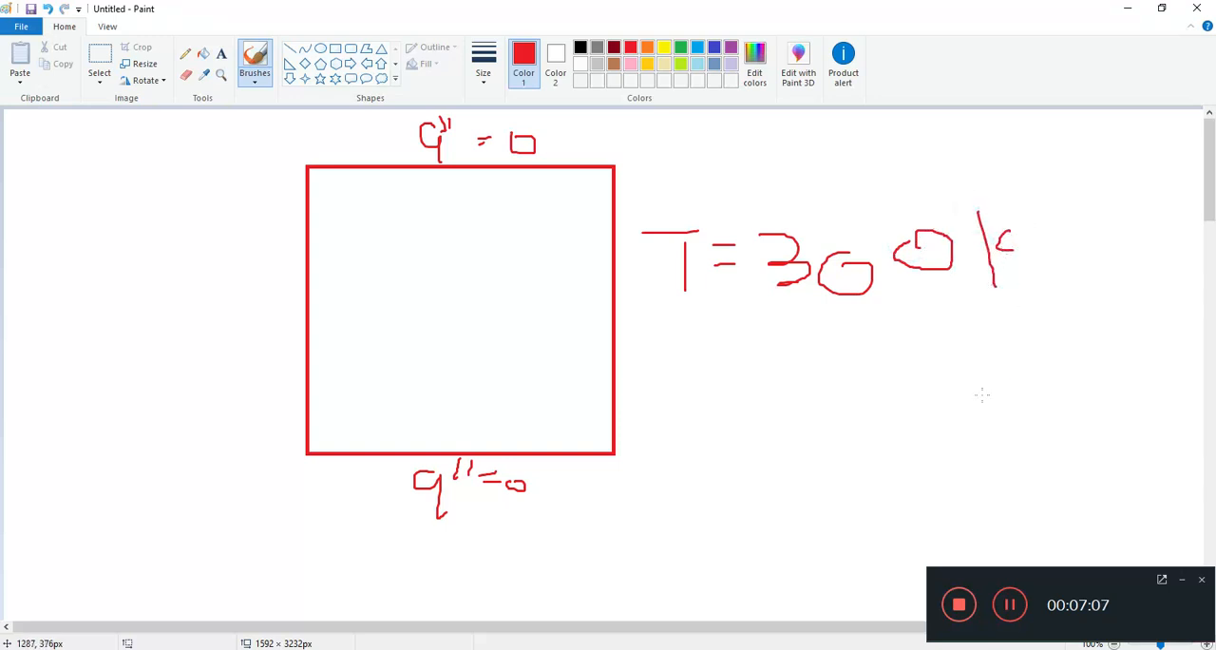
pyautogui.moveTo(646, 360)
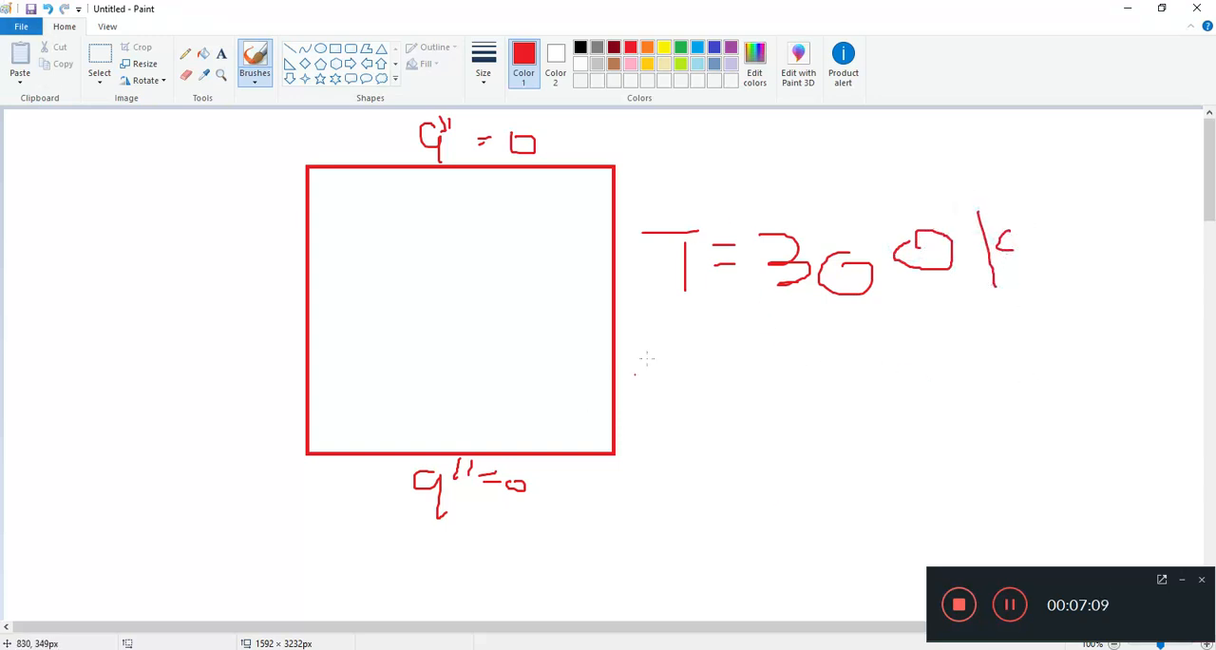
pyautogui.moveTo(45, 252)
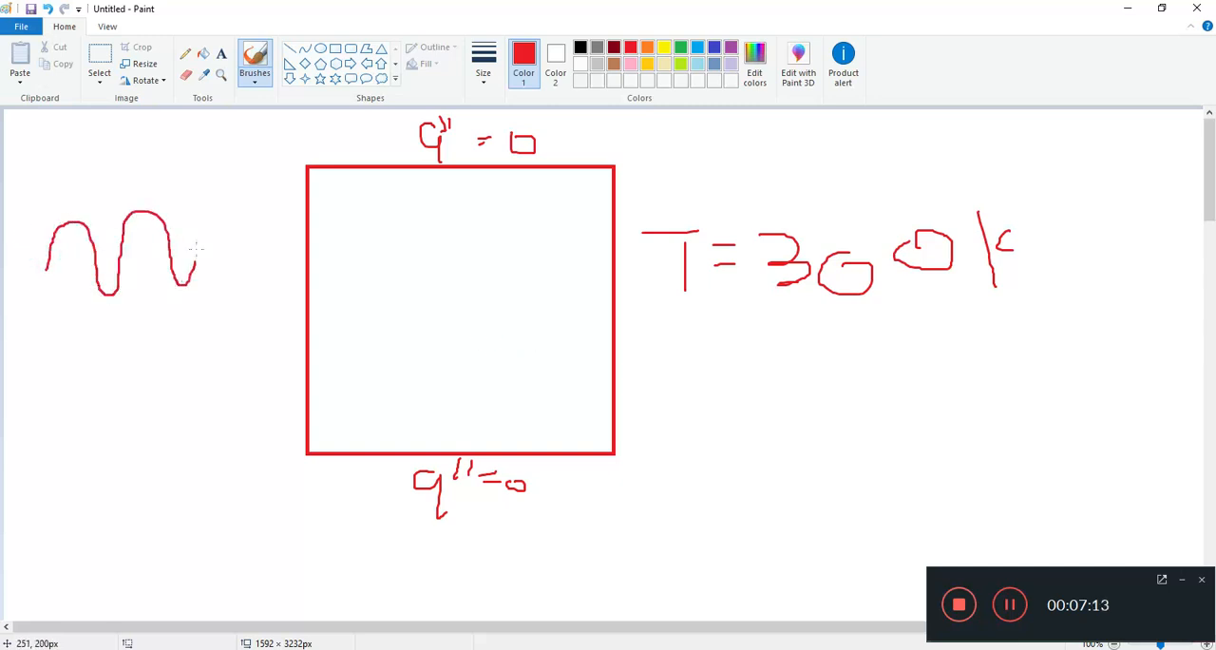
# Step: Draw a wave left of the square labelled f(t)=T and 400–500
pyautogui.moveTo(190, 266); pyautogui.dragTo(276, 233)
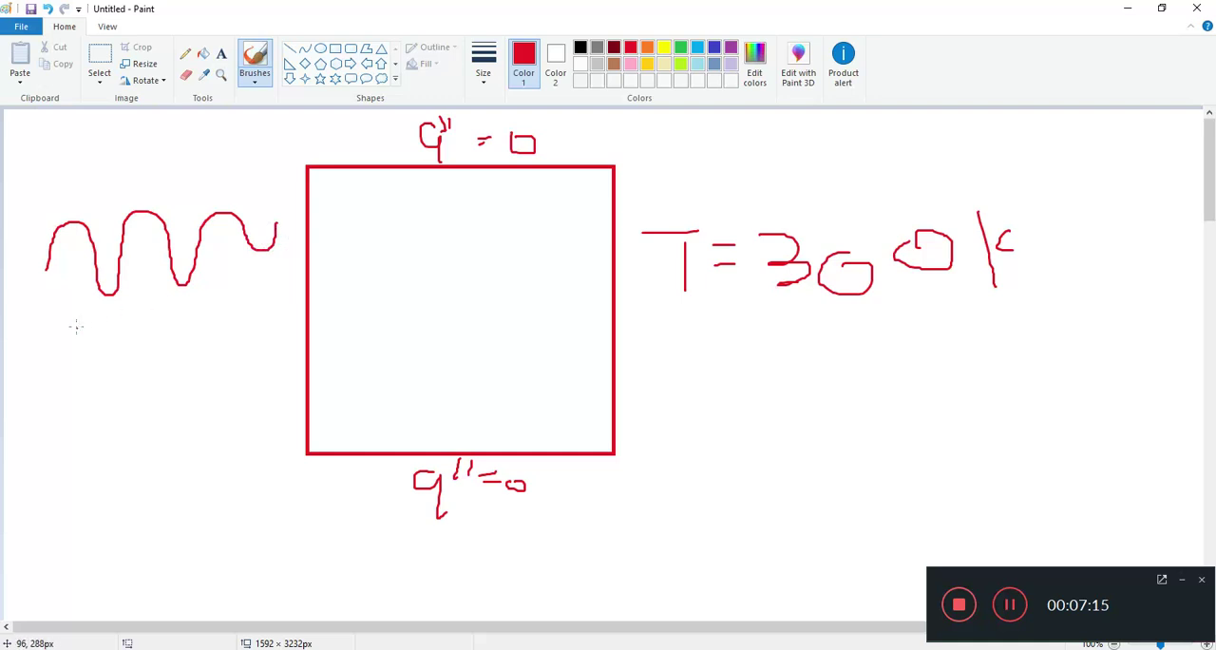
pyautogui.moveTo(60, 323); pyautogui.dragTo(105, 366)
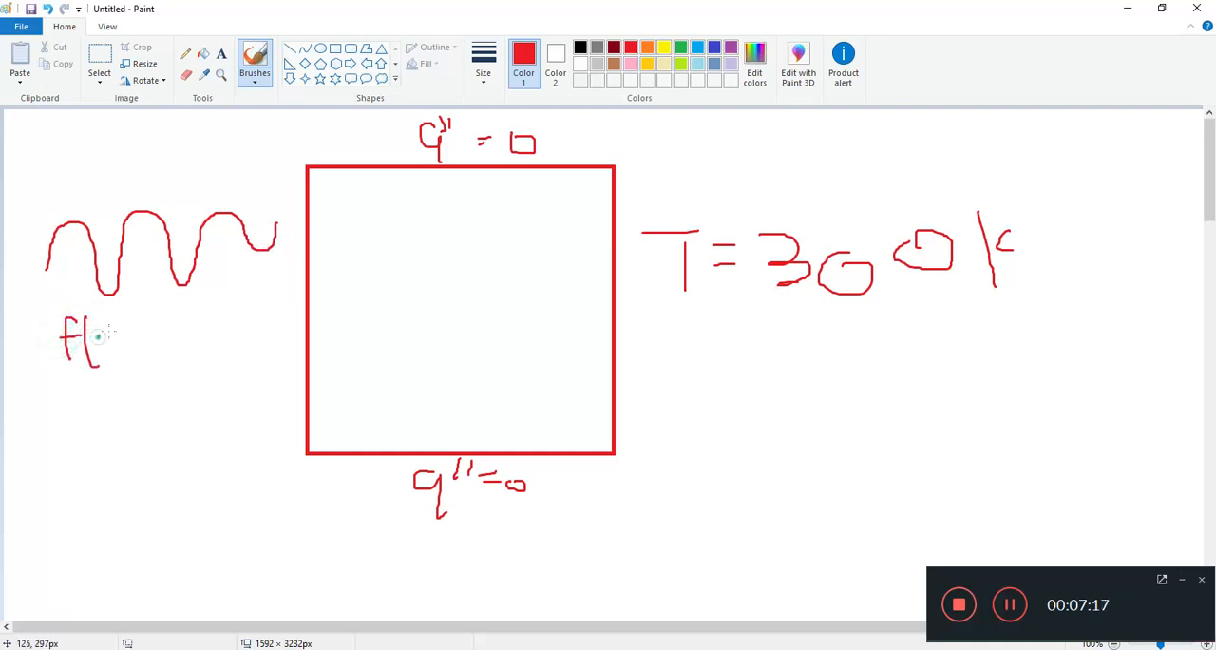
pyautogui.moveTo(85, 333); pyautogui.dragTo(129, 352)
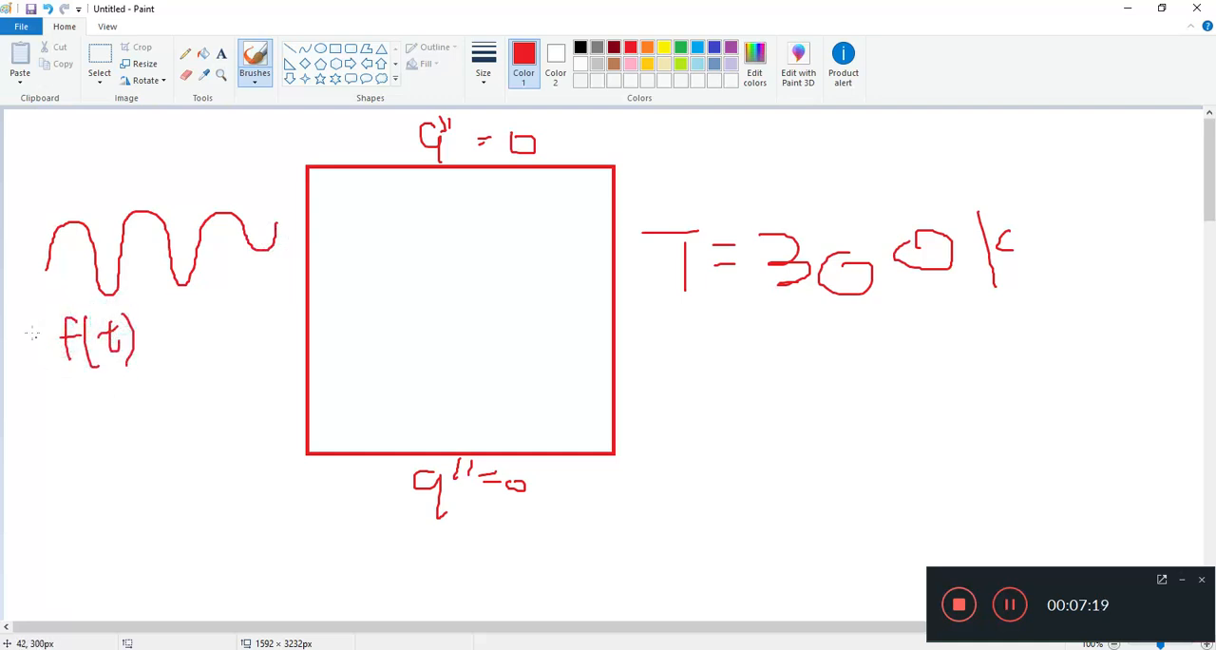
pyautogui.moveTo(137, 342); pyautogui.dragTo(167, 328)
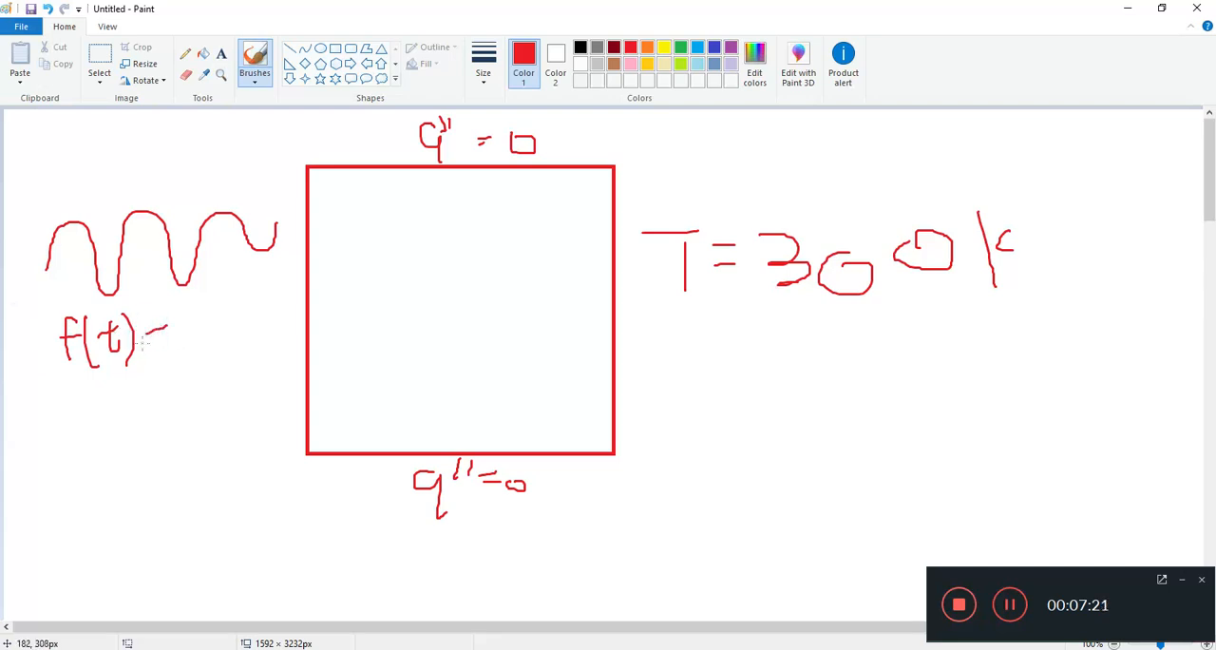
pyautogui.moveTo(166, 330); pyautogui.dragTo(204, 414)
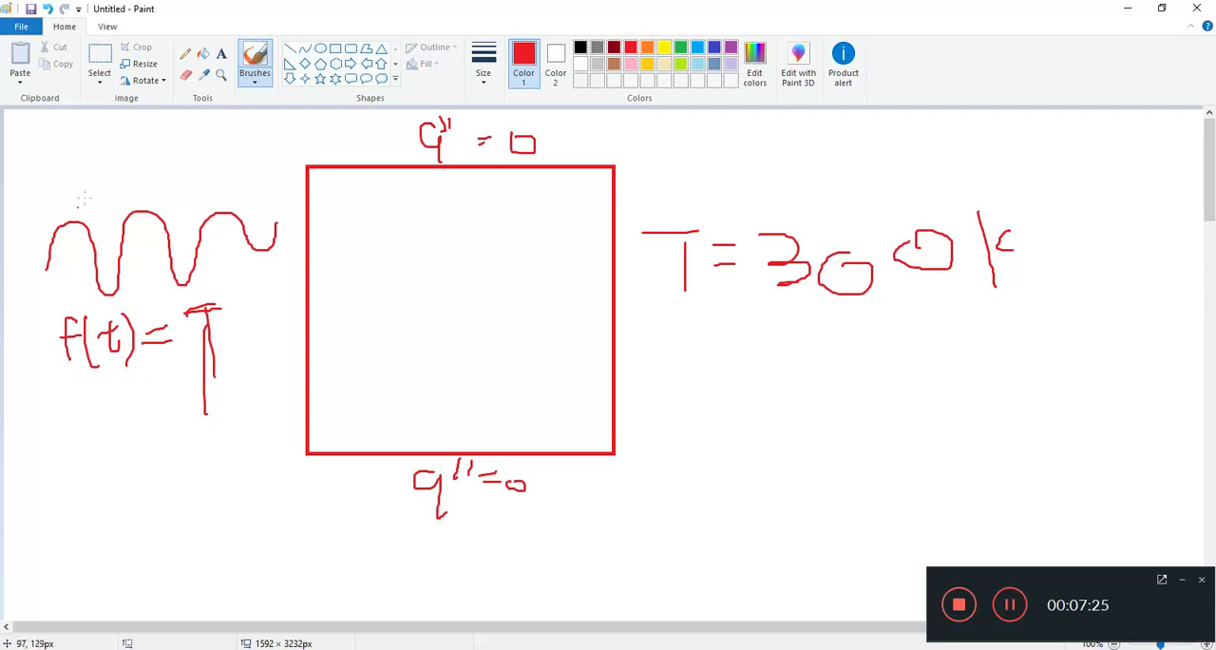
pyautogui.moveTo(86, 129); pyautogui.dragTo(123, 167)
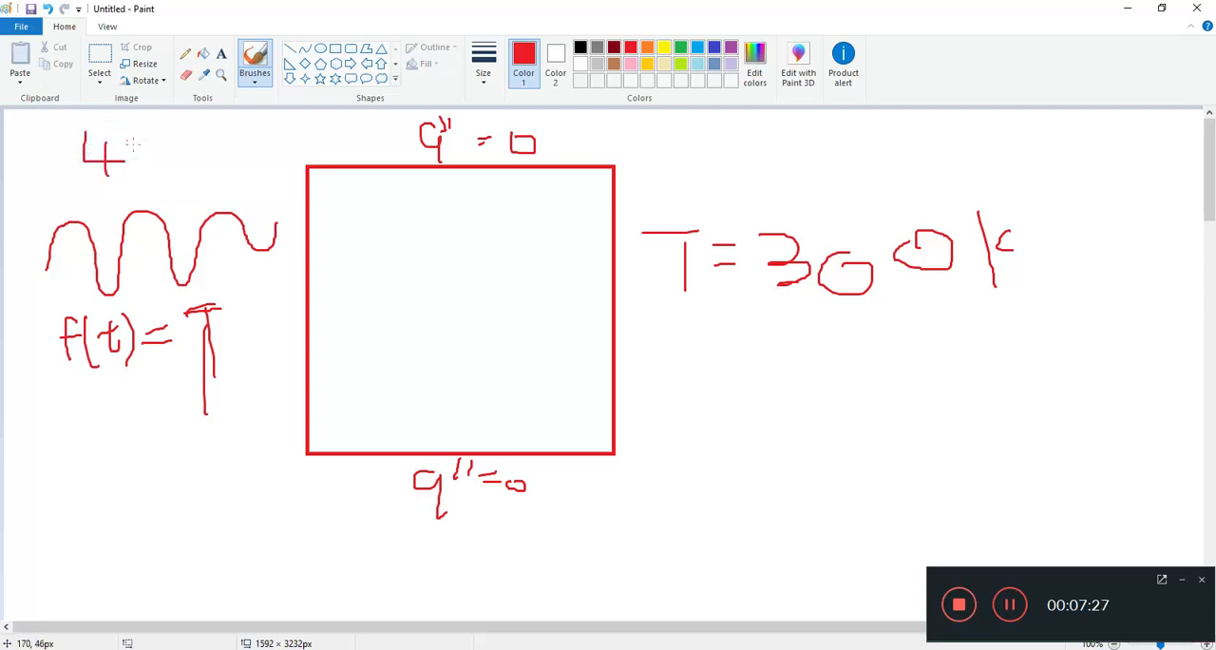
pyautogui.moveTo(123, 157); pyautogui.dragTo(200, 157)
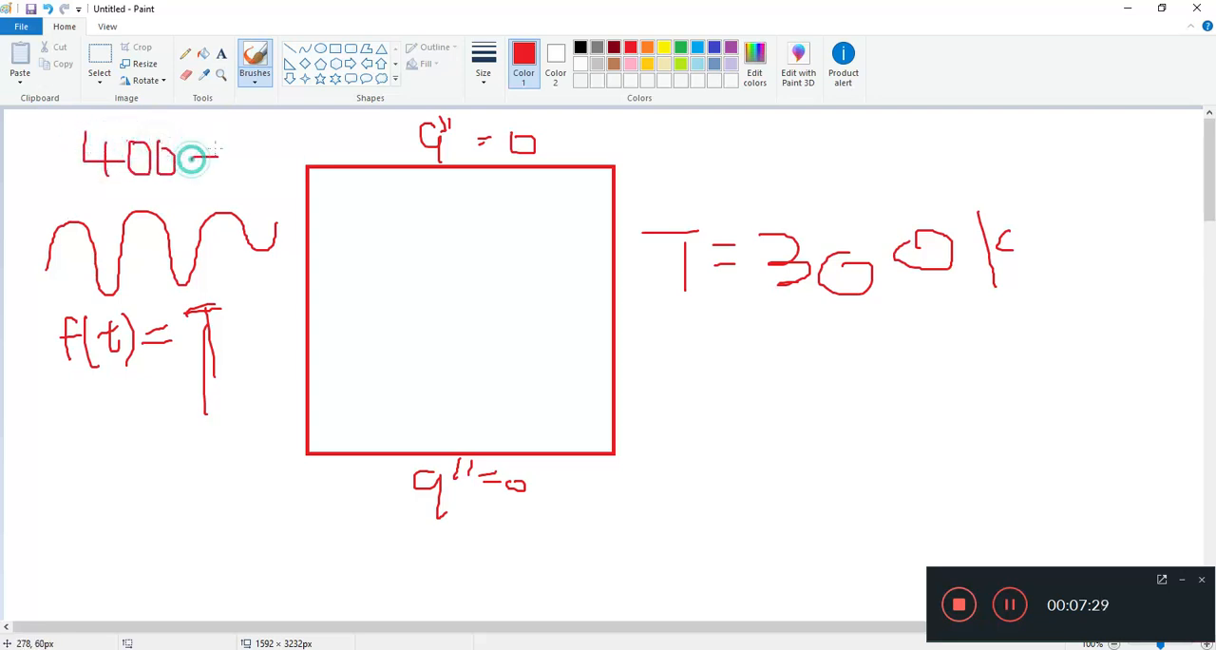
pyautogui.moveTo(200, 157); pyautogui.dragTo(294, 152)
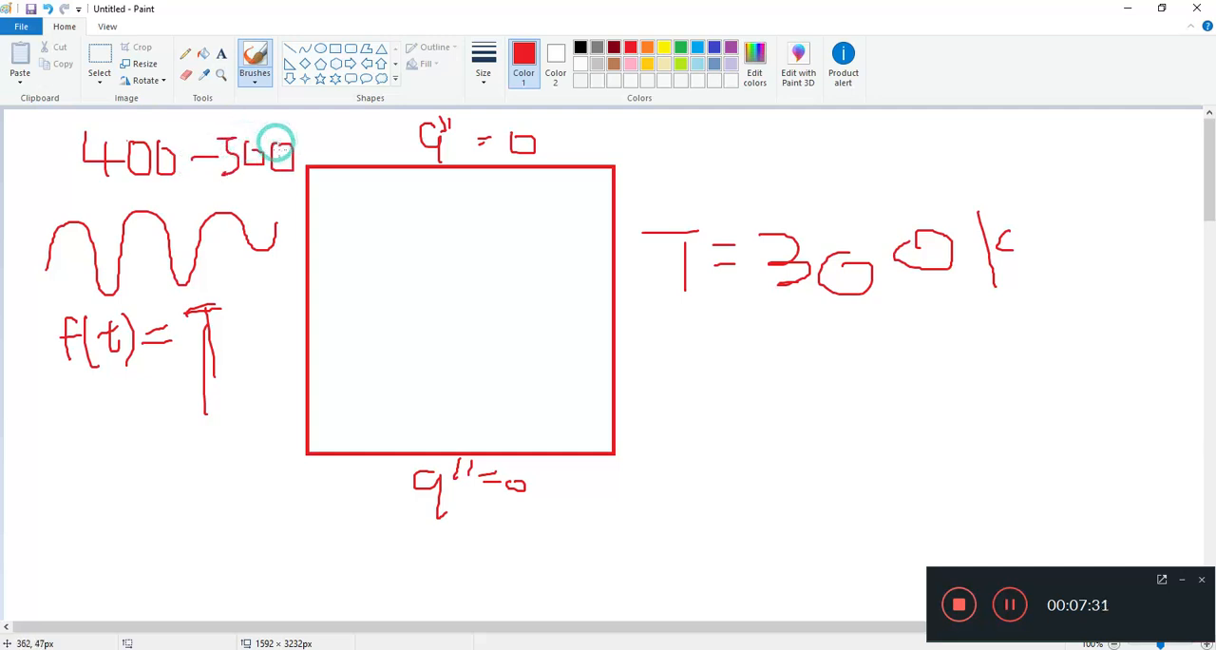
pyautogui.moveTo(316, 296)
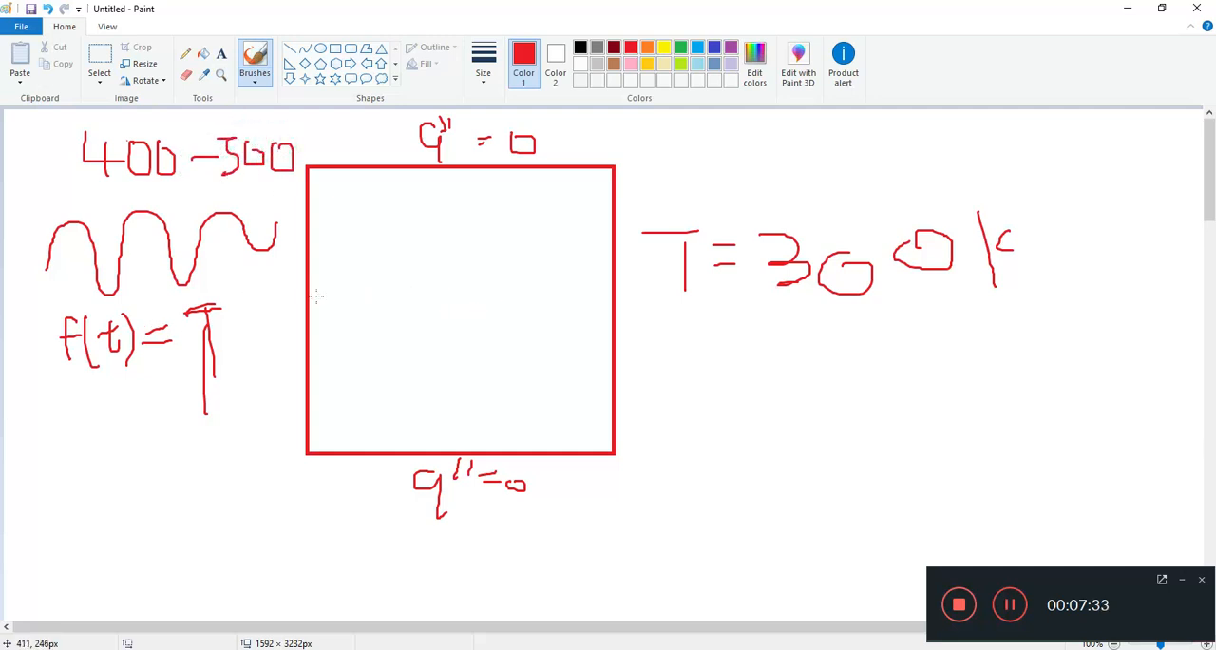
pyautogui.moveTo(459, 321)
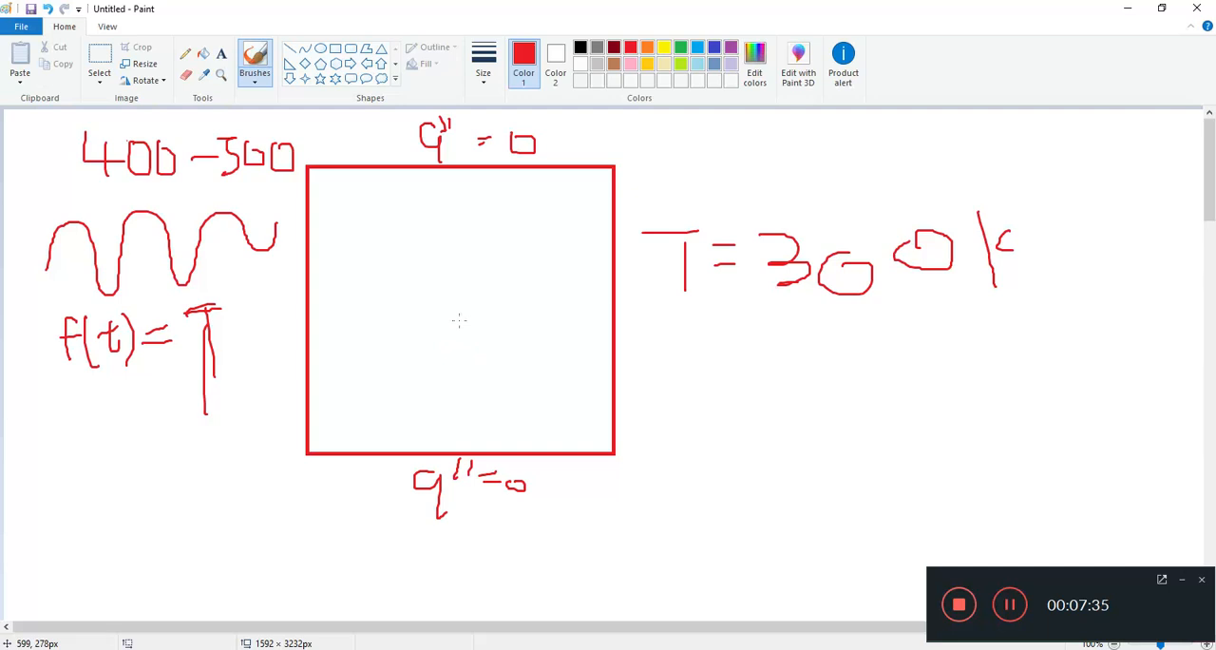
pyautogui.moveTo(352, 349)
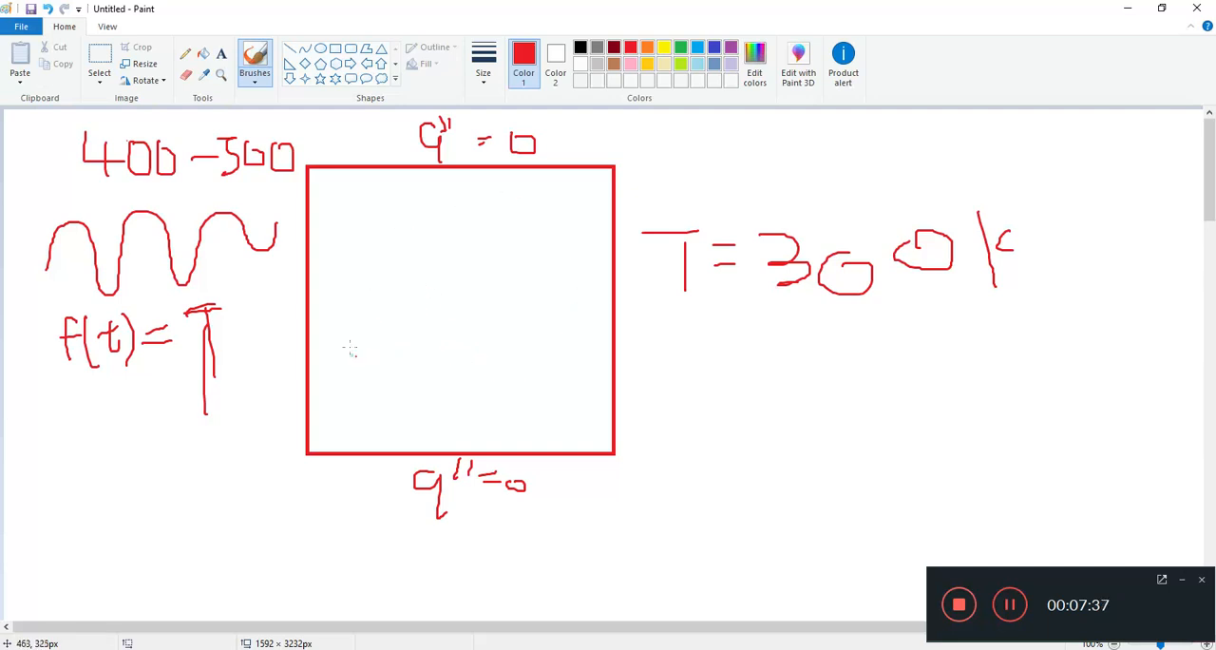
# Step: Add a circulation loop, dT/dx label, a box around T = 300K, and a wall arrow
pyautogui.moveTo(351, 361); pyautogui.dragTo(560, 390)
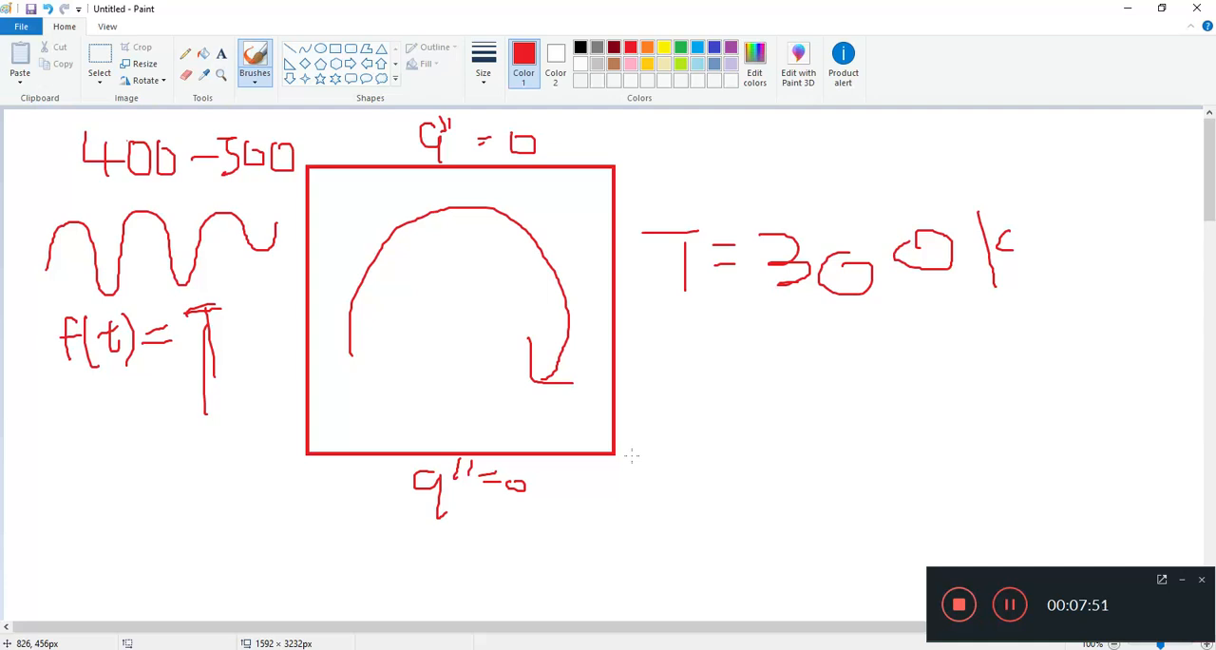
pyautogui.moveTo(776, 339)
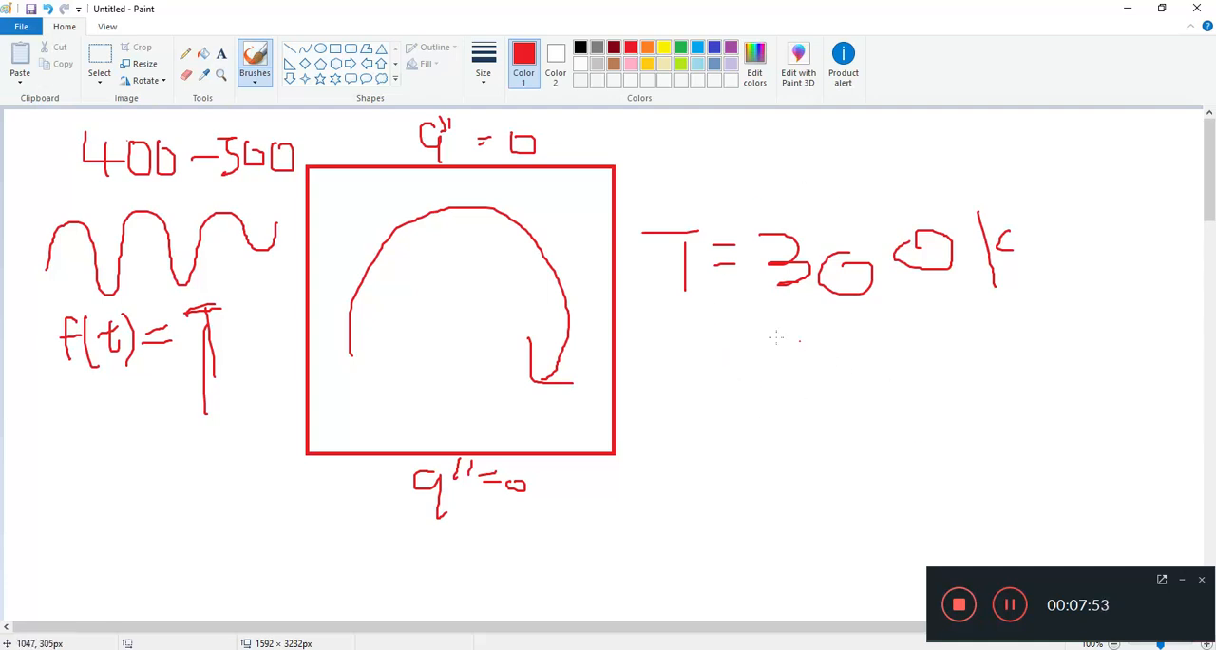
pyautogui.moveTo(785, 322)
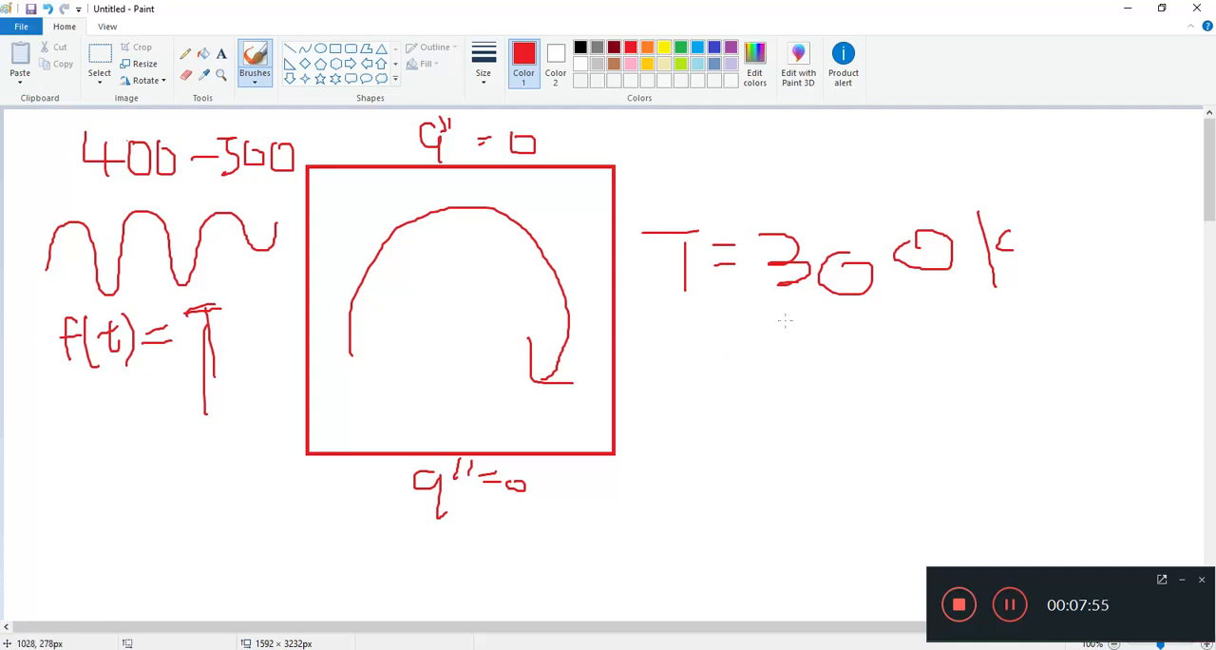
pyautogui.moveTo(710, 353)
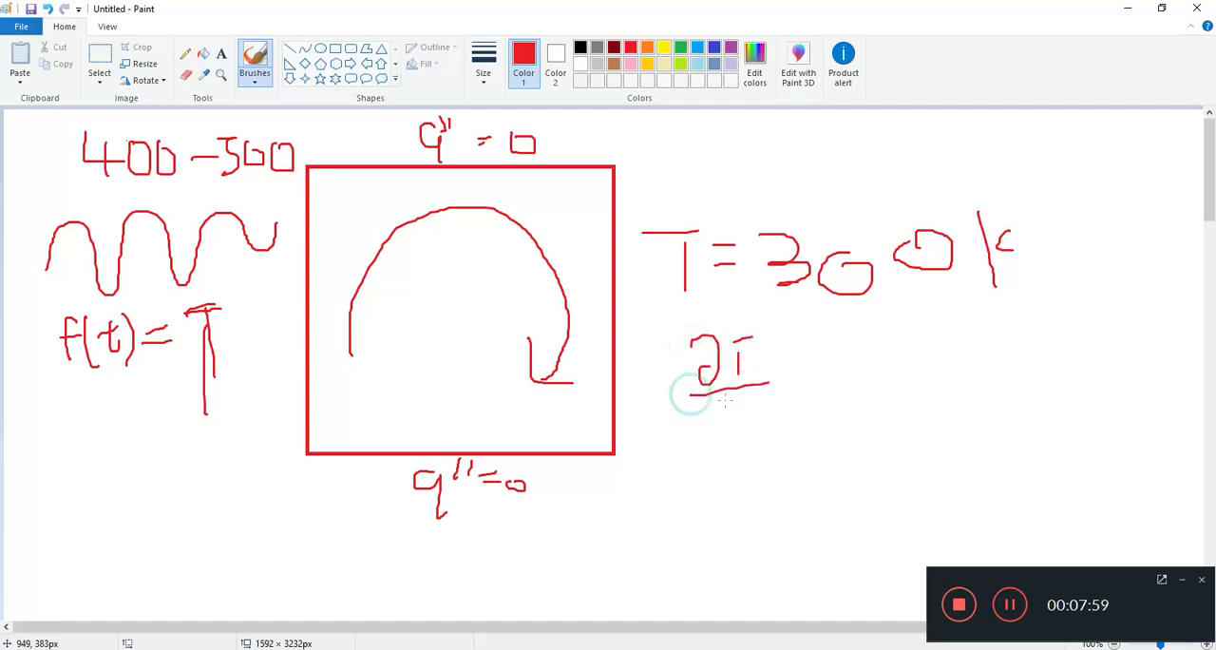
pyautogui.moveTo(708, 399); pyautogui.dragTo(760, 427)
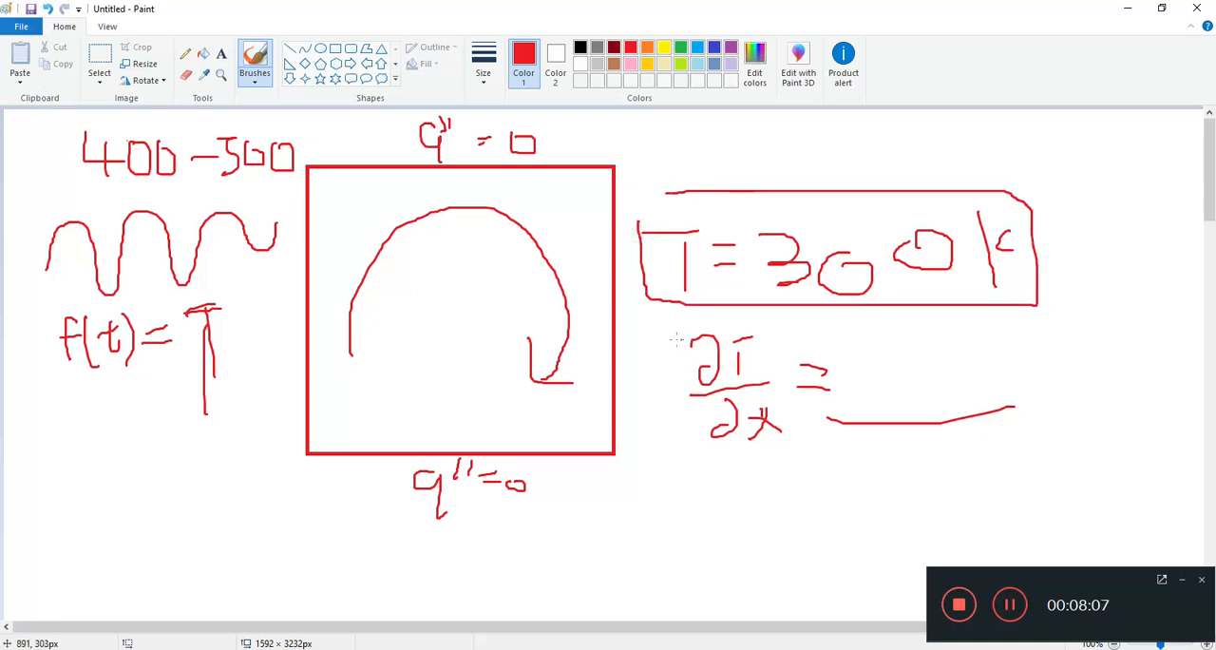
pyautogui.moveTo(665, 328); pyautogui.dragTo(1079, 485)
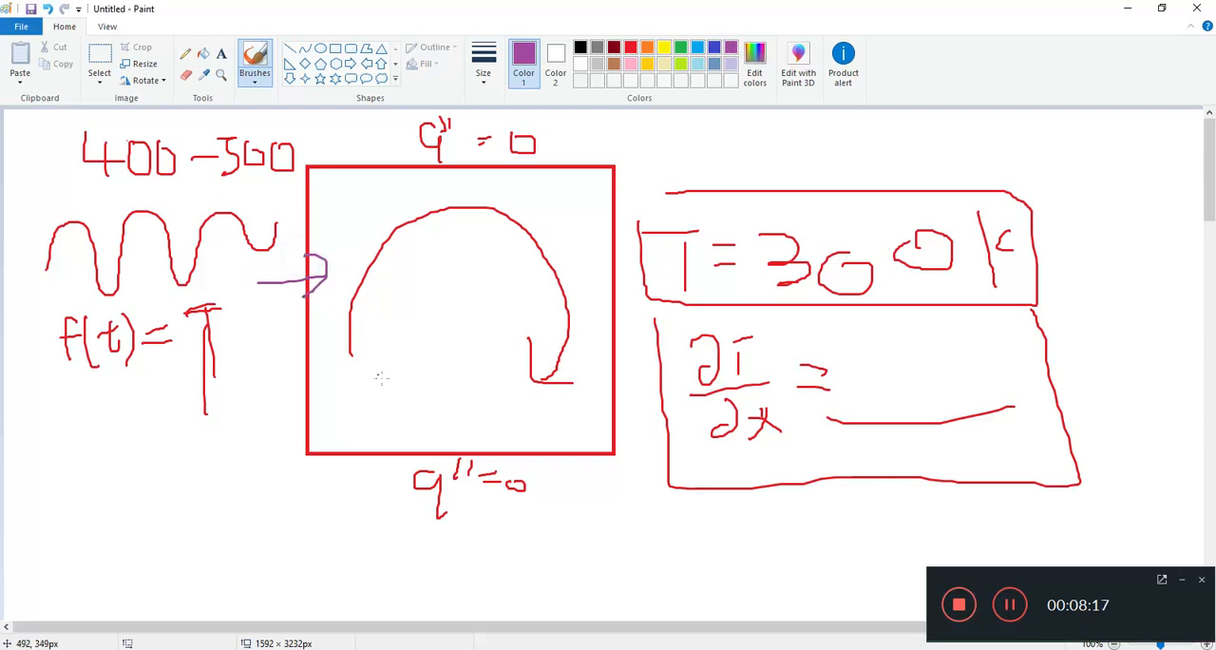
pyautogui.moveTo(584, 271); pyautogui.dragTo(647, 275)
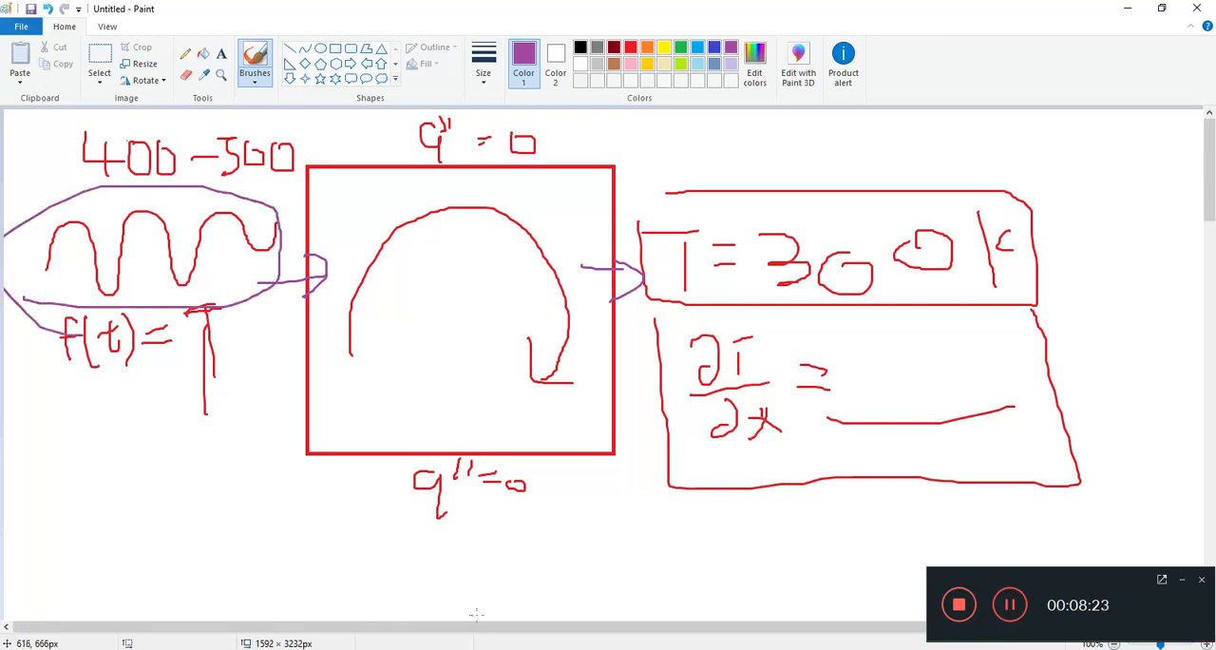
pyautogui.moveTo(458, 644)
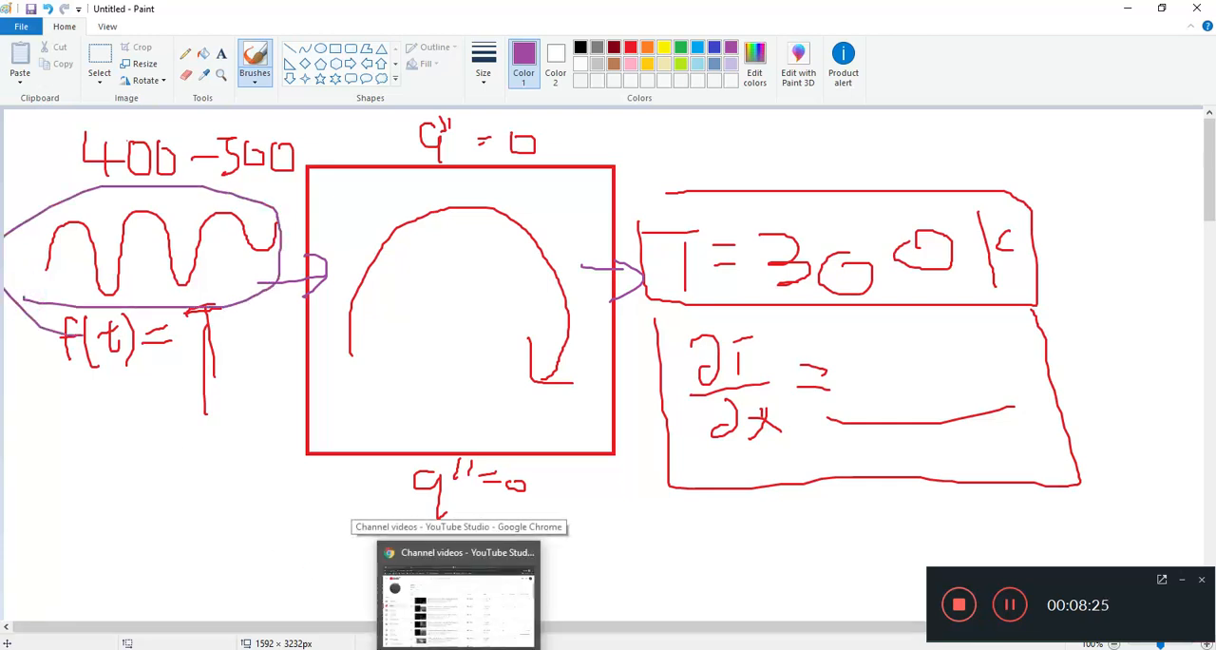
# Step: Return to the Google results and open the CFD Direct v6 User Guide in a new tab
pyautogui.click(459, 594)
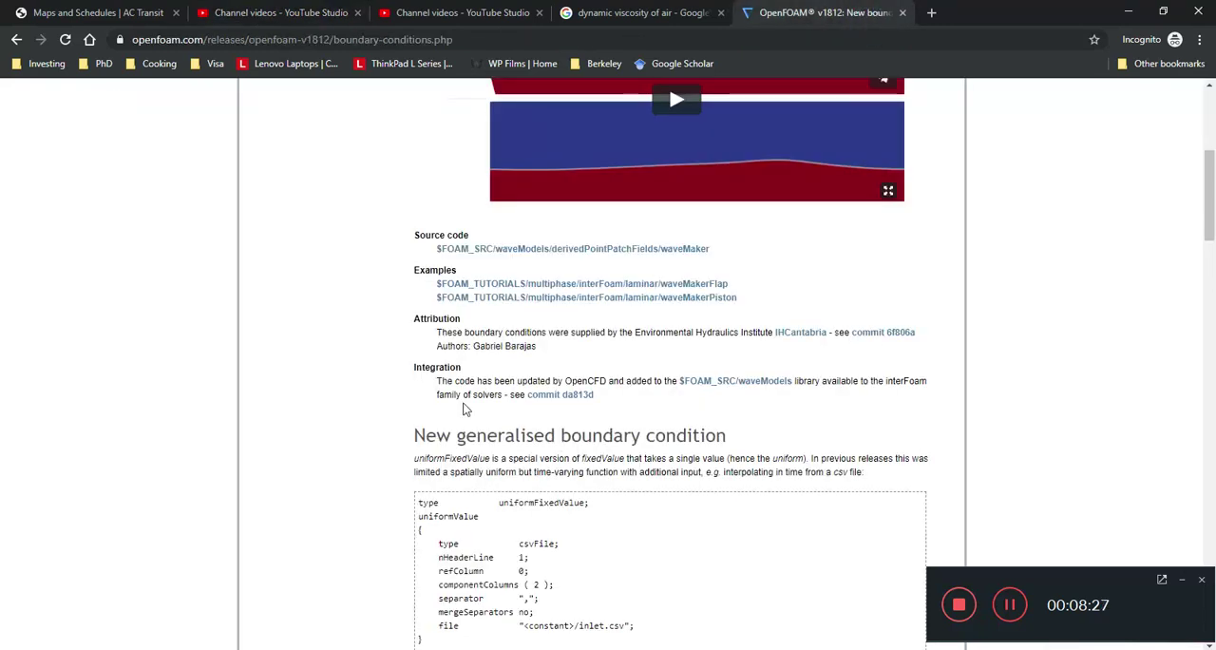
pyautogui.scroll(3)
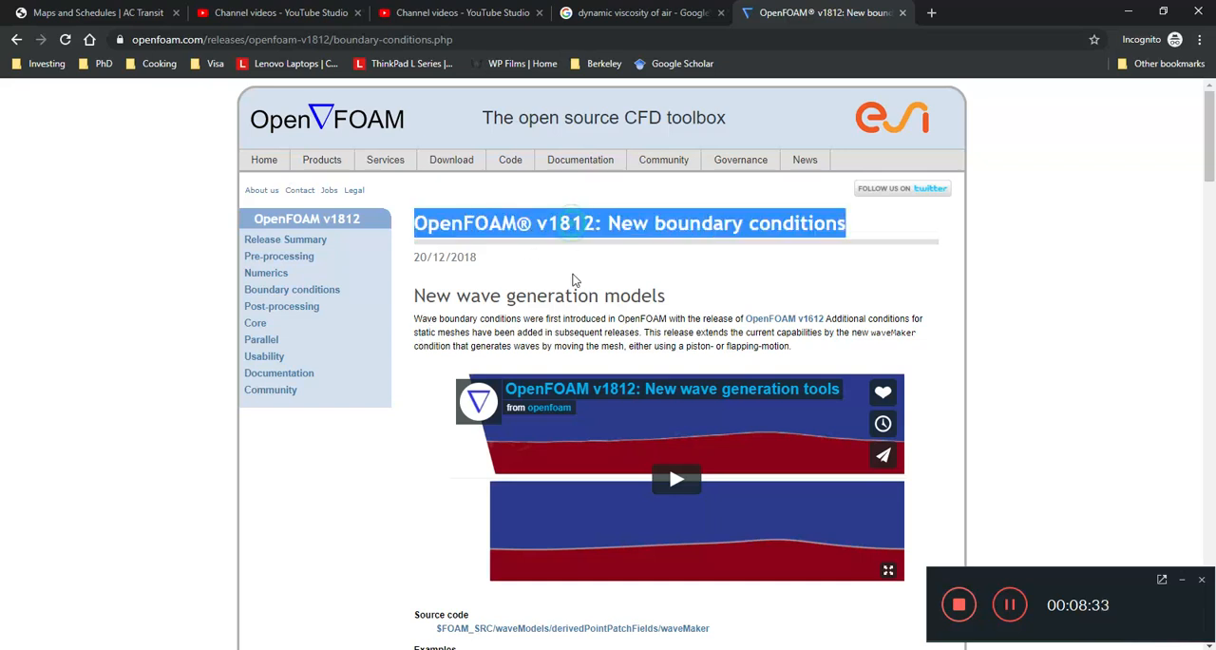
pyautogui.click(570, 295)
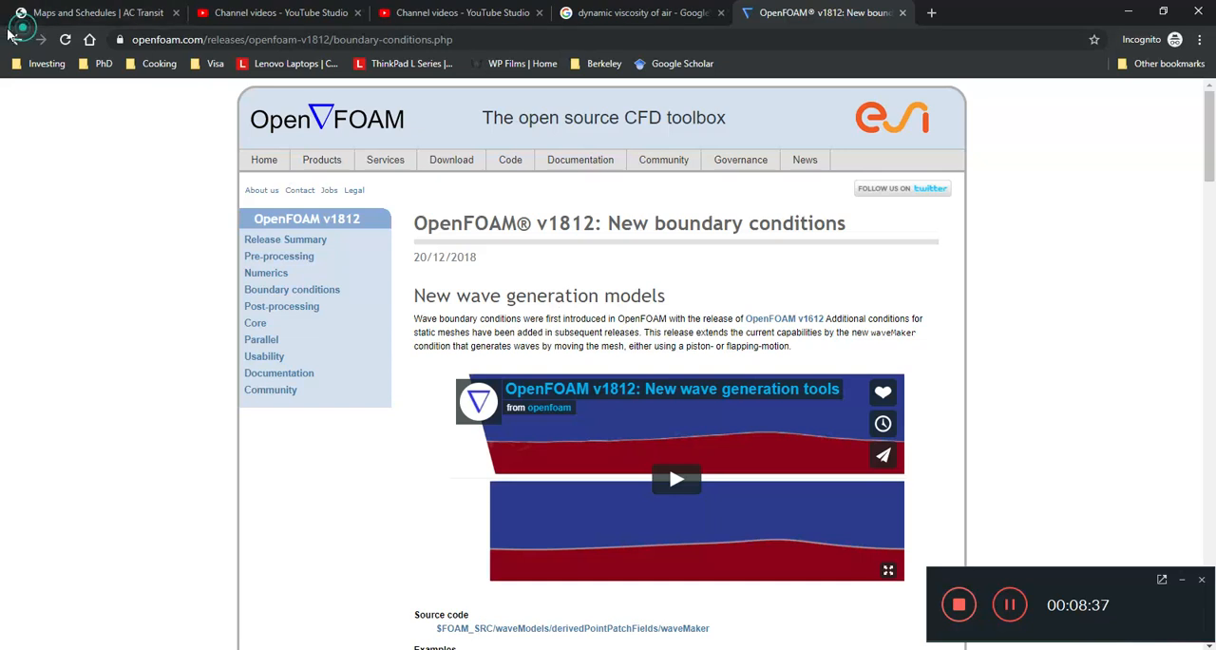
pyautogui.click(16, 39)
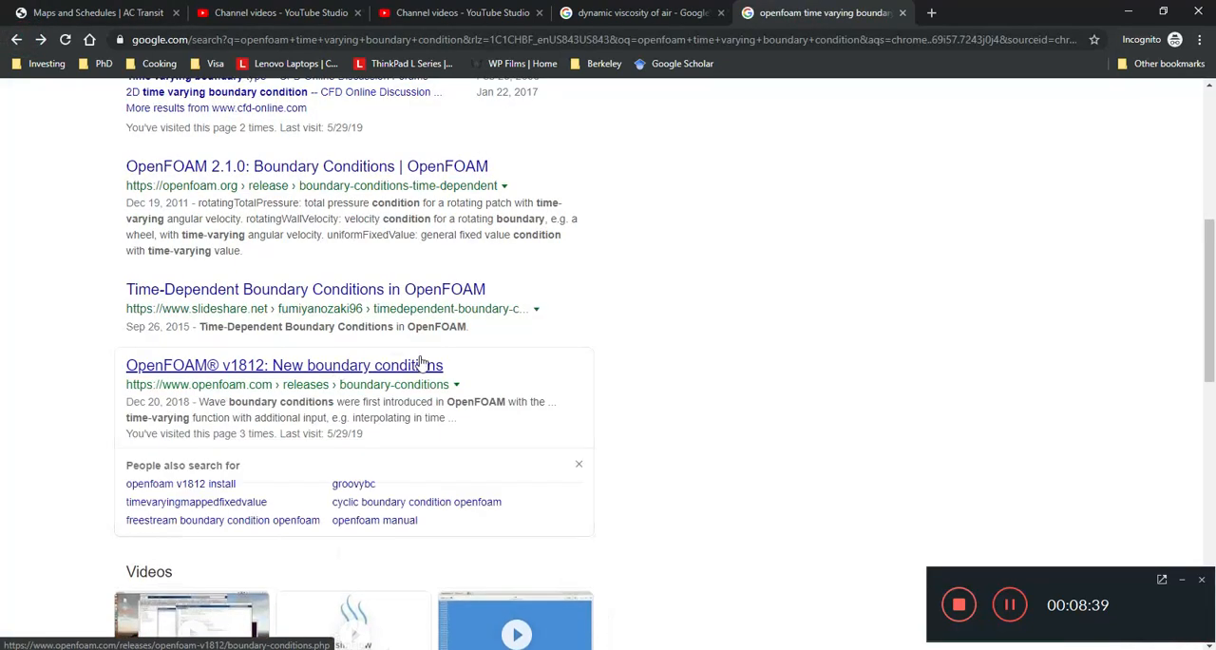
pyautogui.scroll(3)
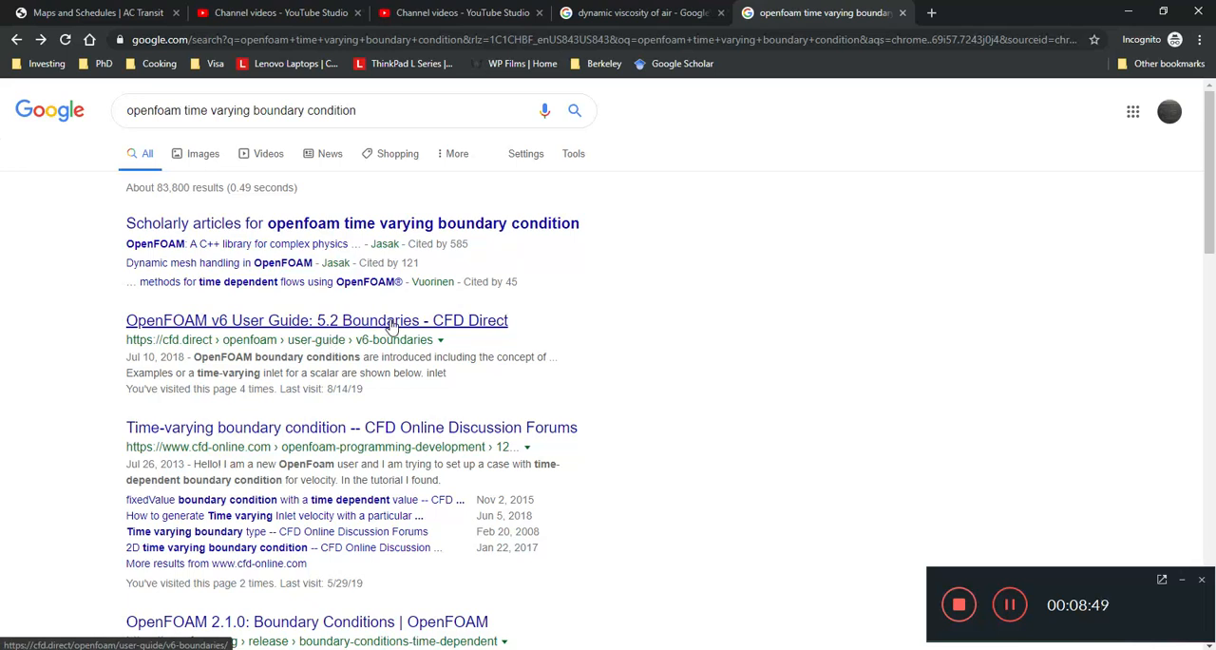
pyautogui.click(316, 320)
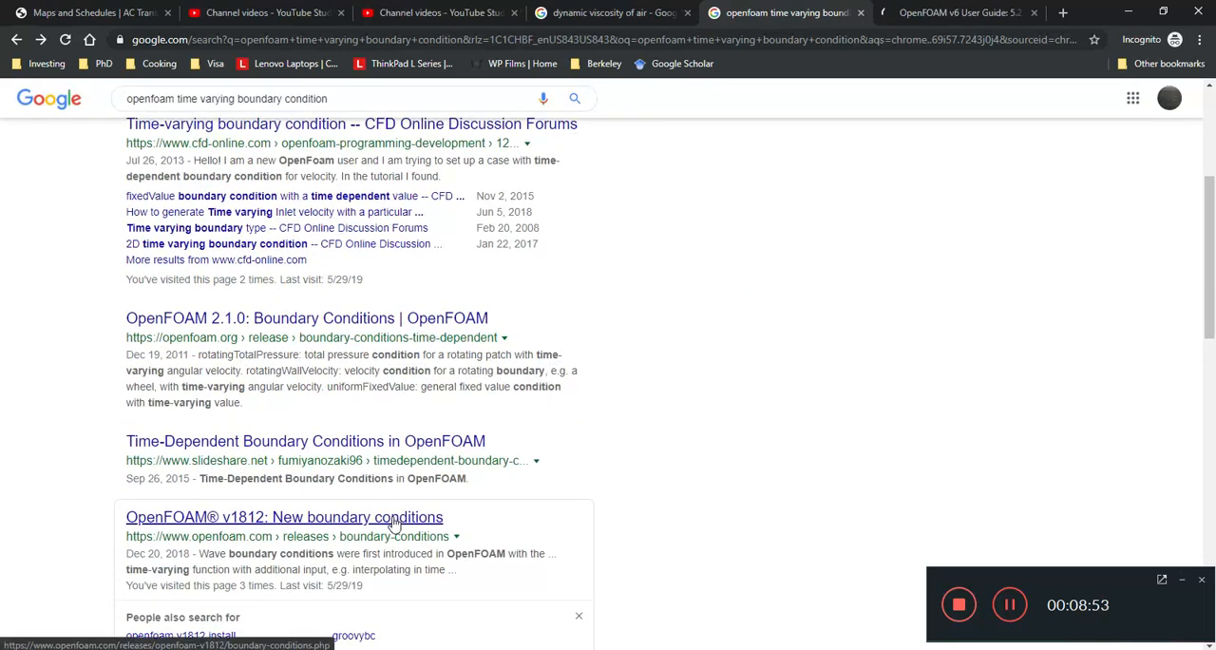
# Step: Open the v1812 boundary-condition notes, skim the v6 guide, and reach uniformFixedValue
pyautogui.click(284, 517)
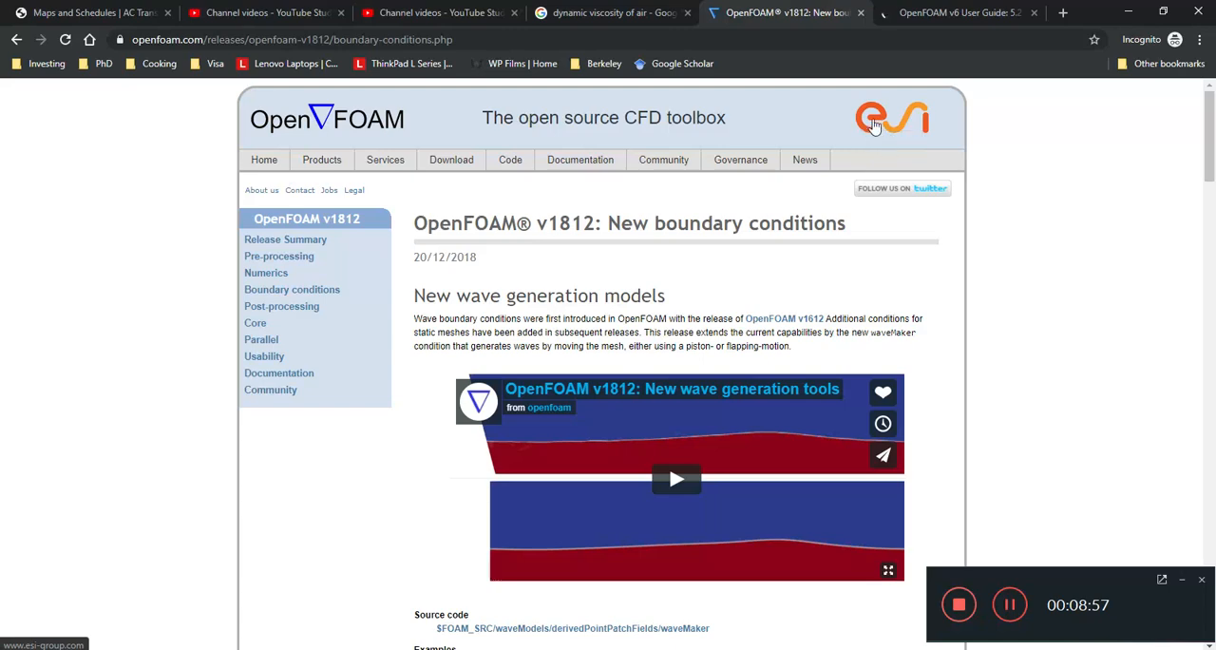
pyautogui.click(960, 12)
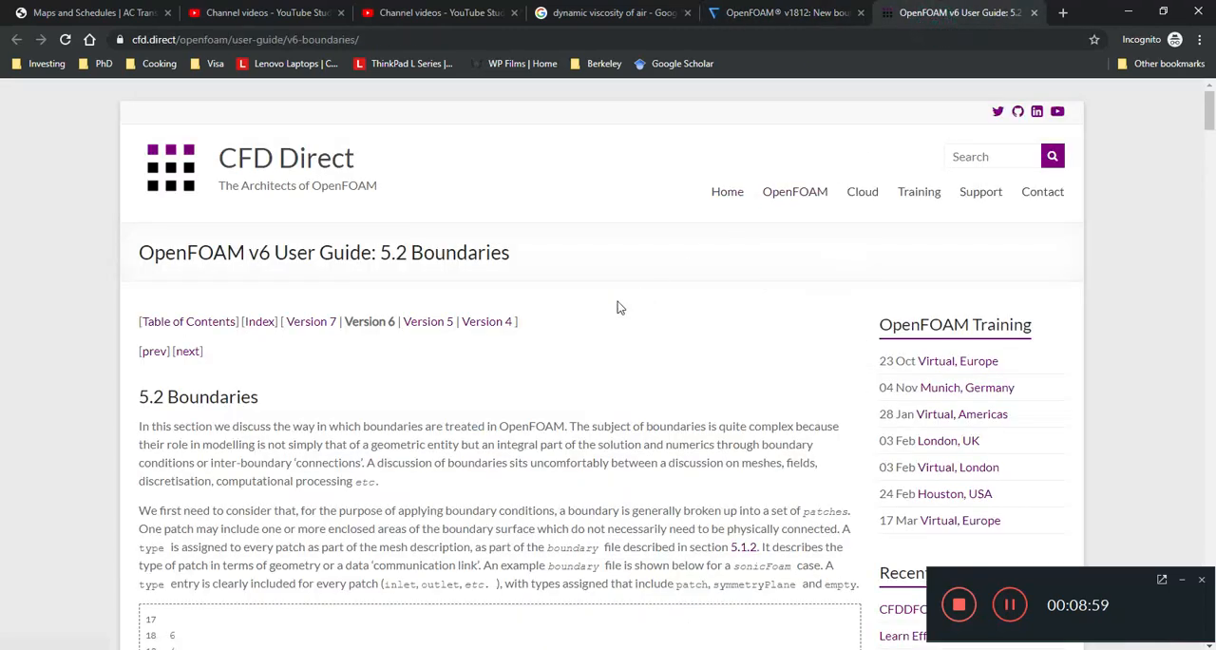
pyautogui.scroll(-3)
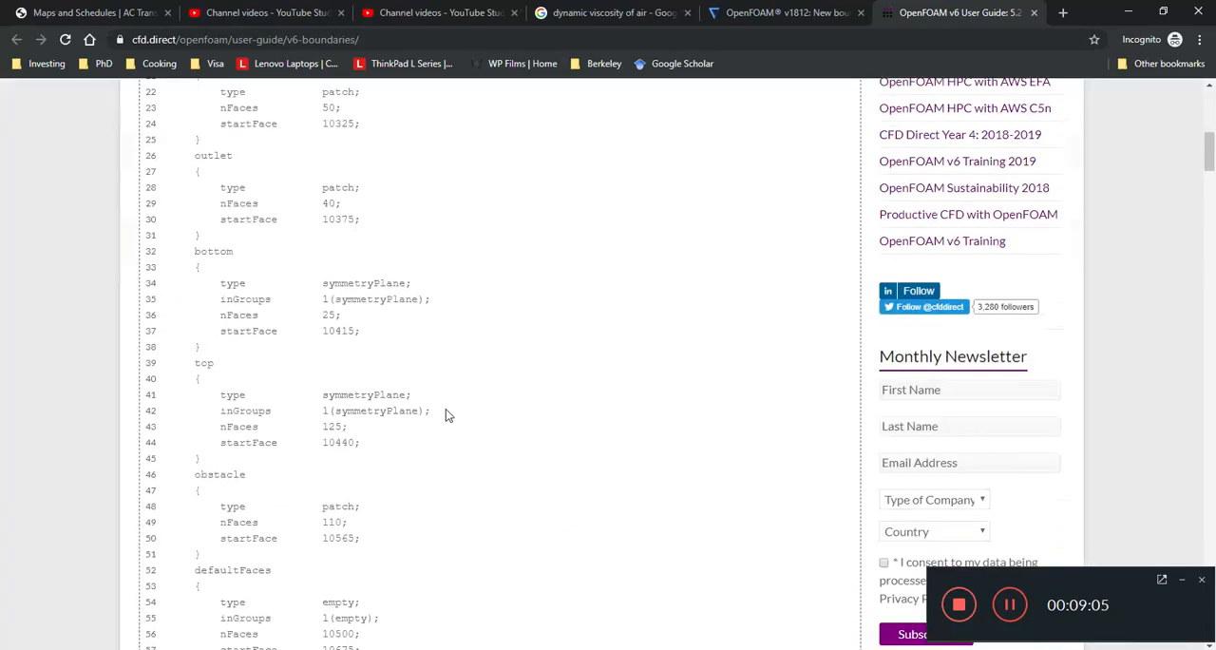
pyautogui.scroll(3)
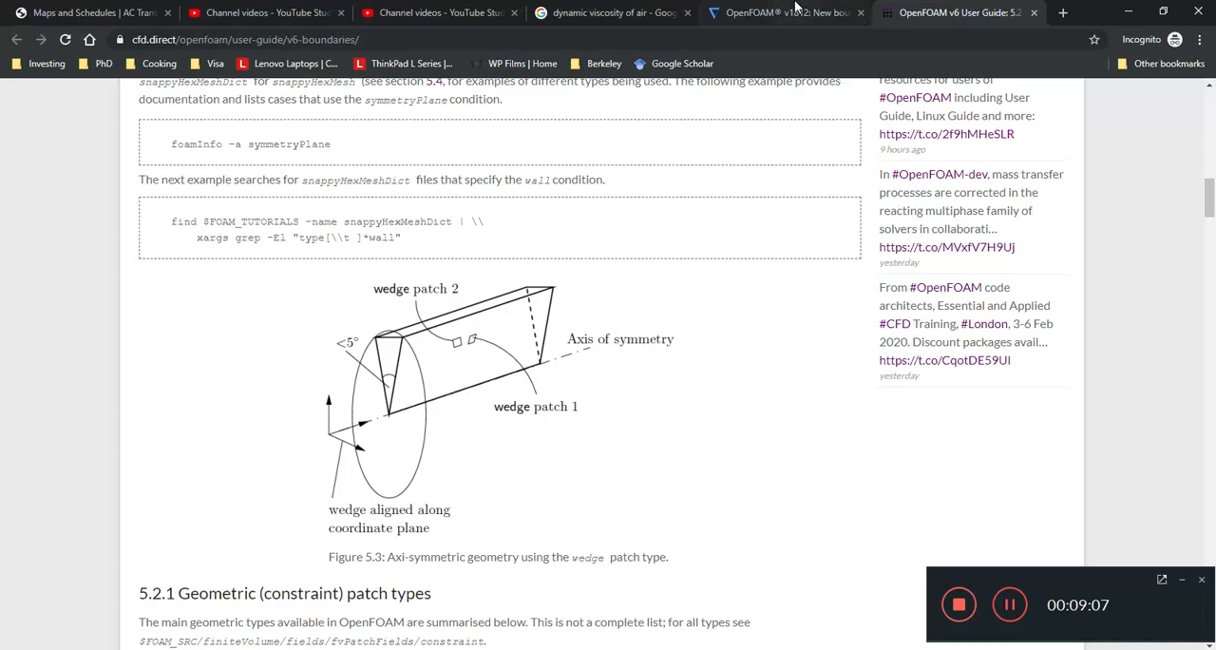
pyautogui.click(784, 13)
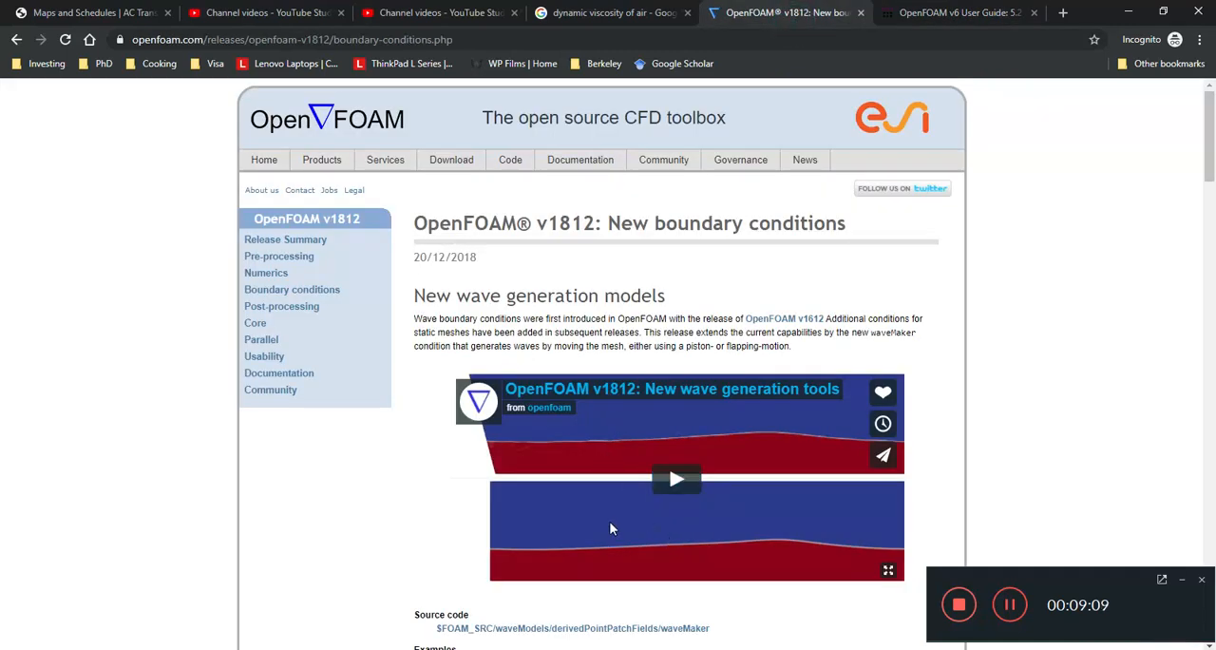
pyautogui.scroll(-3)
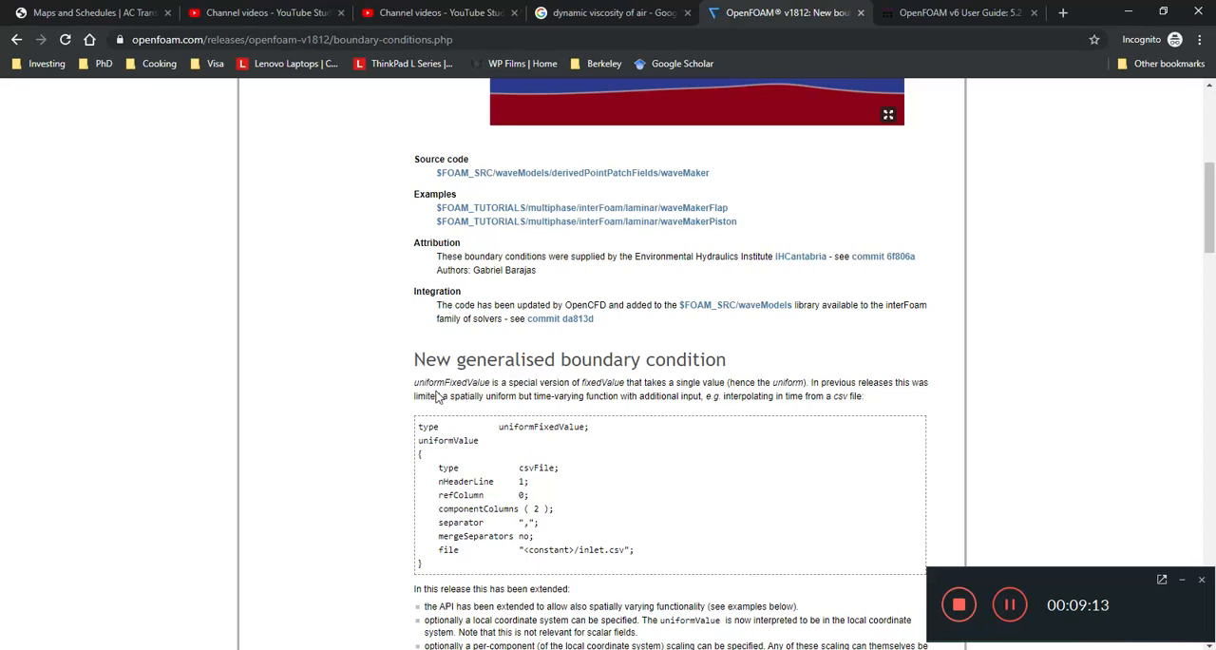
pyautogui.moveTo(539, 425)
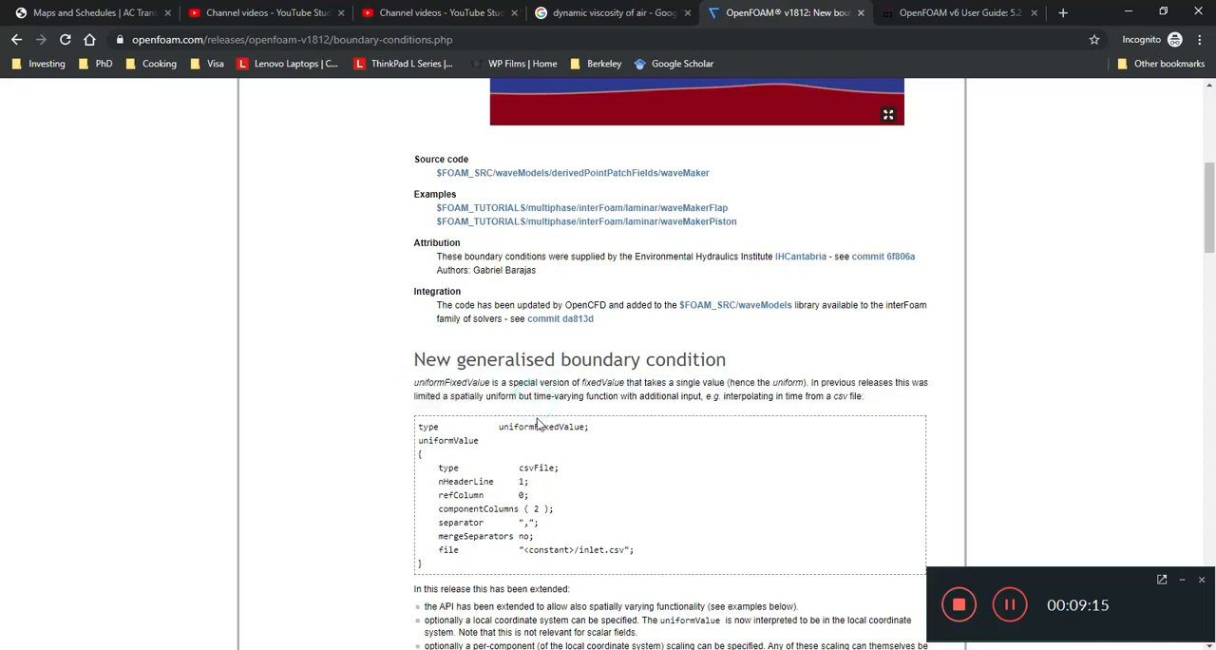
pyautogui.moveTo(556, 448)
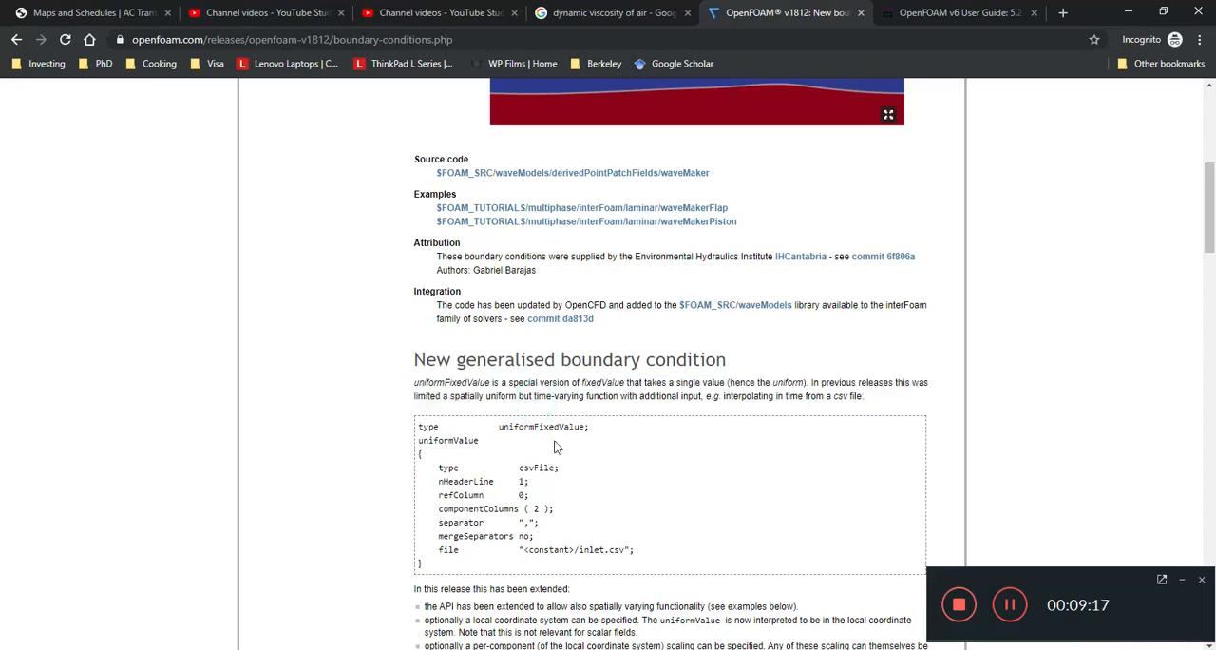
# Step: Highlight the uniformFixedValue definition, the previous-releases note and the csv interpolation sentence
pyautogui.scroll(-3)
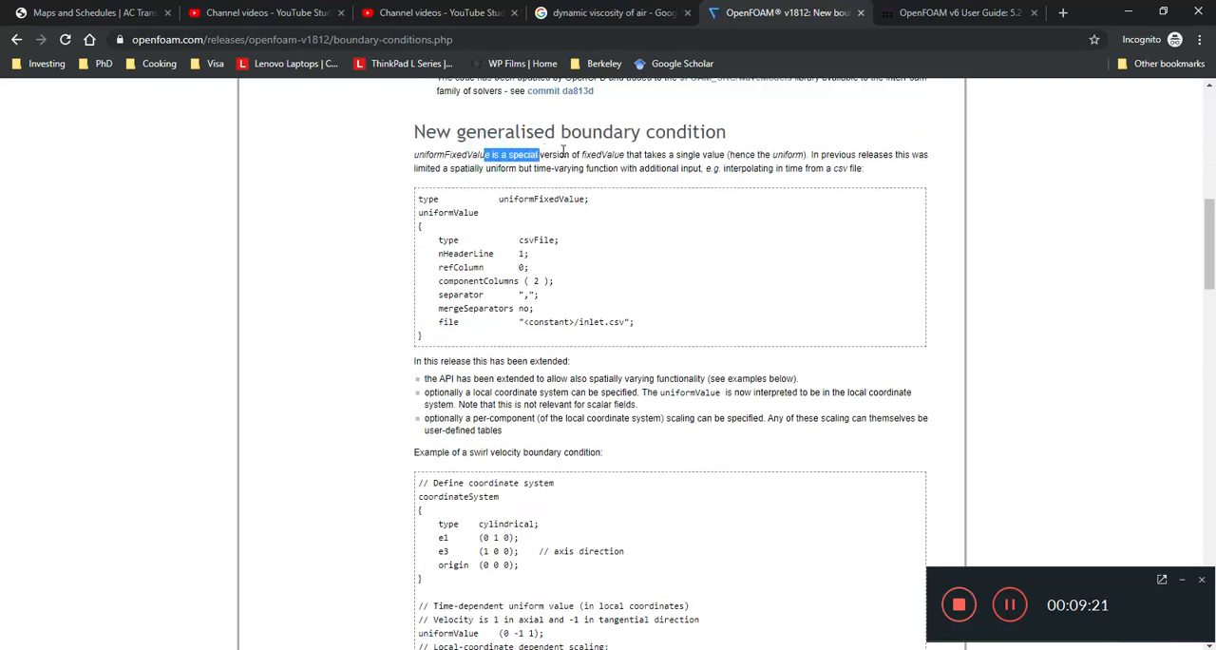
pyautogui.moveTo(487, 154); pyautogui.dragTo(718, 154)
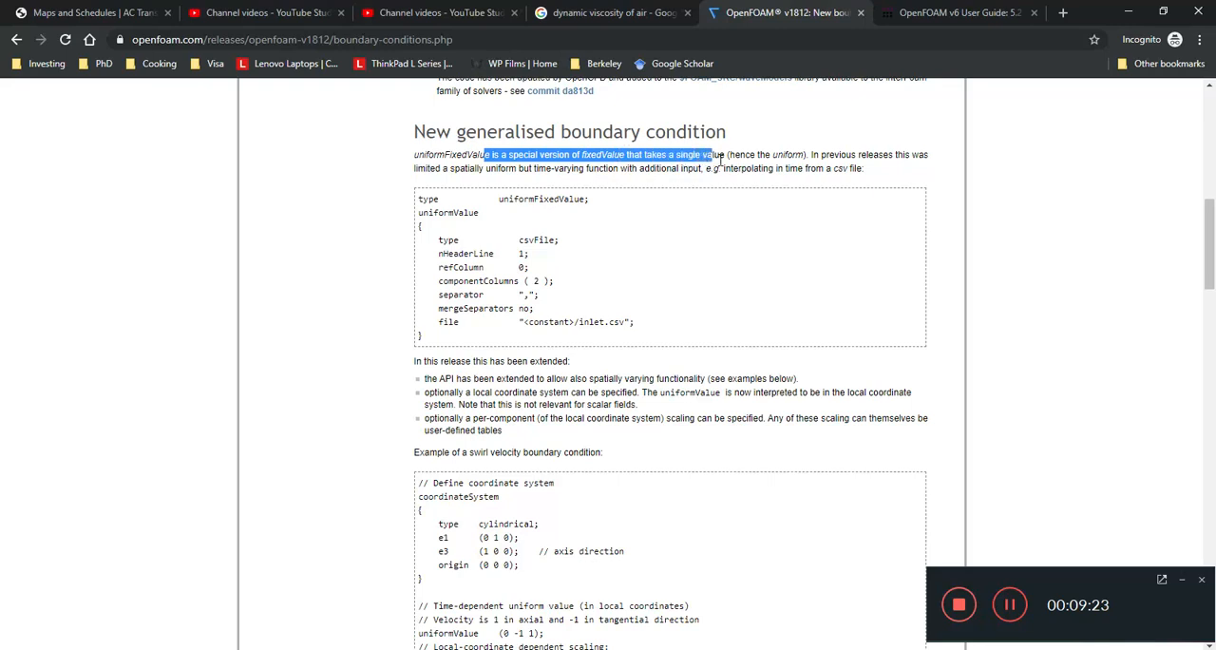
pyautogui.click(808, 181)
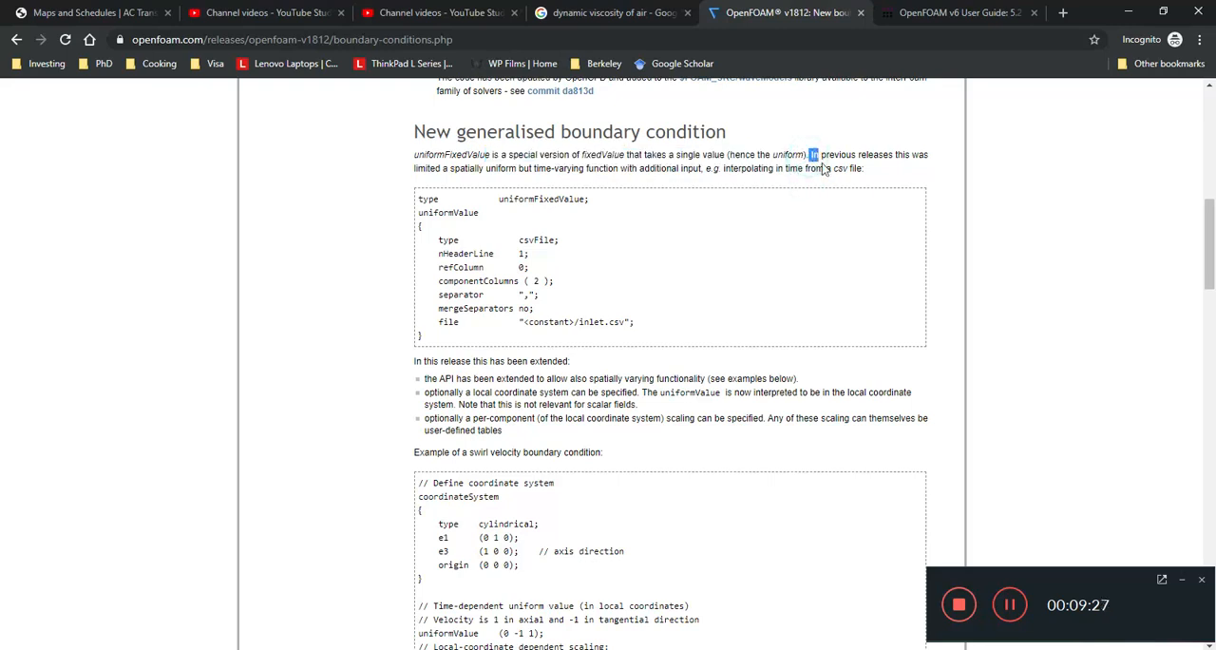
pyautogui.moveTo(814, 154); pyautogui.dragTo(529, 168)
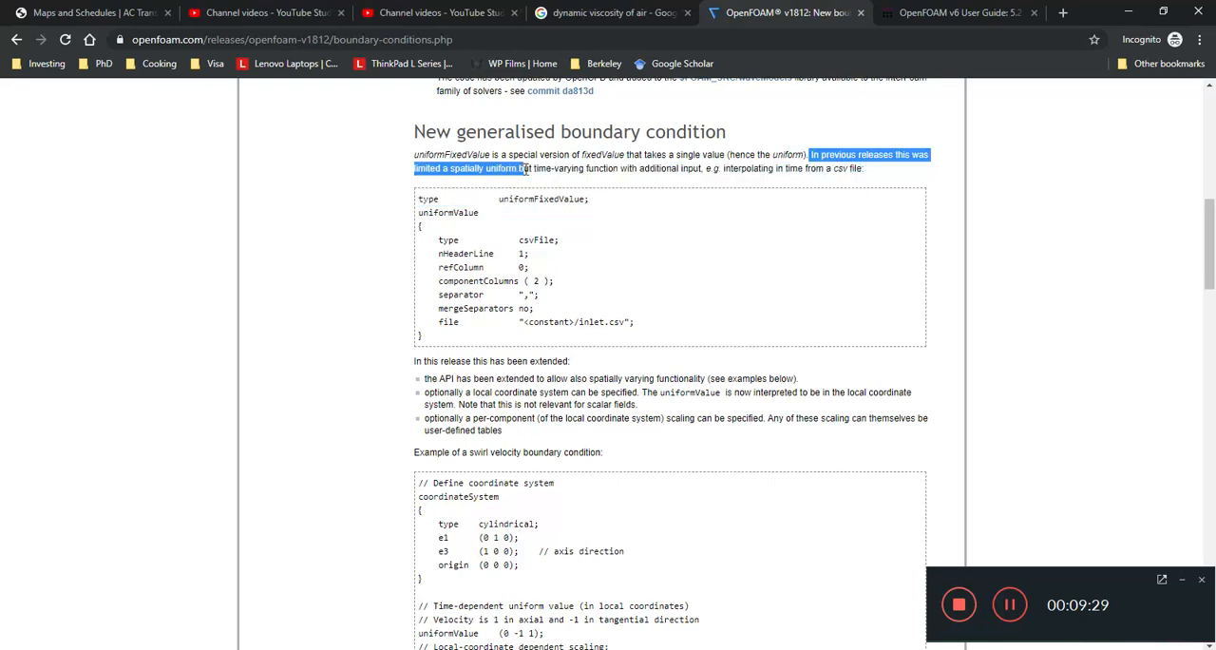
pyautogui.moveTo(528, 168); pyautogui.dragTo(711, 168)
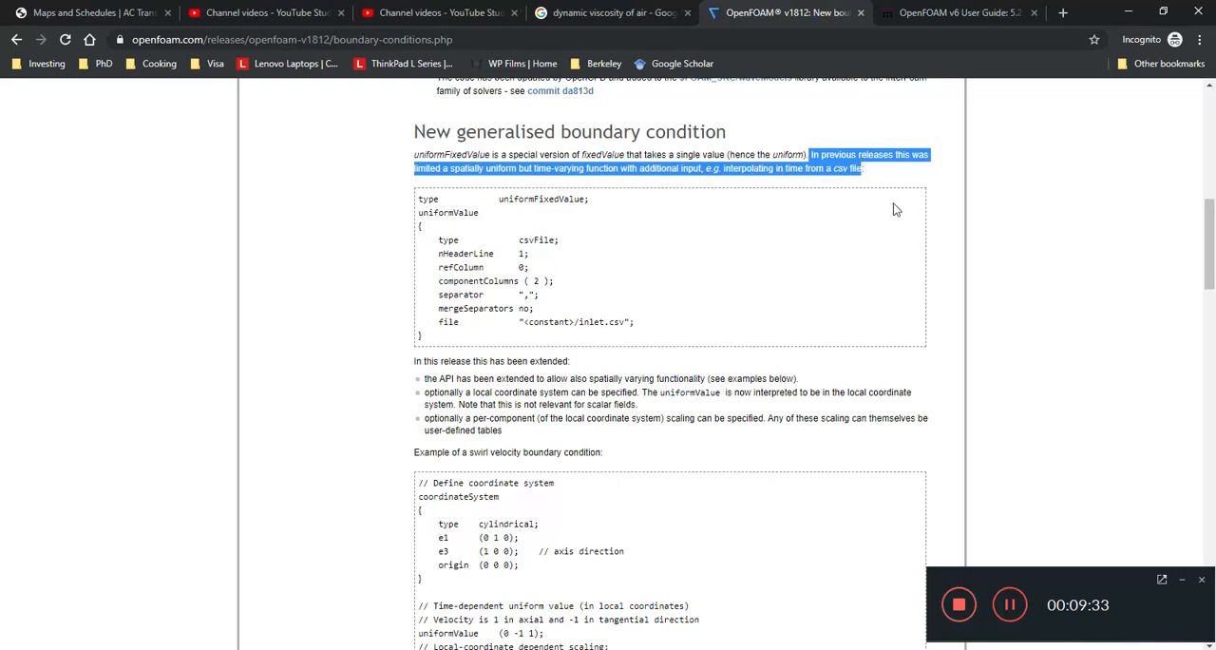
pyautogui.click(698, 333)
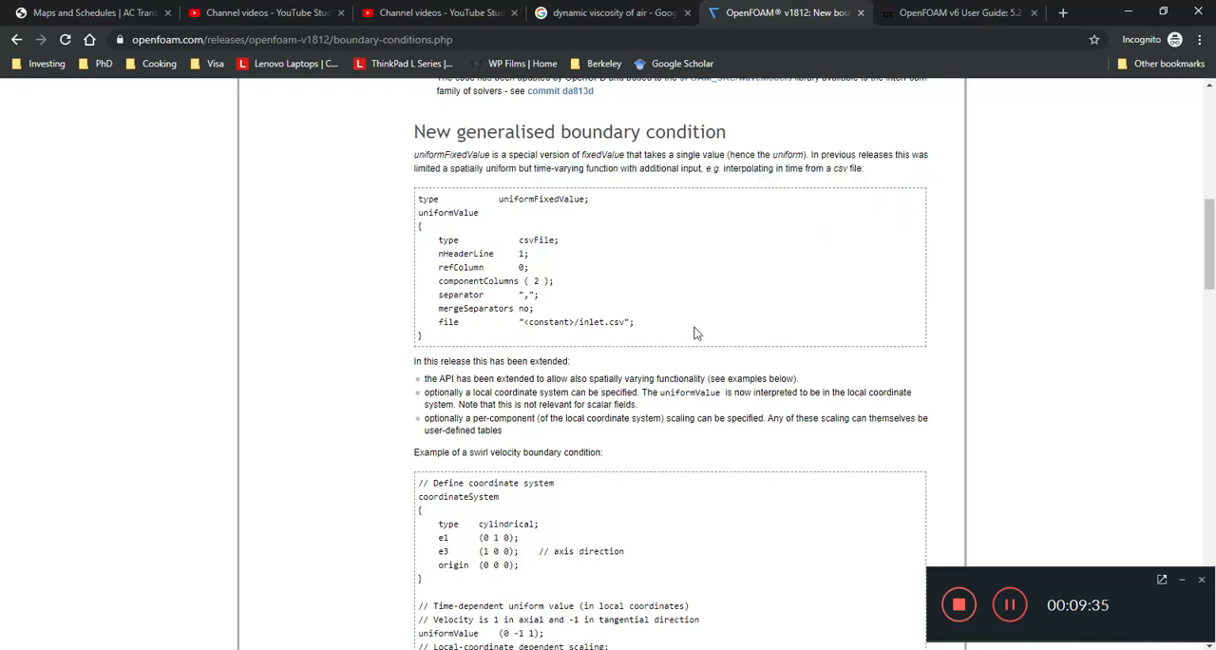
# Step: Walk through the csvFile example entries: refColumn, file, nHeaderLine and componentColumns
pyautogui.moveTo(439, 267); pyautogui.dragTo(635, 327)
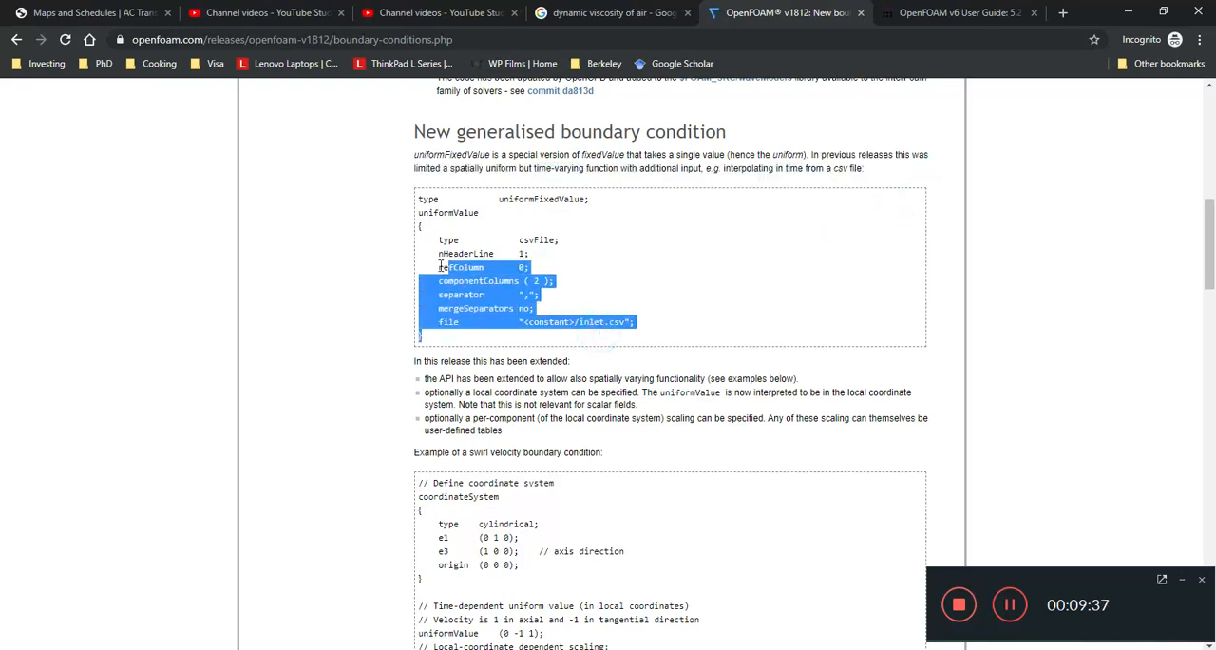
pyautogui.click(359, 353)
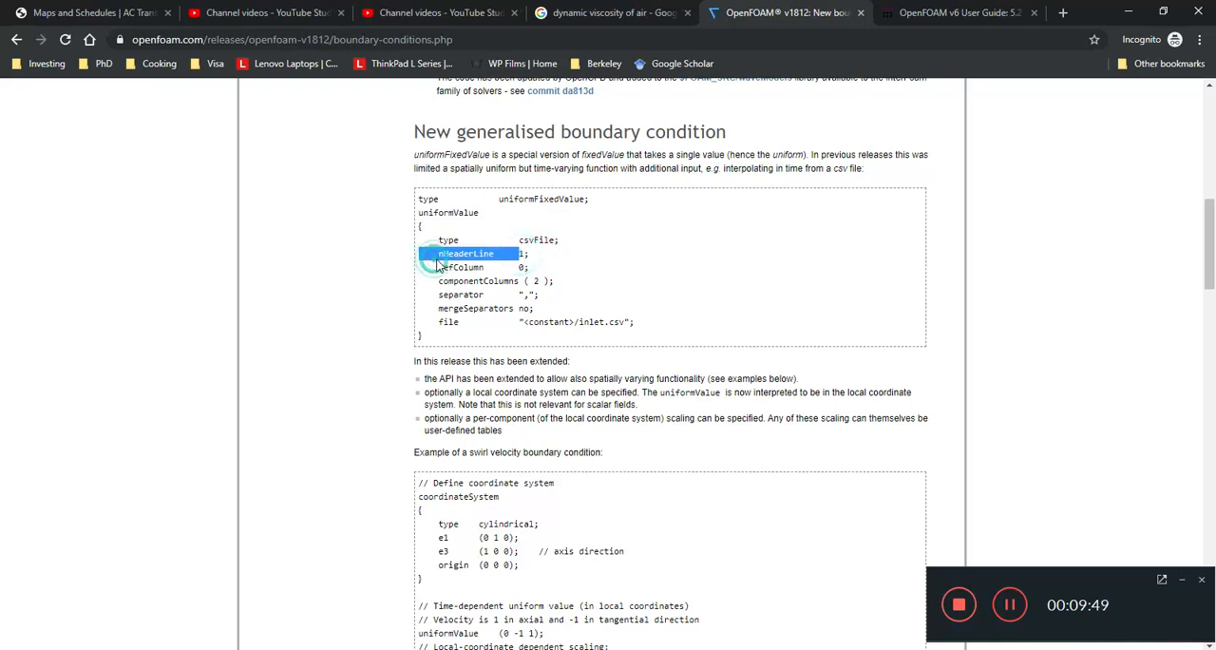
pyautogui.moveTo(466, 253); pyautogui.dragTo(528, 267)
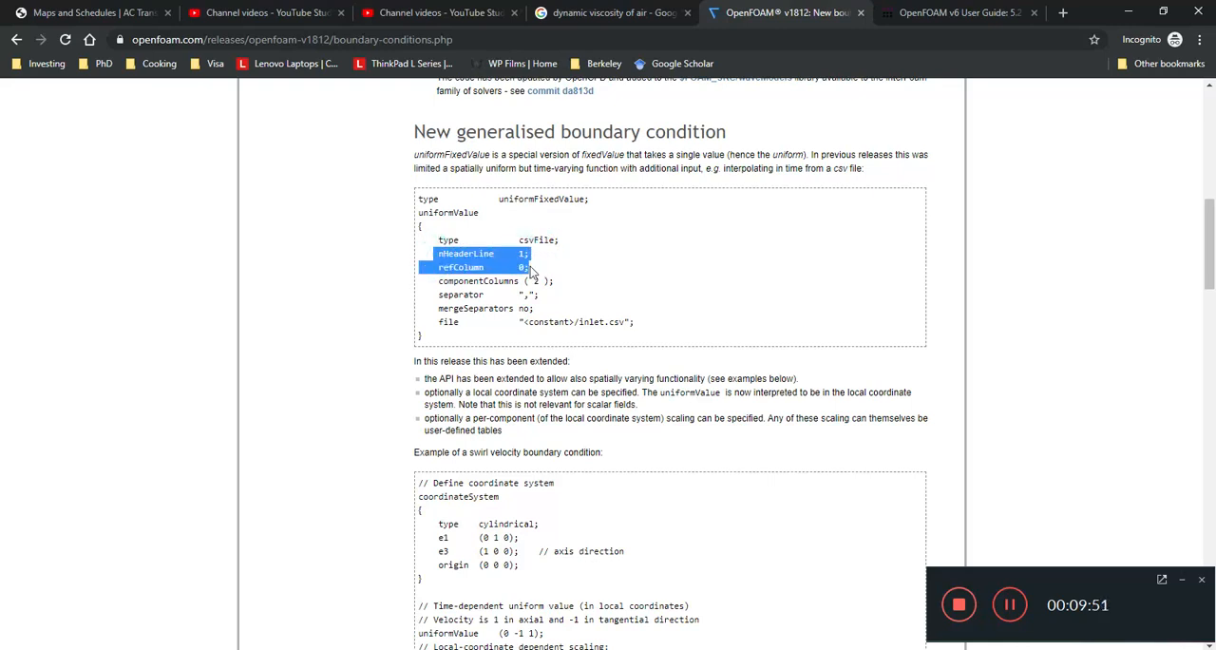
pyautogui.moveTo(532, 267); pyautogui.dragTo(556, 281)
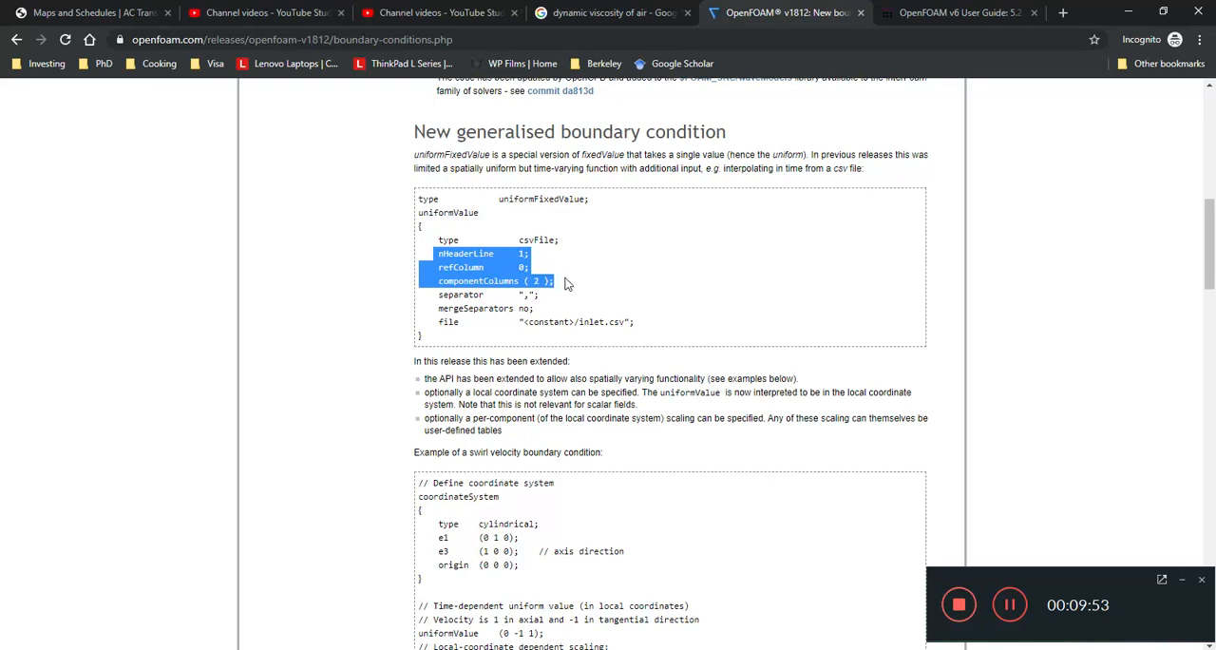
pyautogui.moveTo(556, 280); pyautogui.dragTo(537, 295)
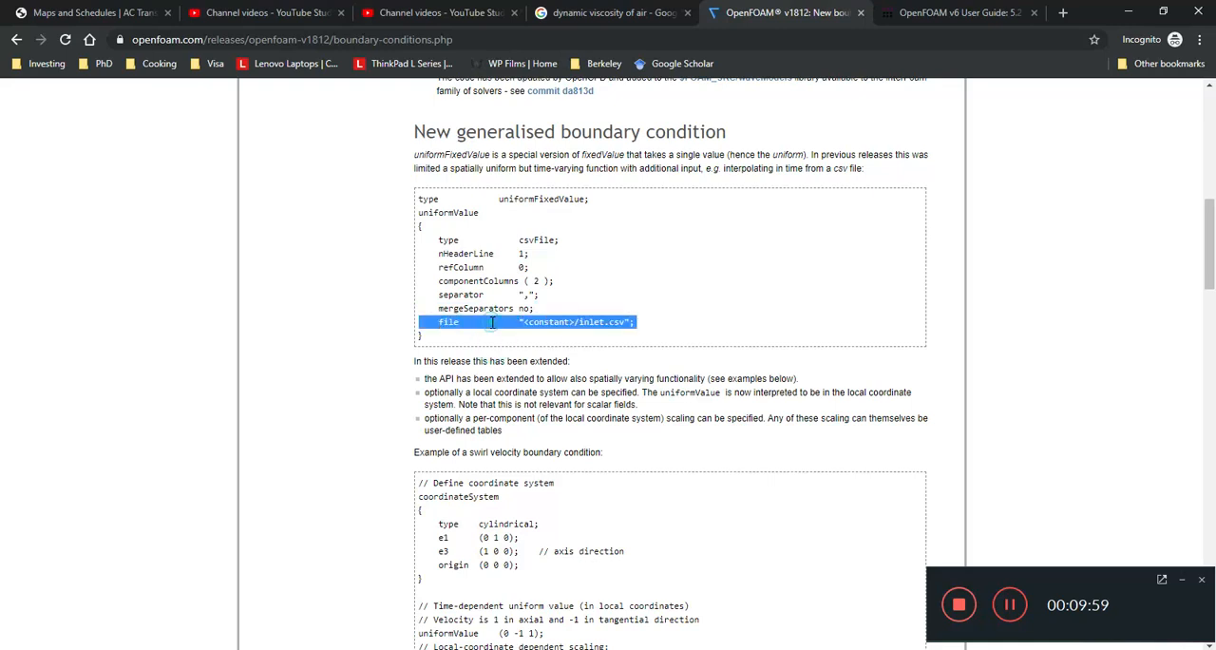
pyautogui.click(694, 265)
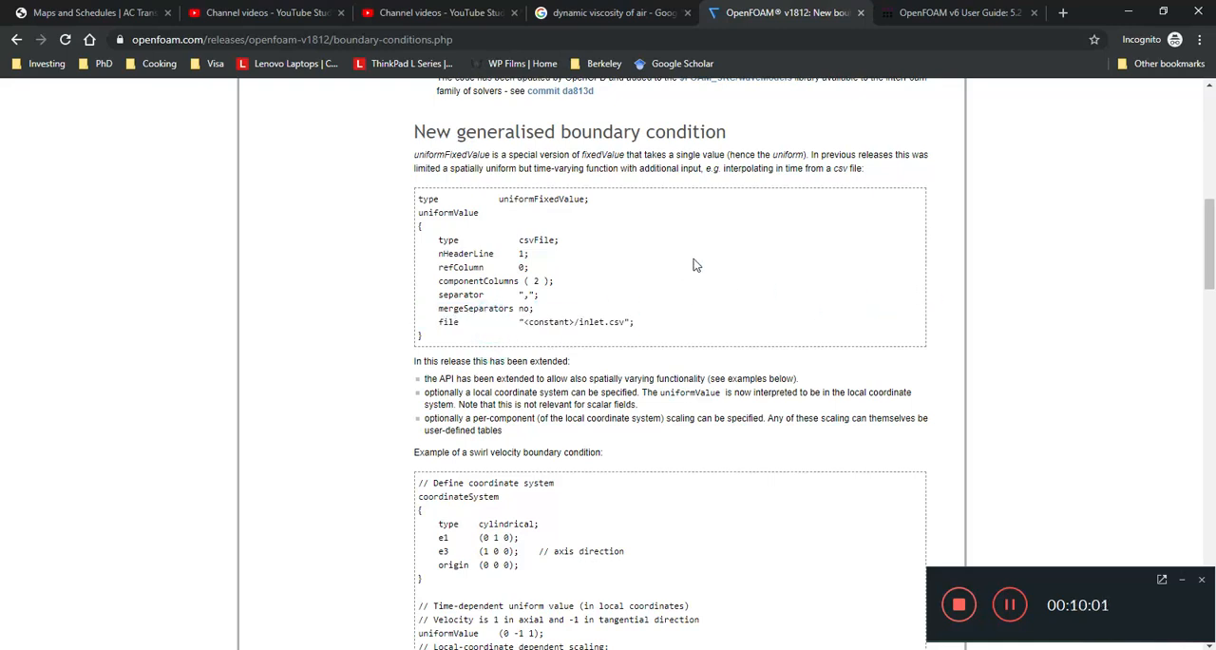
pyautogui.doubleClick(453, 154)
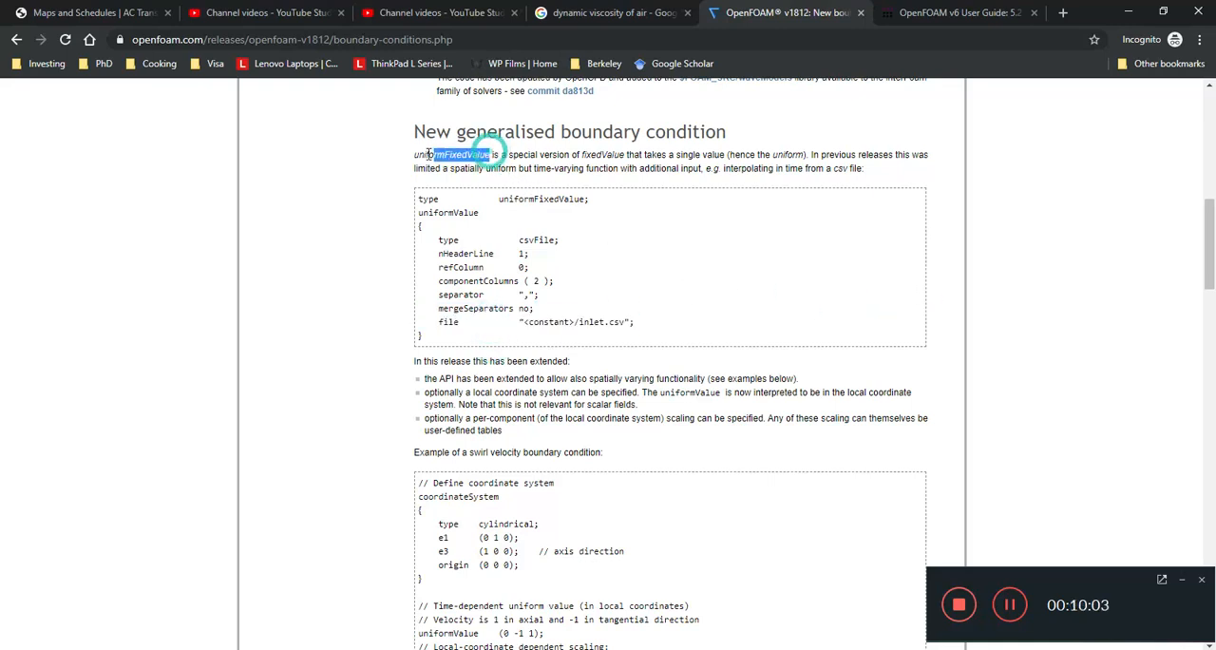
pyautogui.moveTo(548, 259)
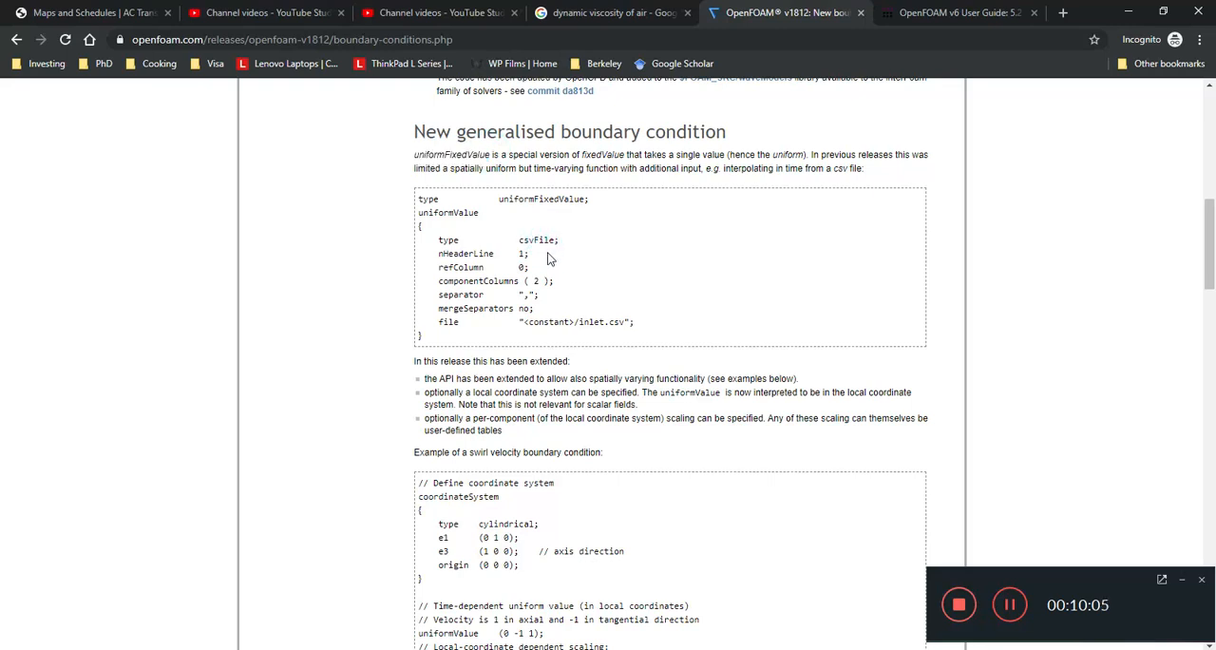
# Step: Highlight the note that this release adds spatially varying functionality, then return to Paint
pyautogui.scroll(3)
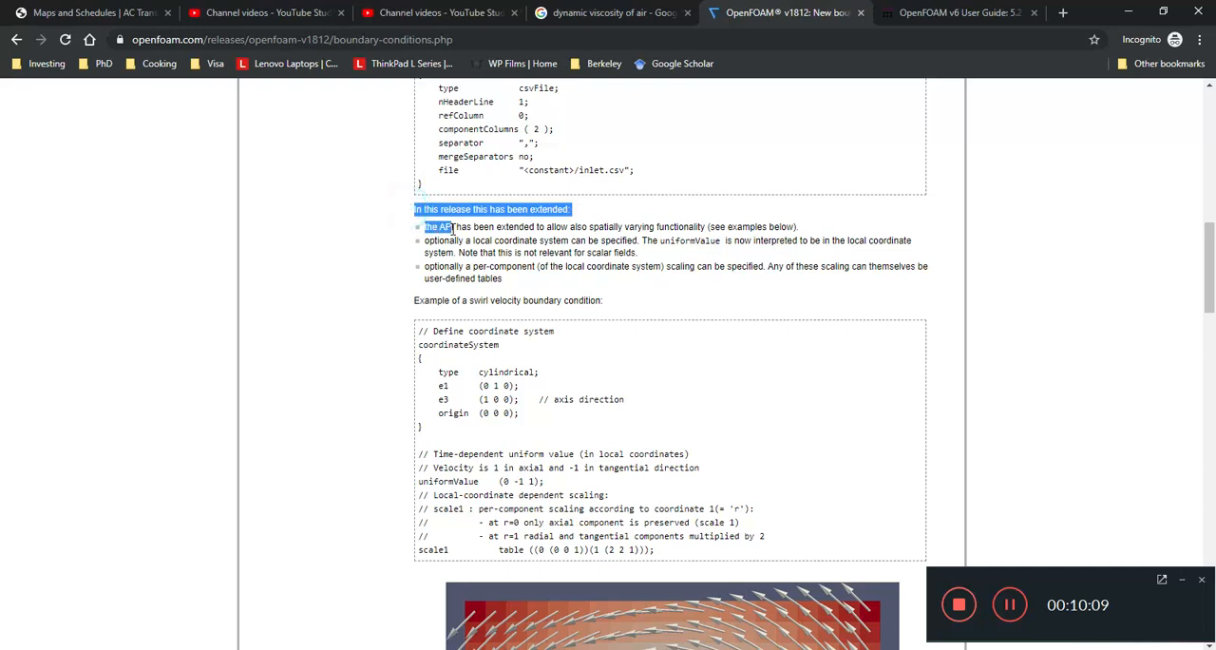
pyautogui.moveTo(424, 227); pyautogui.dragTo(608, 227)
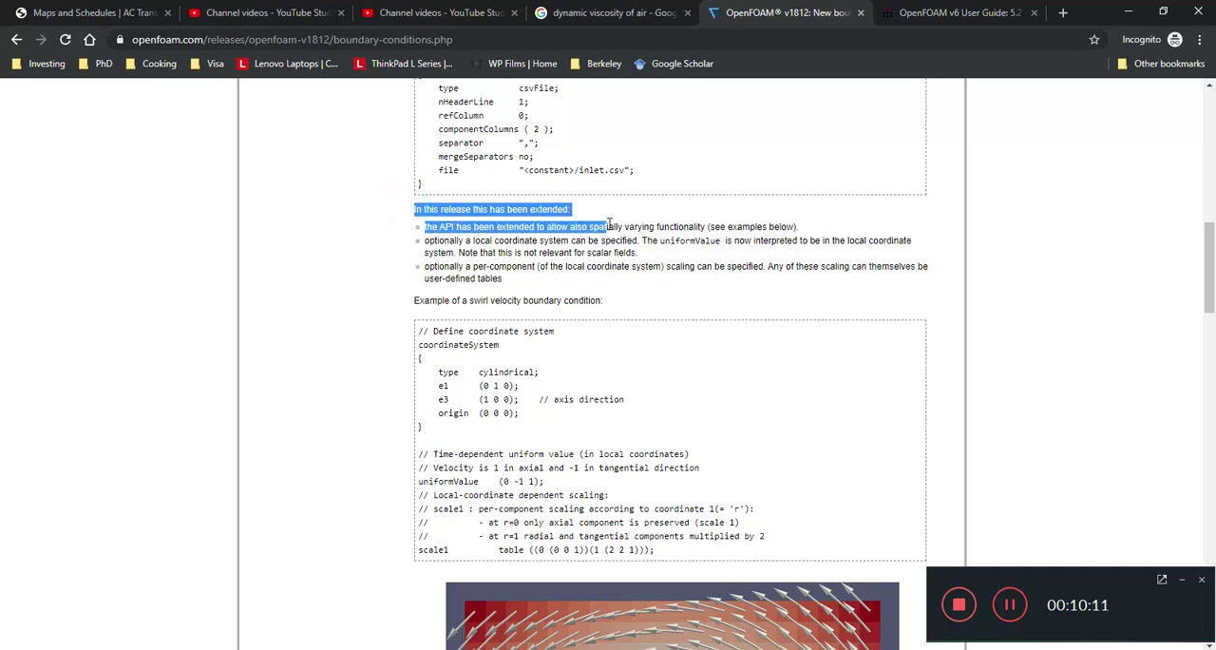
pyautogui.moveTo(599, 226); pyautogui.dragTo(775, 226)
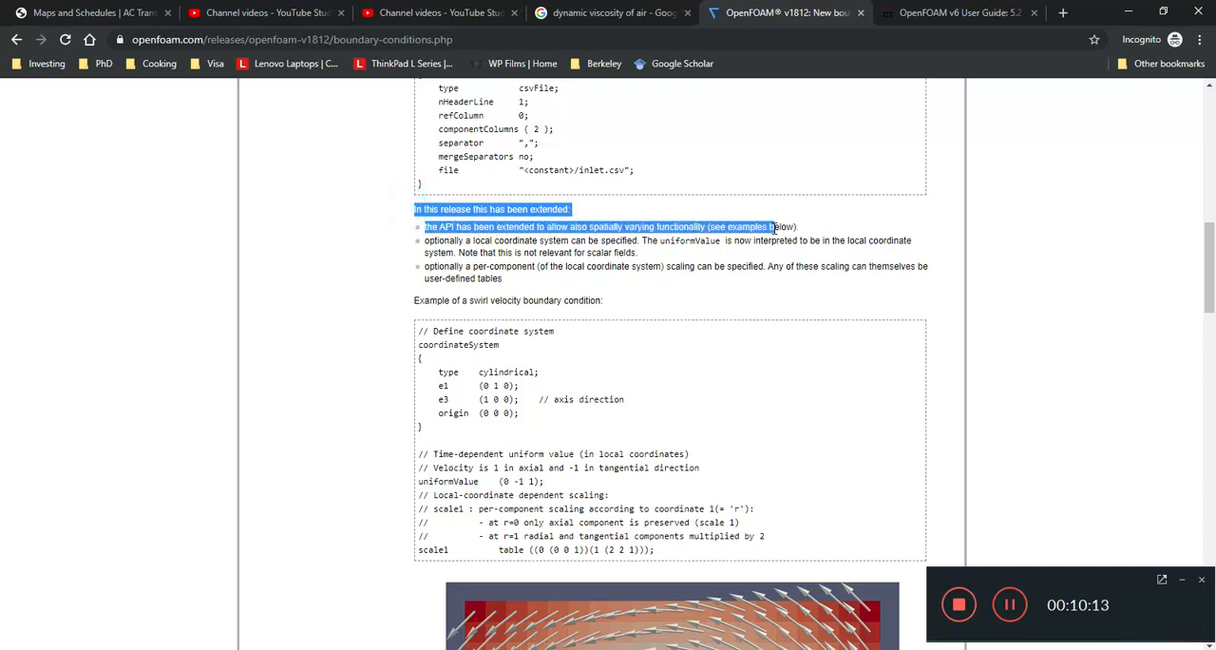
pyautogui.click(801, 228)
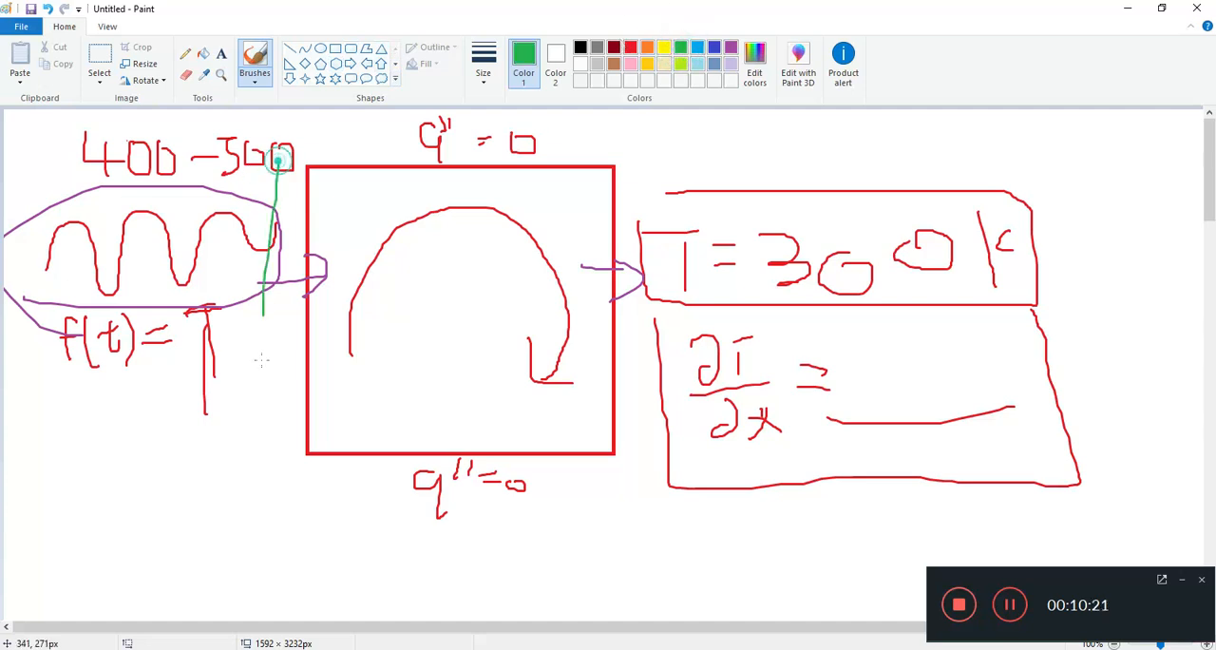
# Step: Draw a green loop around the left wall and a green curve into the cavity
pyautogui.moveTo(275, 152); pyautogui.dragTo(285, 532)
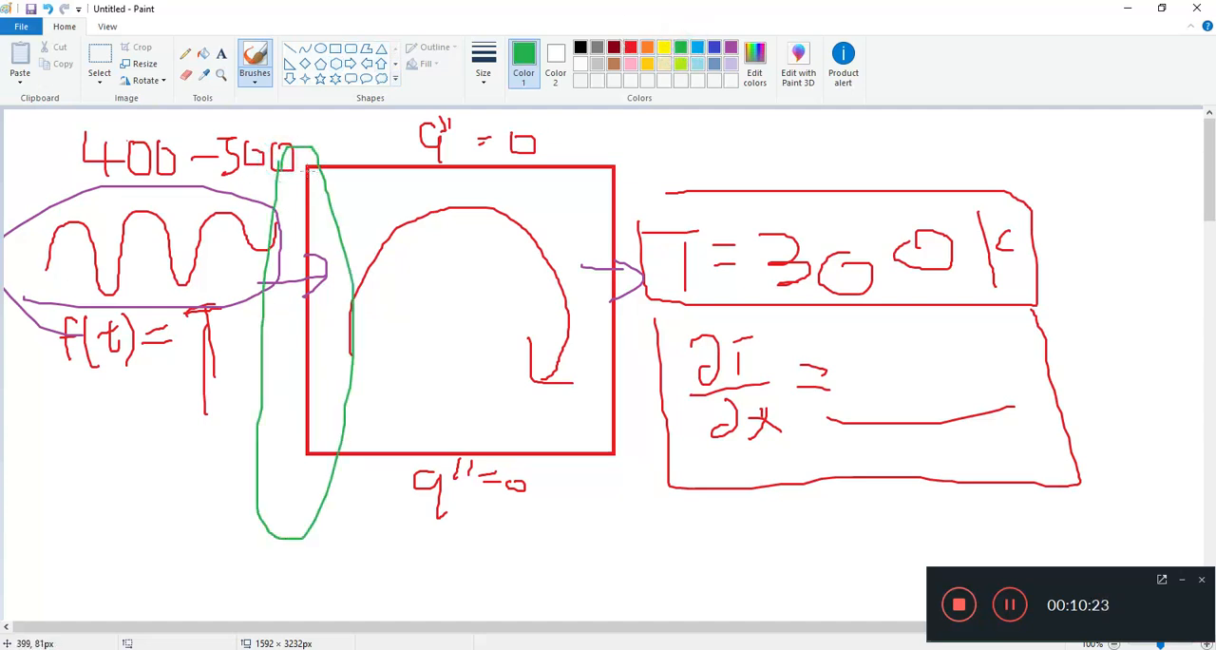
pyautogui.moveTo(314, 167); pyautogui.dragTo(328, 447)
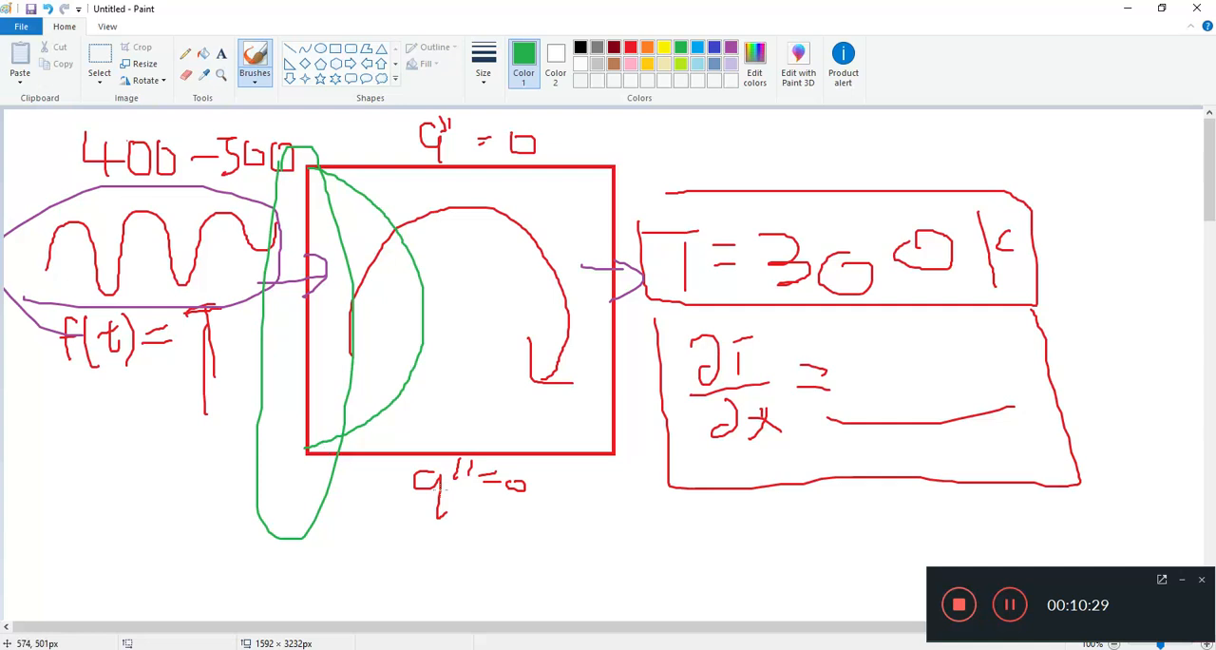
pyautogui.moveTo(444, 615)
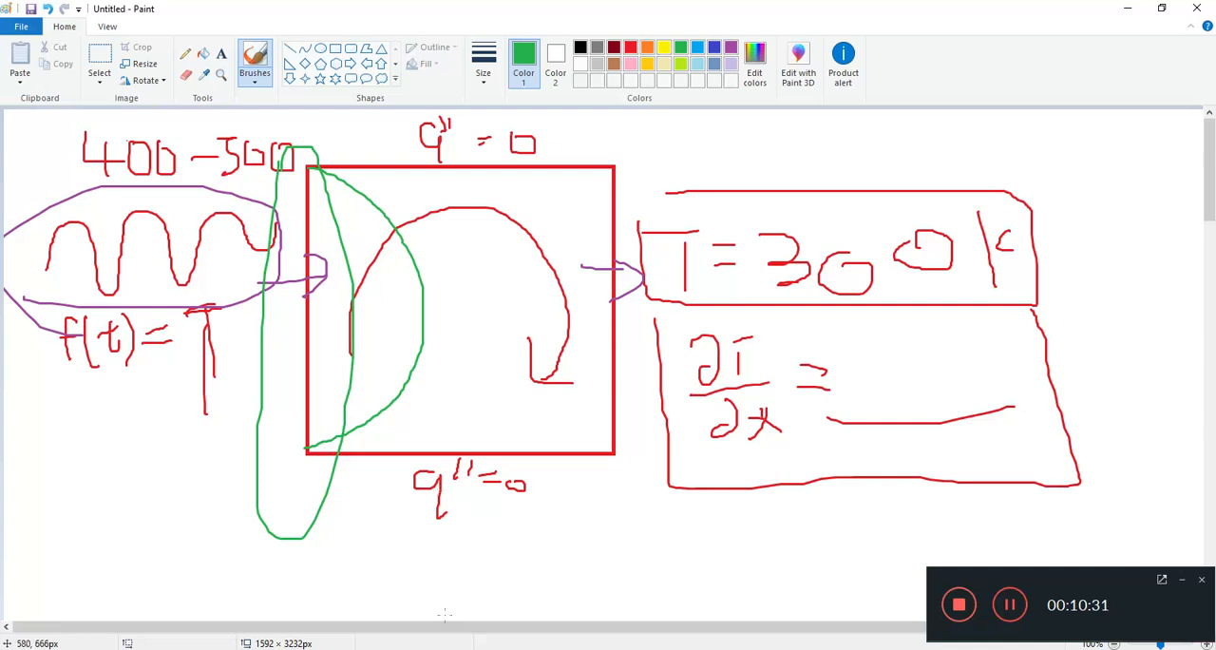
pyautogui.moveTo(415, 374)
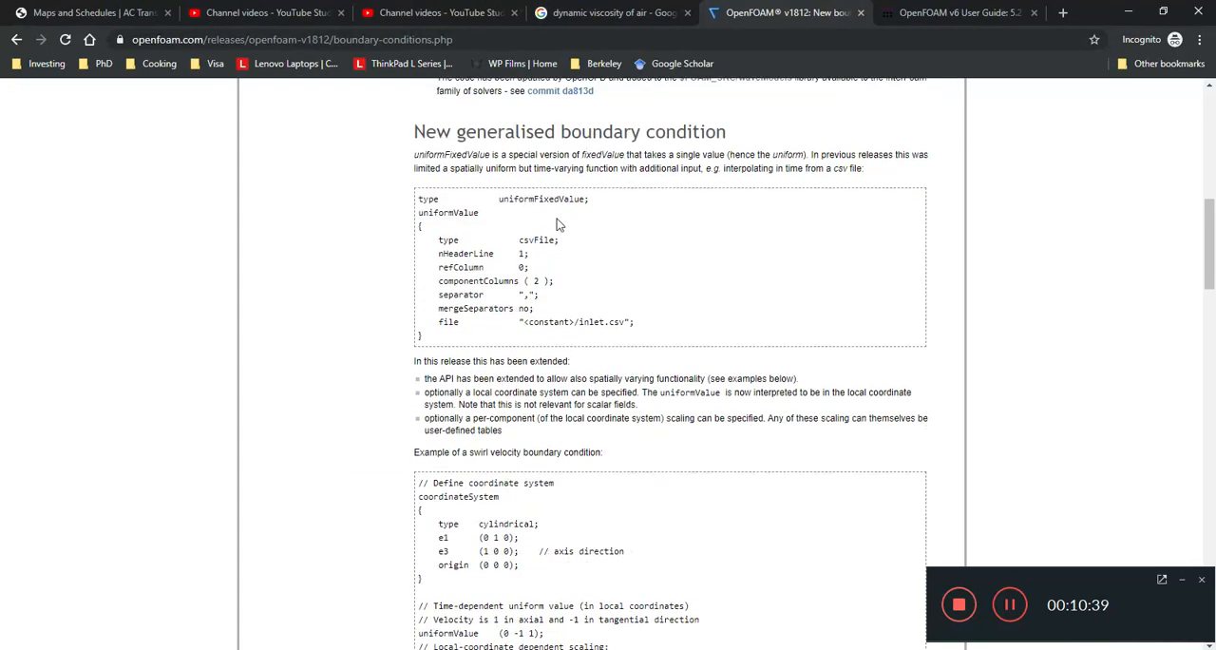
# Step: Read the time-ramping annular profile example and the notes on re-evaluation and old-time fields
pyautogui.scroll(-3)
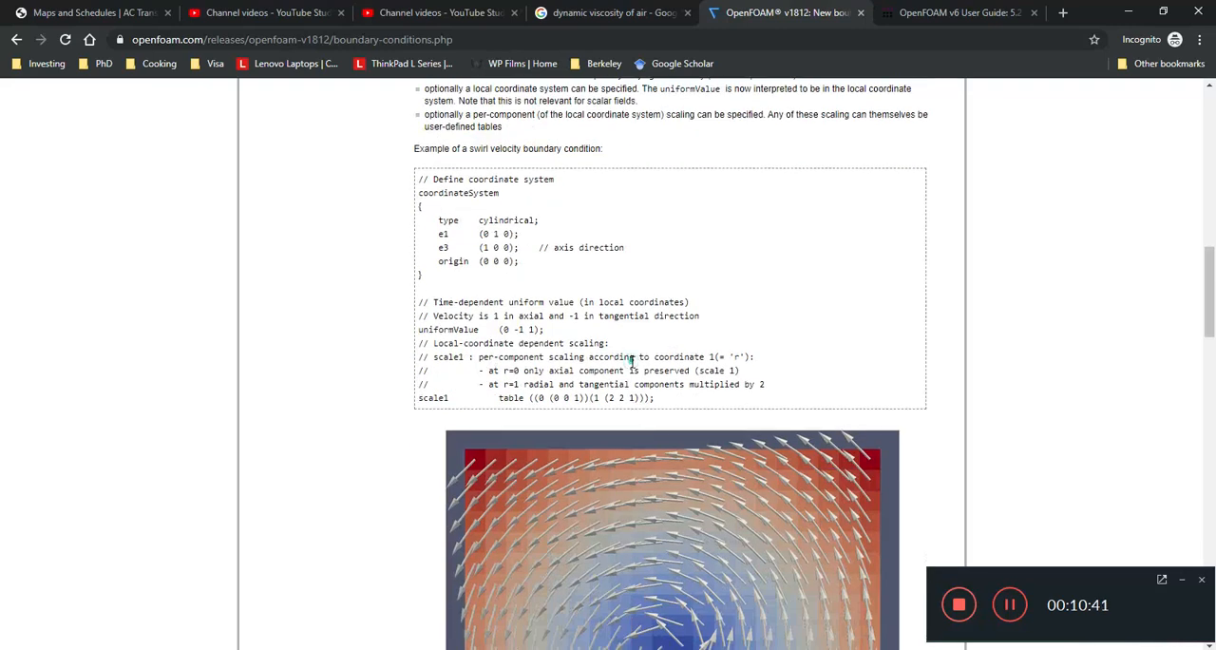
pyautogui.moveTo(430, 179); pyautogui.dragTo(504, 233)
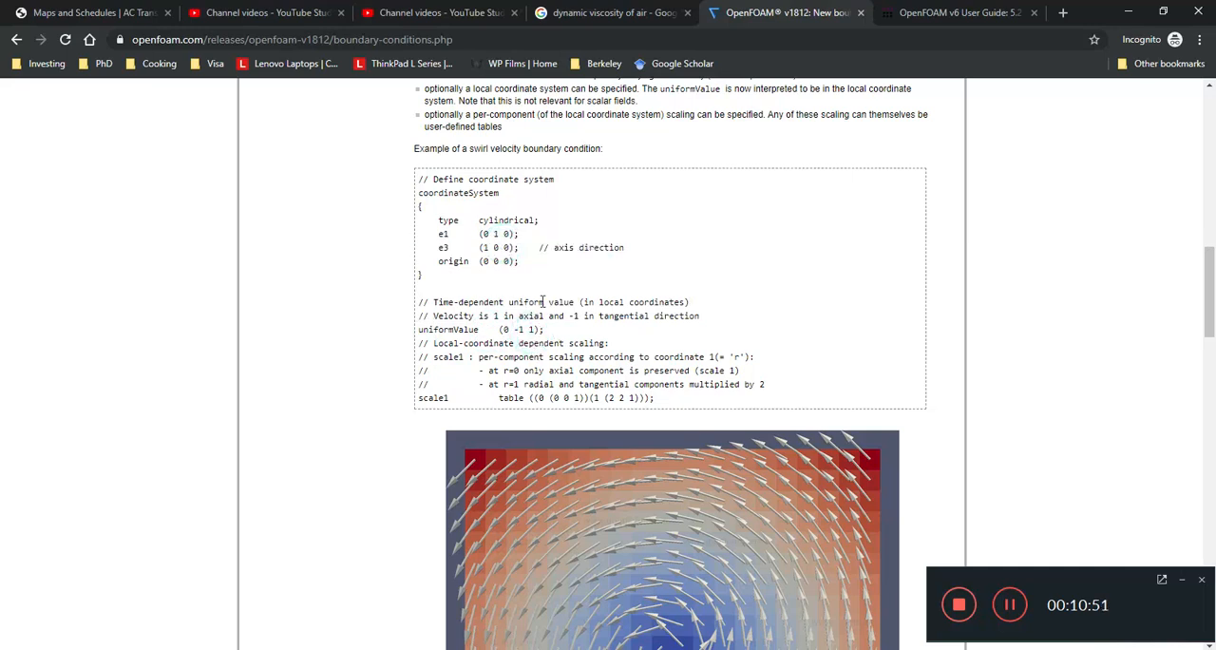
pyautogui.scroll(-3)
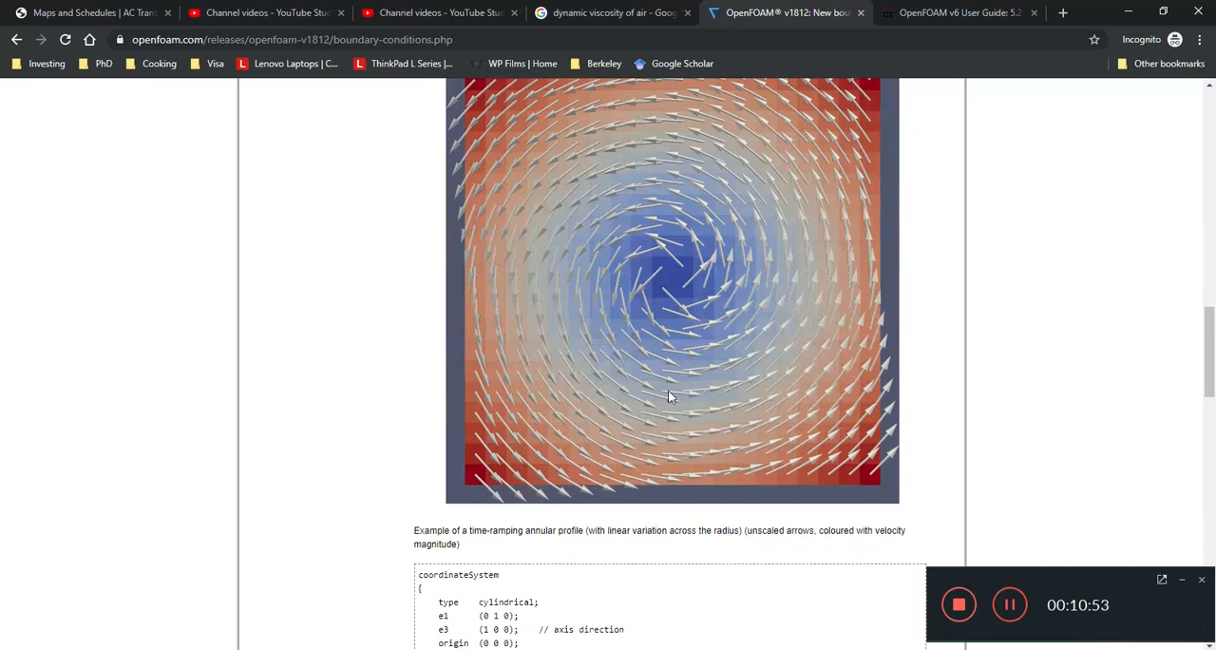
pyautogui.moveTo(708, 254)
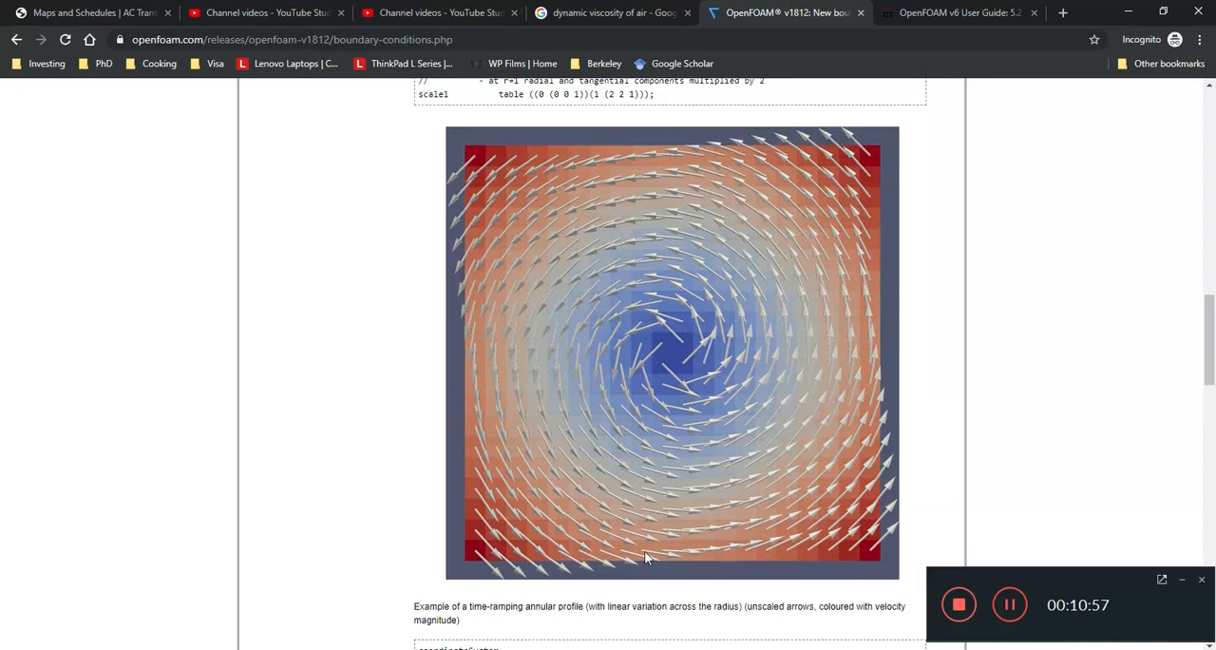
pyautogui.scroll(-3)
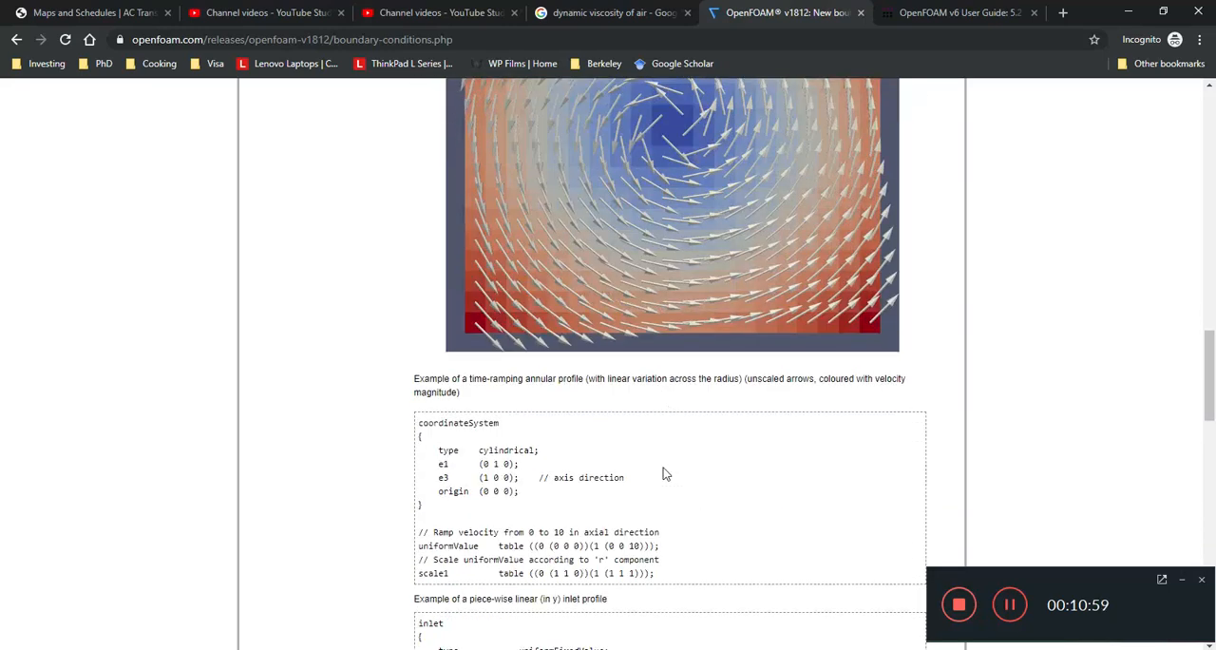
pyautogui.doubleClick(504, 378)
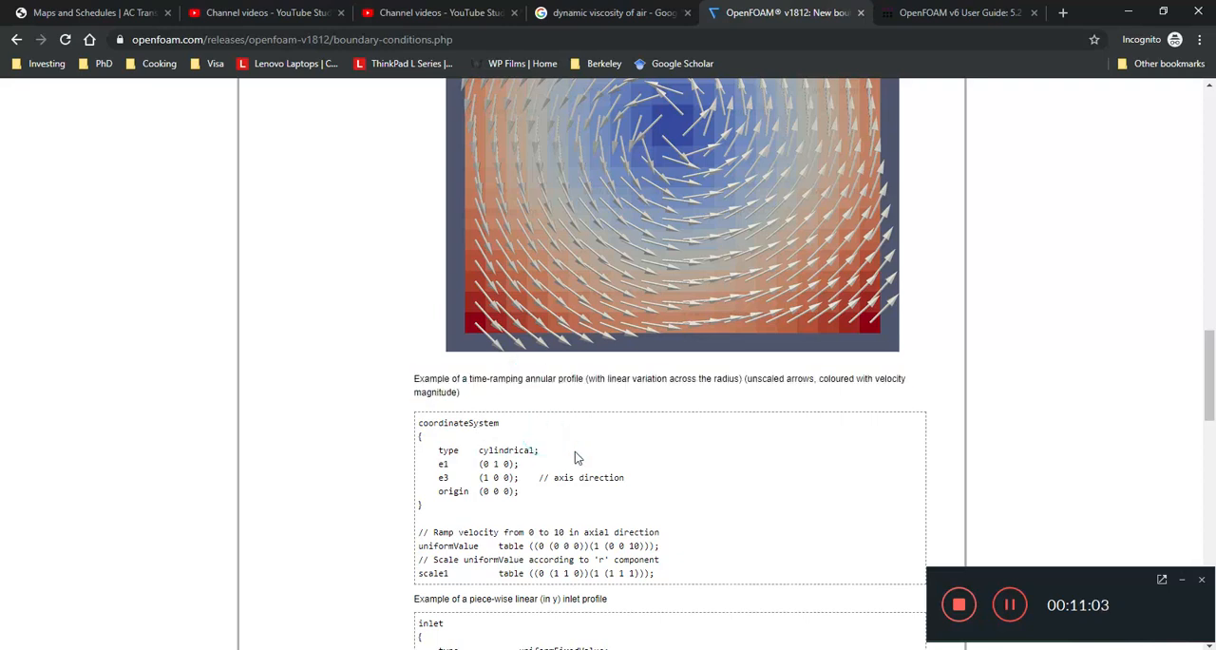
pyautogui.moveTo(478, 393)
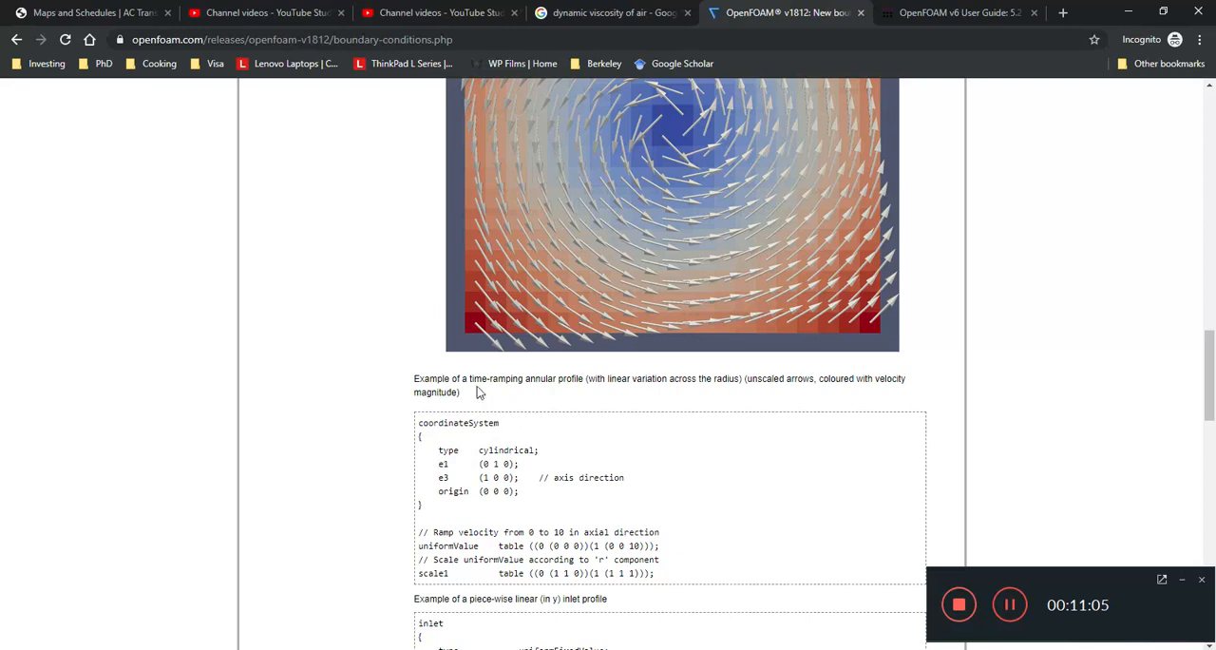
pyautogui.doubleClick(541, 378)
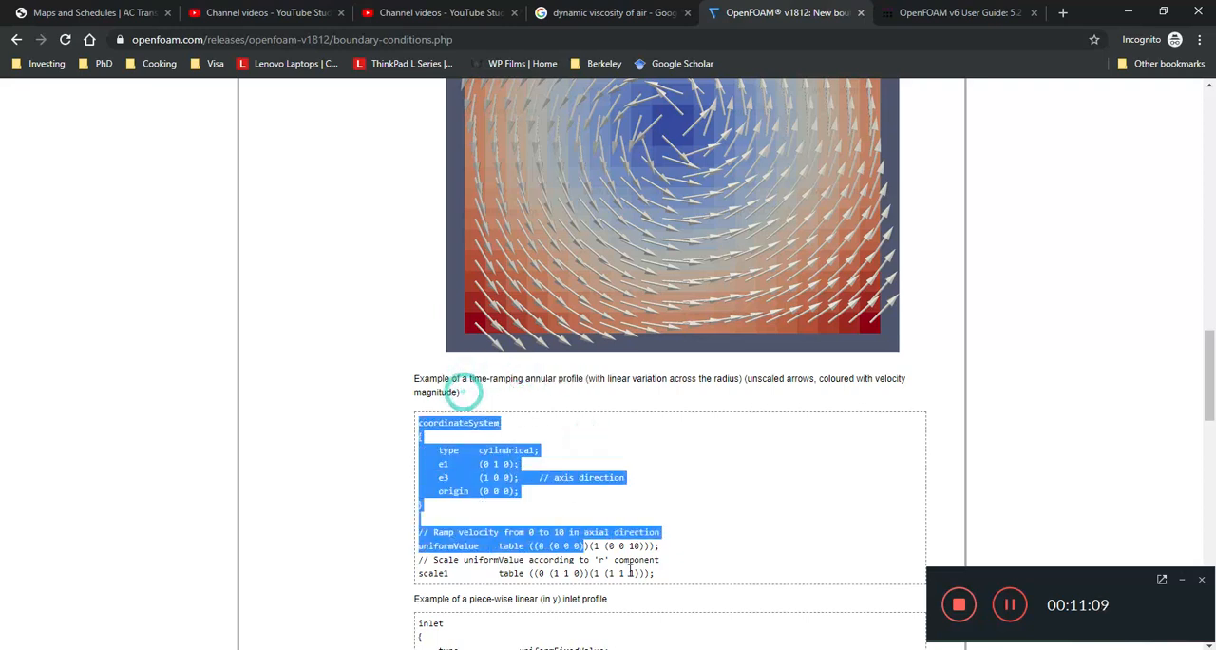
pyautogui.scroll(-3)
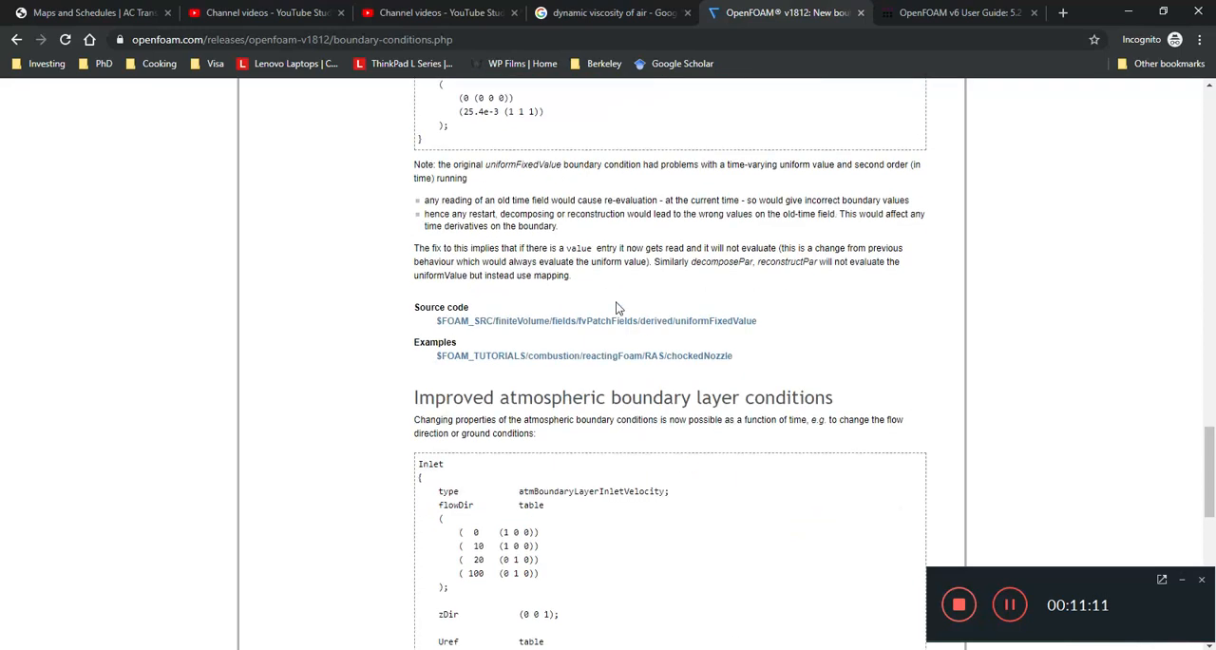
pyautogui.moveTo(686, 333)
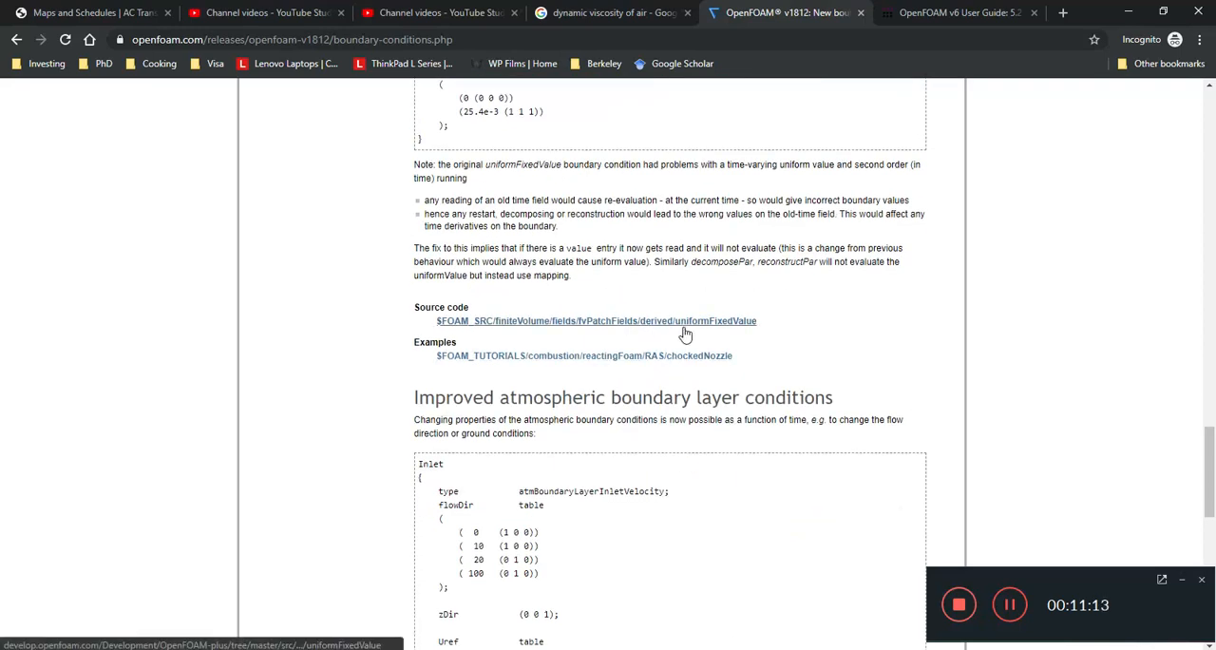
pyautogui.moveTo(730, 317)
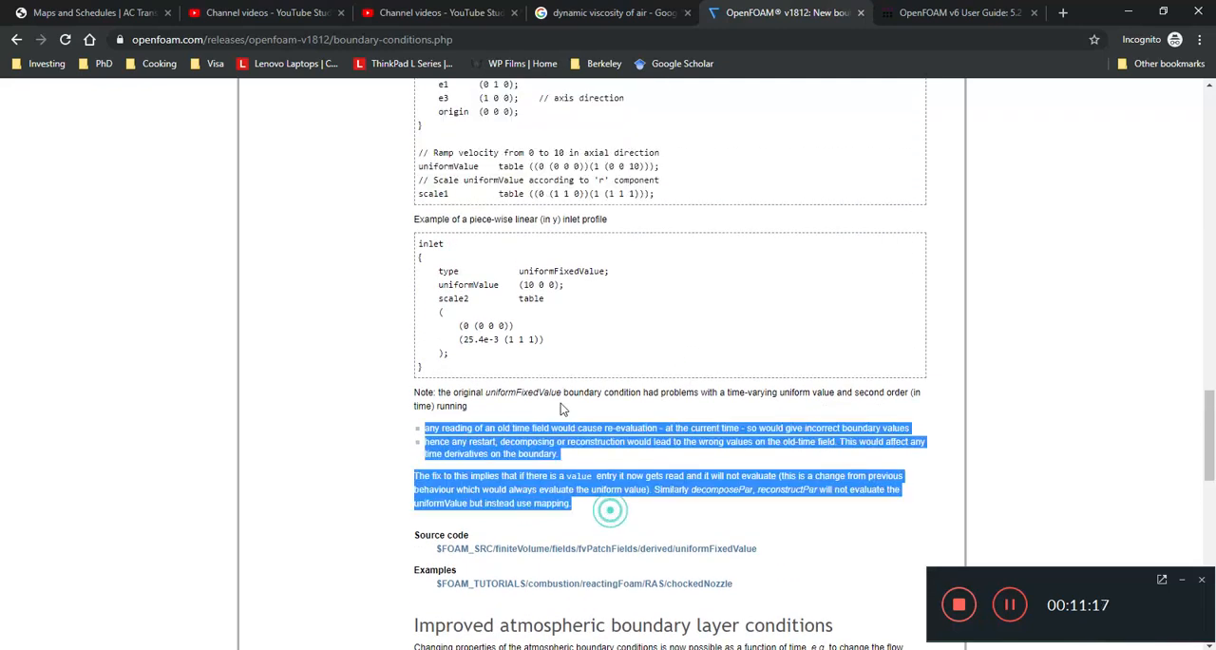
pyautogui.click(603, 513)
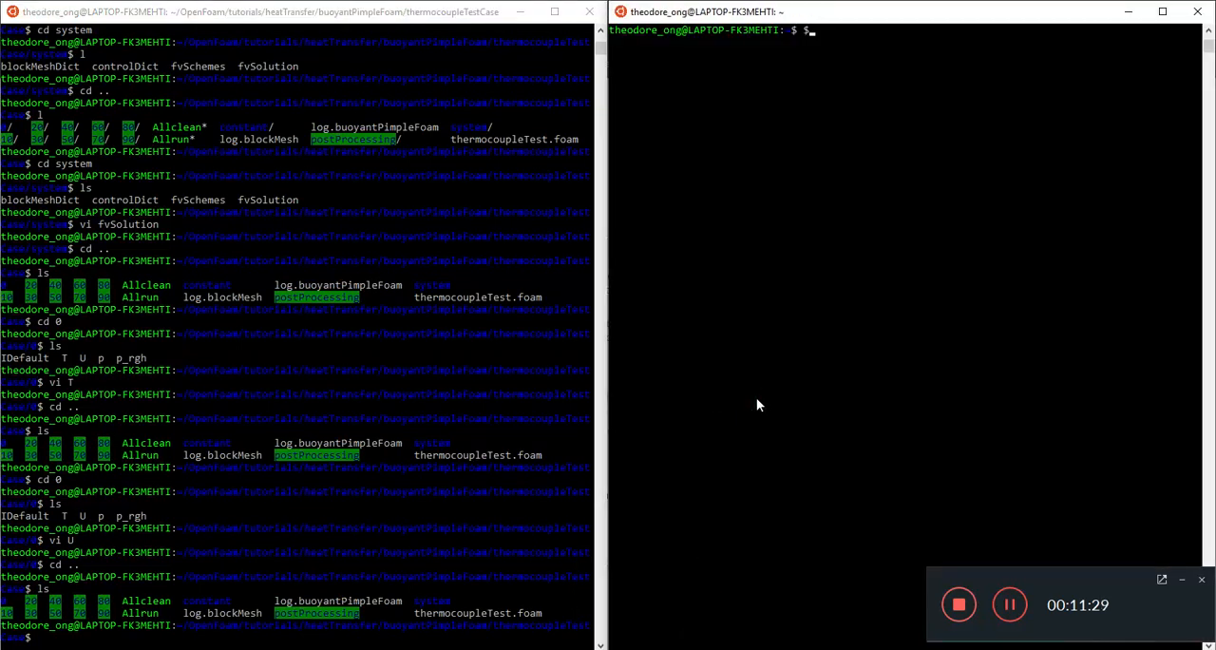
# Step: Navigate from $FOAM_SRC into the OpenFOAM-v1906 src/mesh/blockMesh source folder
pyautogui.write('cd')
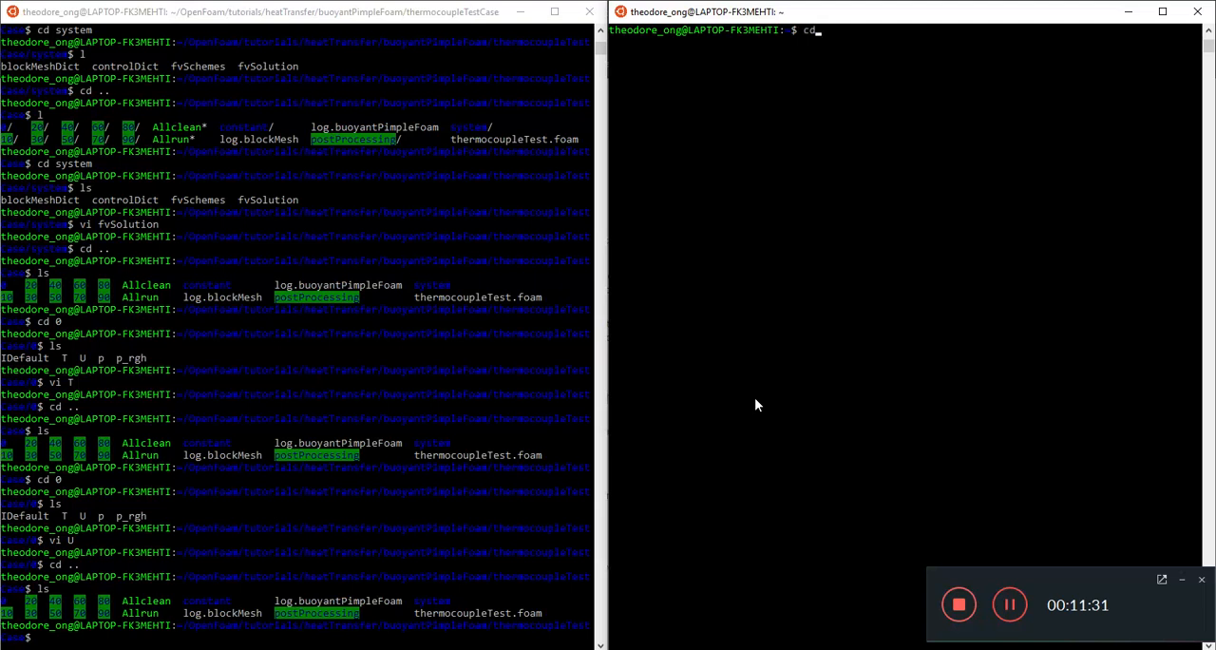
pyautogui.write('$FOAM_S')
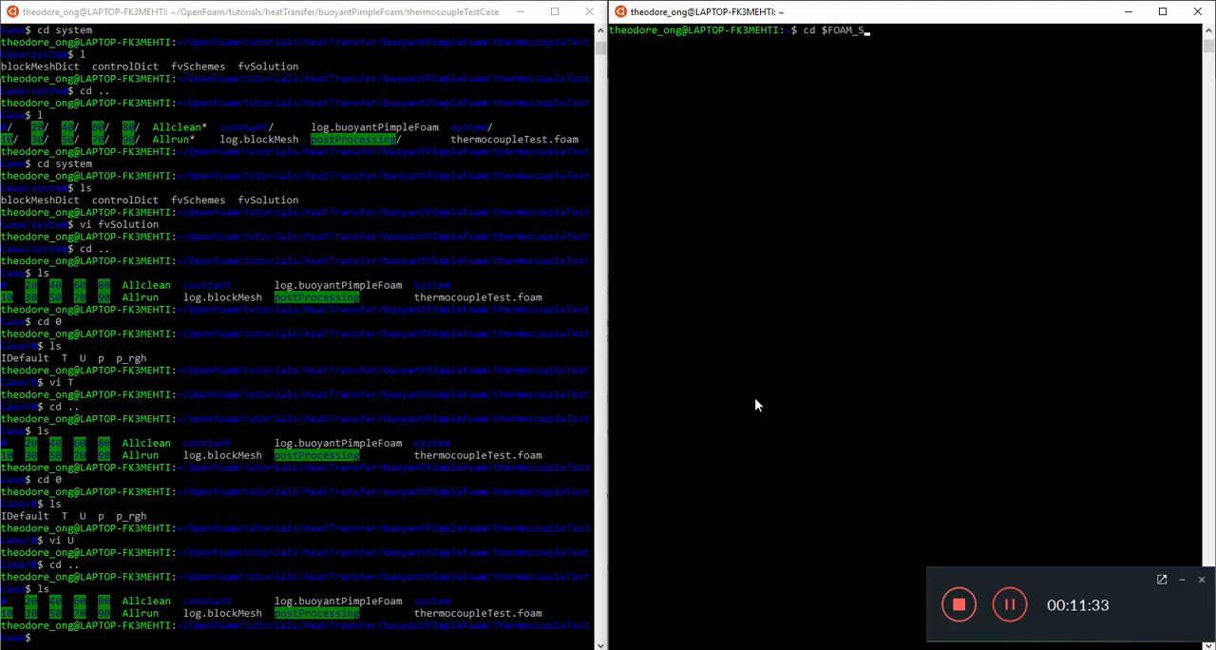
pyautogui.press('Return')
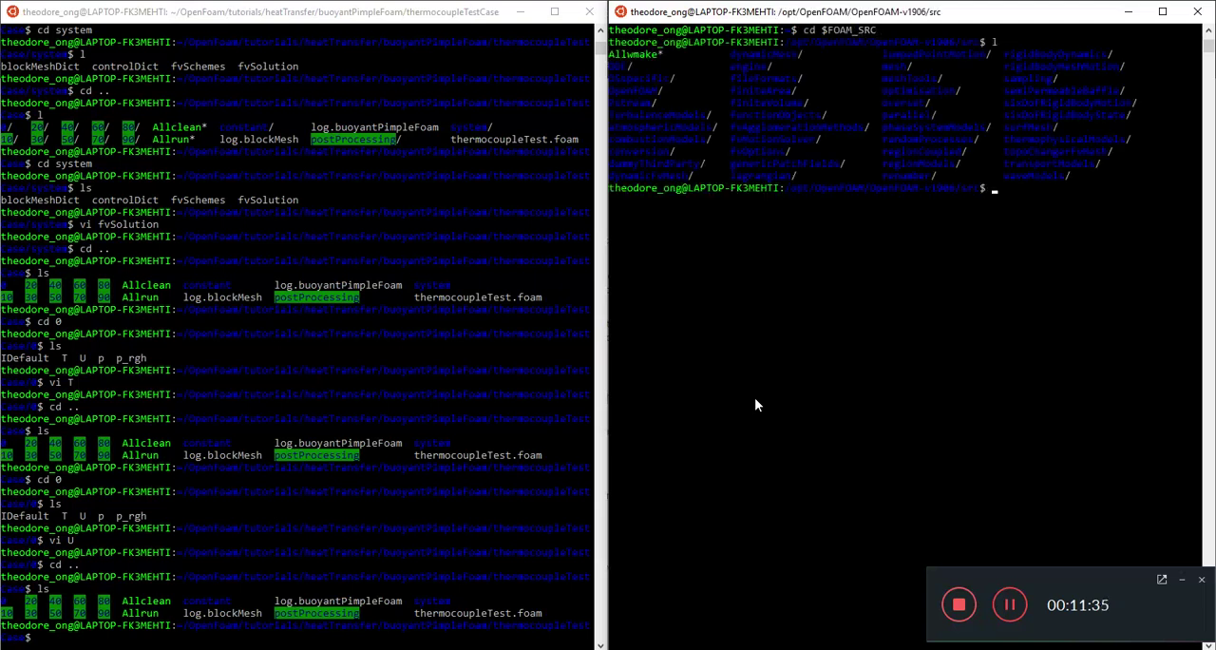
pyautogui.write('cd ..')
pyautogui.write('l')
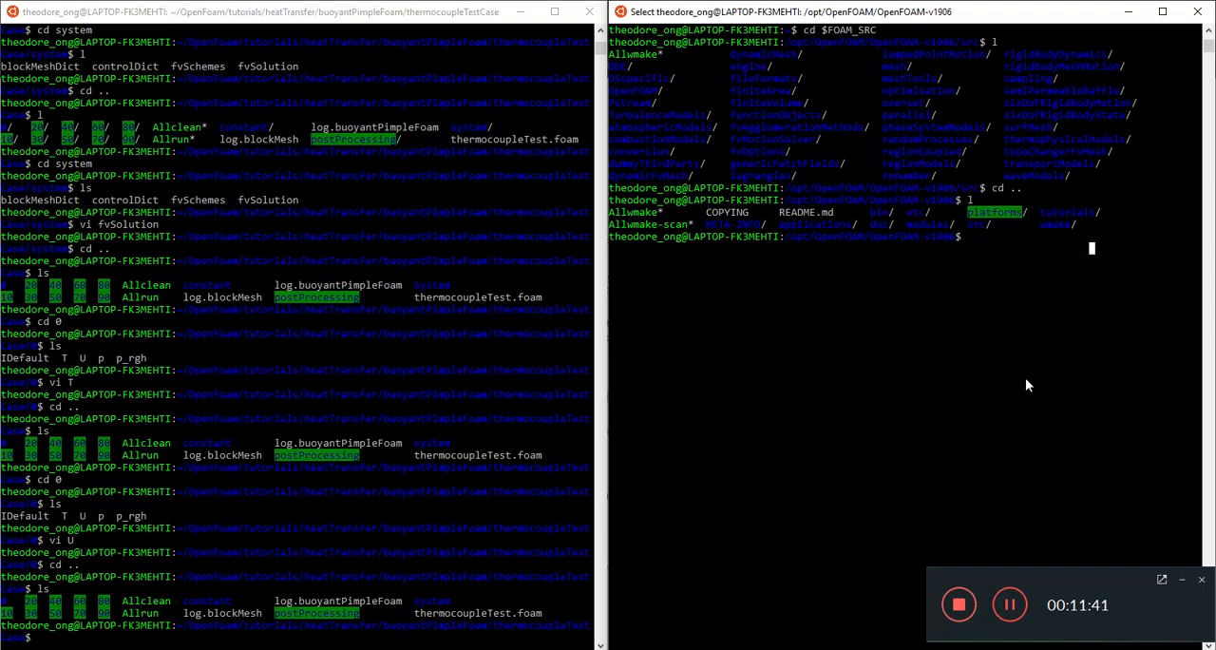
pyautogui.write('cd sr')
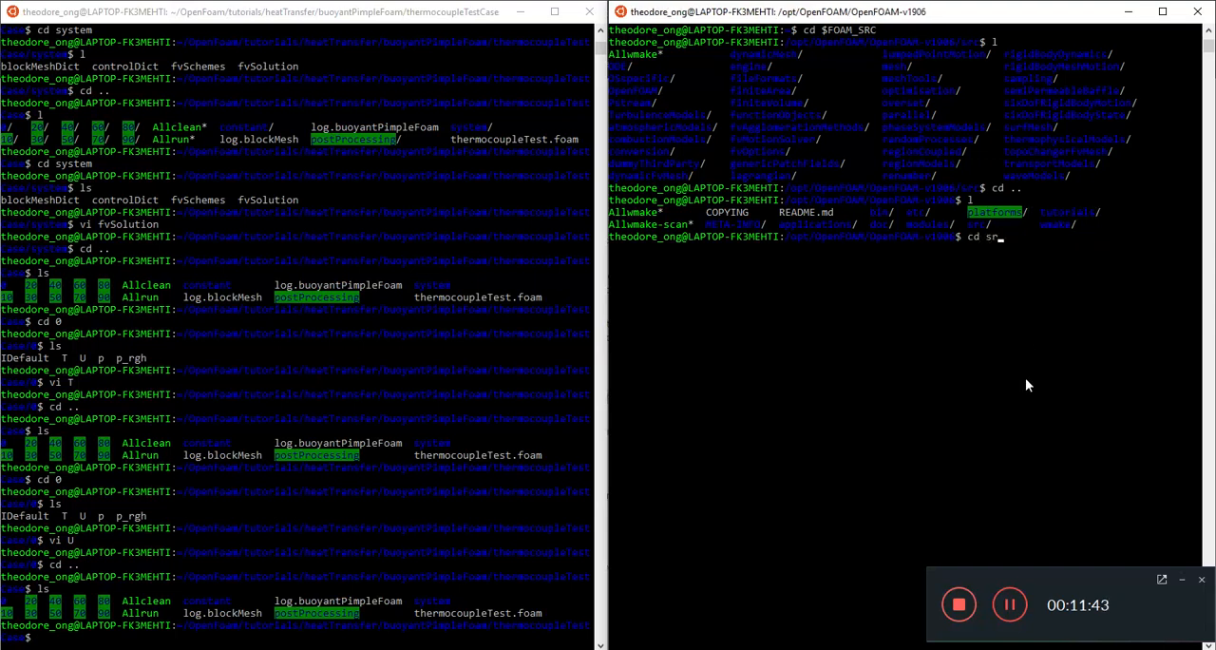
pyautogui.press('Return')
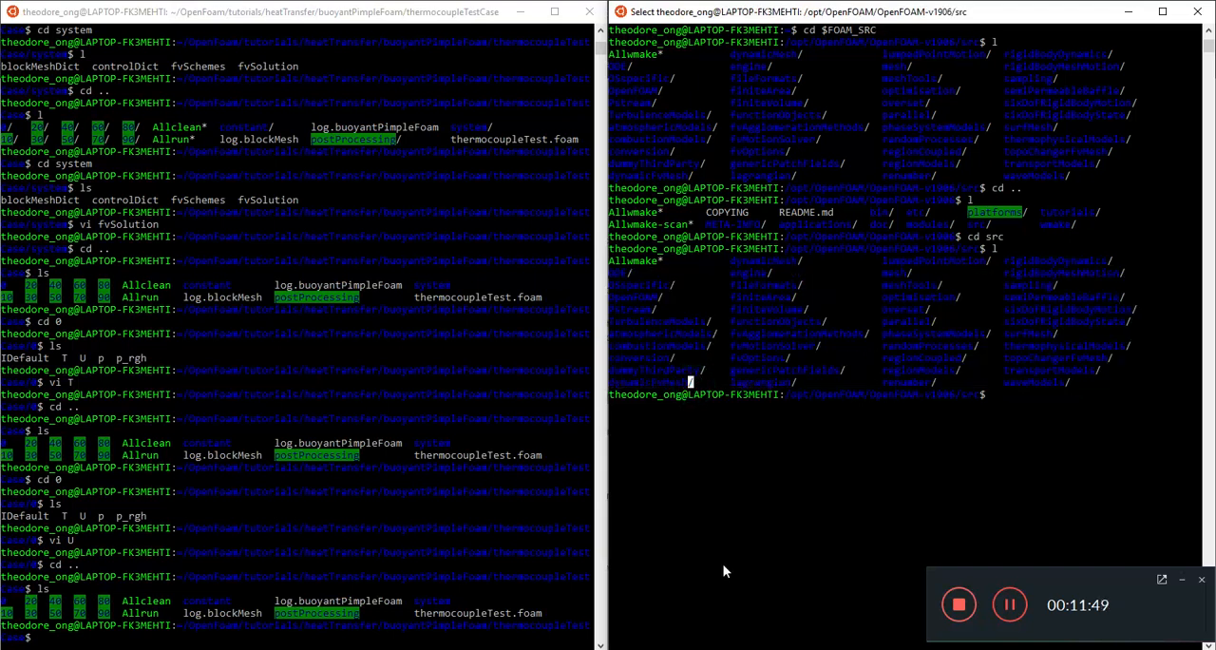
pyautogui.write('cd mesh')
pyautogui.write('cd bl')
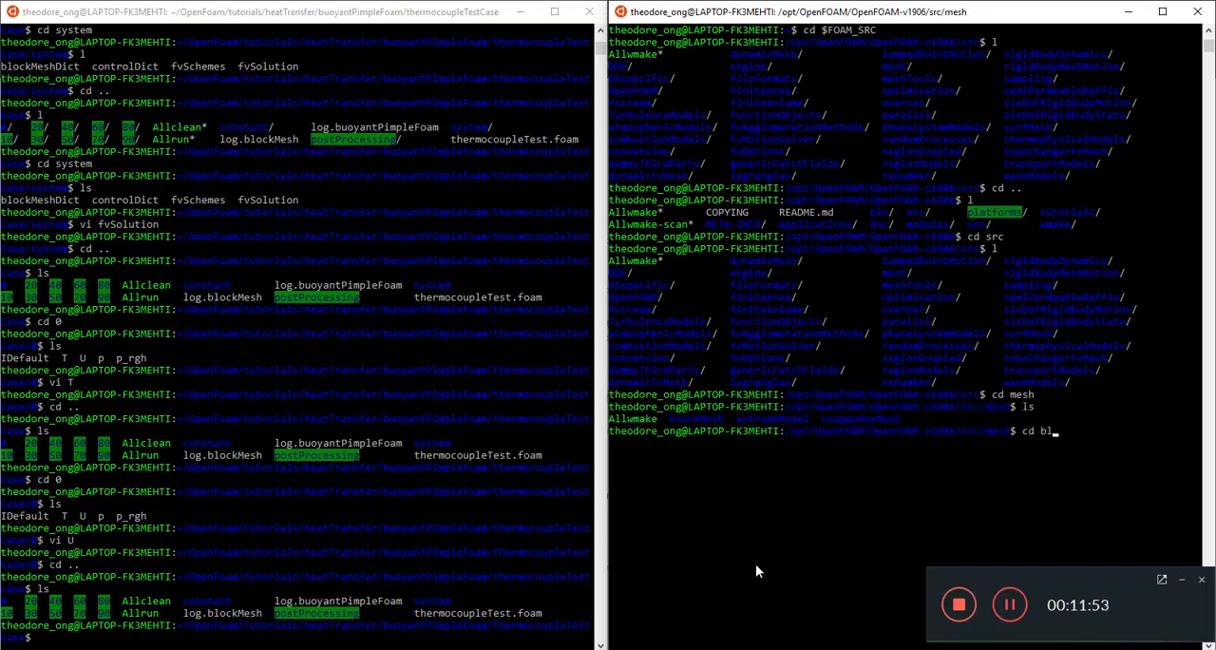
pyautogui.press('Return')
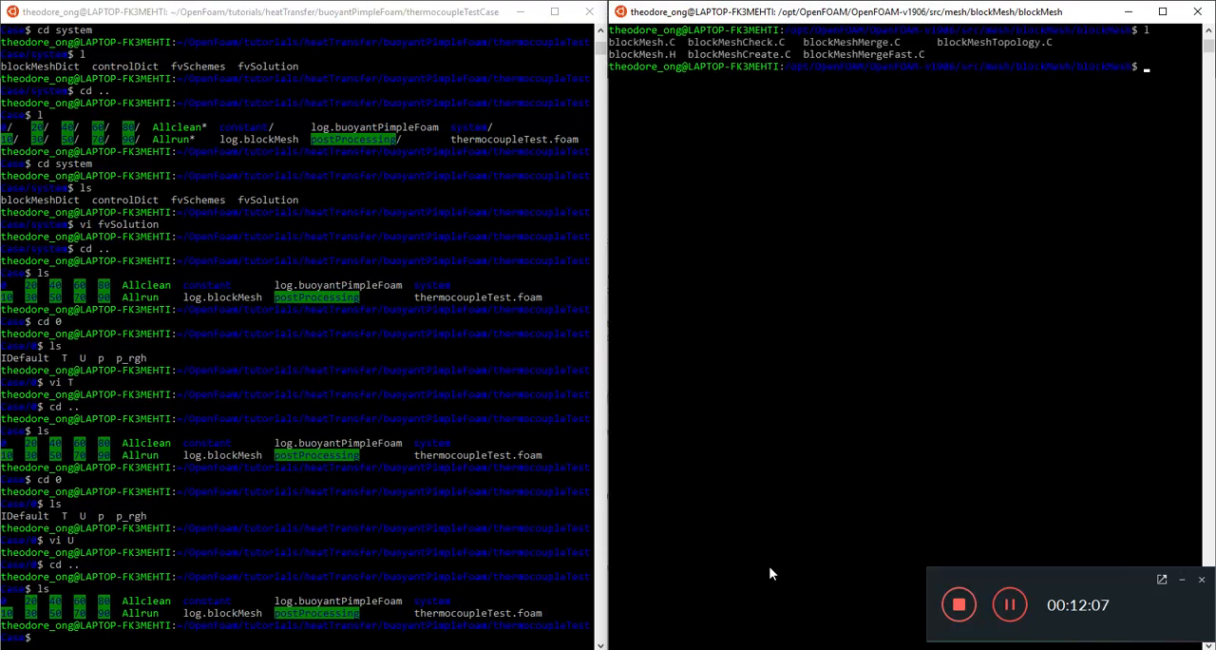
# Step: Open the blockMesh source file blockMeshCreate.C in vi
pyautogui.write('vi')
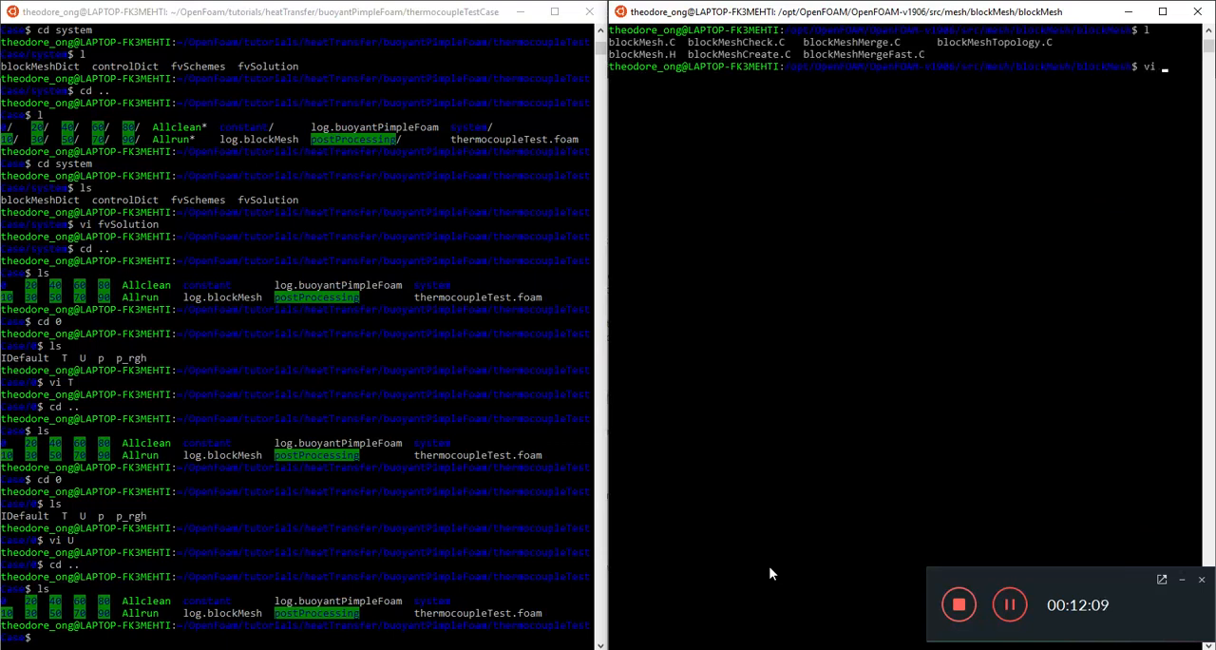
pyautogui.write('blockMesh')
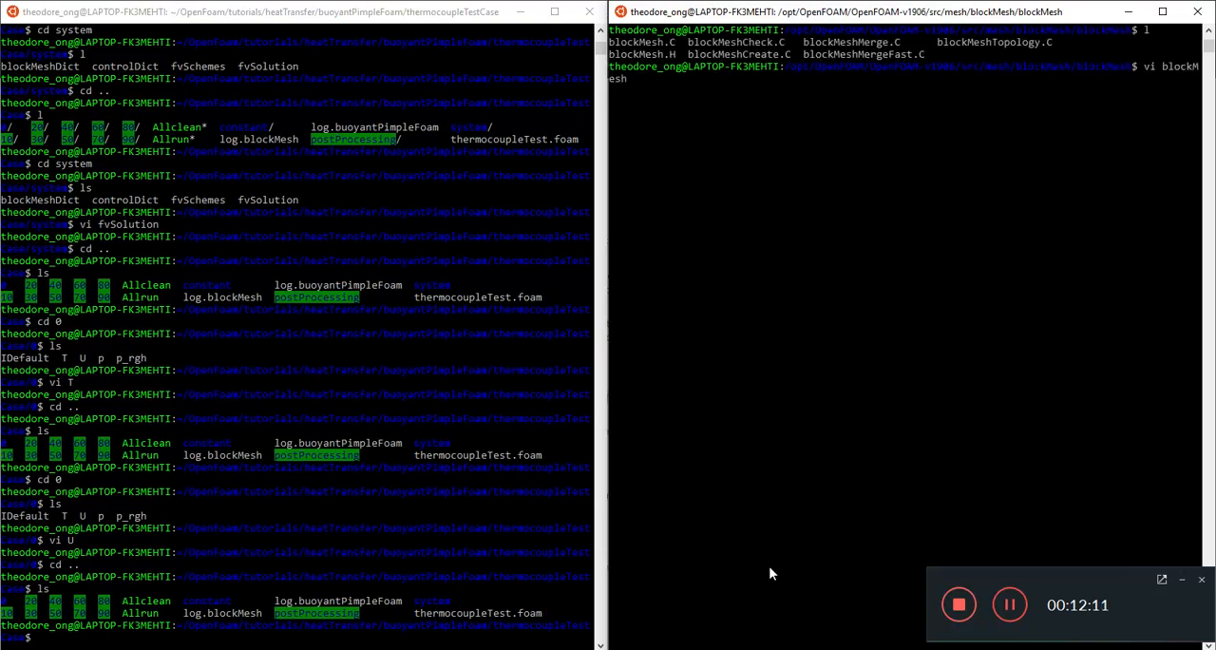
pyautogui.press('Return')
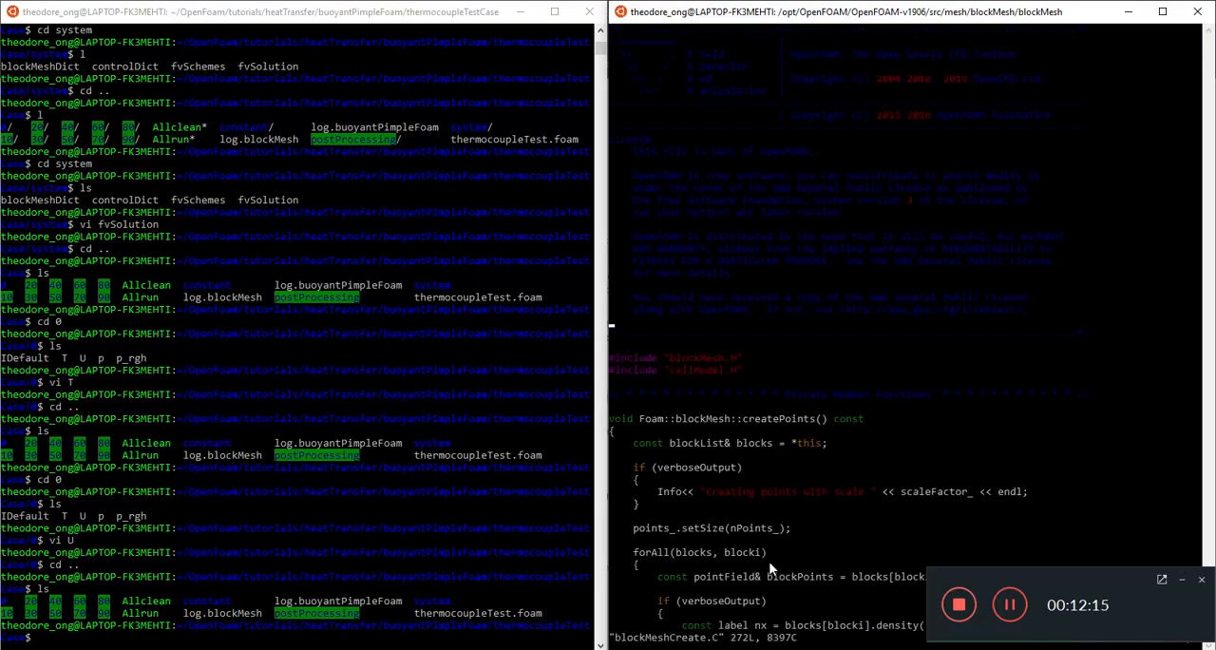
pyautogui.scroll(-3)
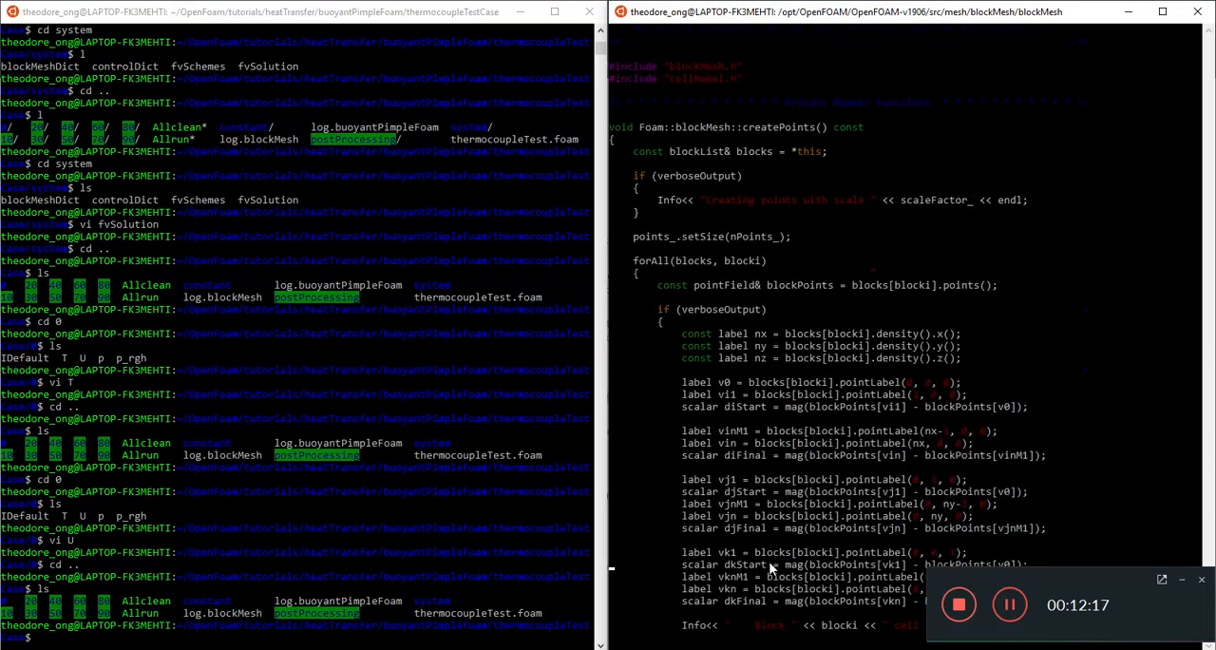
pyautogui.scroll(-3)
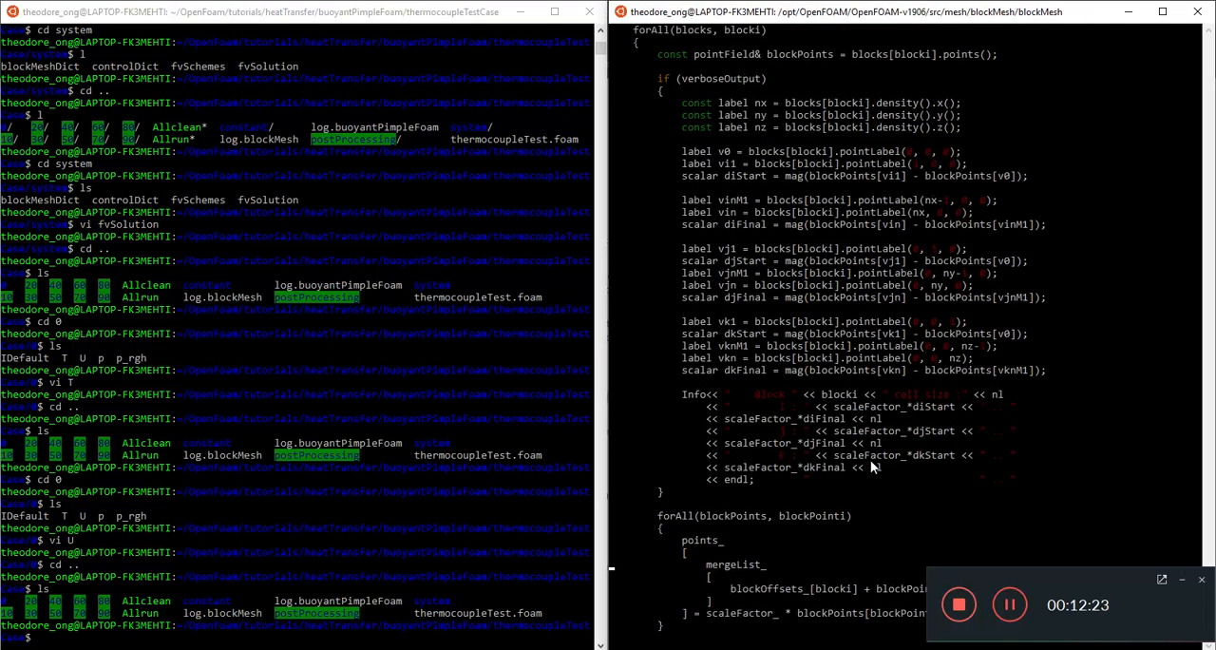
pyautogui.scroll(-3)
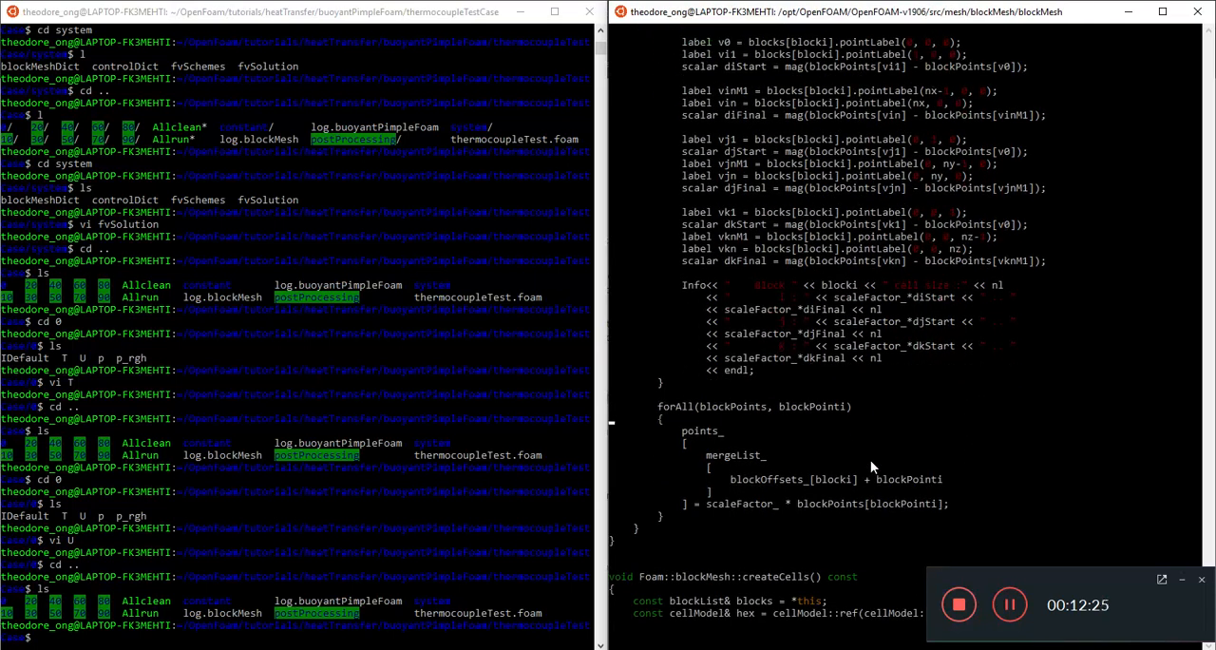
pyautogui.scroll(-3)
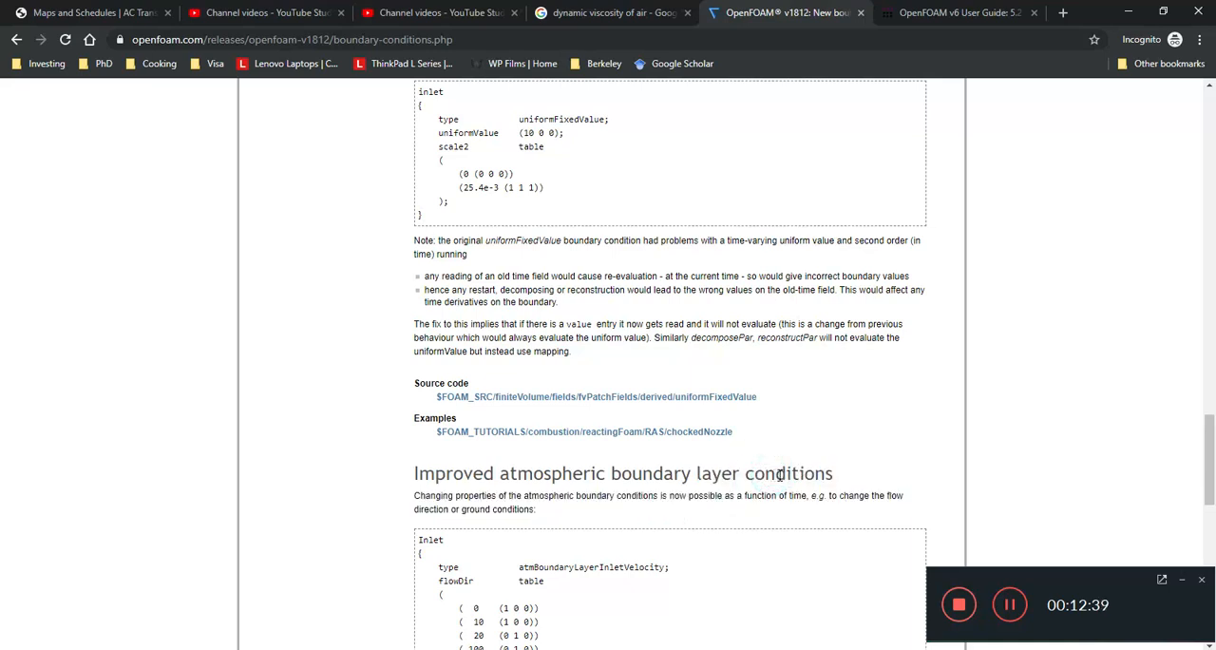
pyautogui.scroll(-3)
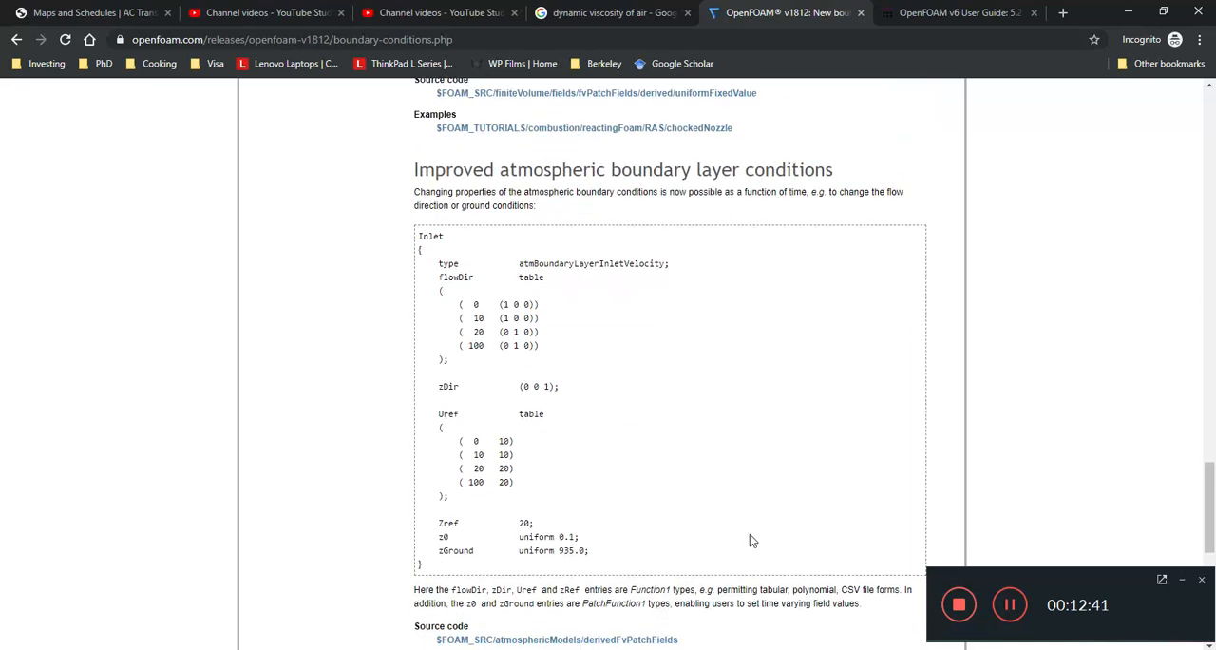
pyautogui.moveTo(753, 525)
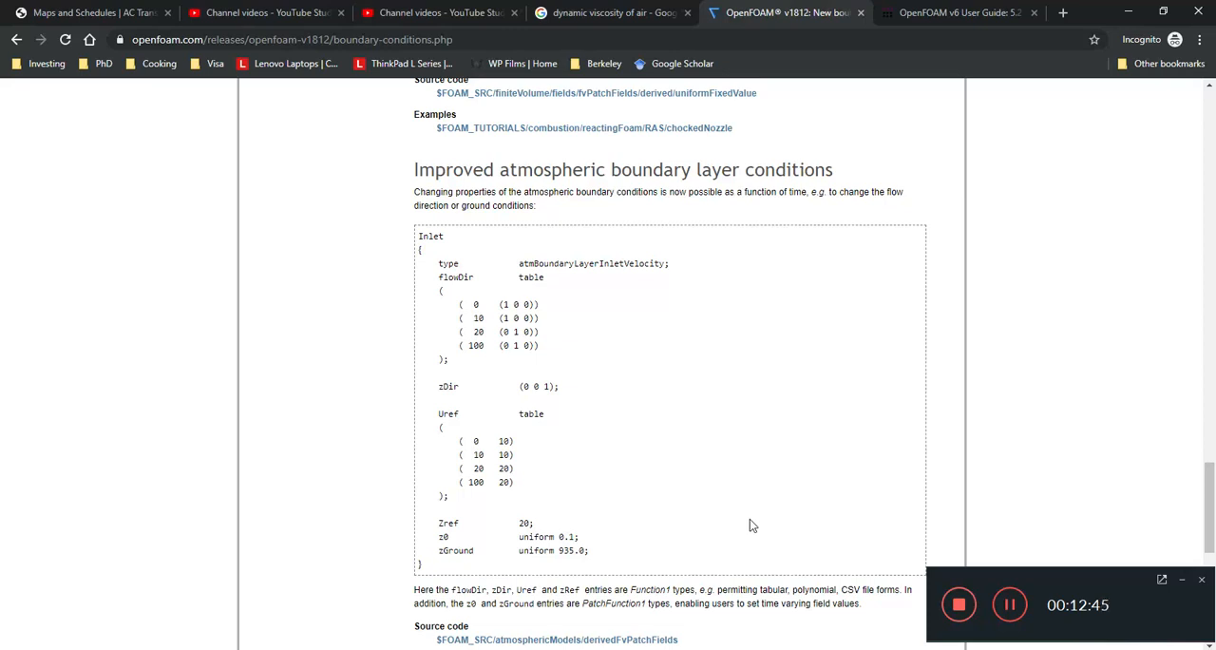
pyautogui.scroll(-3)
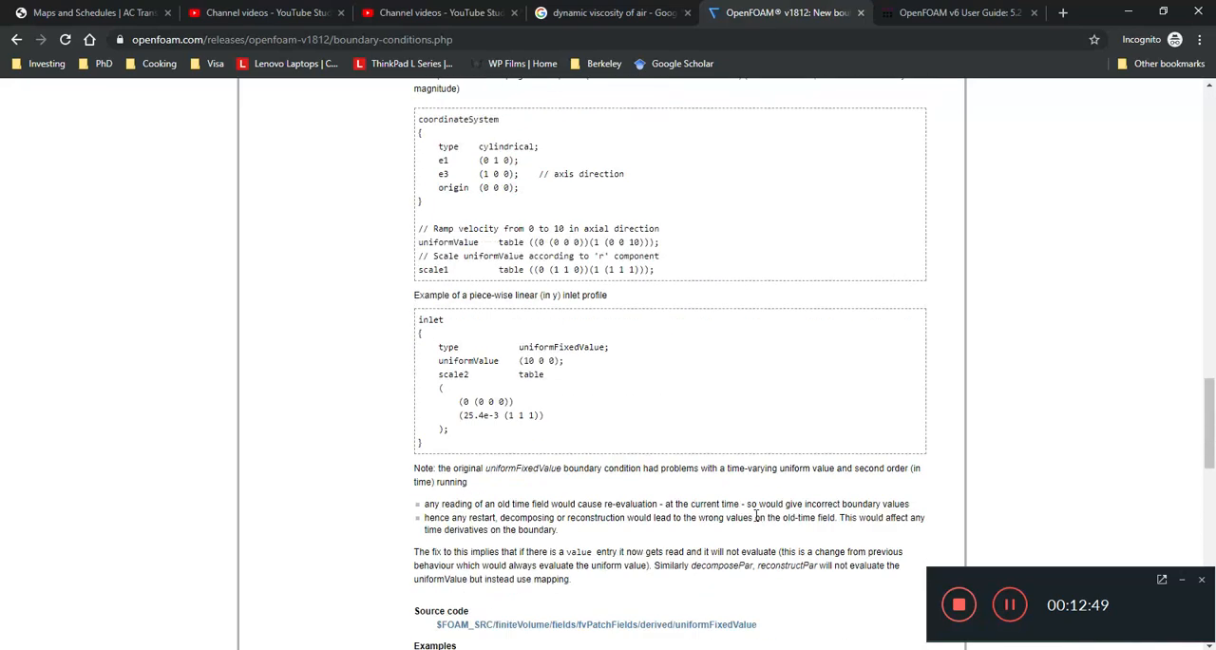
pyautogui.scroll(3)
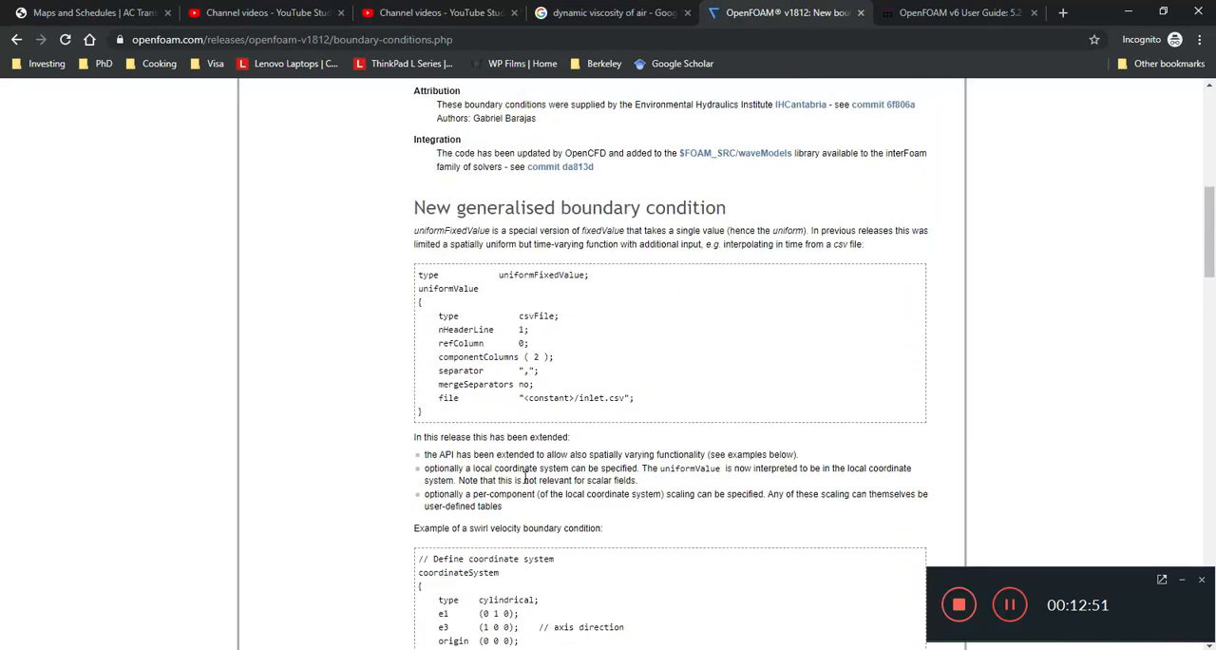
pyautogui.scroll(3)
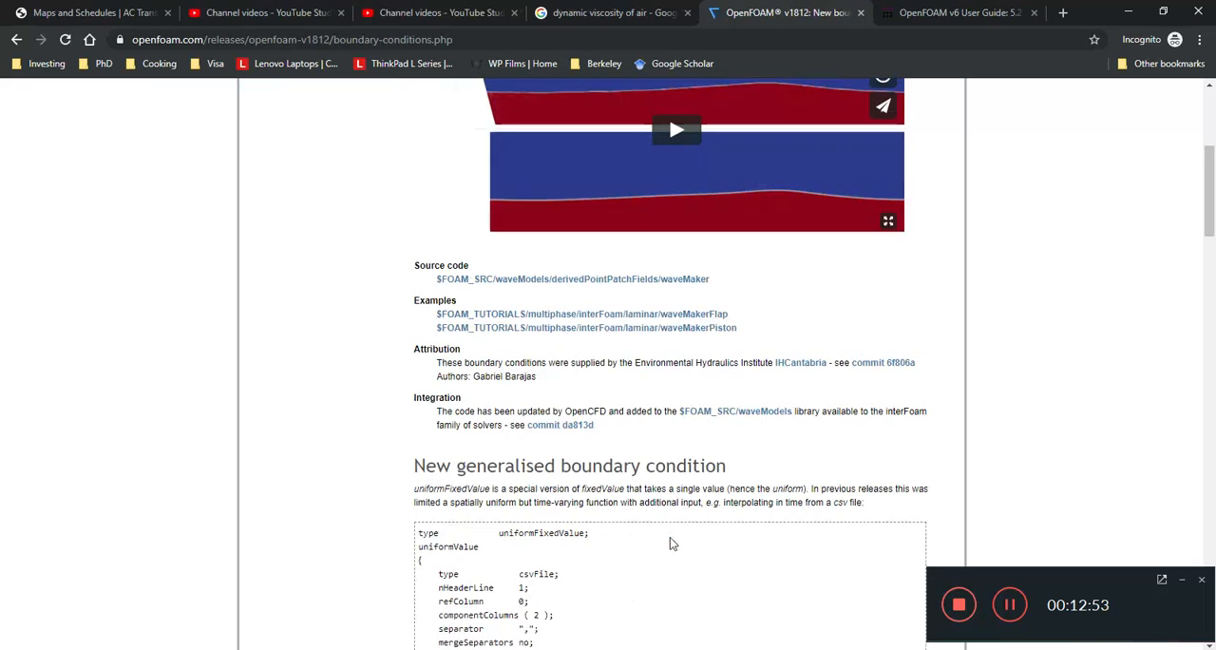
pyautogui.scroll(-3)
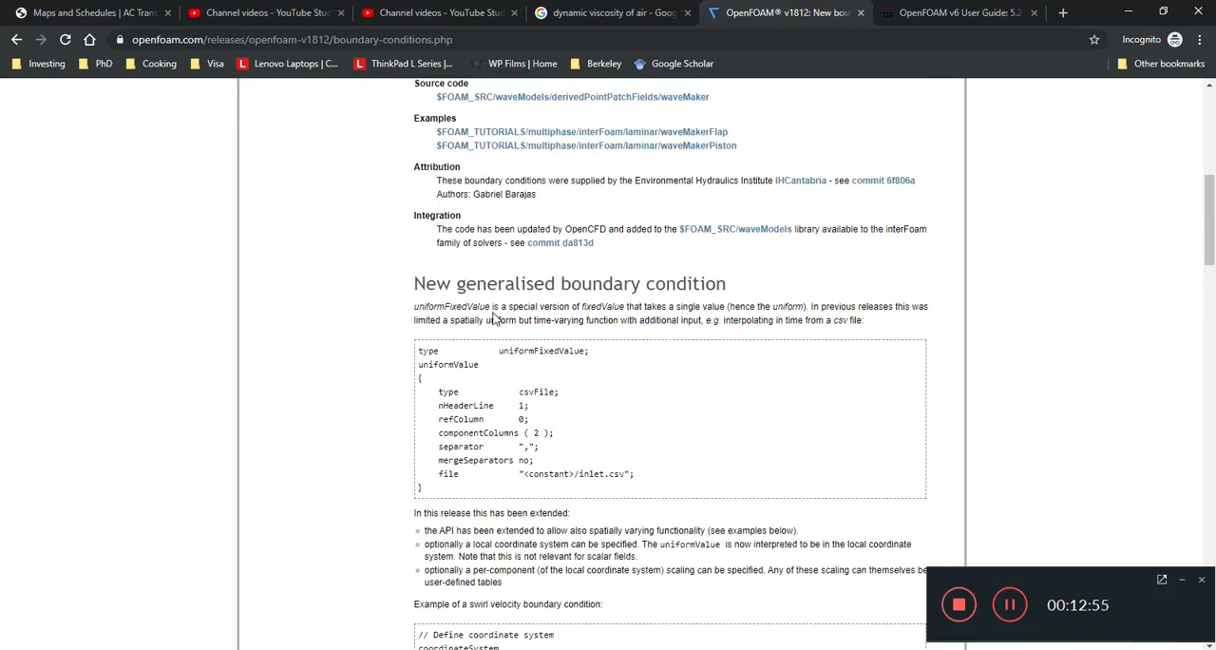
pyautogui.doubleClick(450, 306)
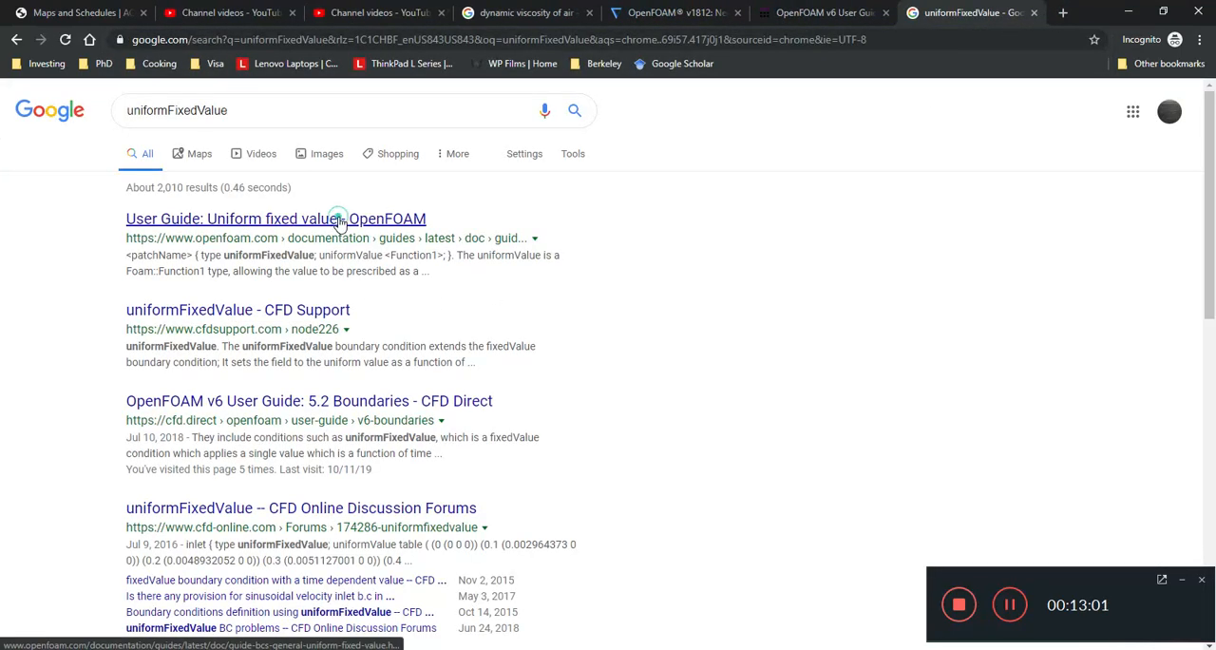
# Step: Open the uniform fixed value User Guide page and glance at the Function1 API reference
pyautogui.click(276, 218)
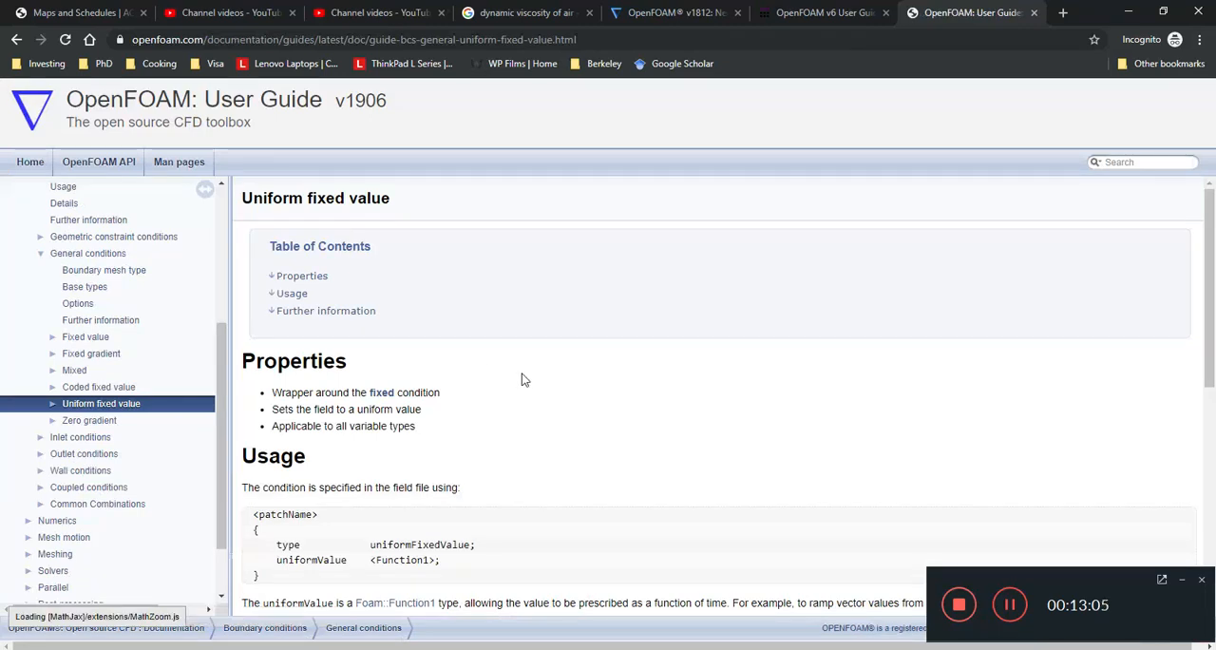
pyautogui.scroll(-3)
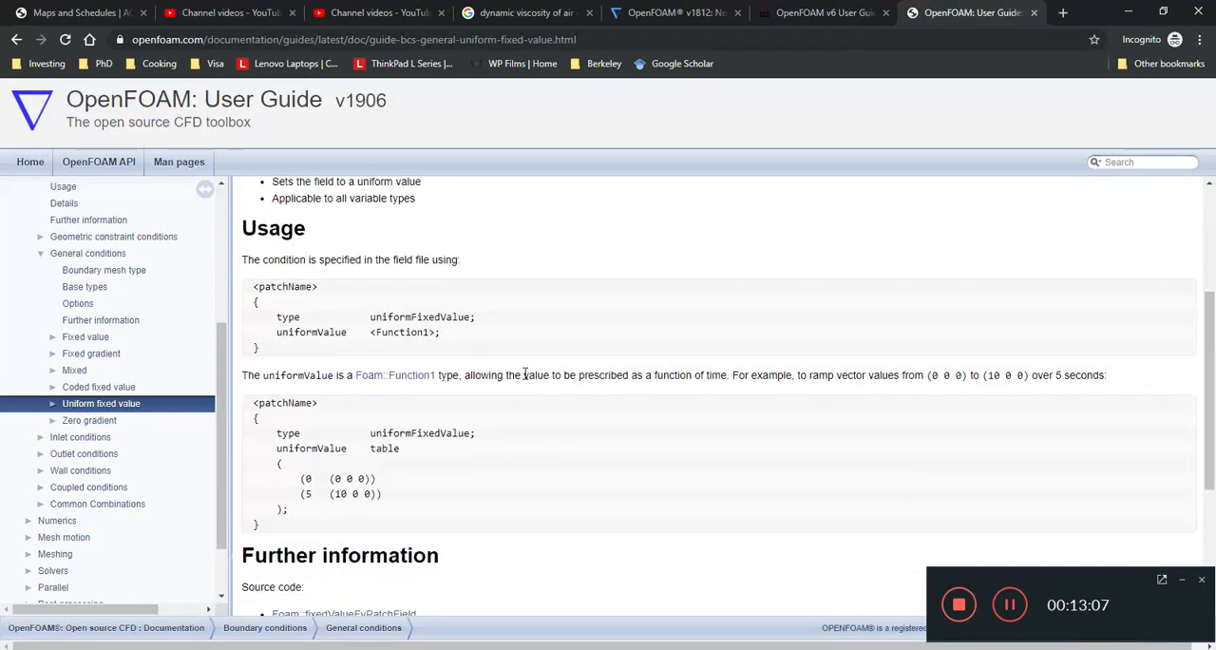
pyautogui.scroll(3)
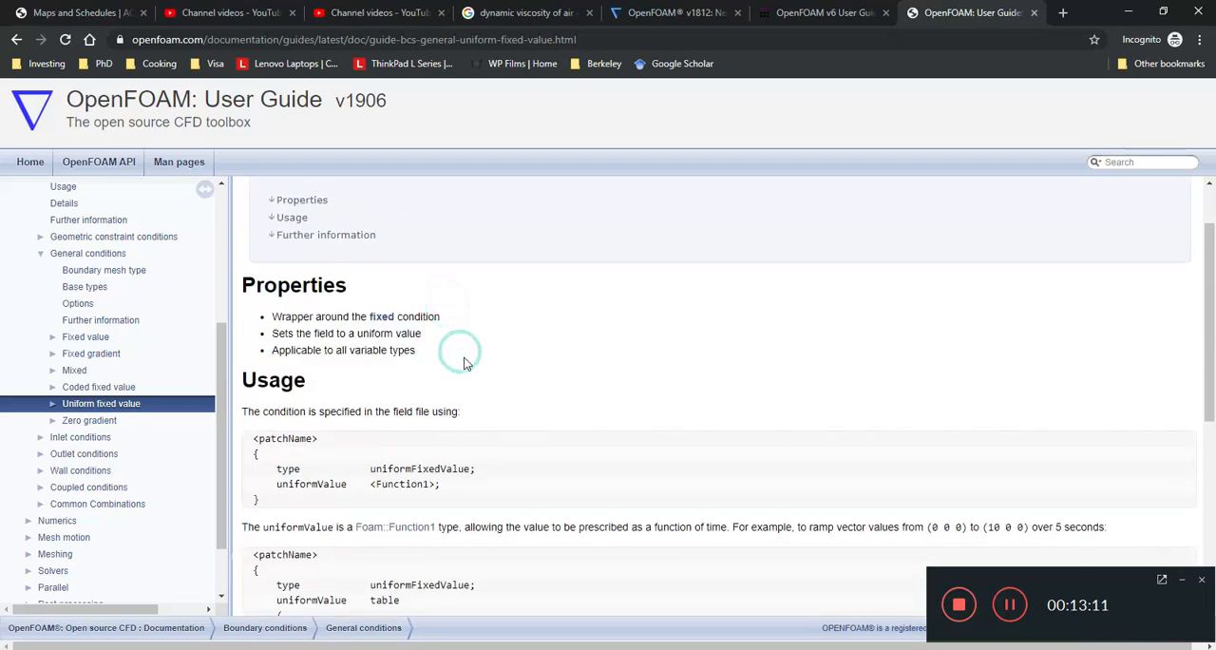
pyautogui.scroll(-3)
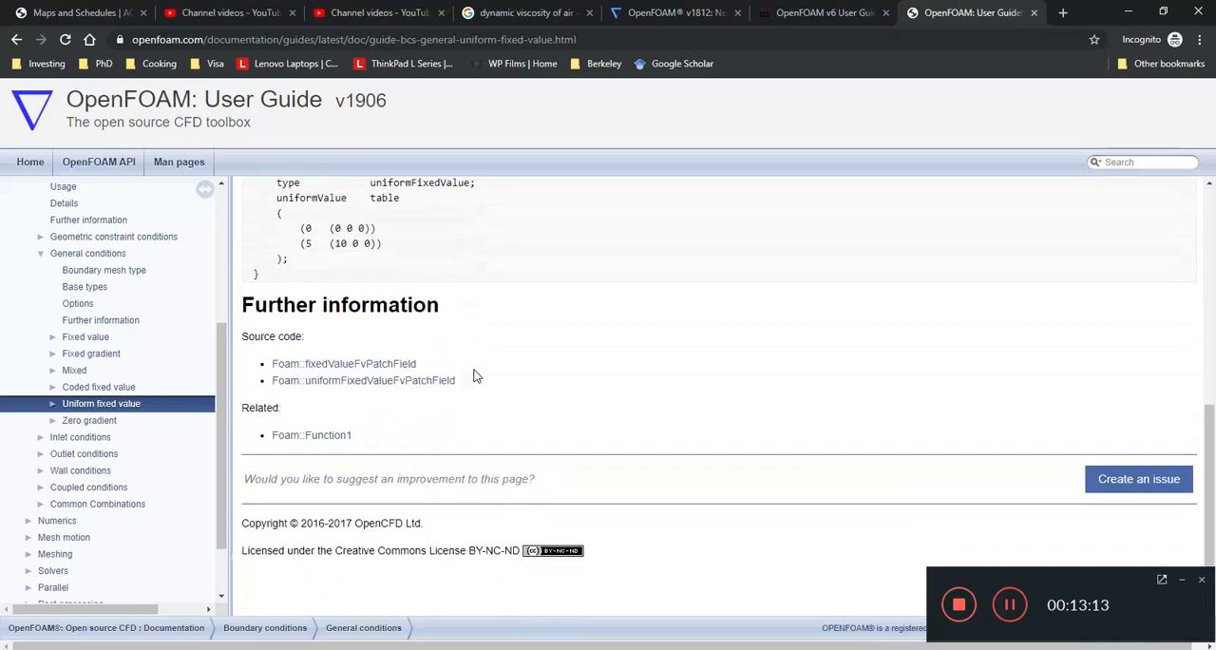
pyautogui.moveTo(332, 435)
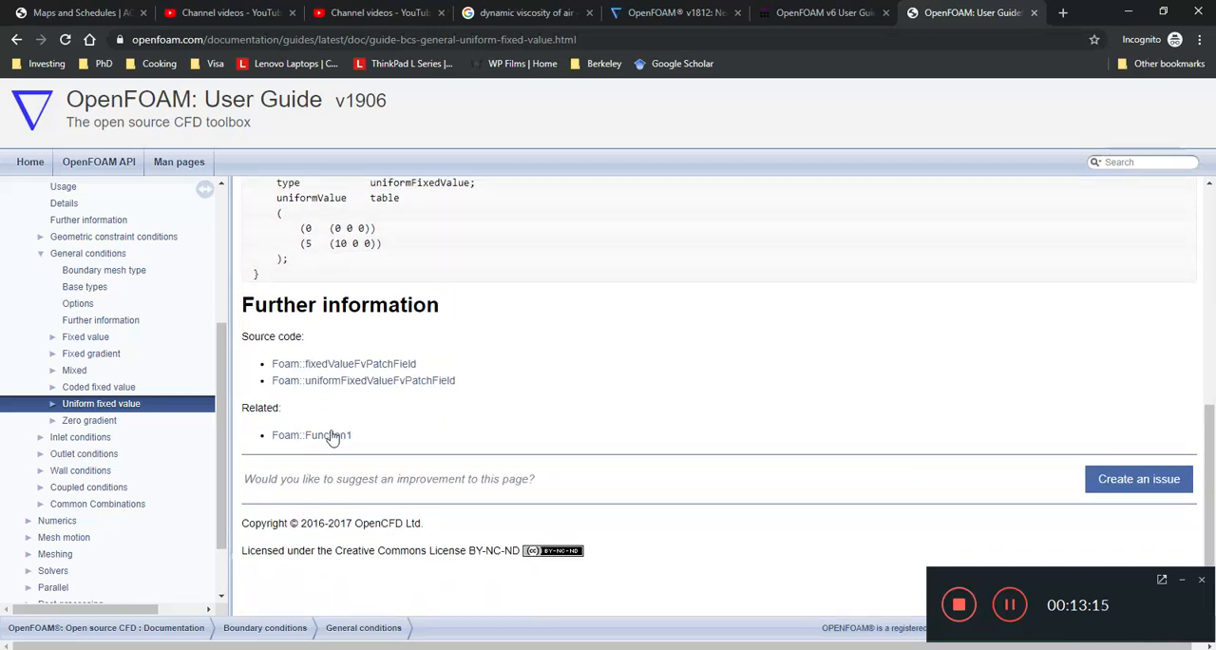
pyautogui.click(311, 435)
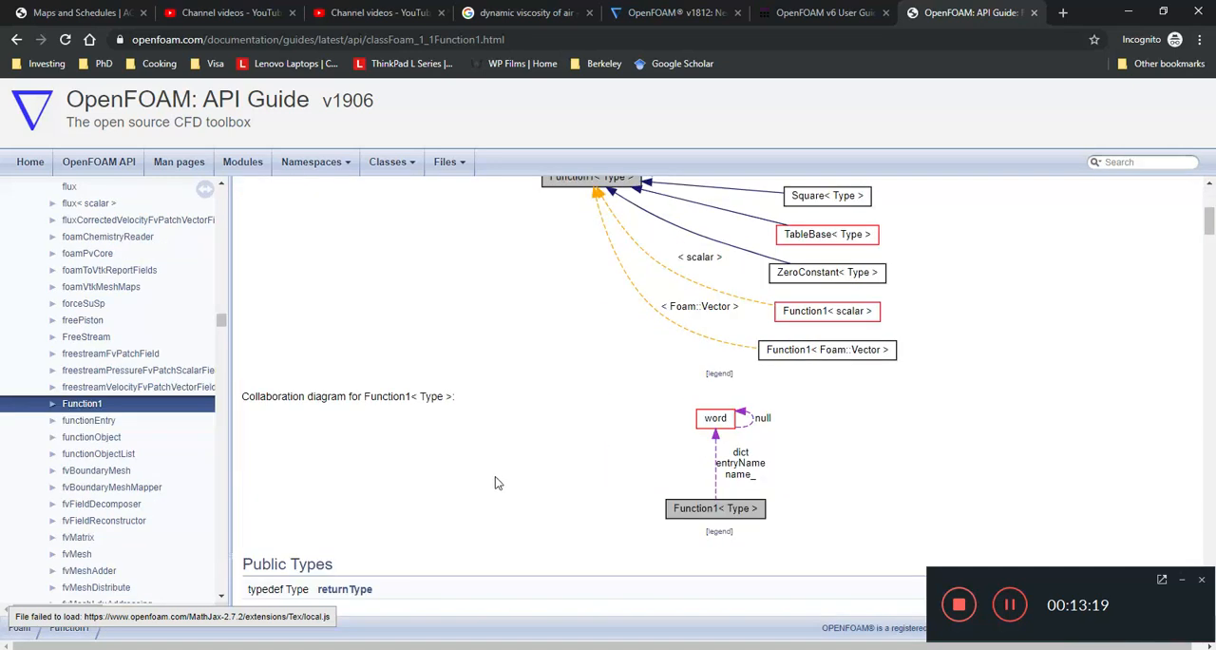
pyautogui.click(17, 39)
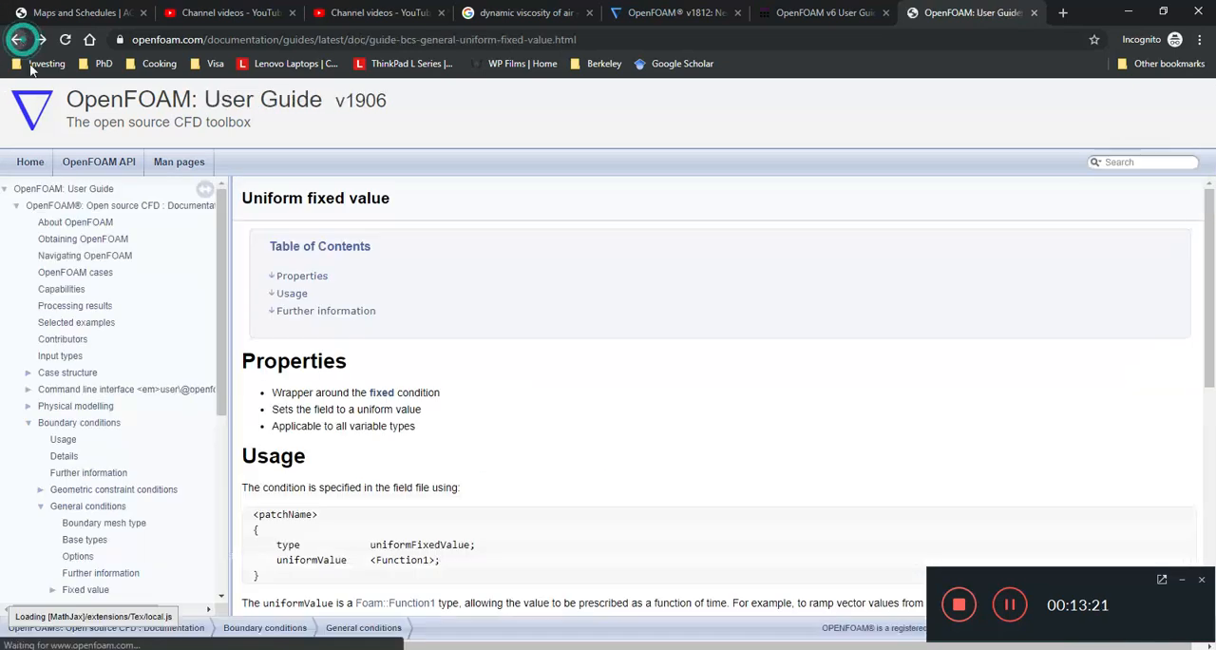
# Step: Read the Usage section's Function1 placeholder, time-varying values sentence and table ramp example
pyautogui.scroll(-3)
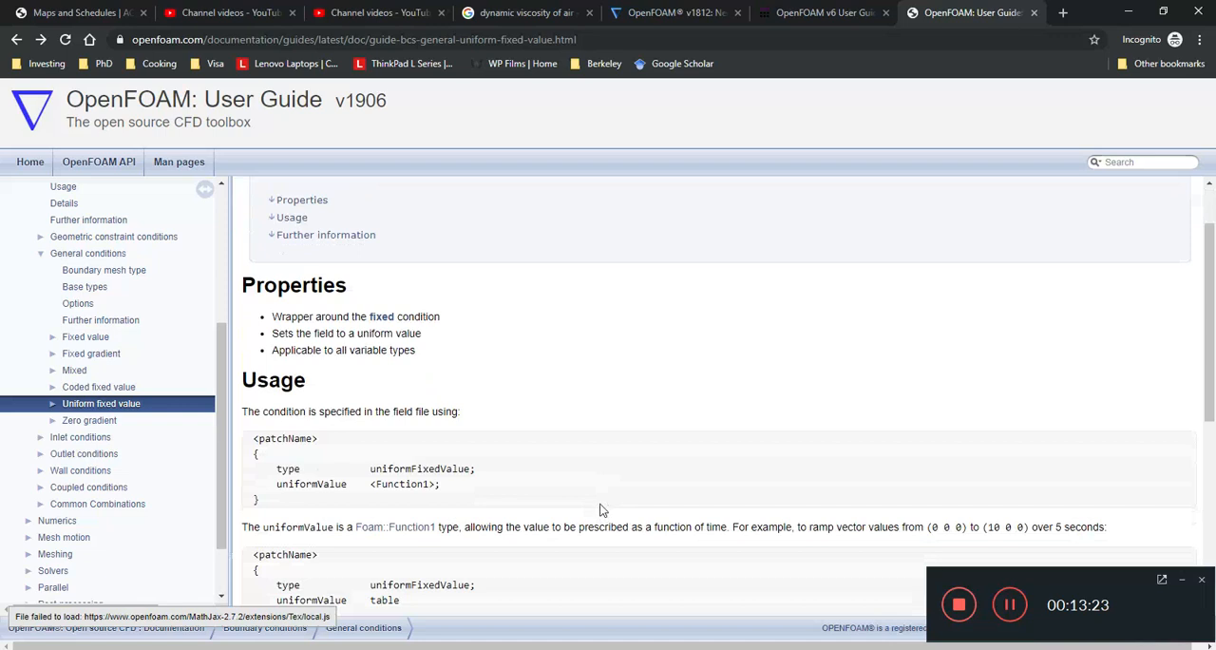
pyautogui.scroll(-3)
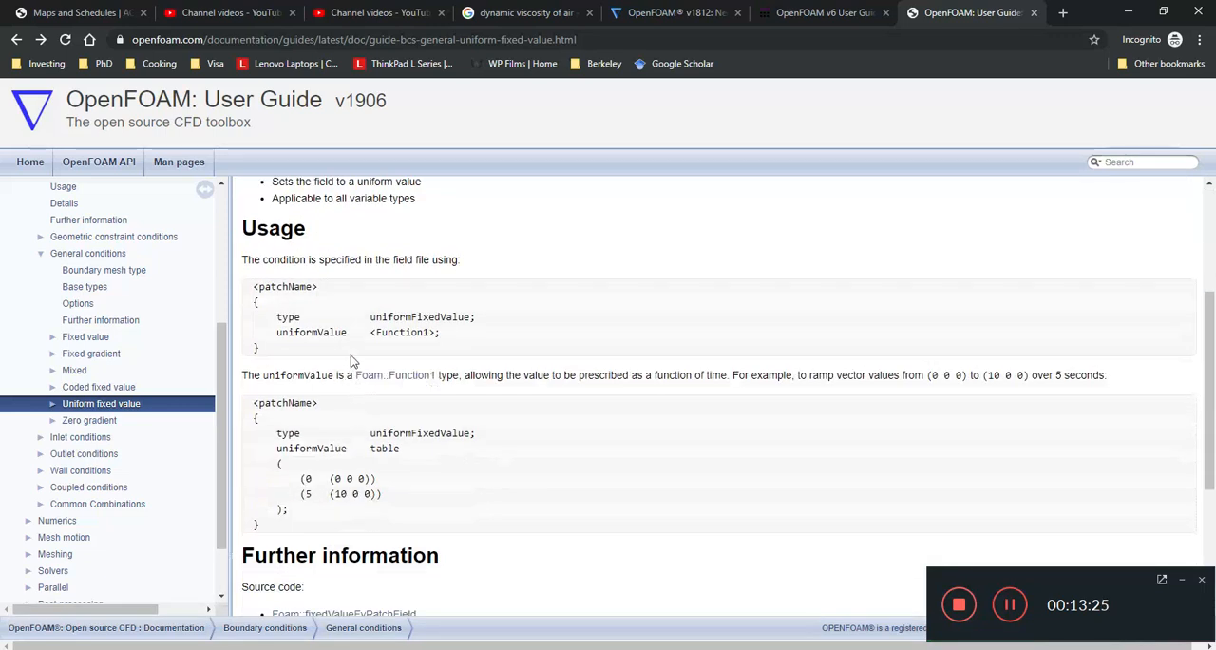
pyautogui.moveTo(276, 317); pyautogui.dragTo(442, 332)
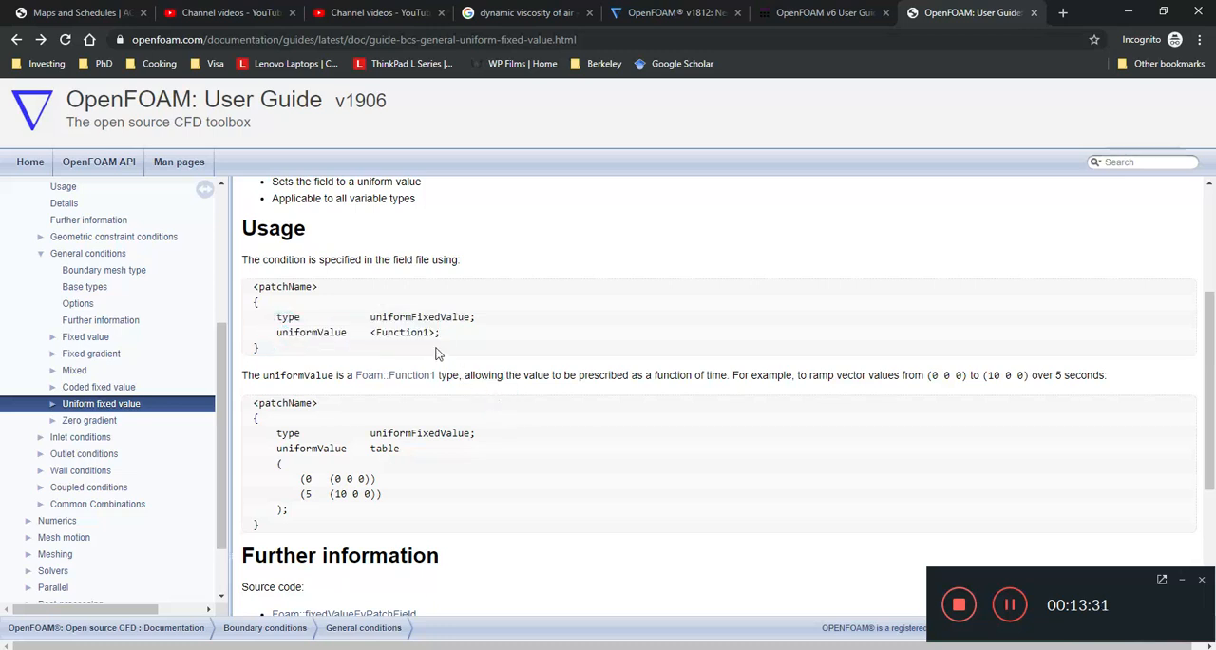
pyautogui.doubleClick(401, 332)
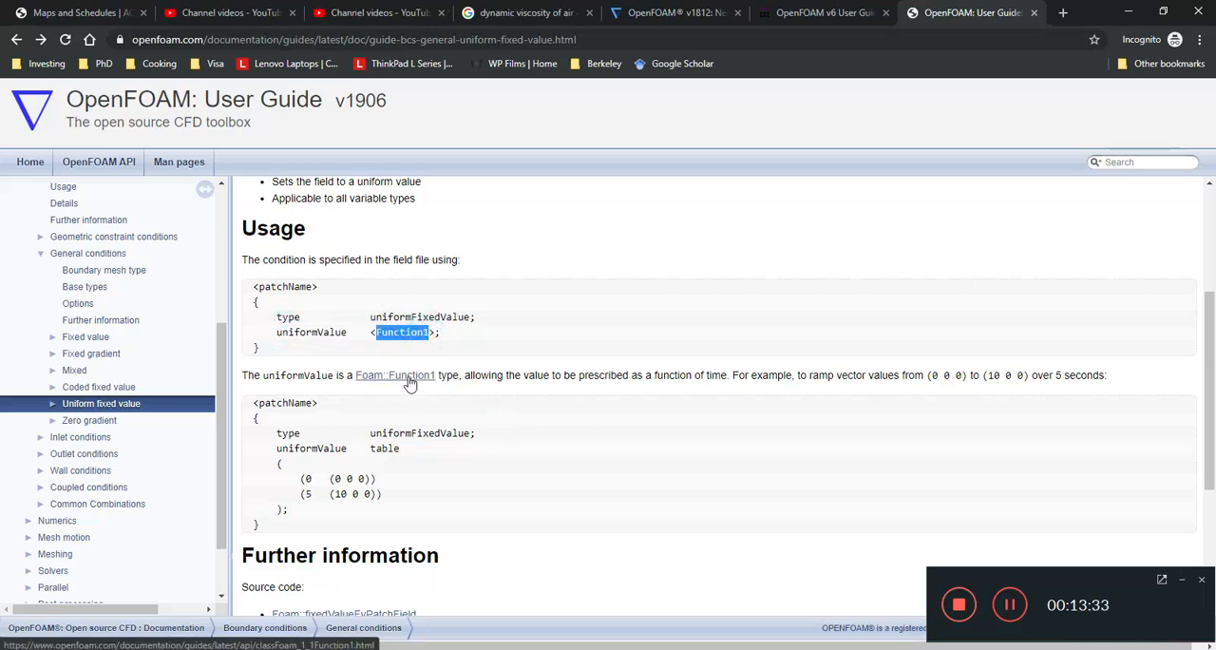
pyautogui.moveTo(482, 374); pyautogui.dragTo(706, 374)
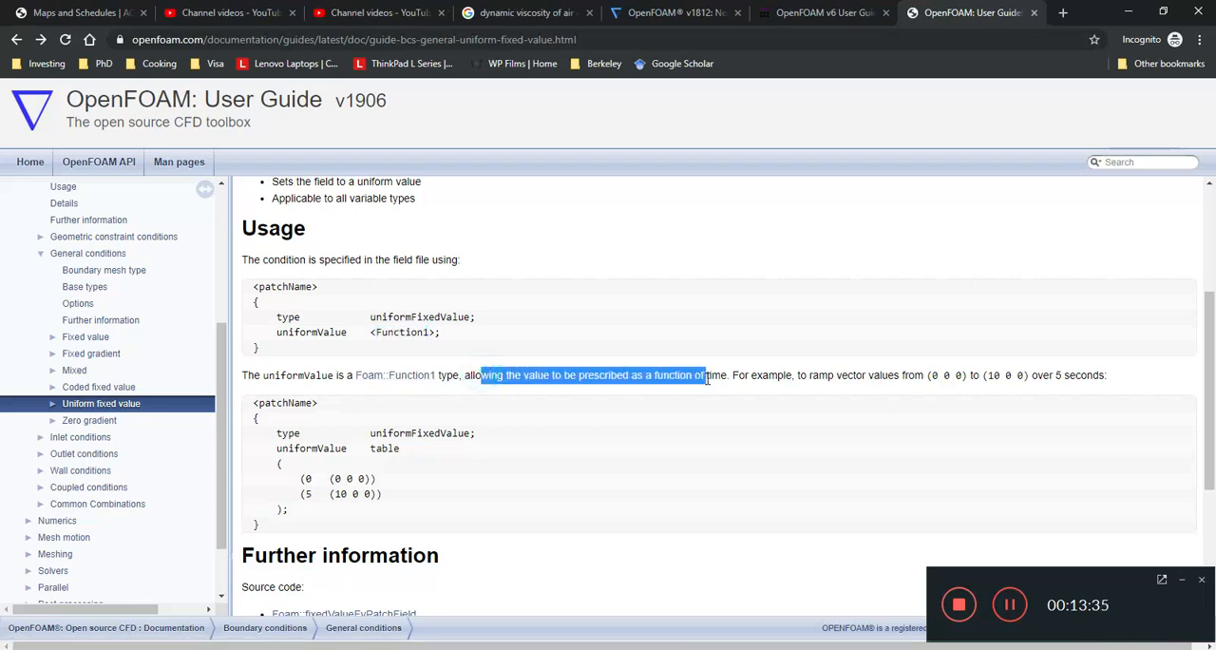
pyautogui.moveTo(708, 375); pyautogui.dragTo(1105, 374)
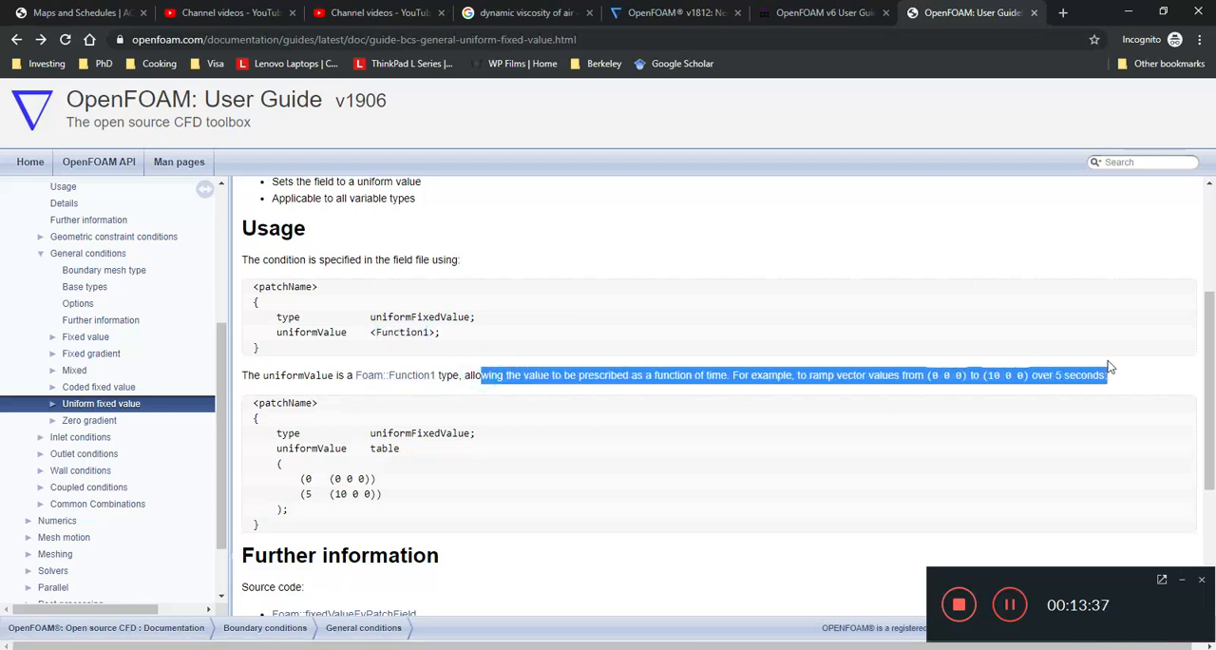
pyautogui.click(941, 375)
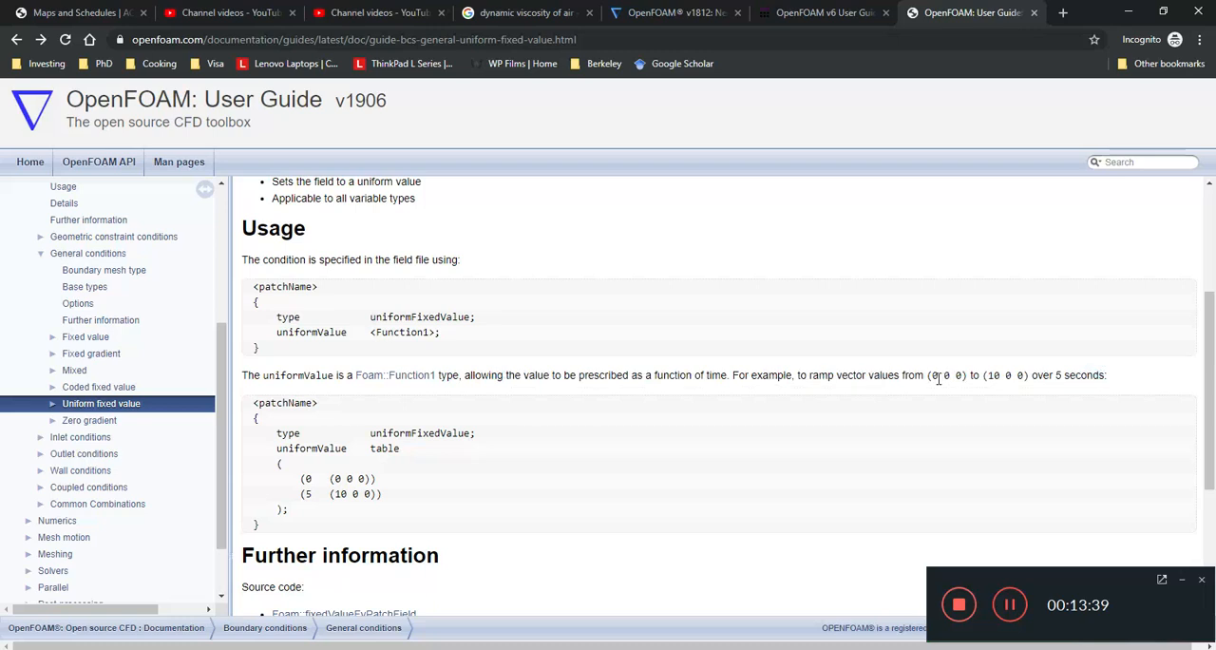
pyautogui.doubleClick(1003, 375)
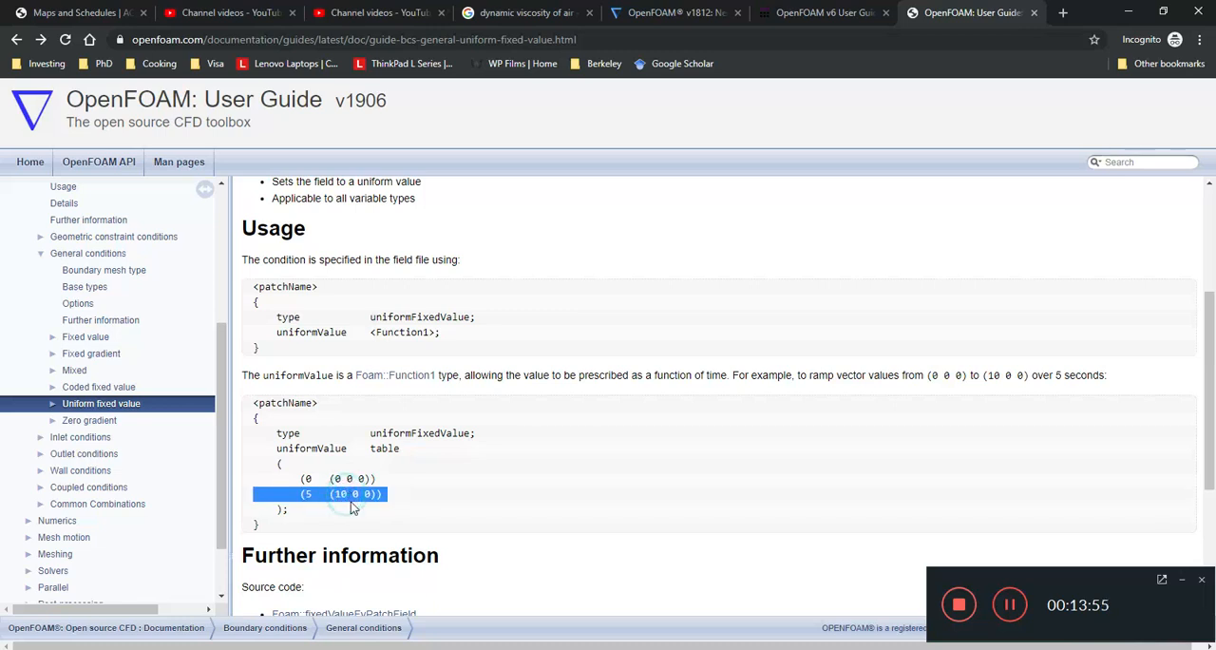
pyautogui.click(343, 493)
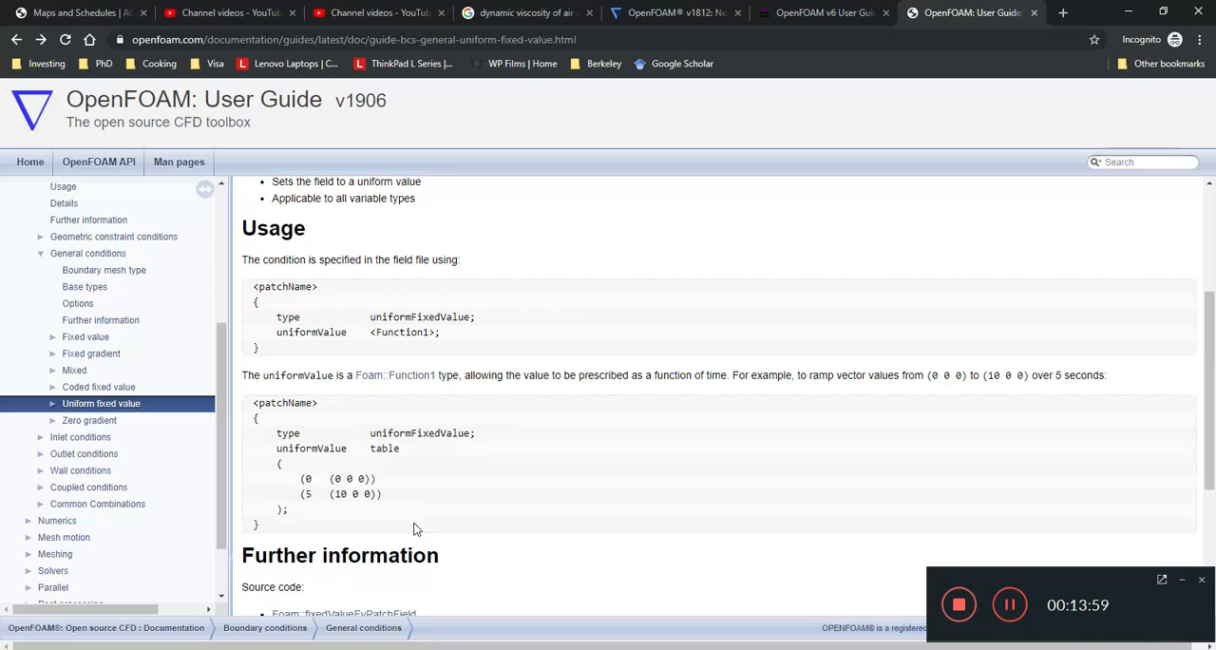
pyautogui.moveTo(451, 404)
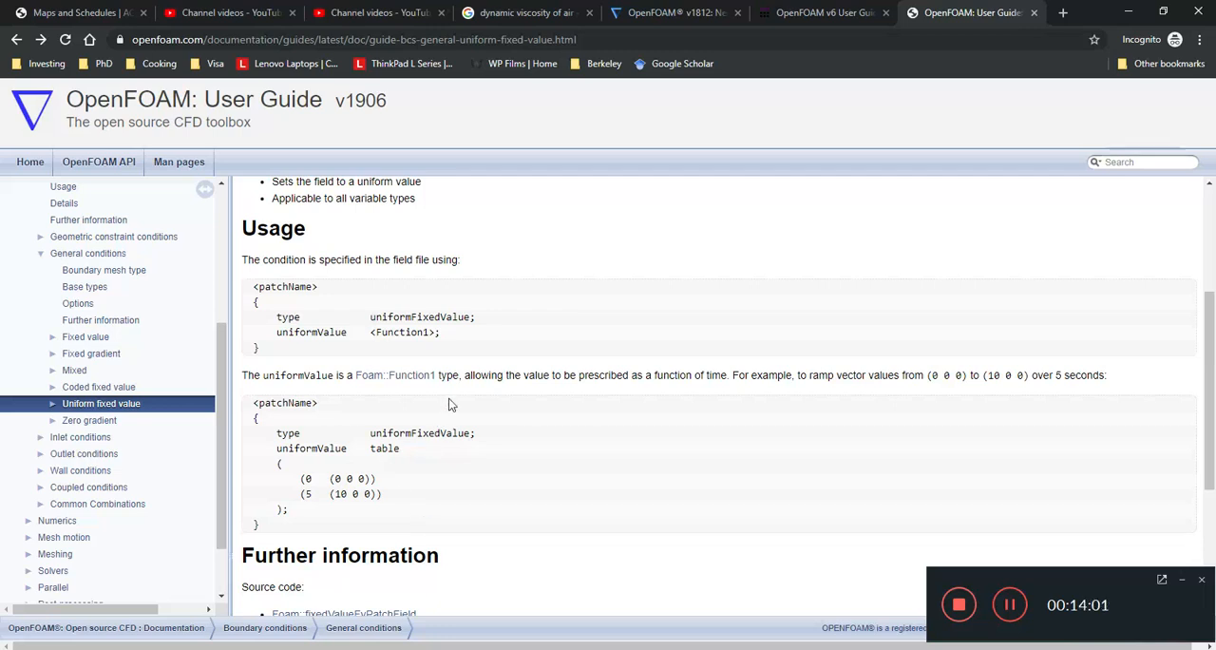
pyautogui.scroll(-3)
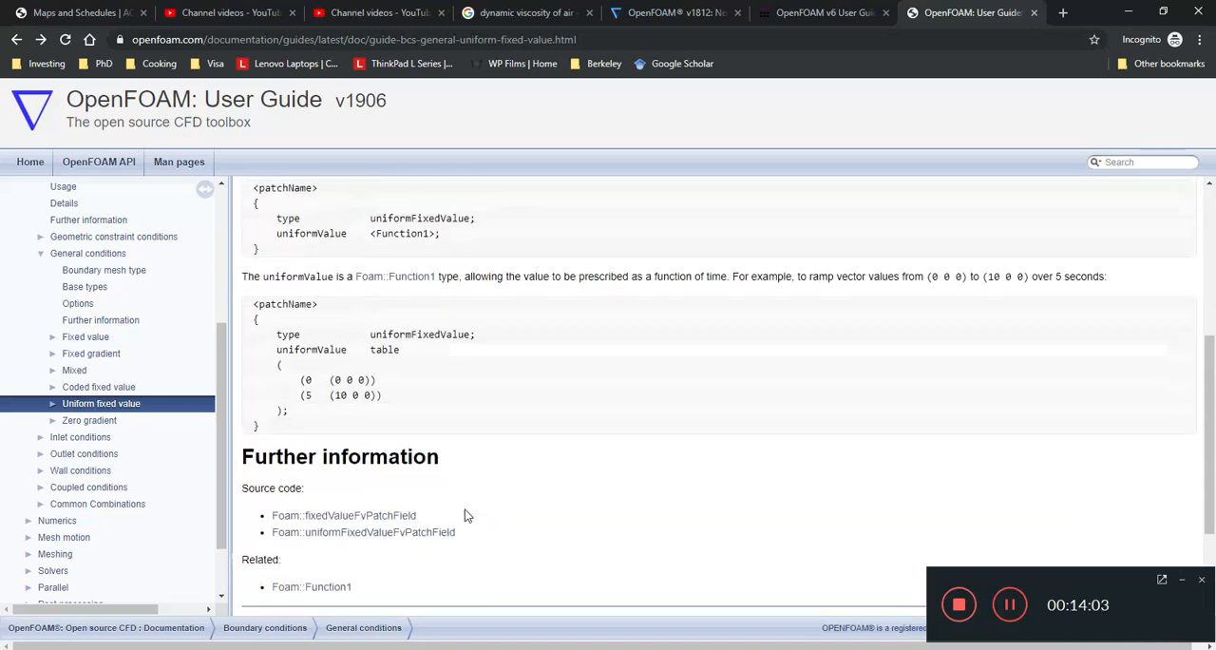
pyautogui.moveTo(395, 276)
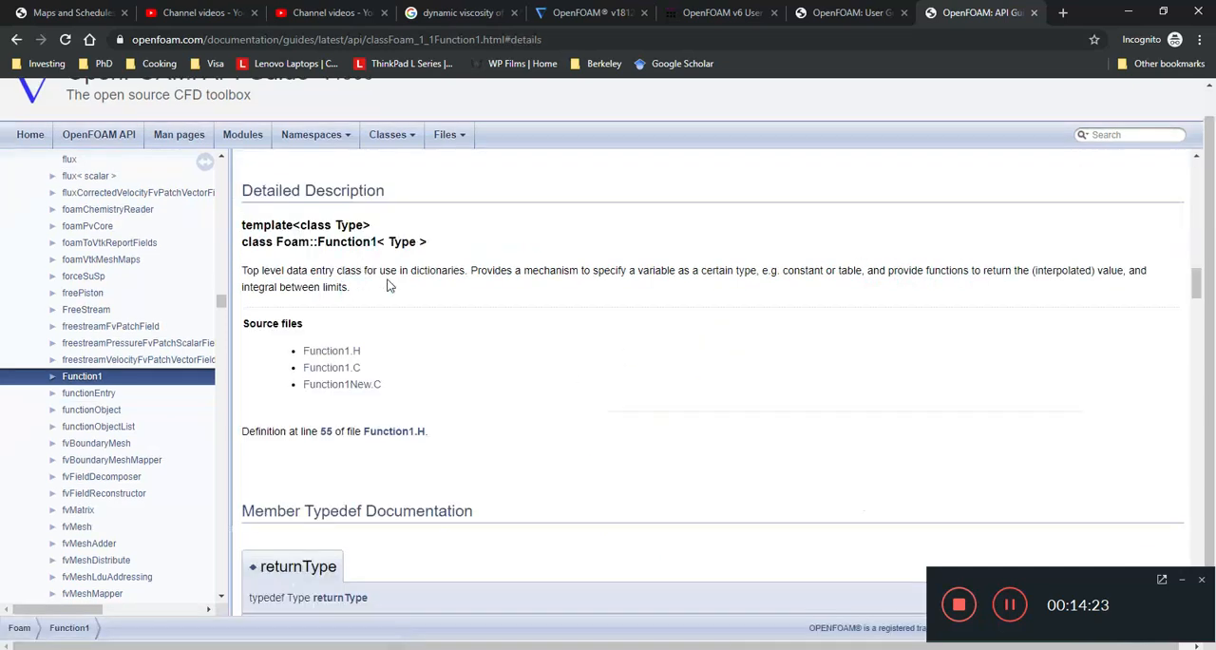
pyautogui.moveTo(332, 367)
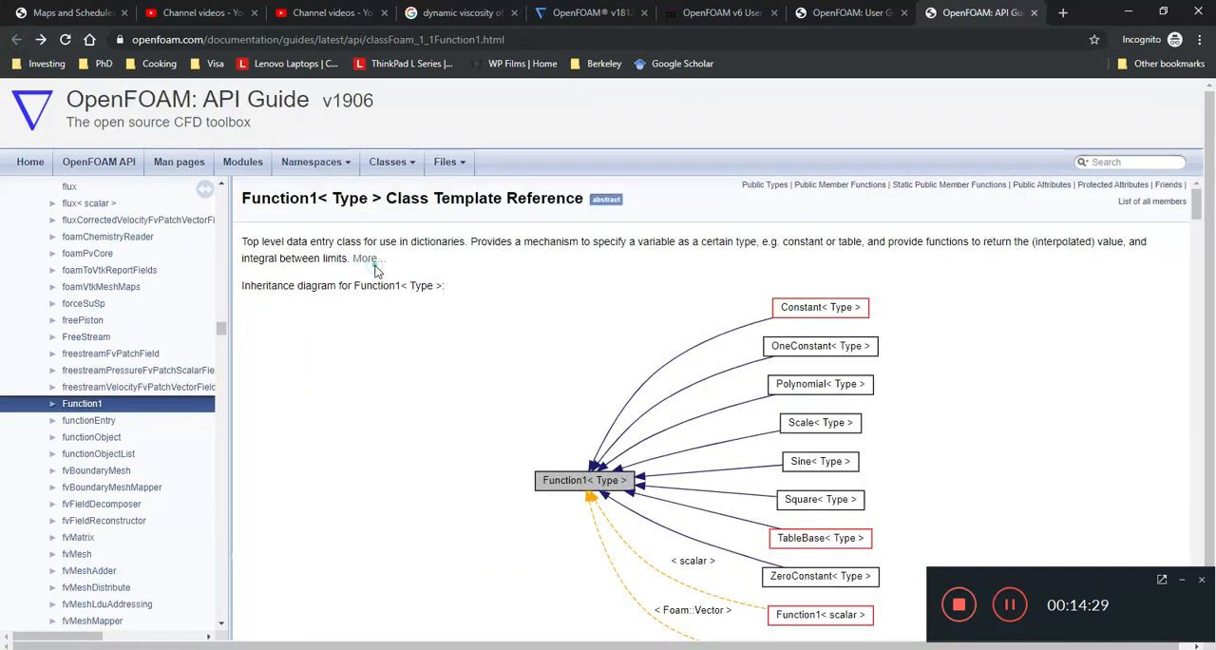
# Step: Jump to Function1's Detailed Description and open the Function1.C source file
pyautogui.click(366, 258)
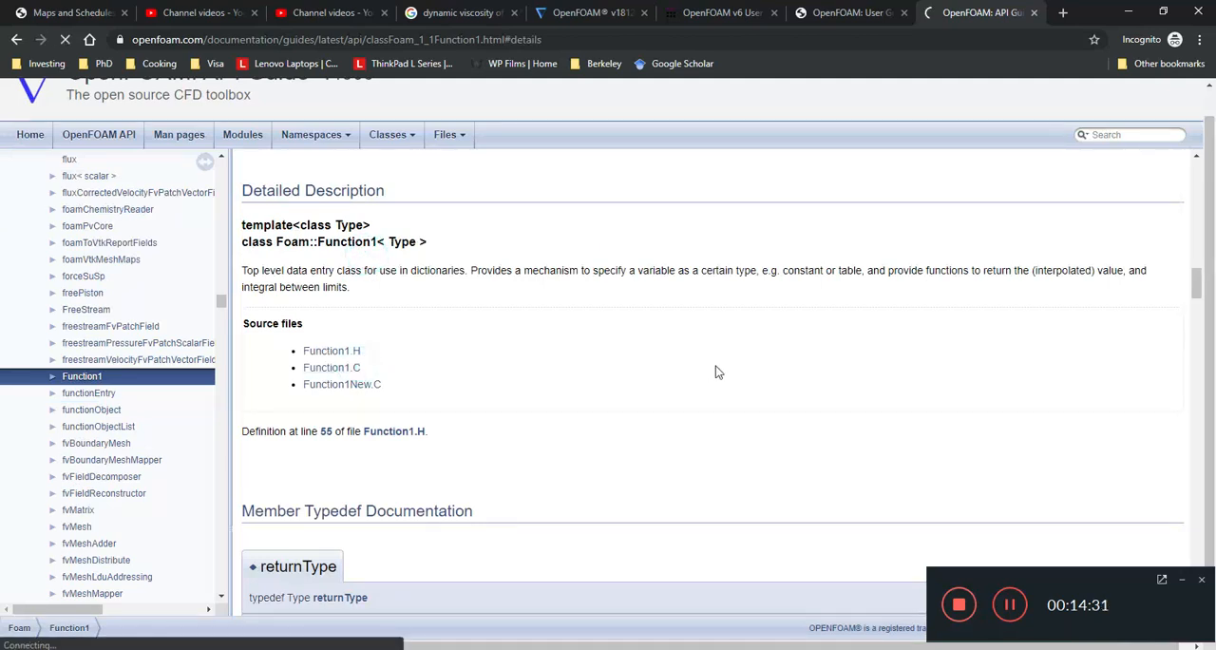
pyautogui.click(332, 367)
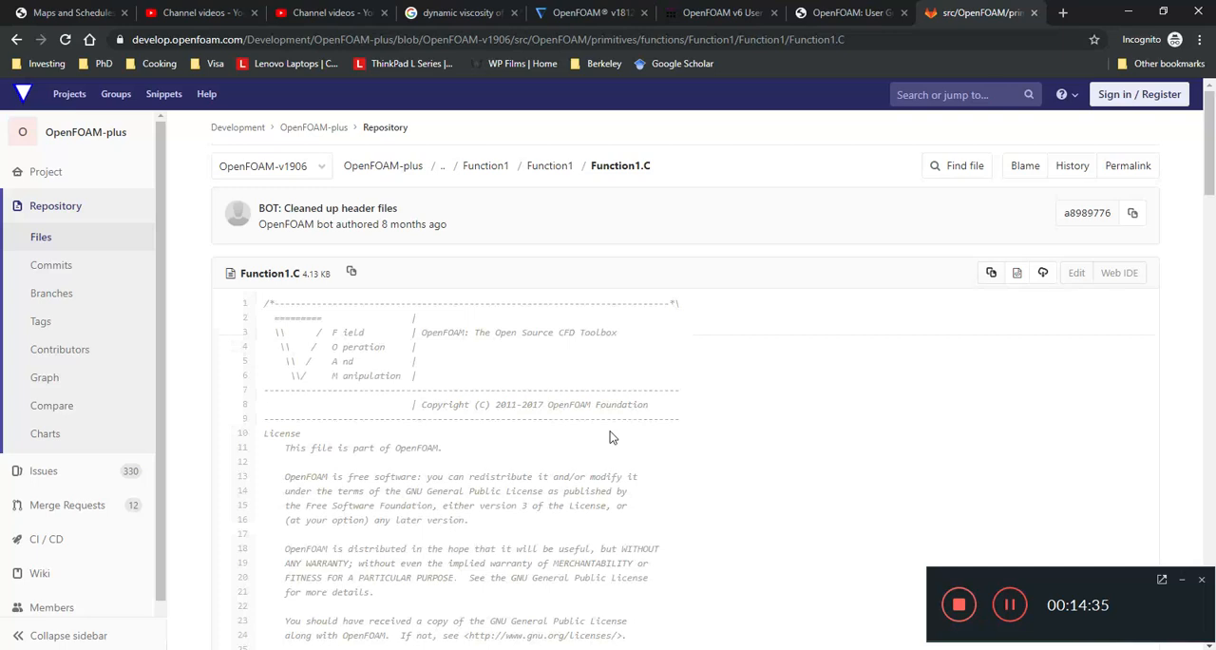
# Step: Scroll through the Function1.C source code on GitLab
pyautogui.scroll(-3)
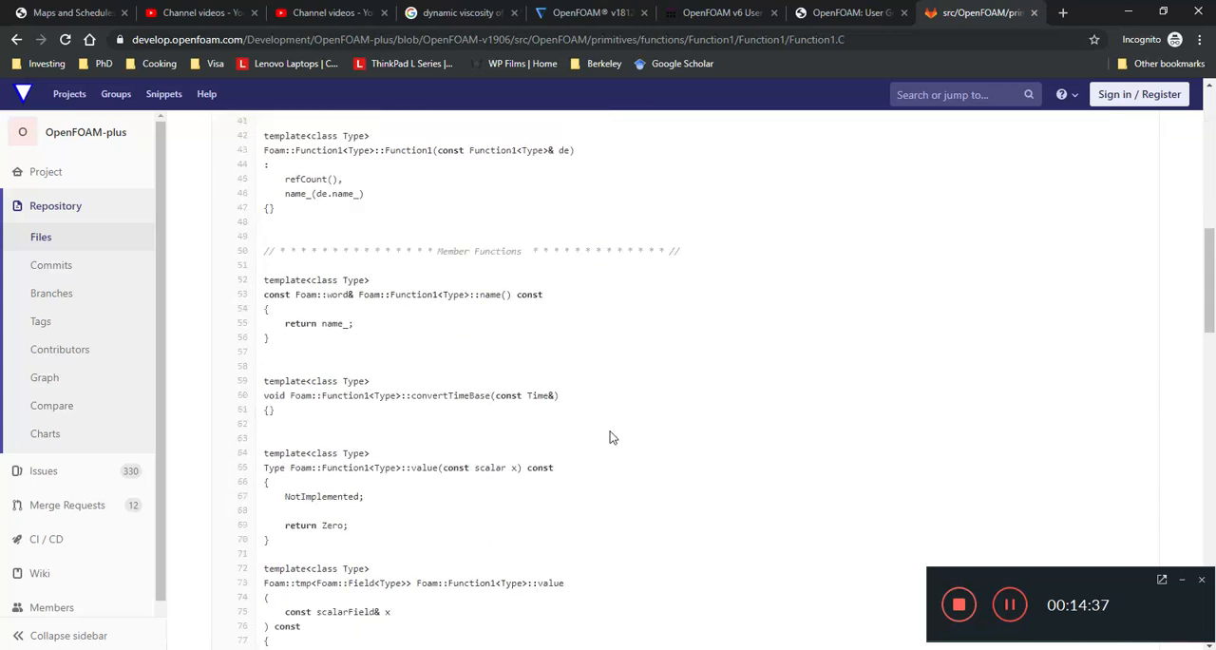
pyautogui.scroll(3)
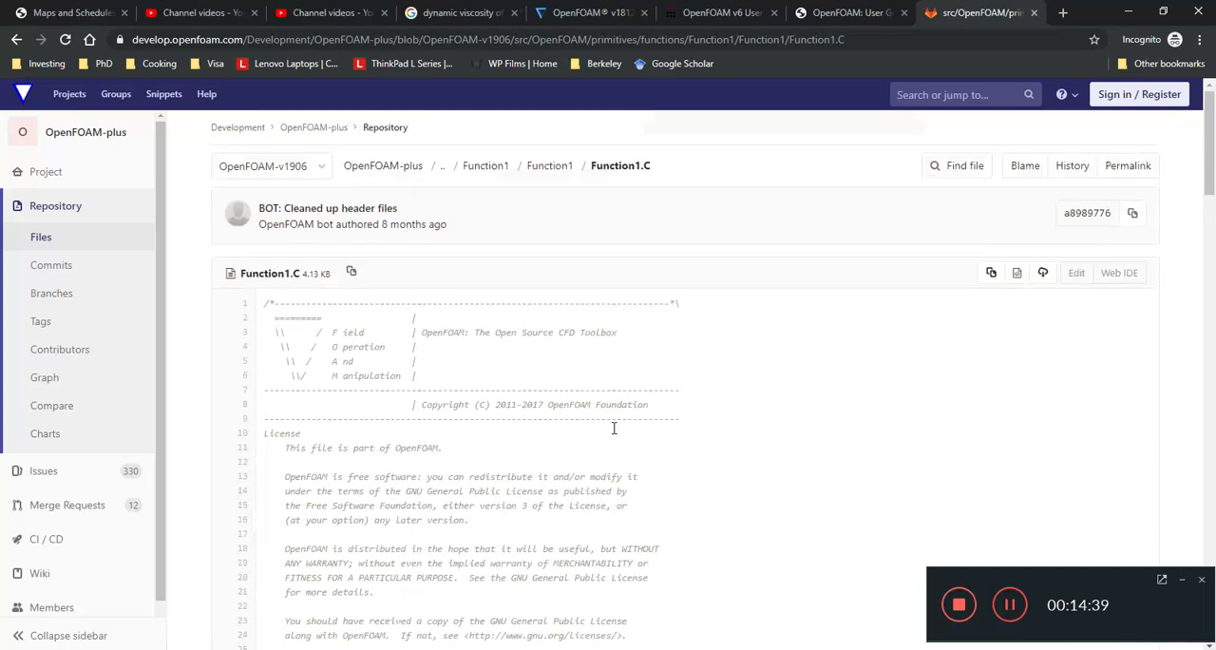
pyautogui.scroll(-3)
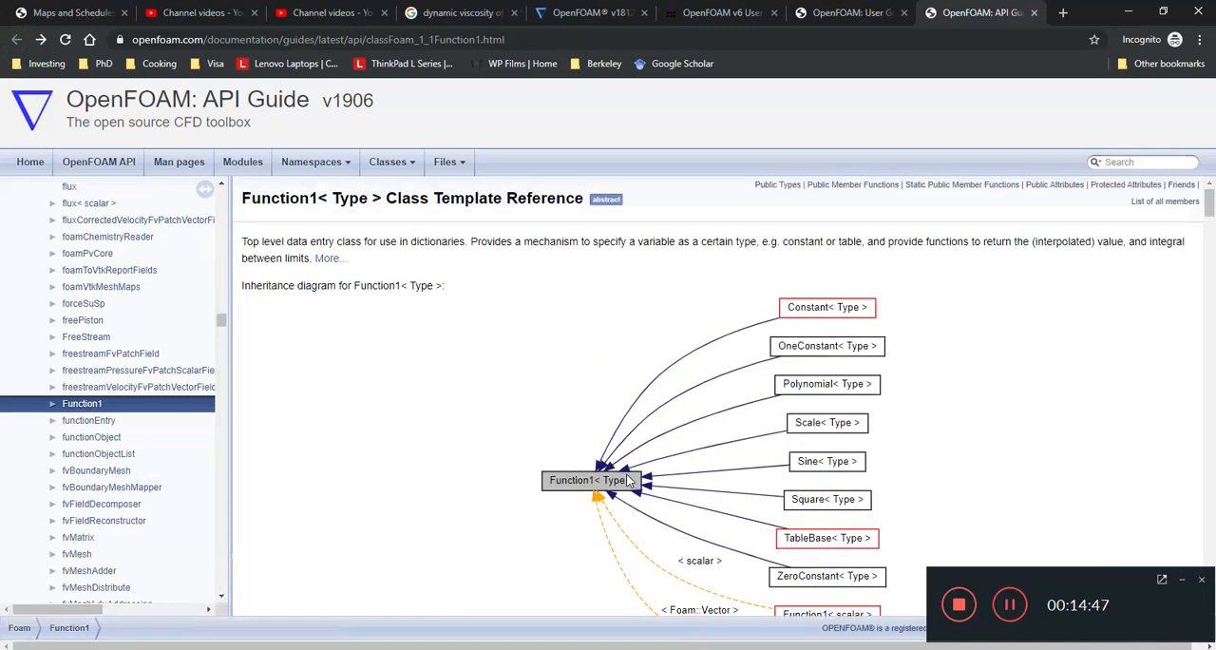
pyautogui.moveTo(803, 351)
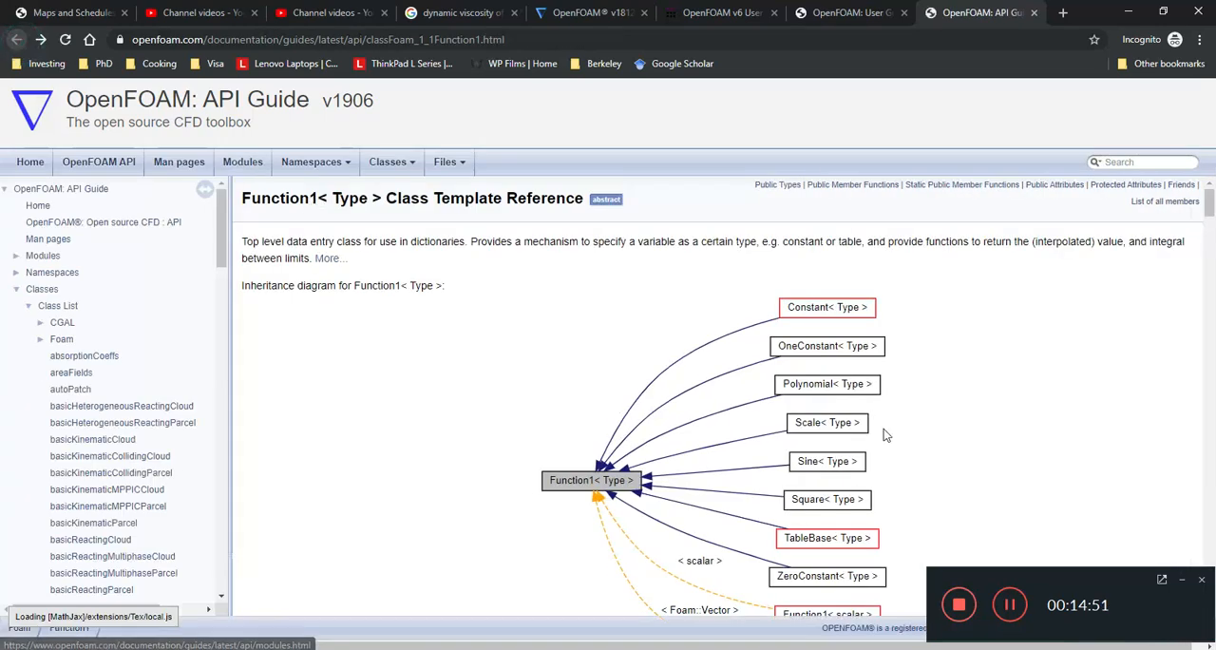
# Step: Scroll the Function1 API page and step through the 'csv' find matches
pyautogui.scroll(-3)
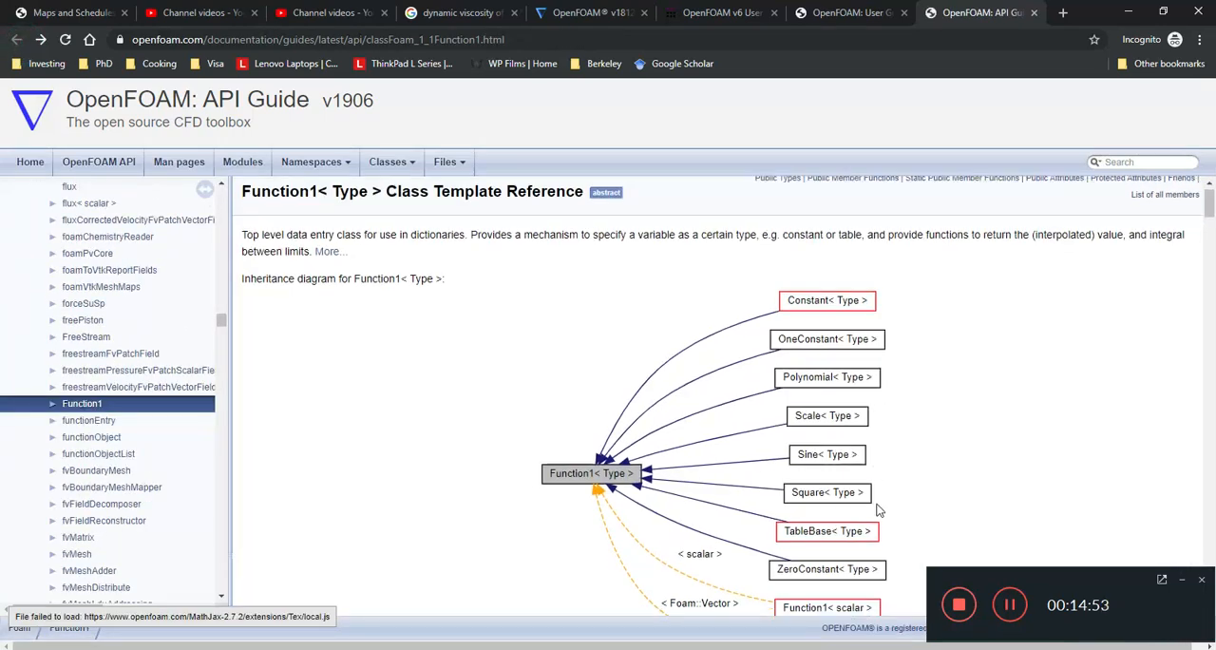
pyautogui.scroll(-3)
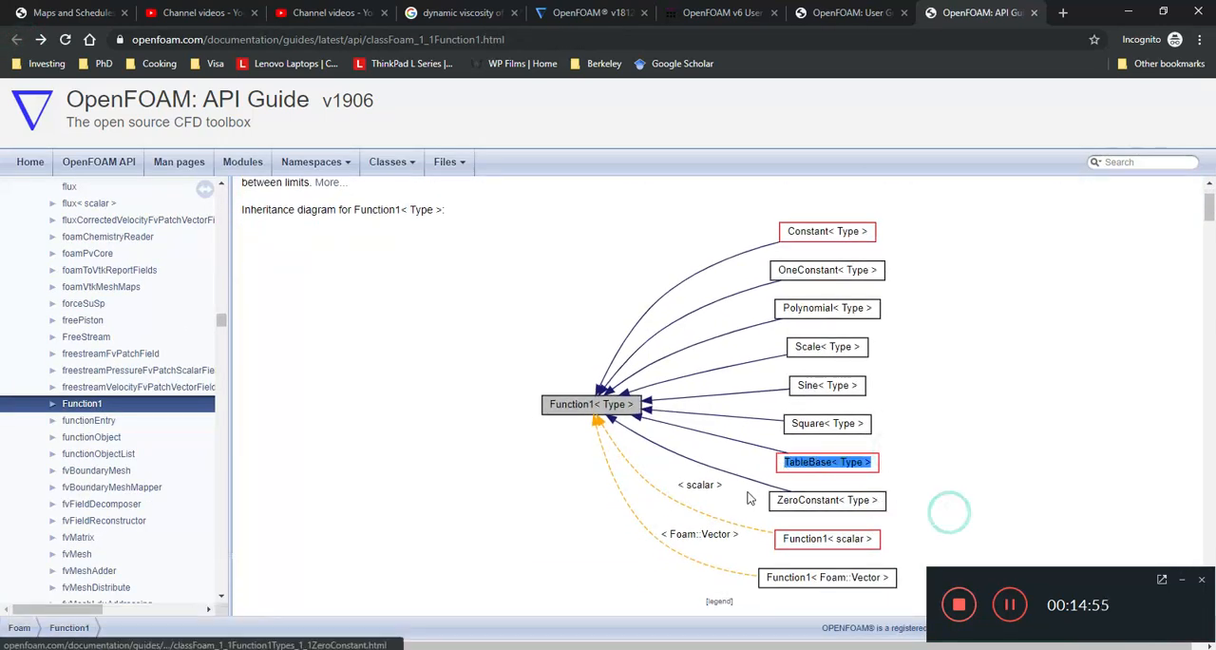
pyautogui.scroll(-3)
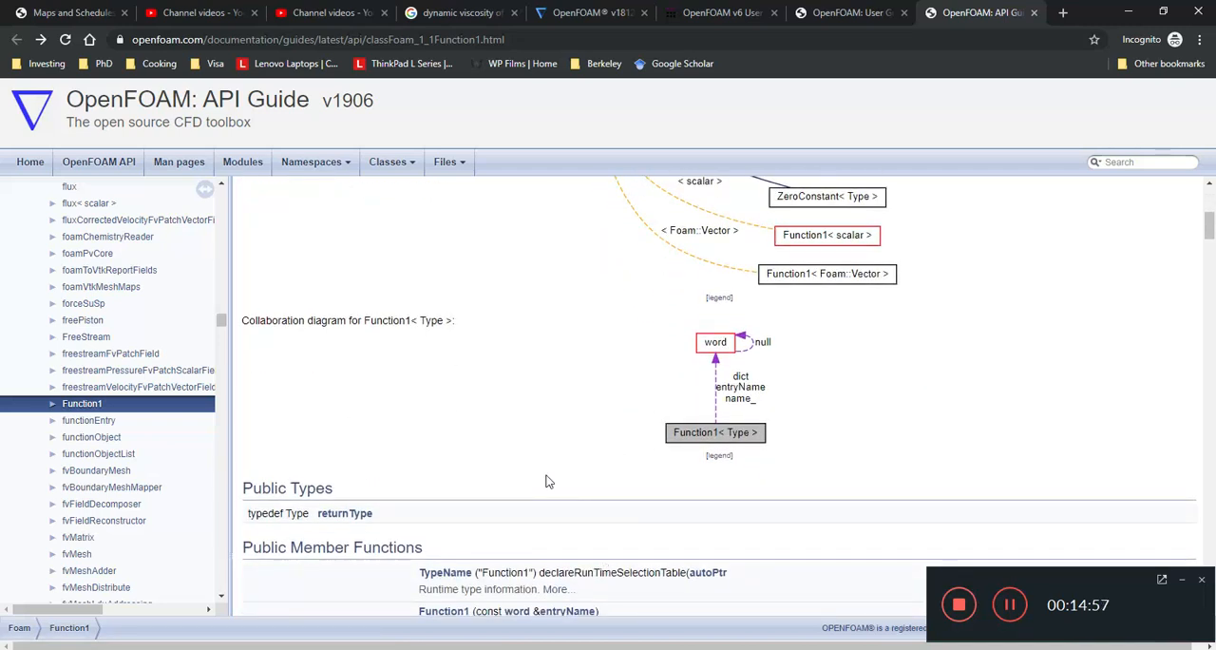
pyautogui.scroll(-3)
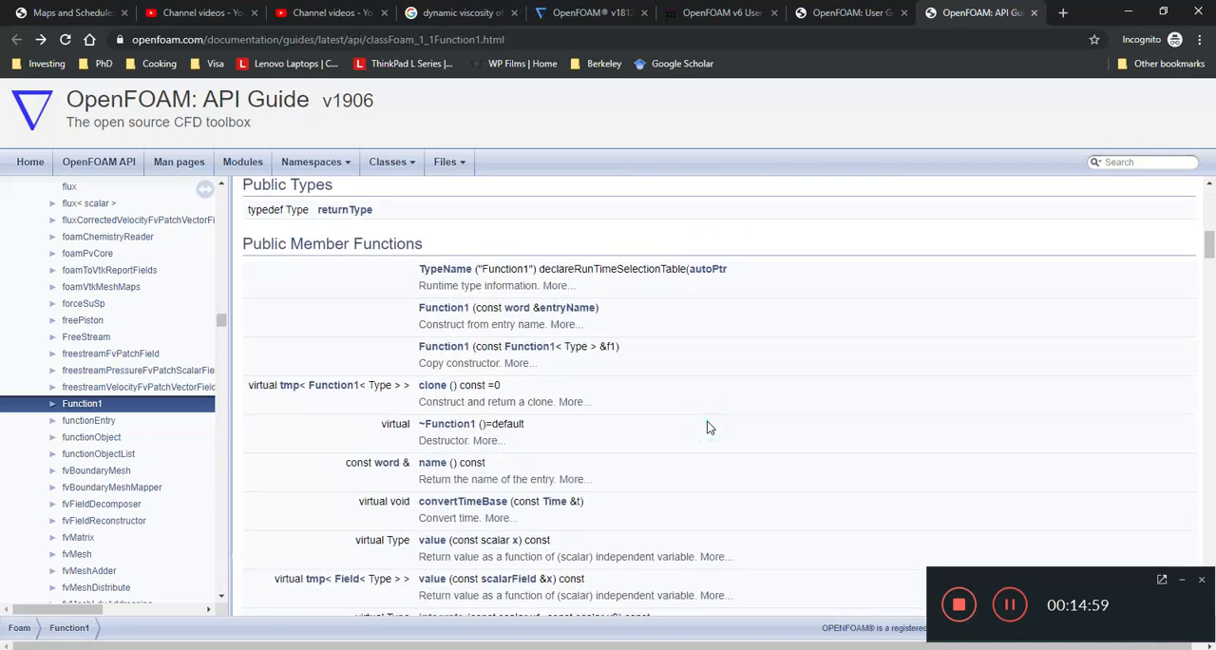
pyautogui.scroll(-3)
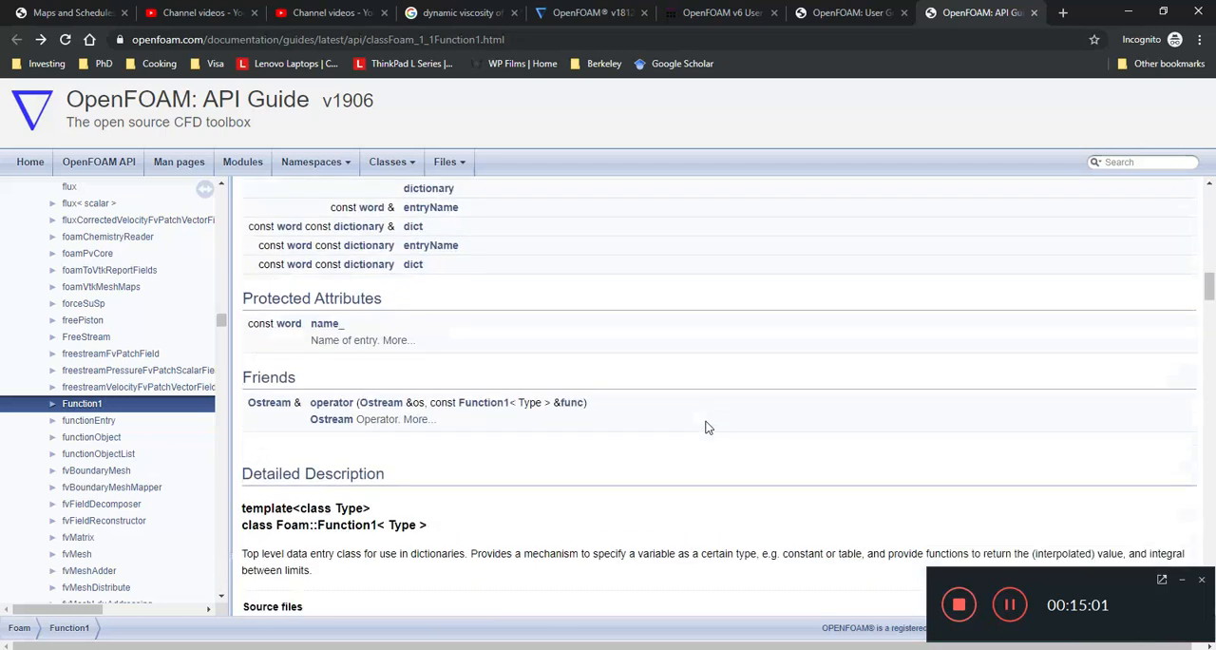
pyautogui.scroll(-3)
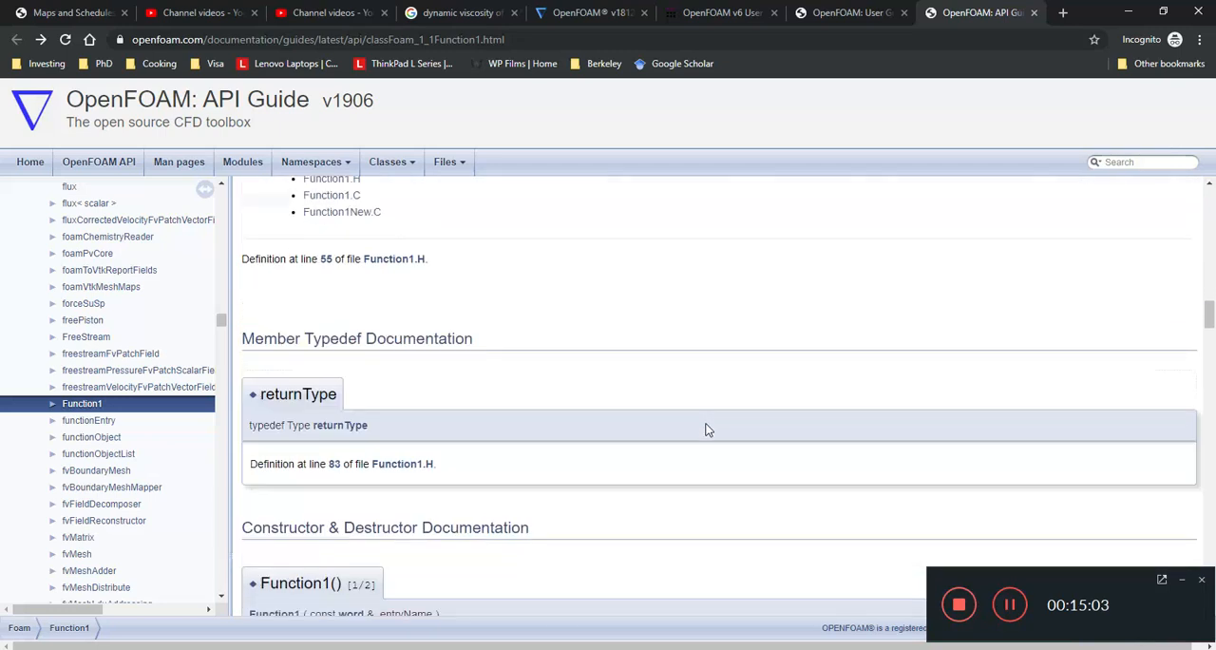
pyautogui.scroll(-3)
pyautogui.write('csv')
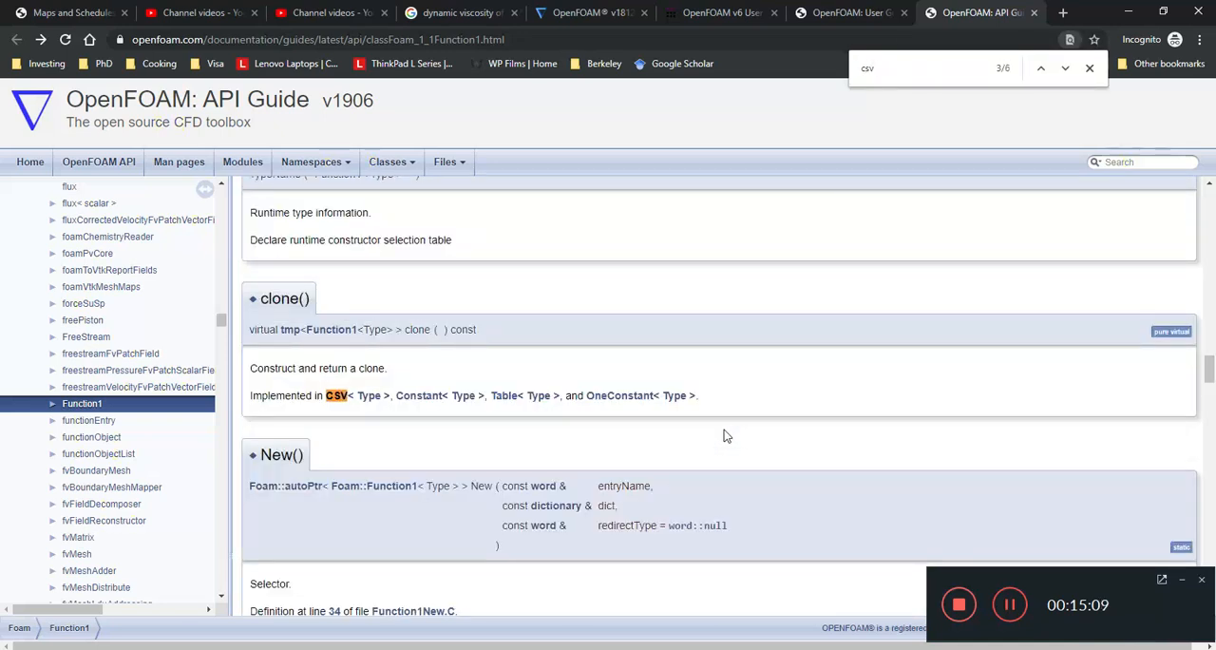
pyautogui.click(1066, 68)
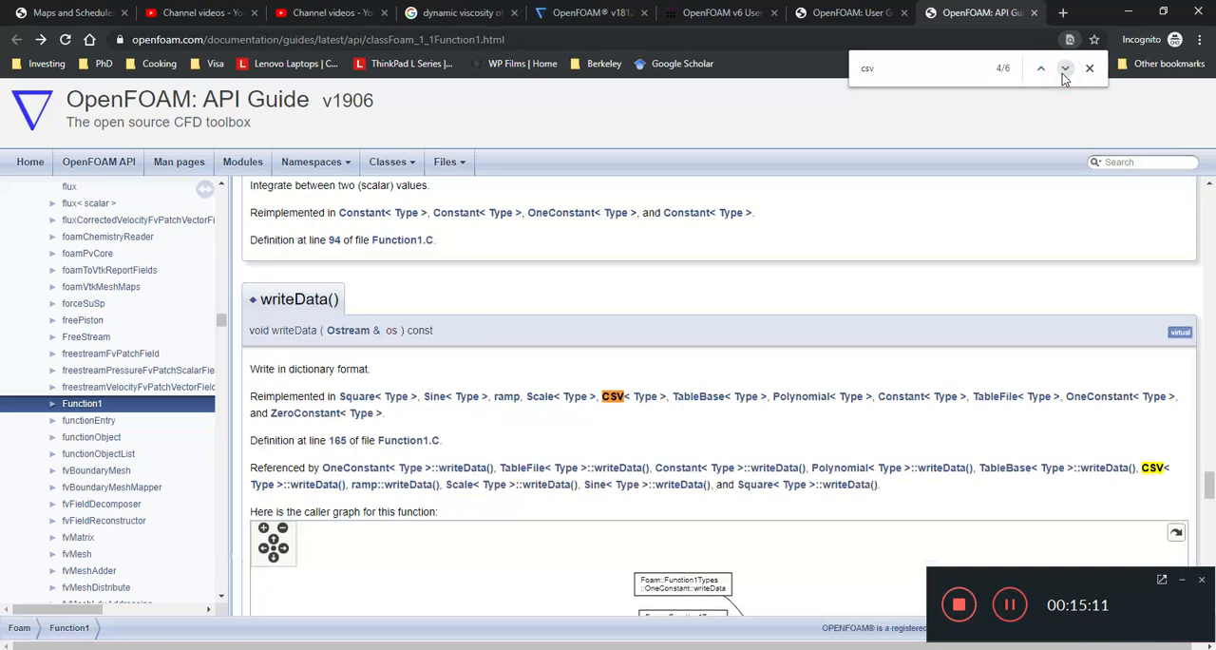
pyautogui.moveTo(599, 437)
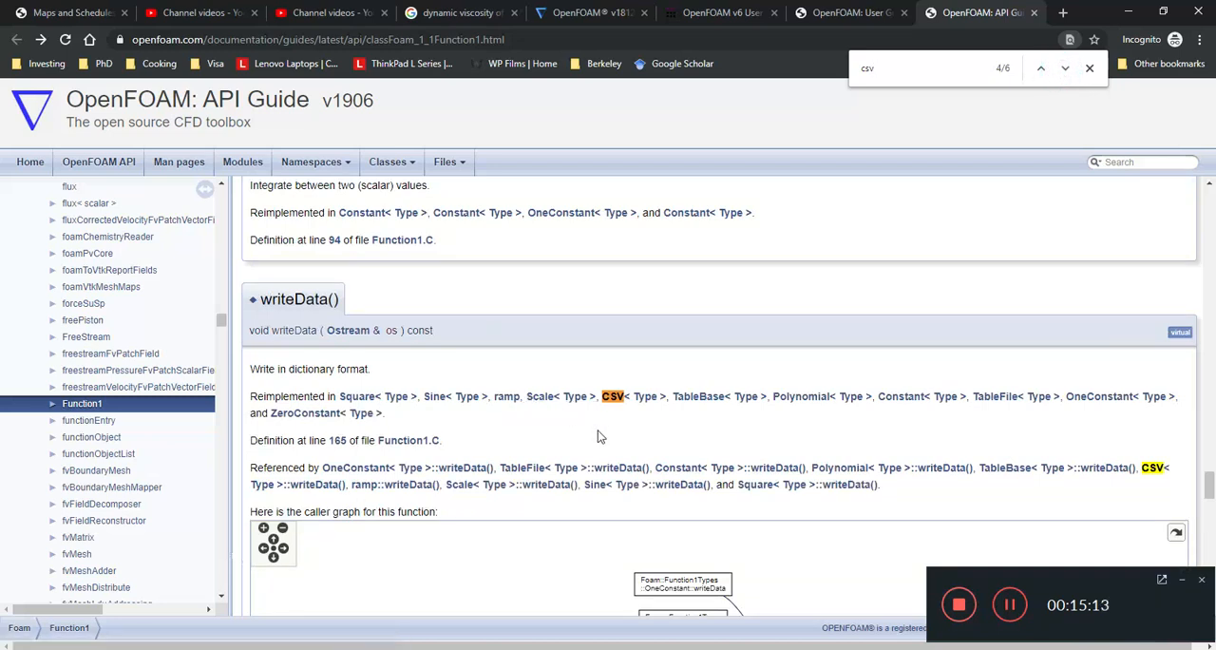
# Step: Check the CSV reference, return to Function1, then show the v6 User Guide boundaries page
pyautogui.scroll(-3)
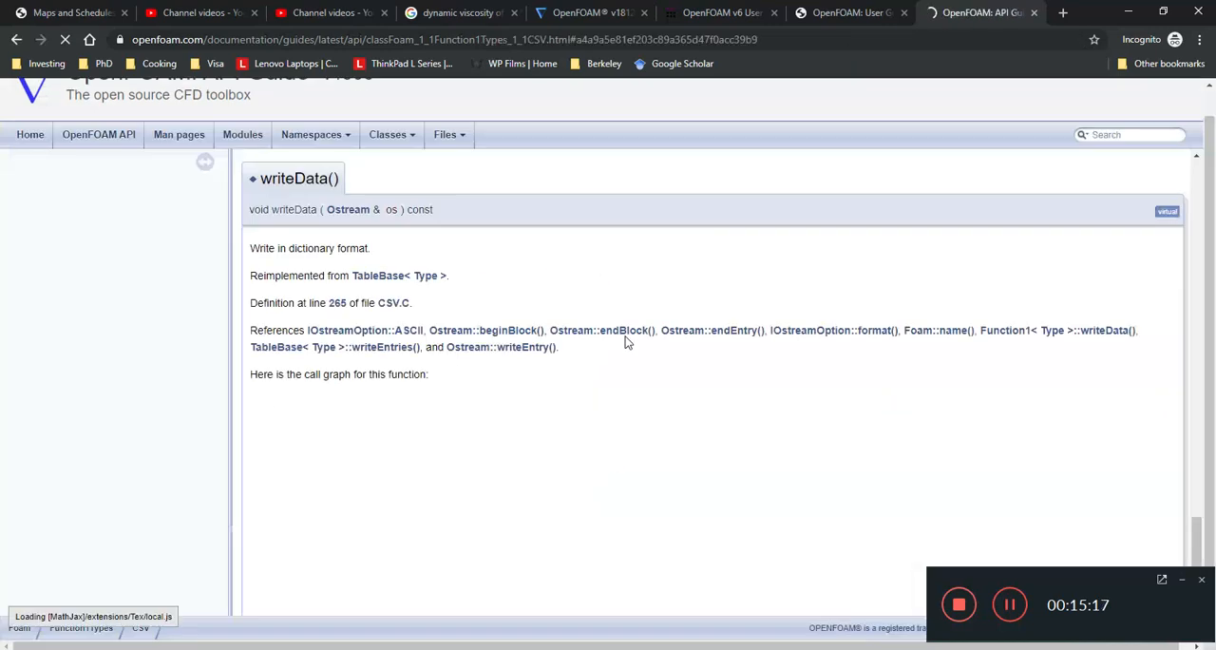
pyautogui.click(15, 39)
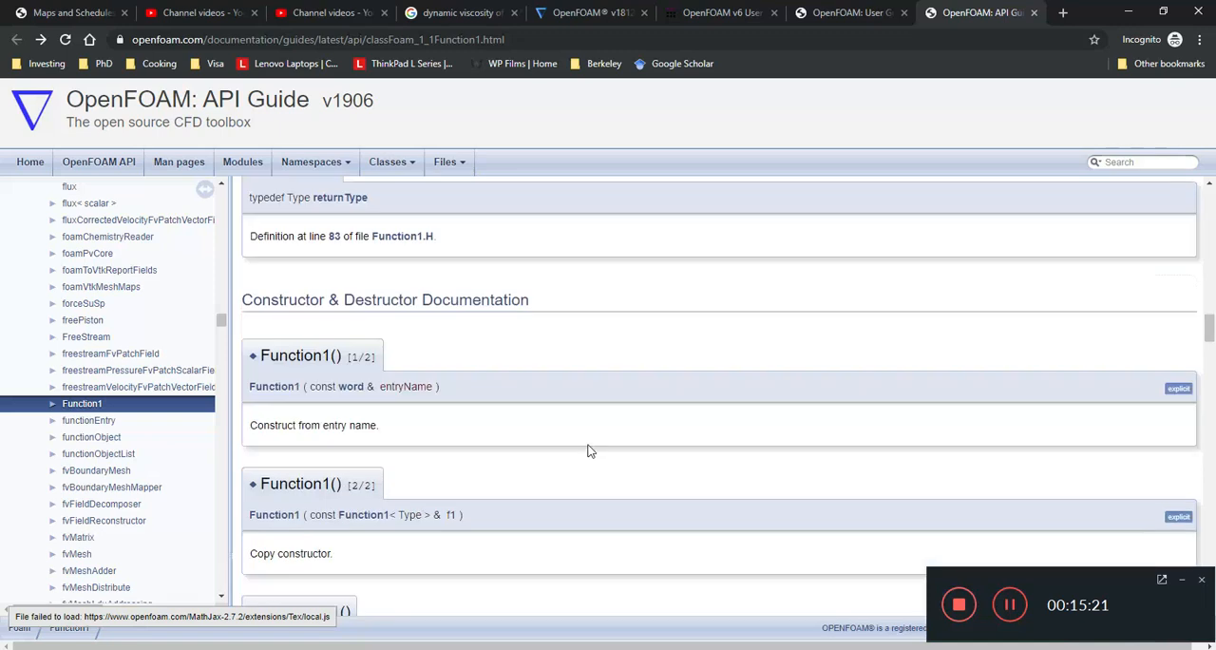
pyautogui.scroll(-3)
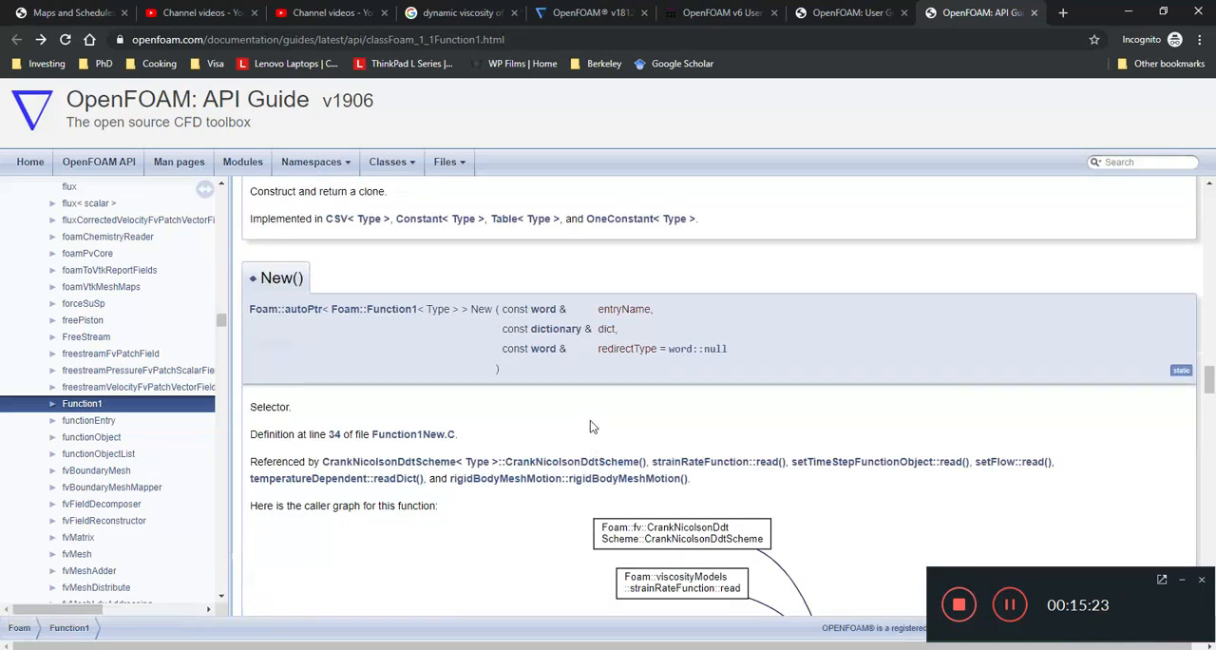
pyautogui.click(722, 12)
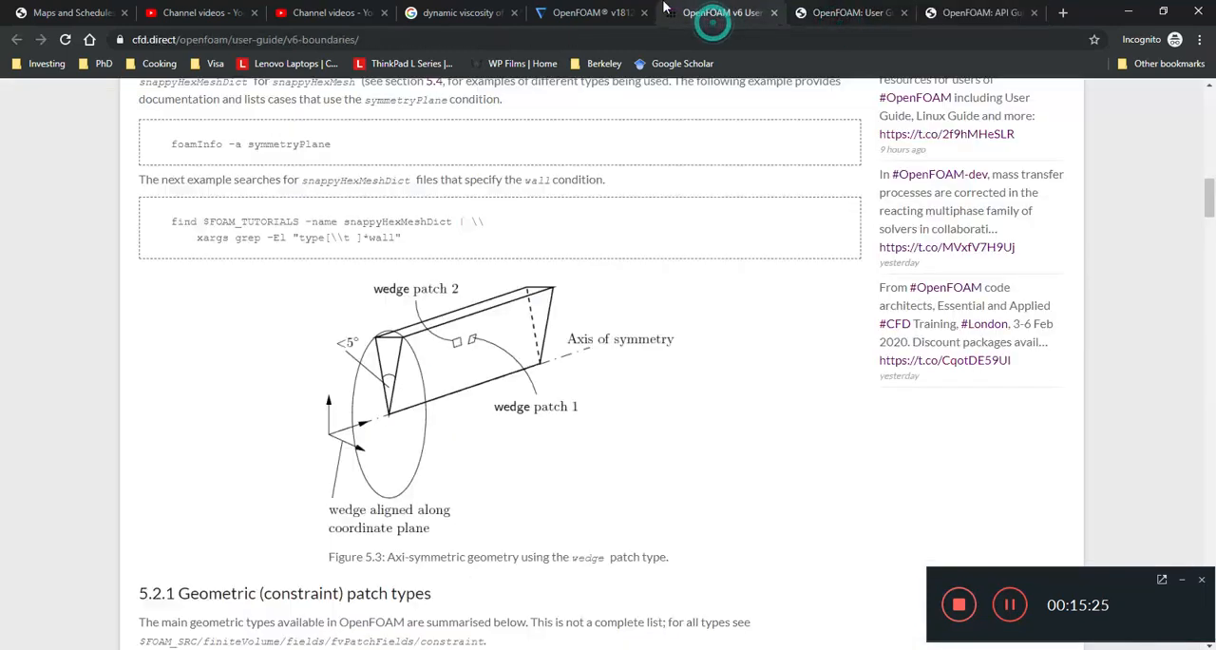
# Step: Revisit the csvFile uniformValue example in the v1812 notes, then return to the Function1 reference
pyautogui.click(589, 12)
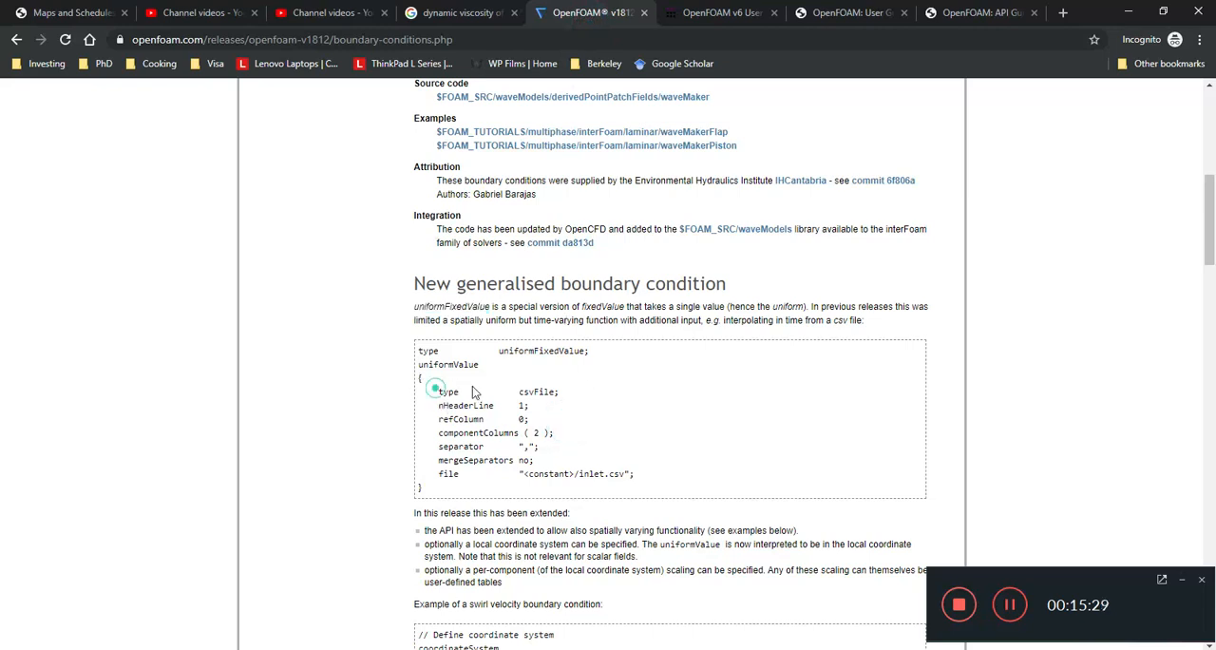
pyautogui.click(979, 12)
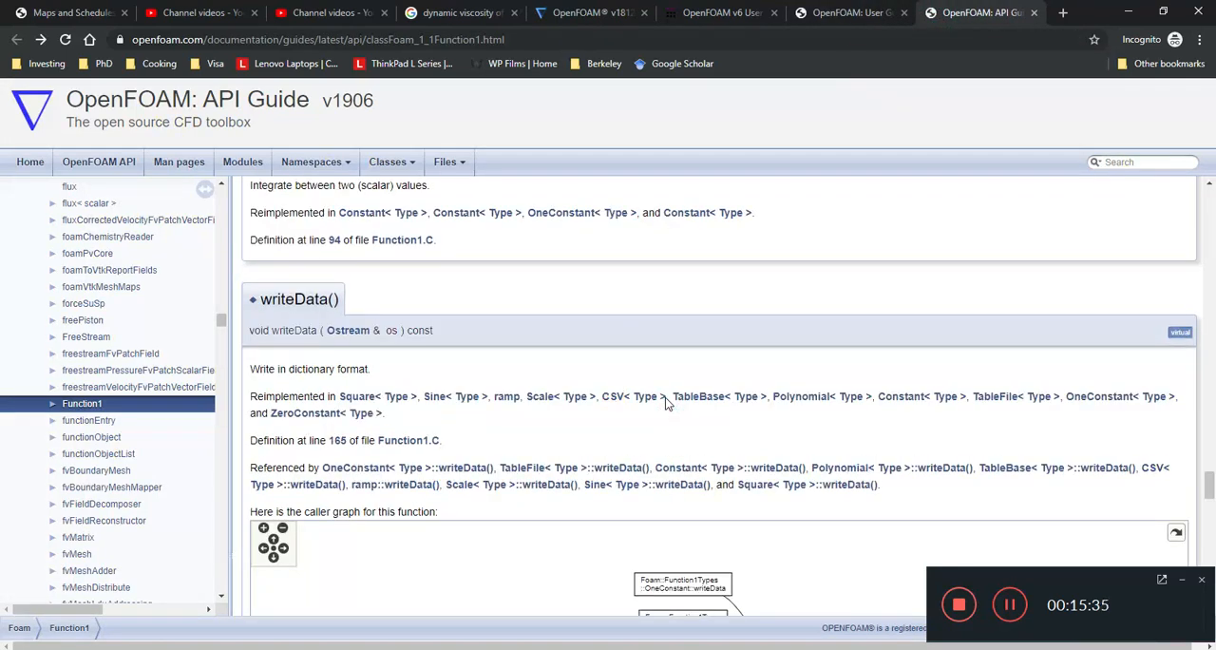
pyautogui.moveTo(724, 144)
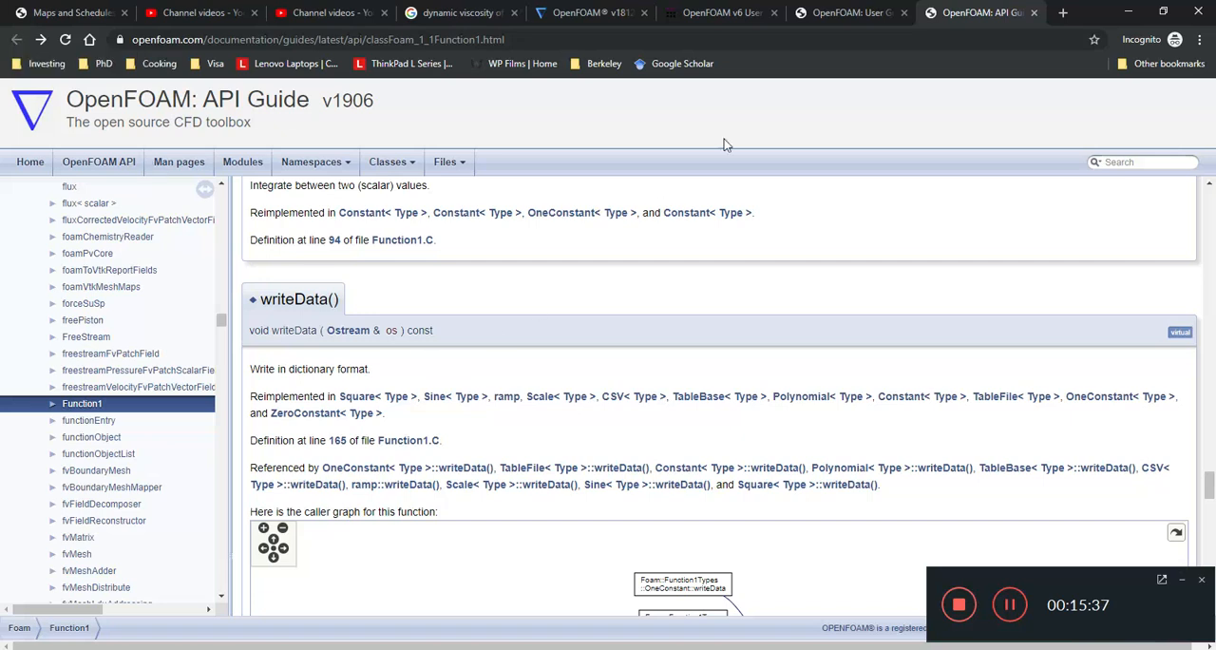
pyautogui.click(589, 12)
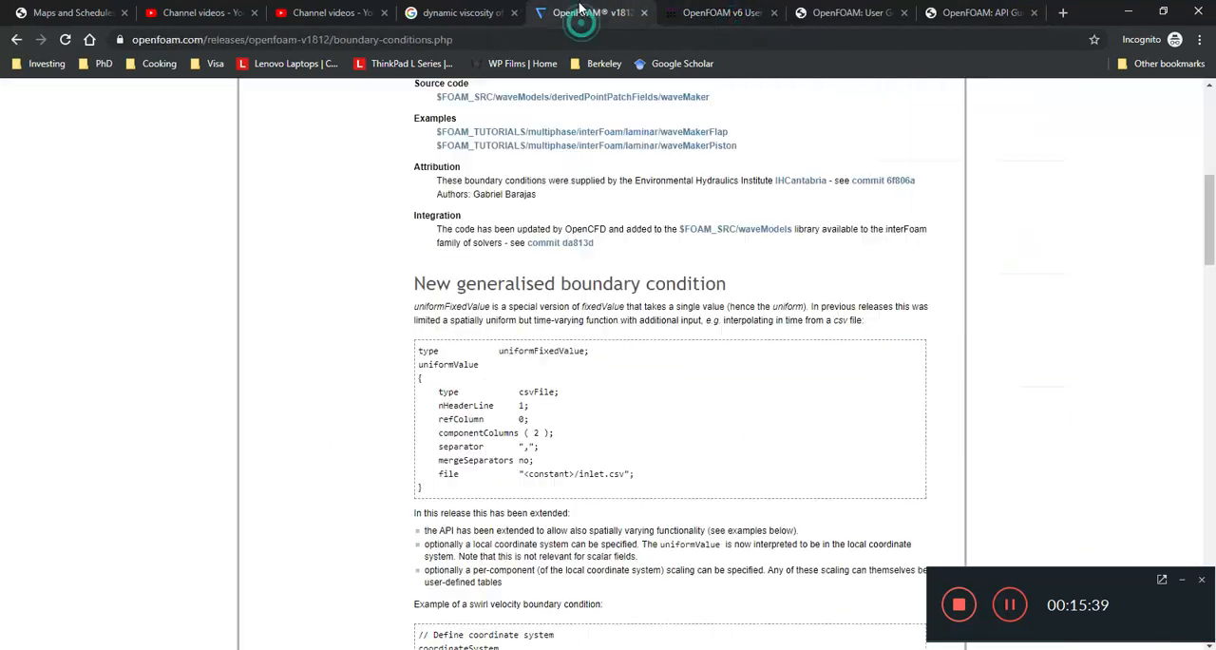
pyautogui.moveTo(660, 504)
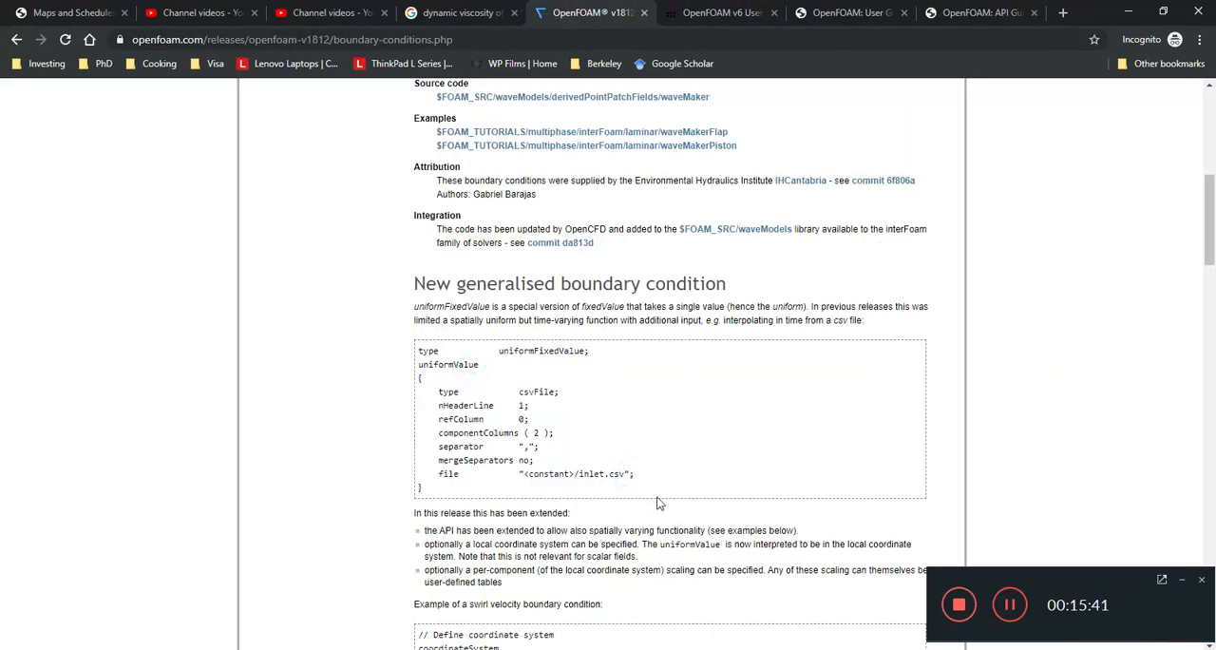
pyautogui.moveTo(703, 422)
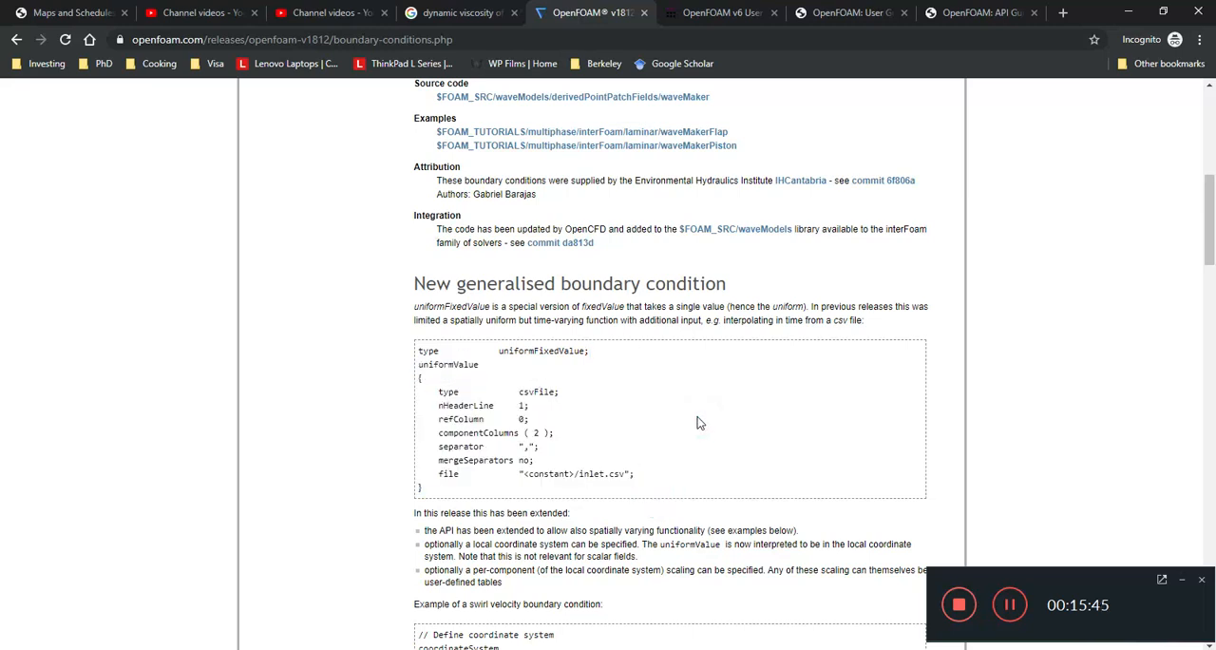
pyautogui.moveTo(420, 364); pyautogui.dragTo(635, 474)
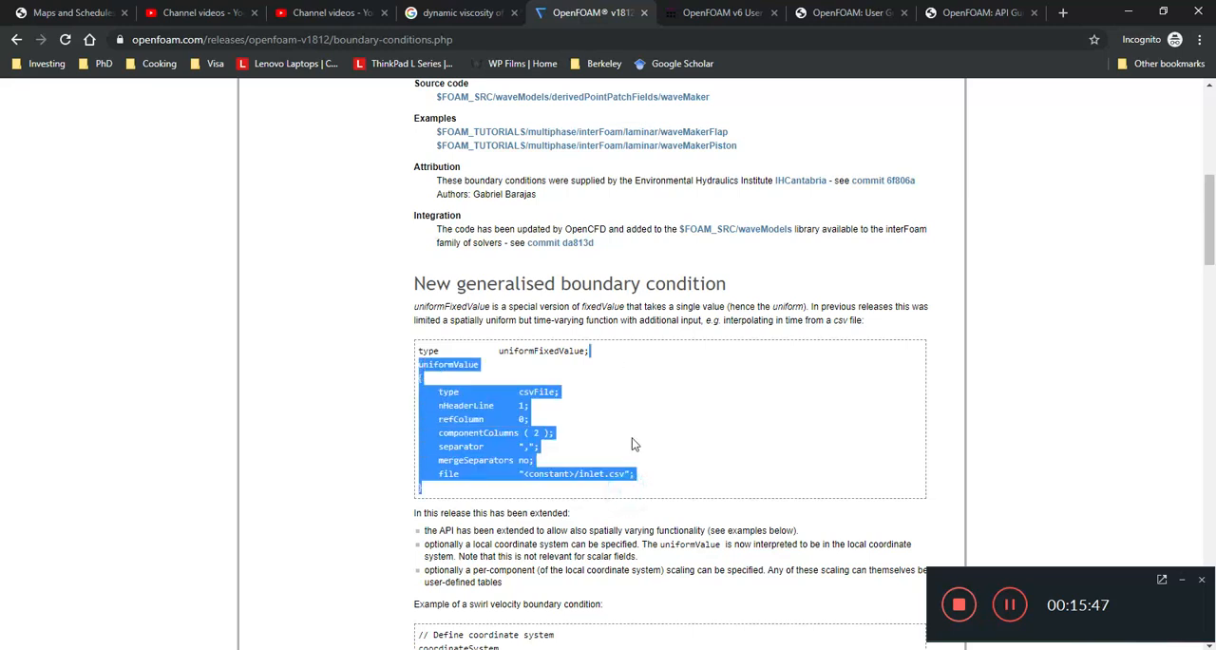
pyautogui.click(675, 464)
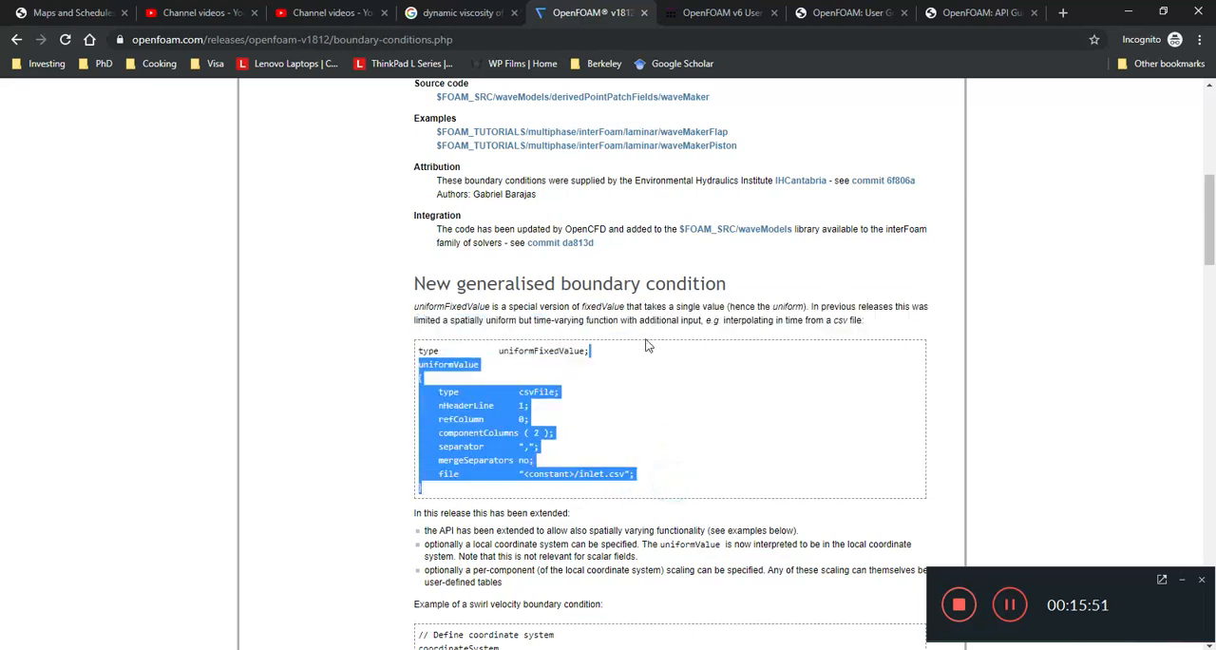
pyautogui.click(589, 460)
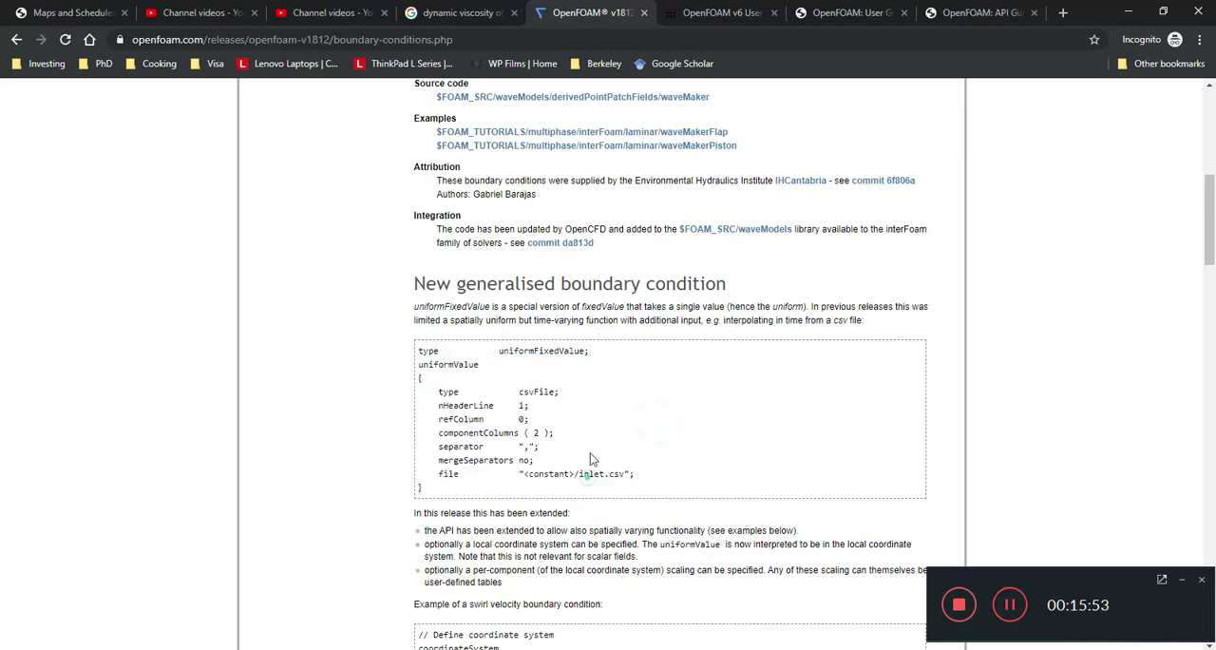
pyautogui.click(979, 12)
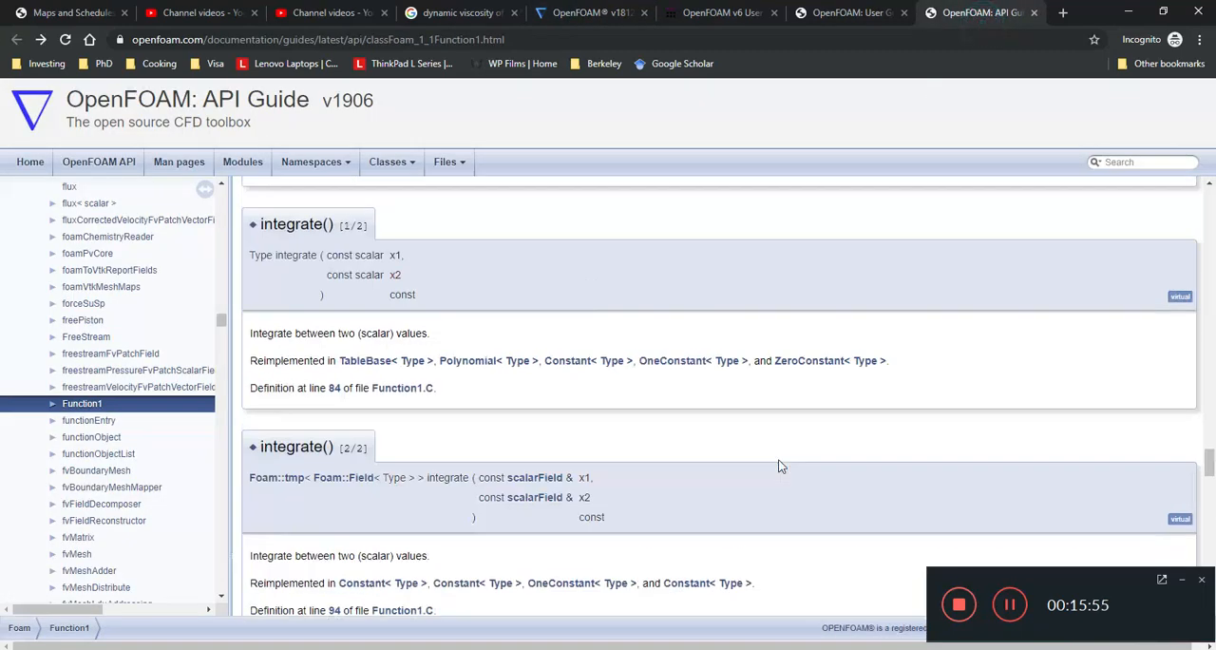
# Step: Open the Sine<Type> class reference from the inheritance diagram in a new tab
pyautogui.scroll(3)
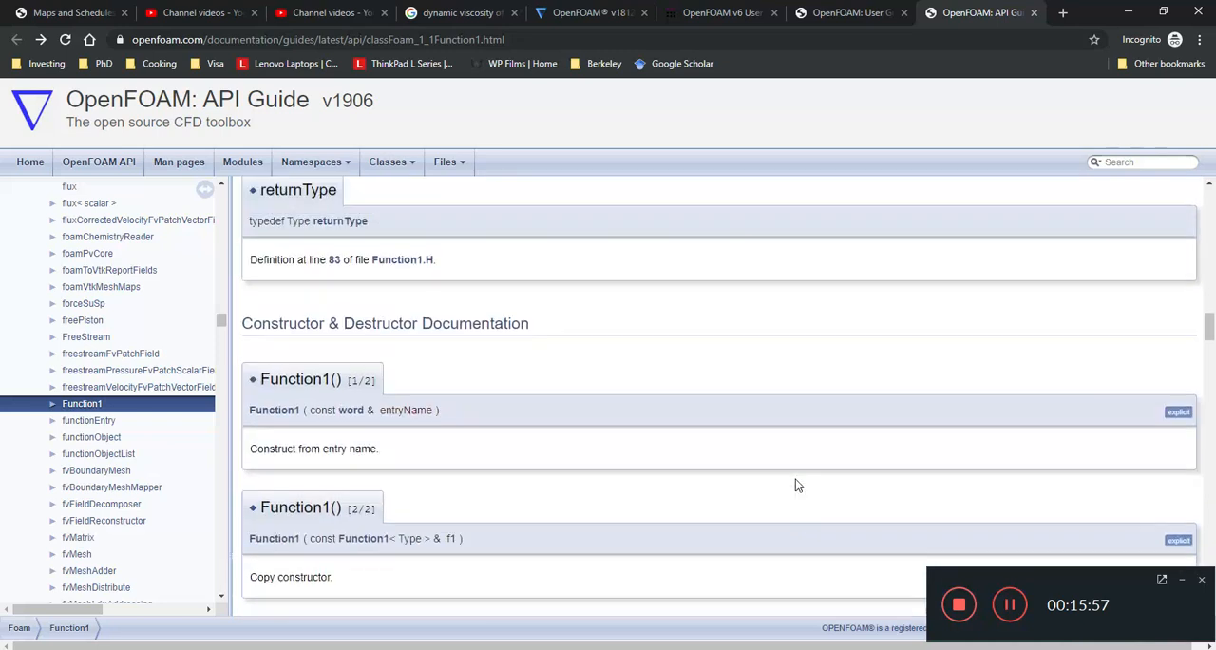
pyautogui.scroll(3)
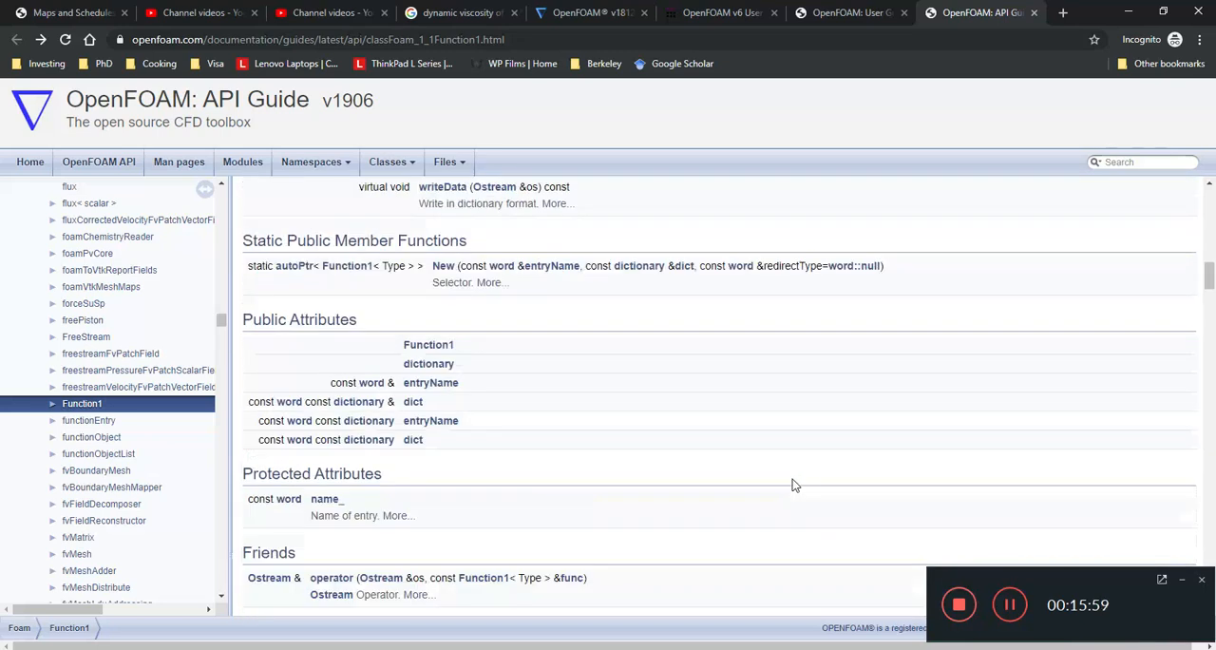
pyautogui.scroll(3)
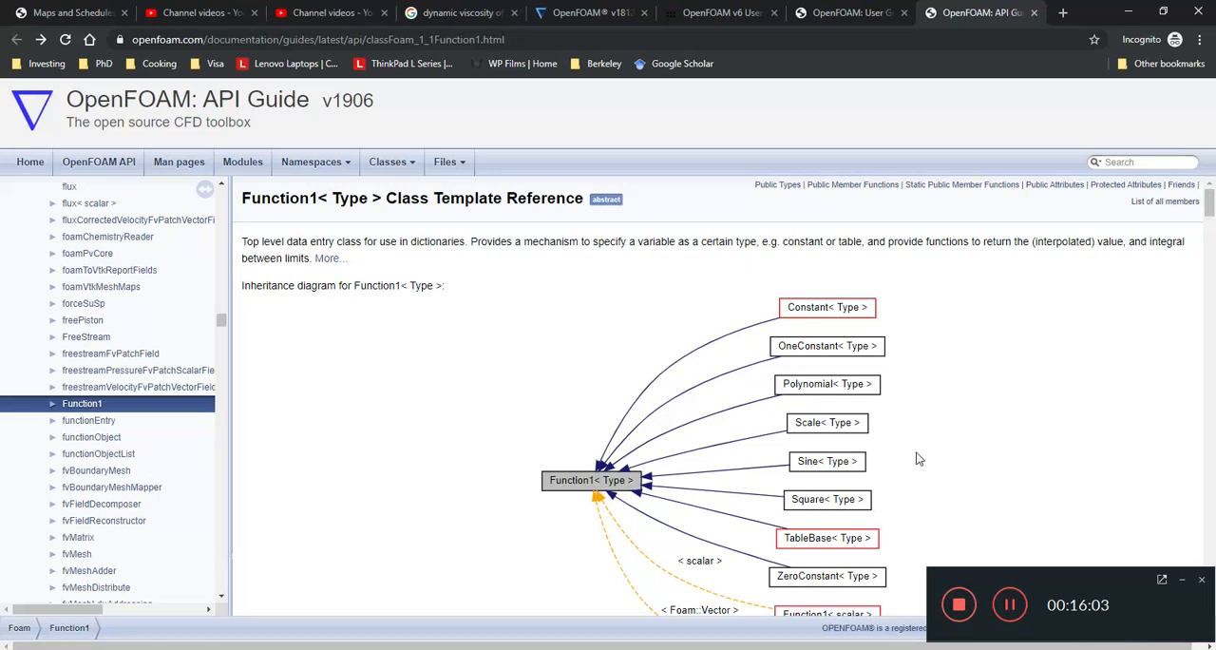
pyautogui.scroll(-3)
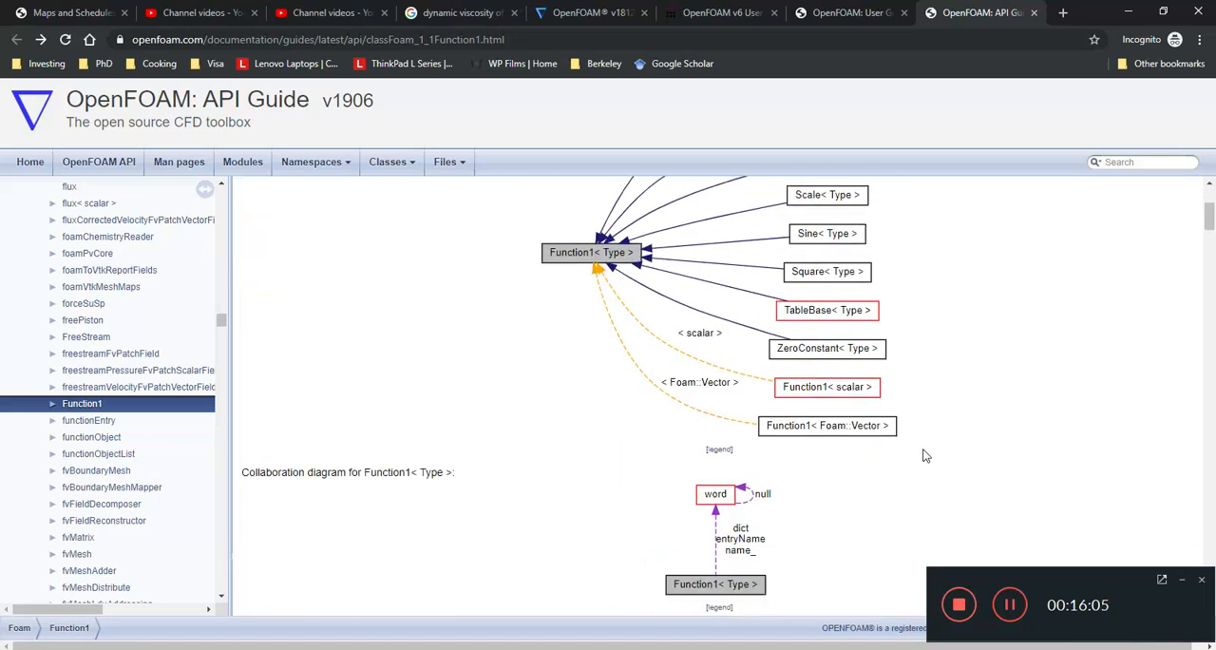
pyautogui.rightClick(827, 310)
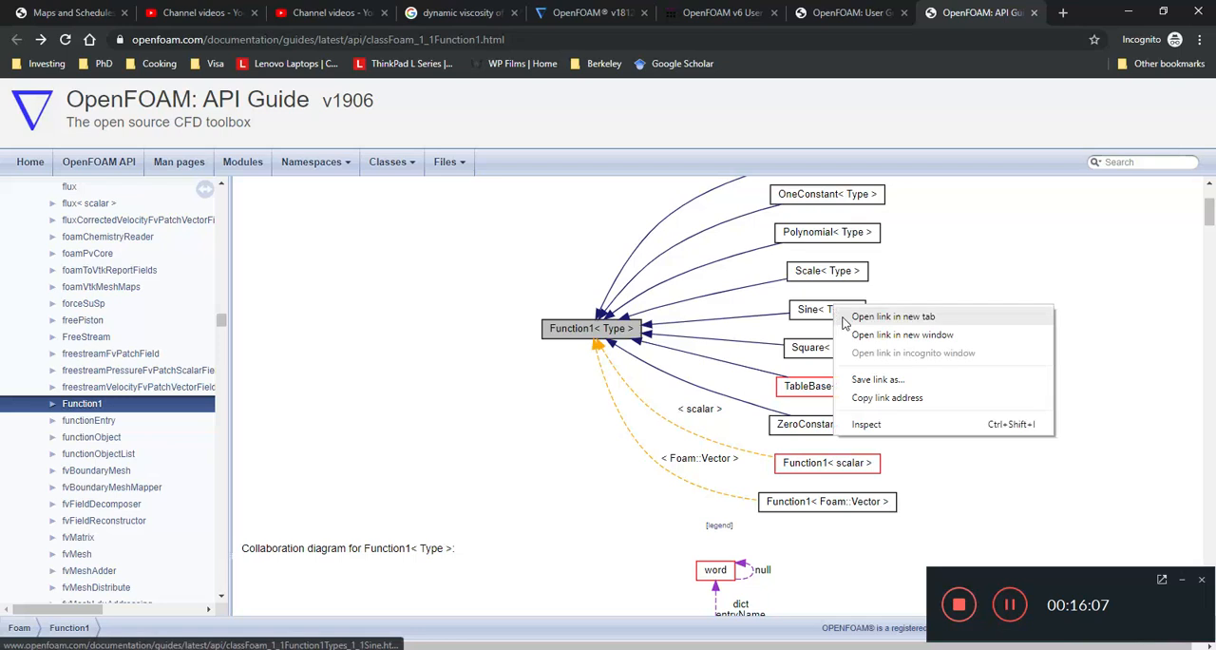
pyautogui.click(892, 316)
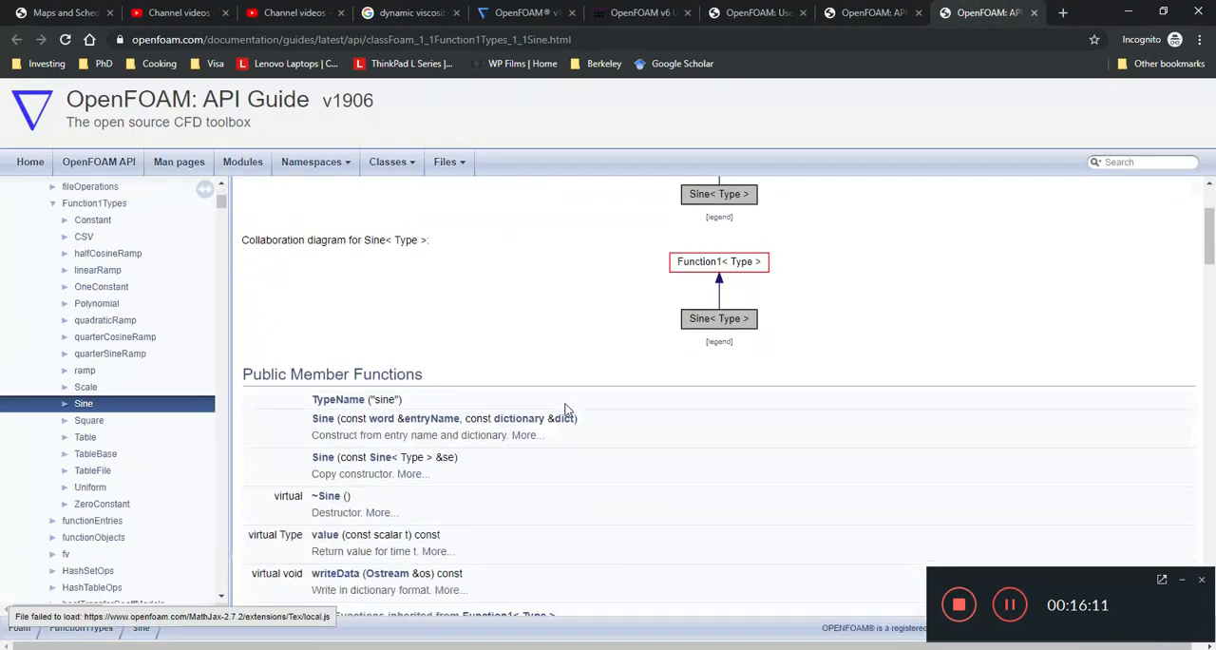
# Step: Read through the Sine Function1 scalar and vector examples
pyautogui.scroll(-3)
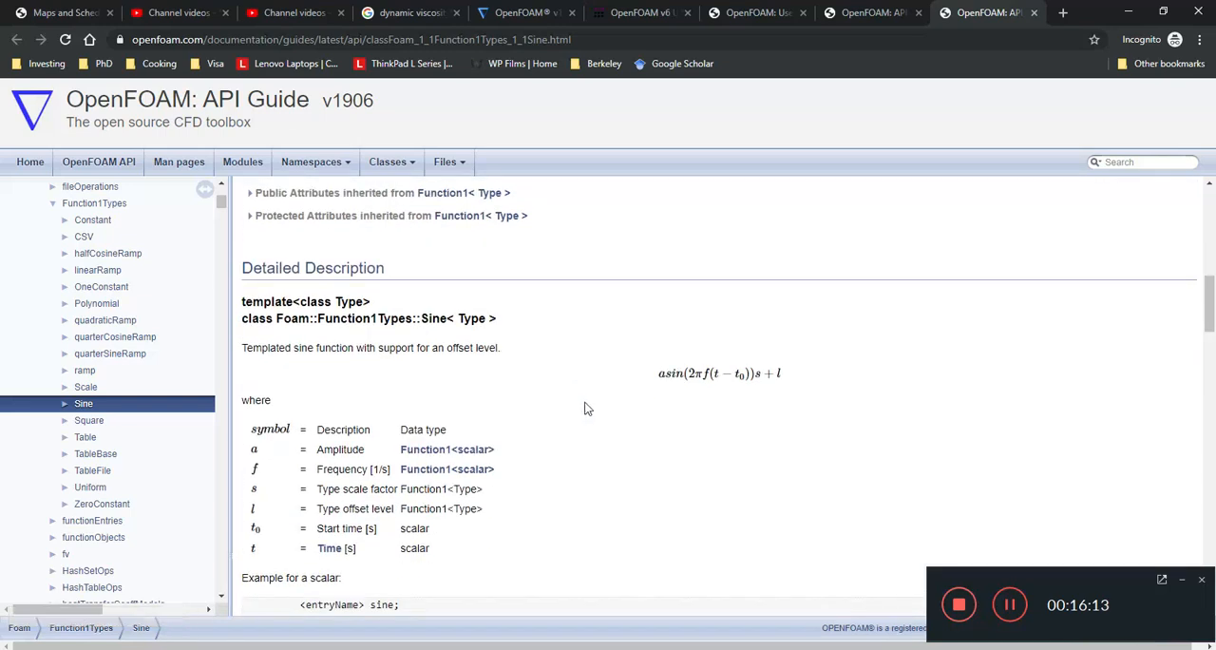
pyautogui.scroll(-3)
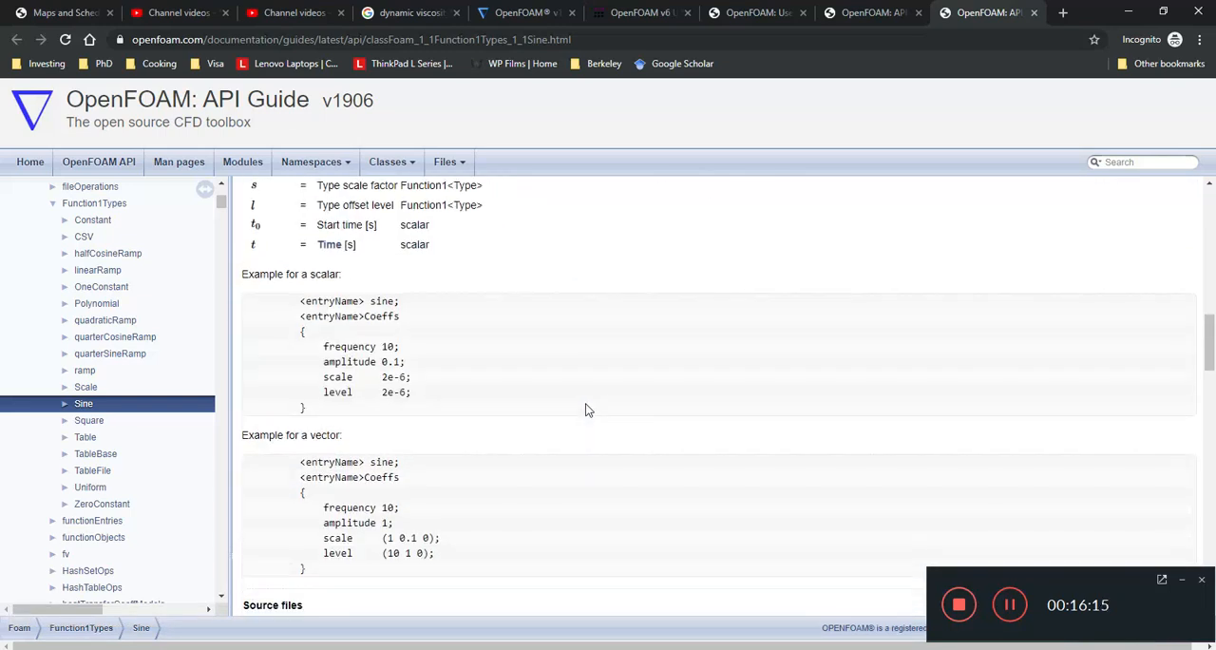
pyautogui.moveTo(410, 382)
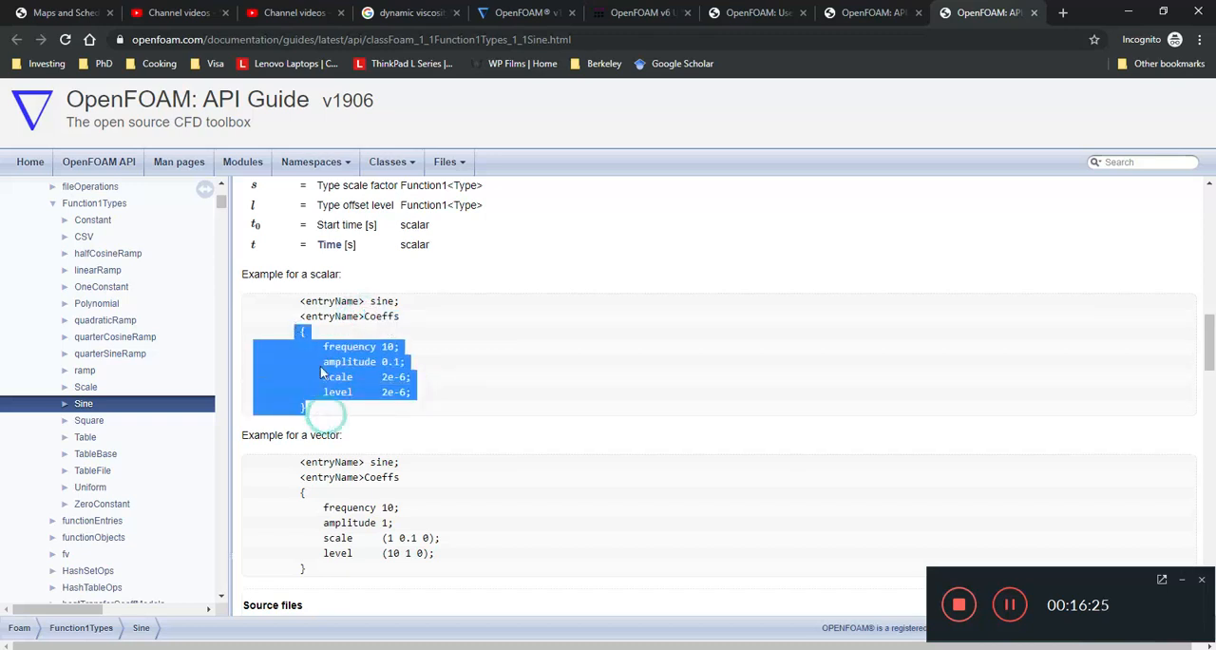
pyautogui.click(387, 454)
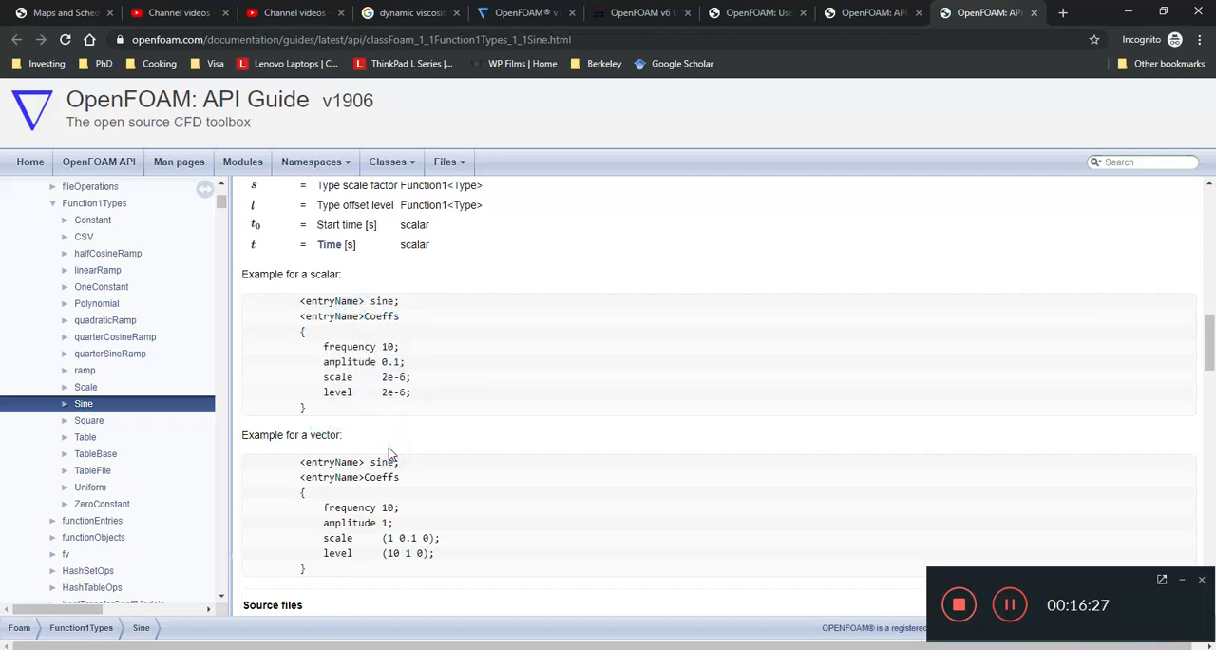
pyautogui.scroll(-3)
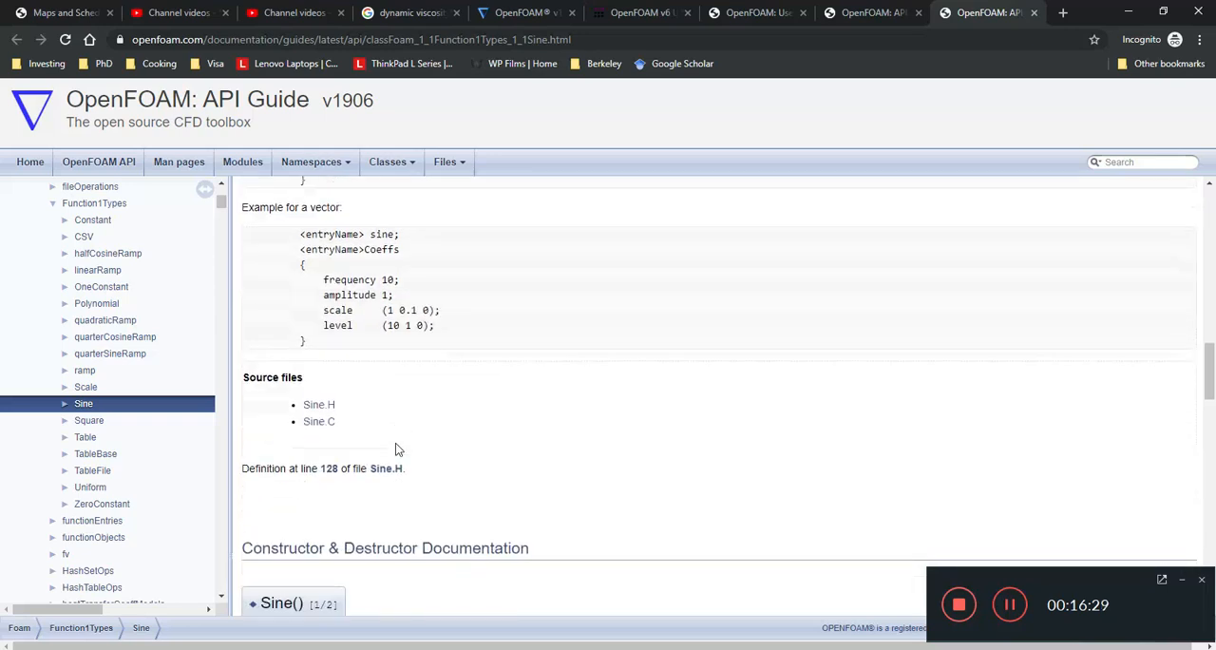
pyautogui.scroll(3)
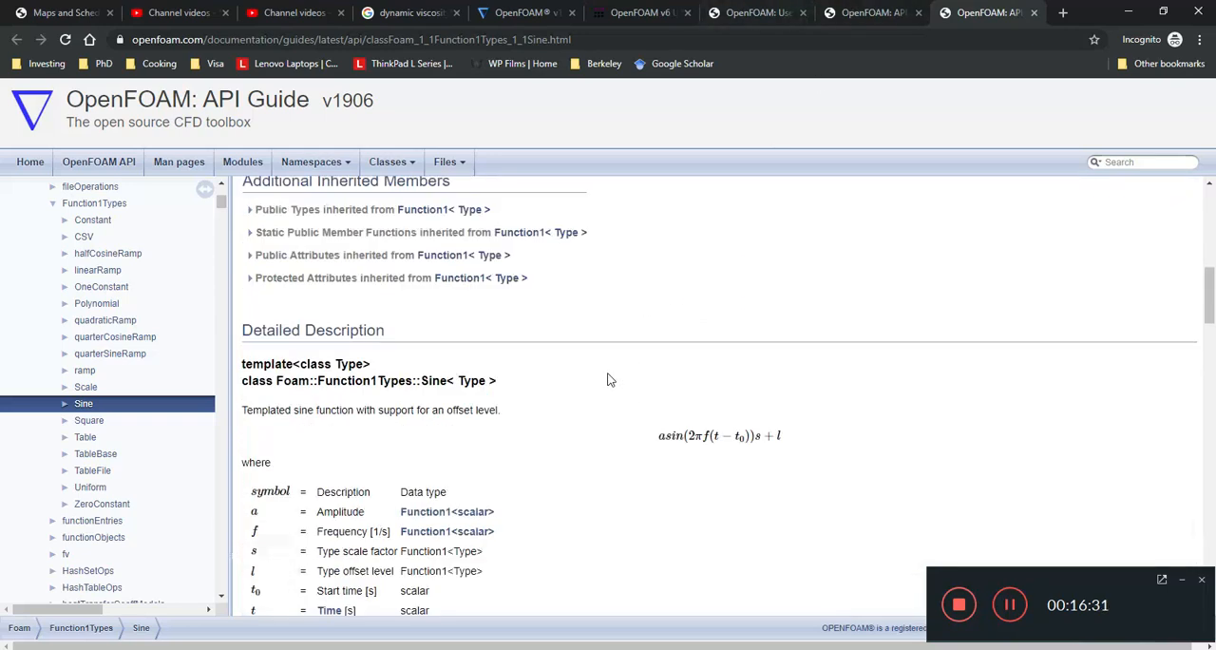
pyautogui.scroll(3)
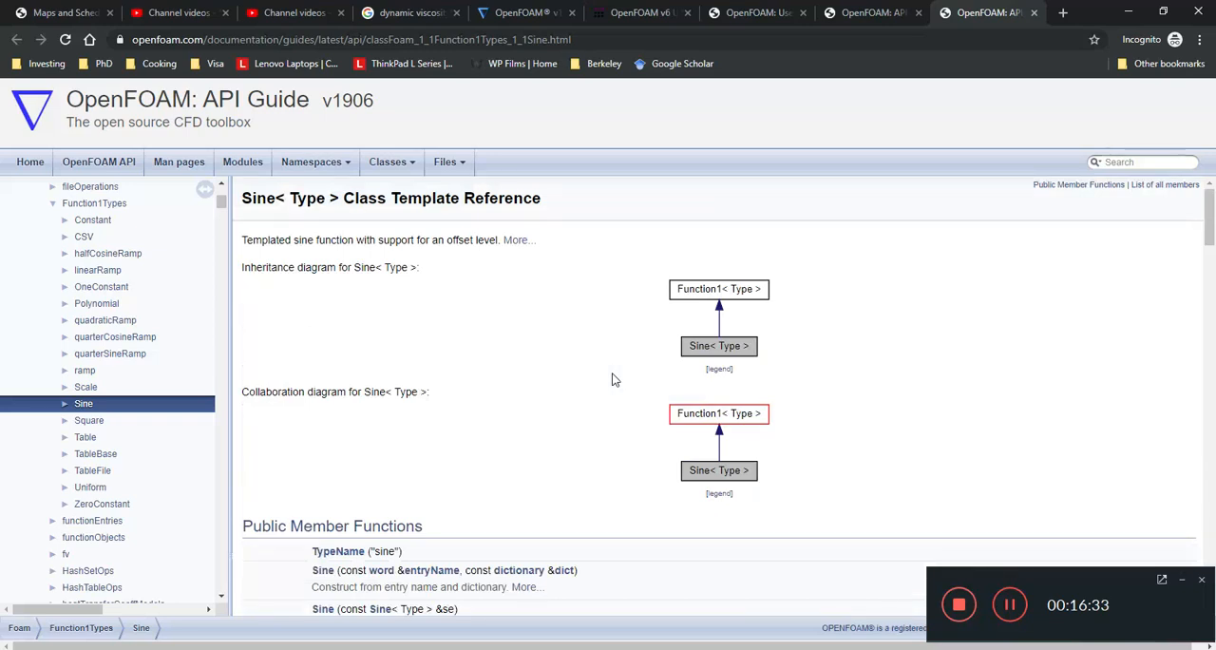
pyautogui.moveTo(584, 380)
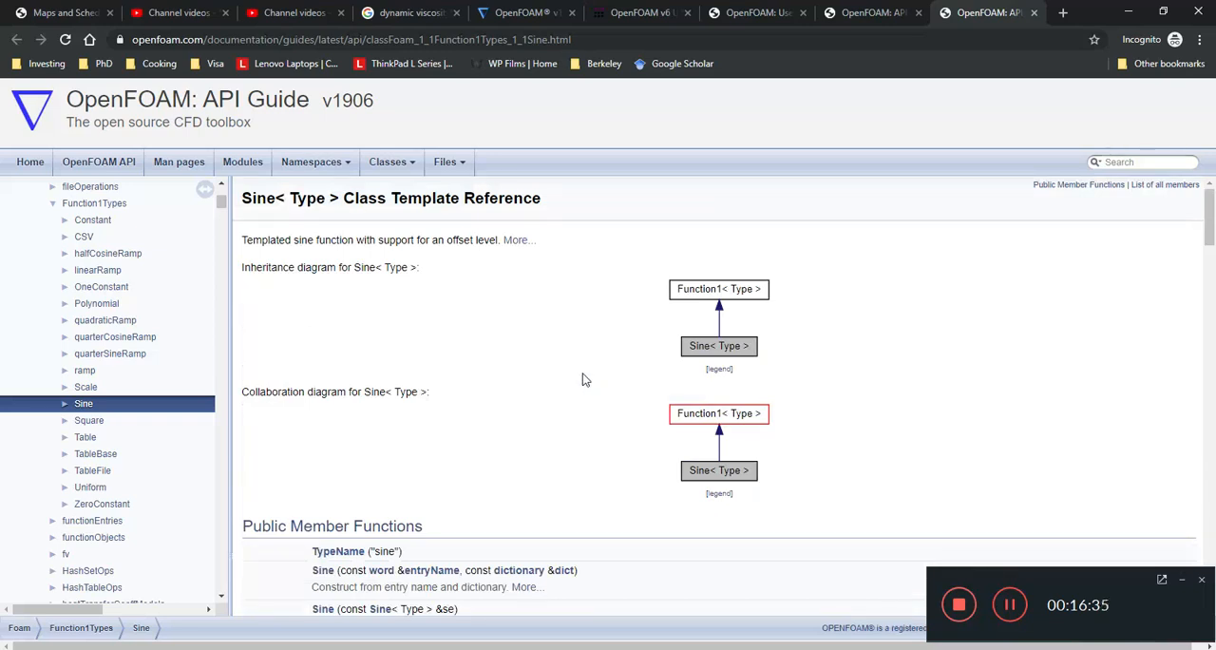
pyautogui.moveTo(872, 7)
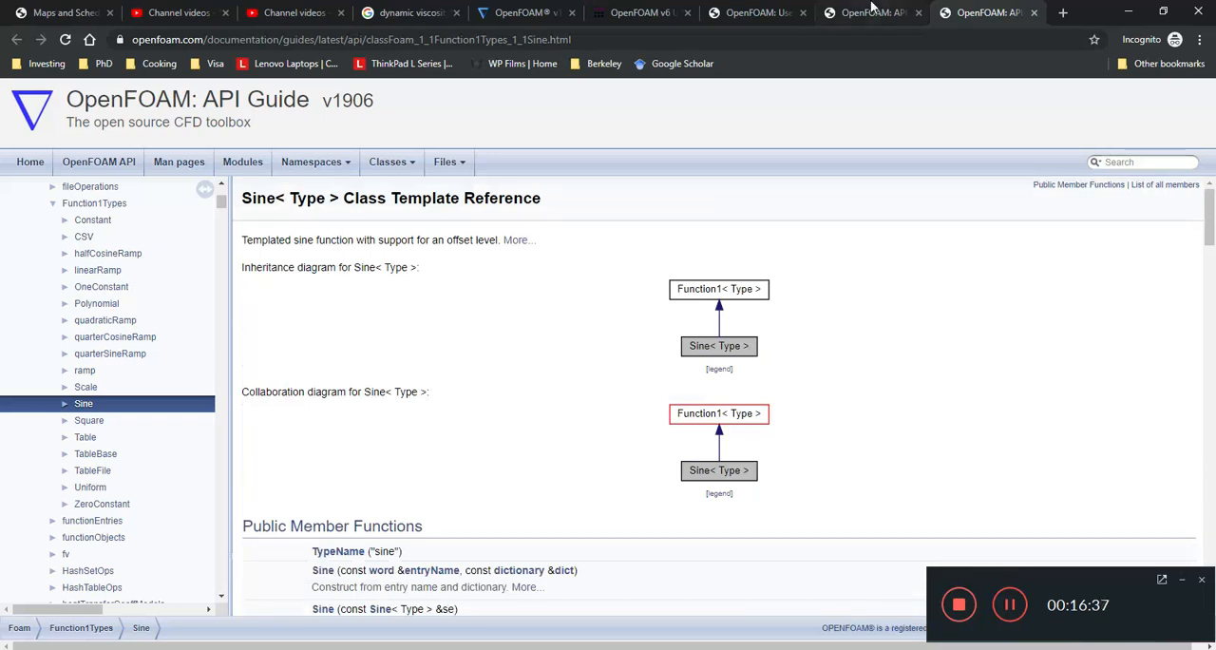
# Step: Switch to the OpenFOAM v6 User Guide boundaries page
pyautogui.click(641, 12)
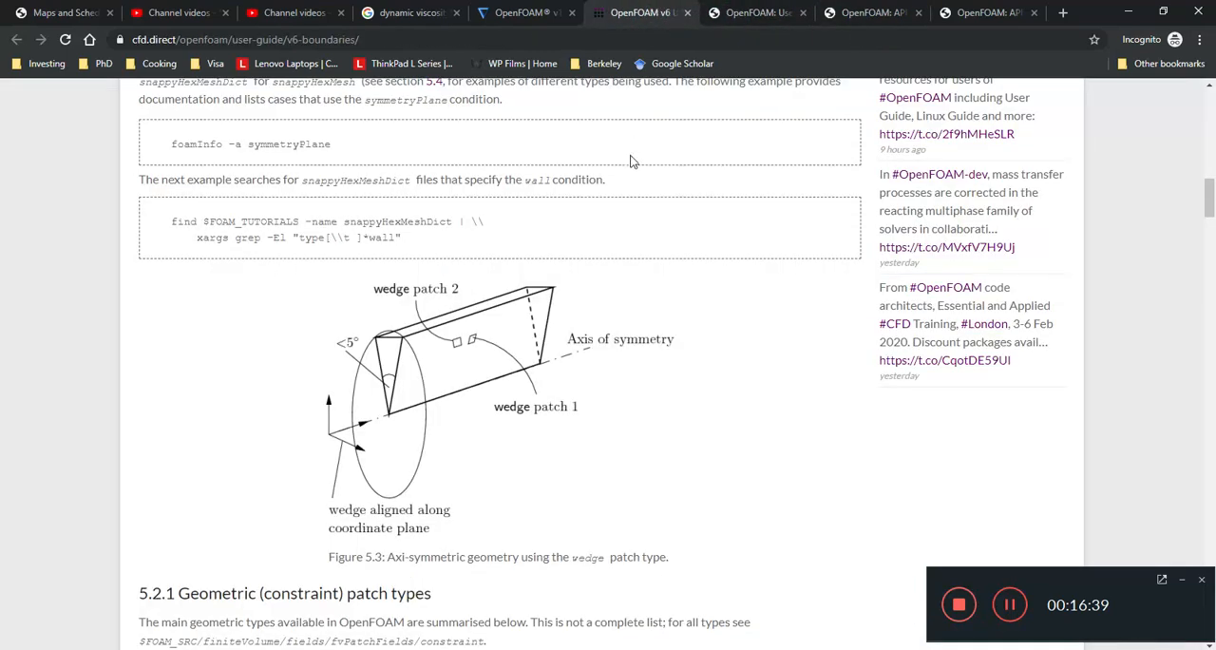
# Step: Pass through the channel videos tab back to the v1812 uniformFixedValue csvFile release notes
pyautogui.click(295, 12)
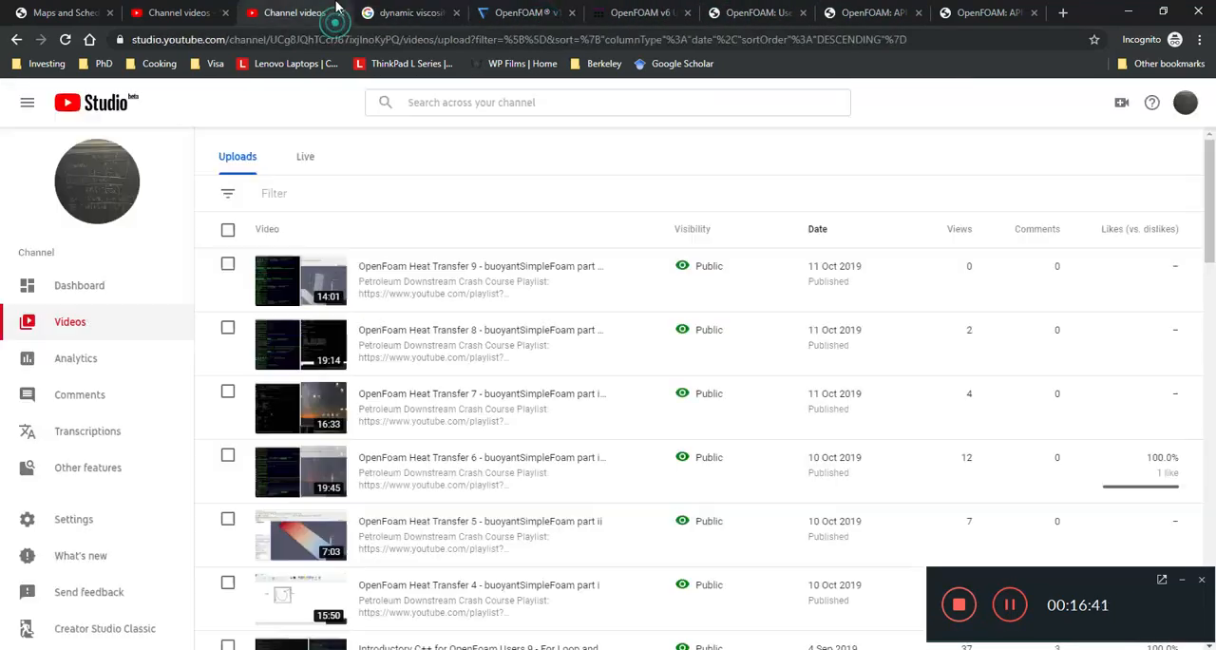
pyautogui.click(410, 12)
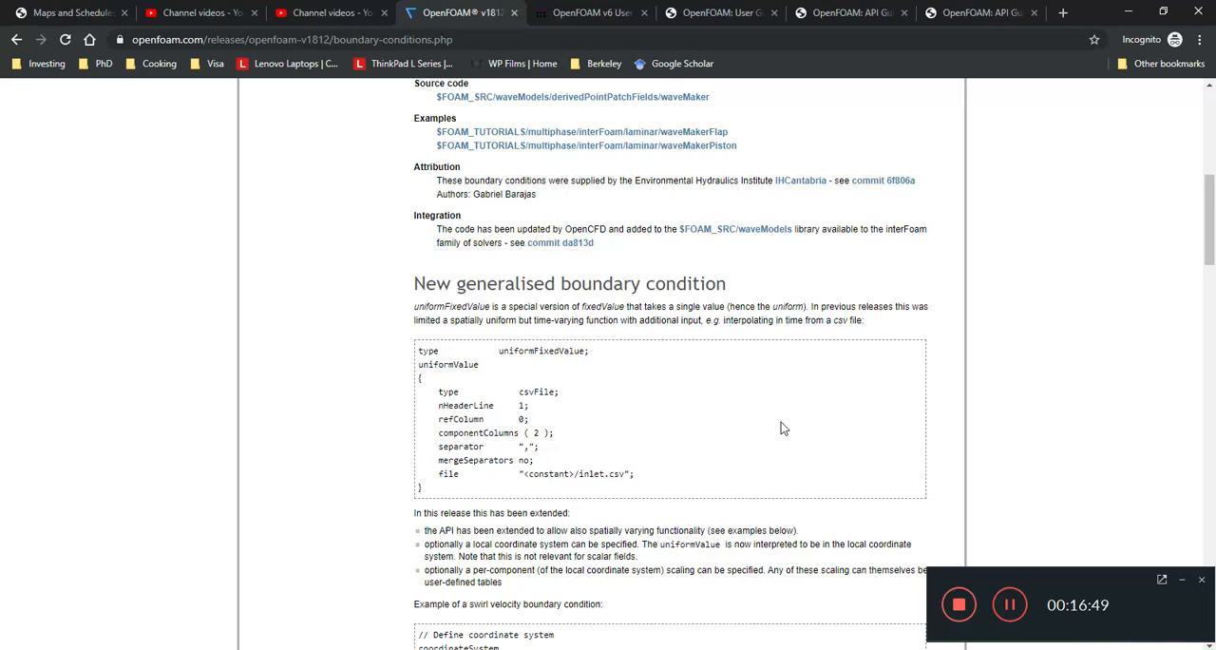
pyautogui.moveTo(829, 373)
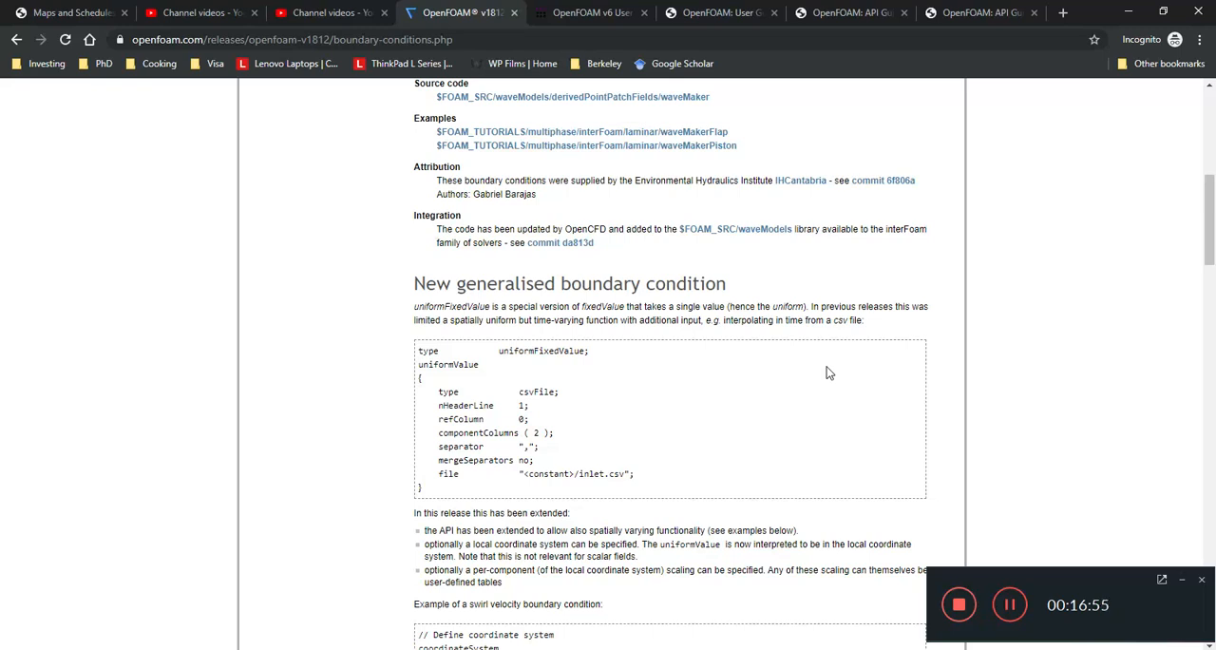
pyautogui.moveTo(956, 306)
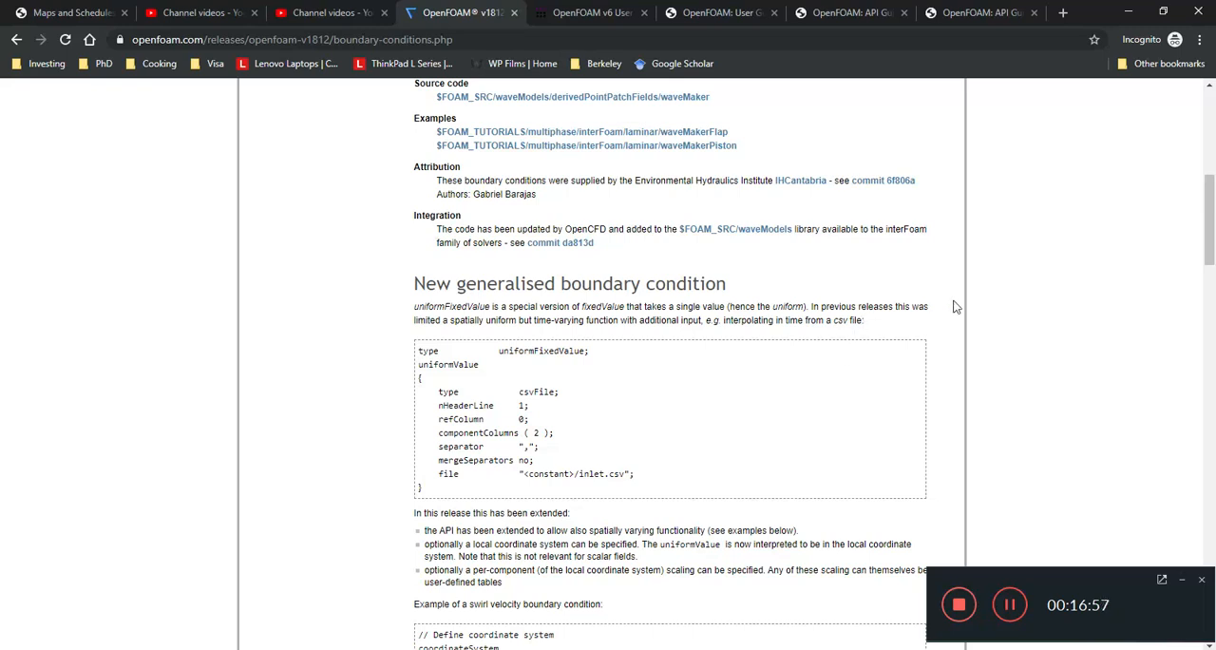